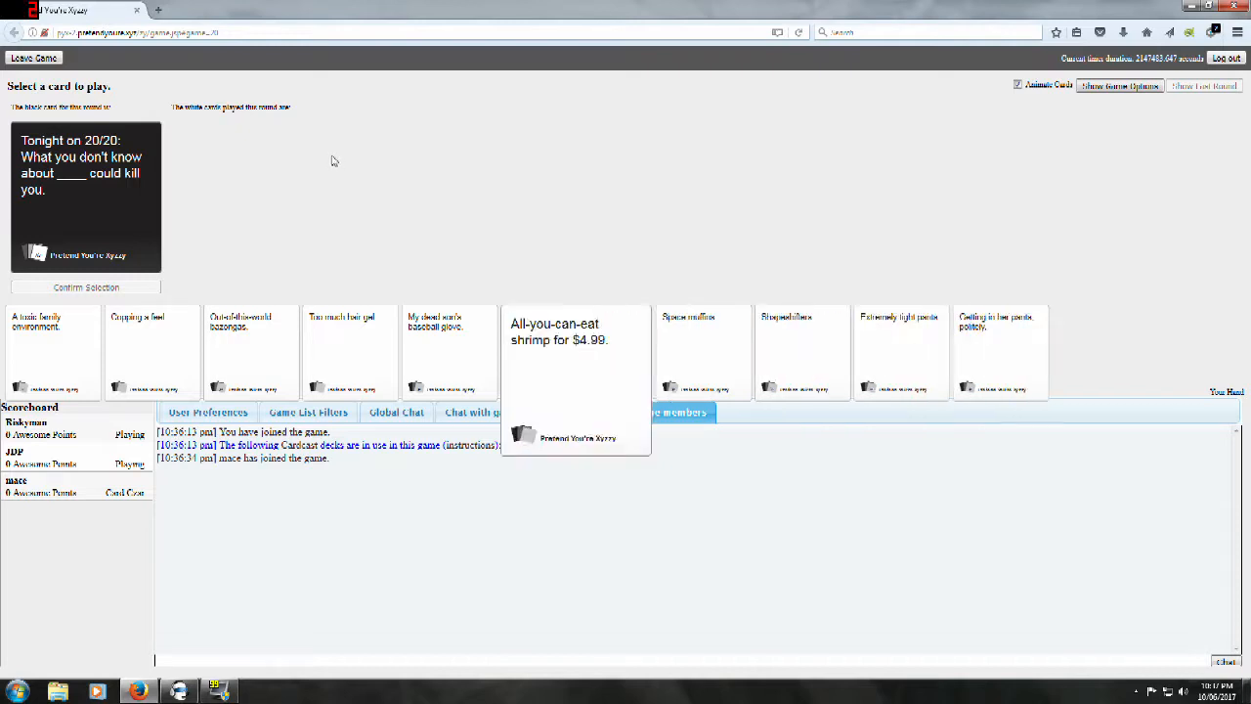
Step: Hover the white cards in hand while another player answers the 20/20 prompt
{"action": "left_click", "coordinate": [645, 411]}
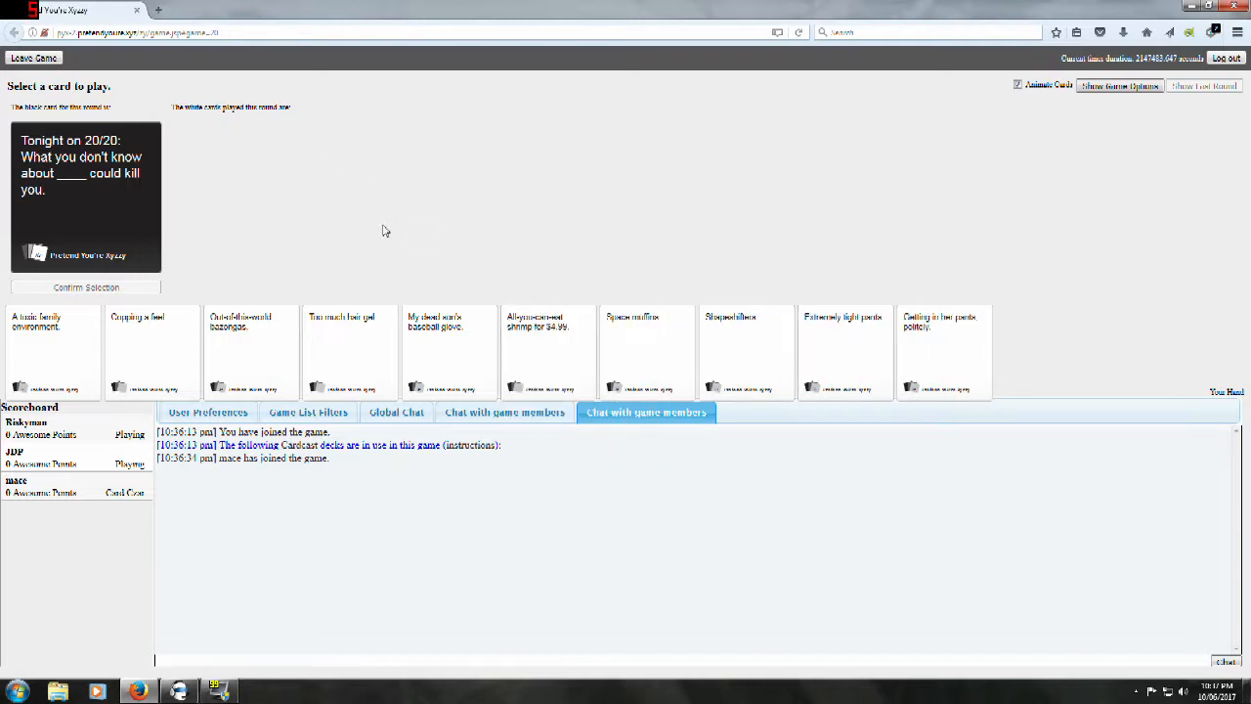
{"action": "mouse_move", "coordinate": [395, 219]}
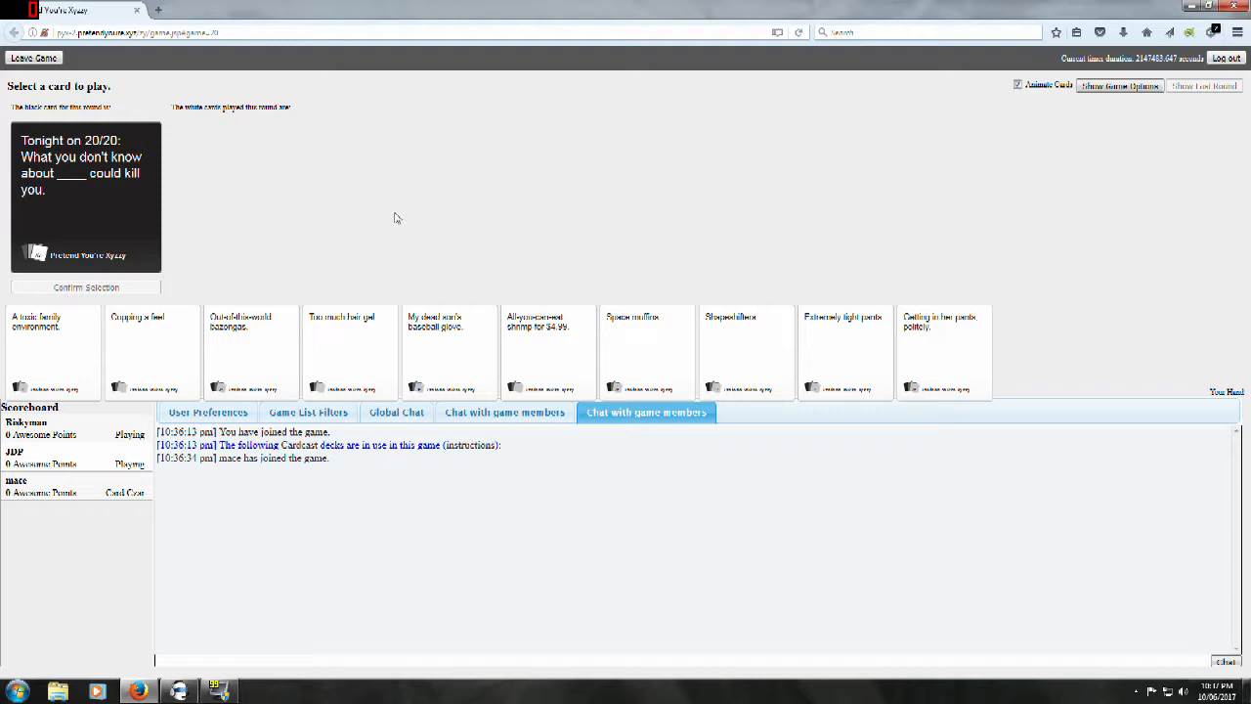
{"action": "mouse_move", "coordinate": [372, 252]}
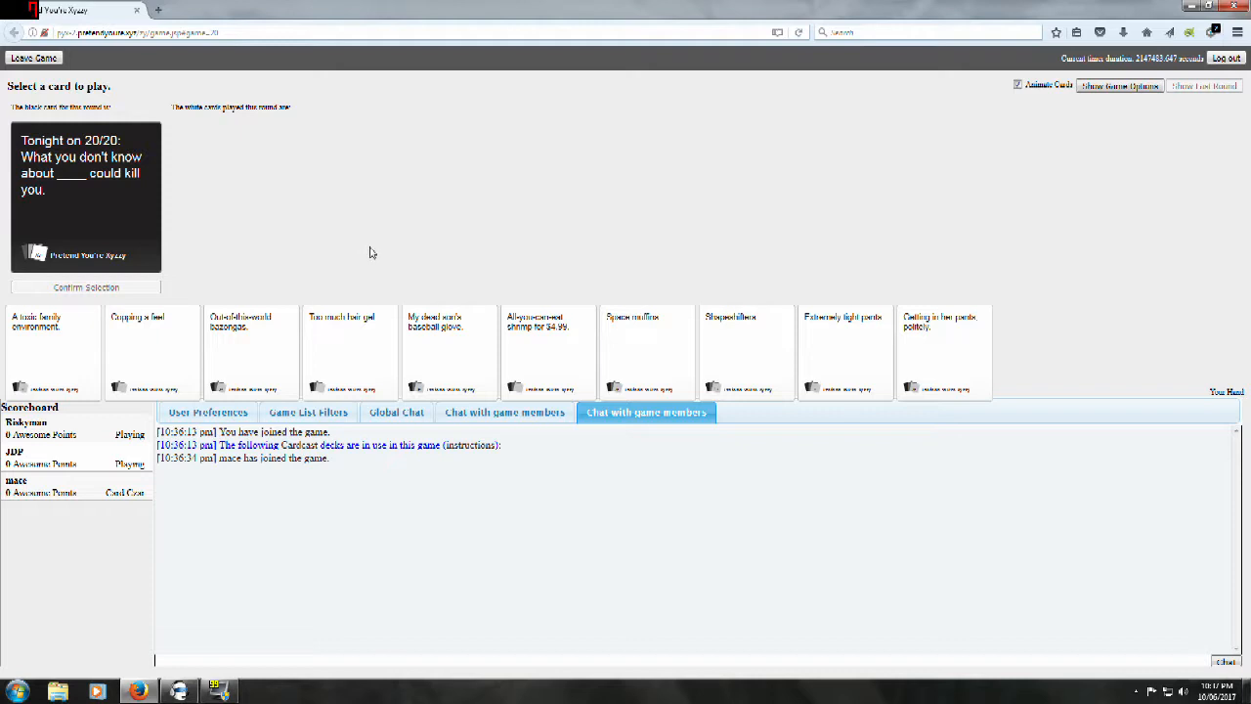
{"action": "mouse_move", "coordinate": [383, 246]}
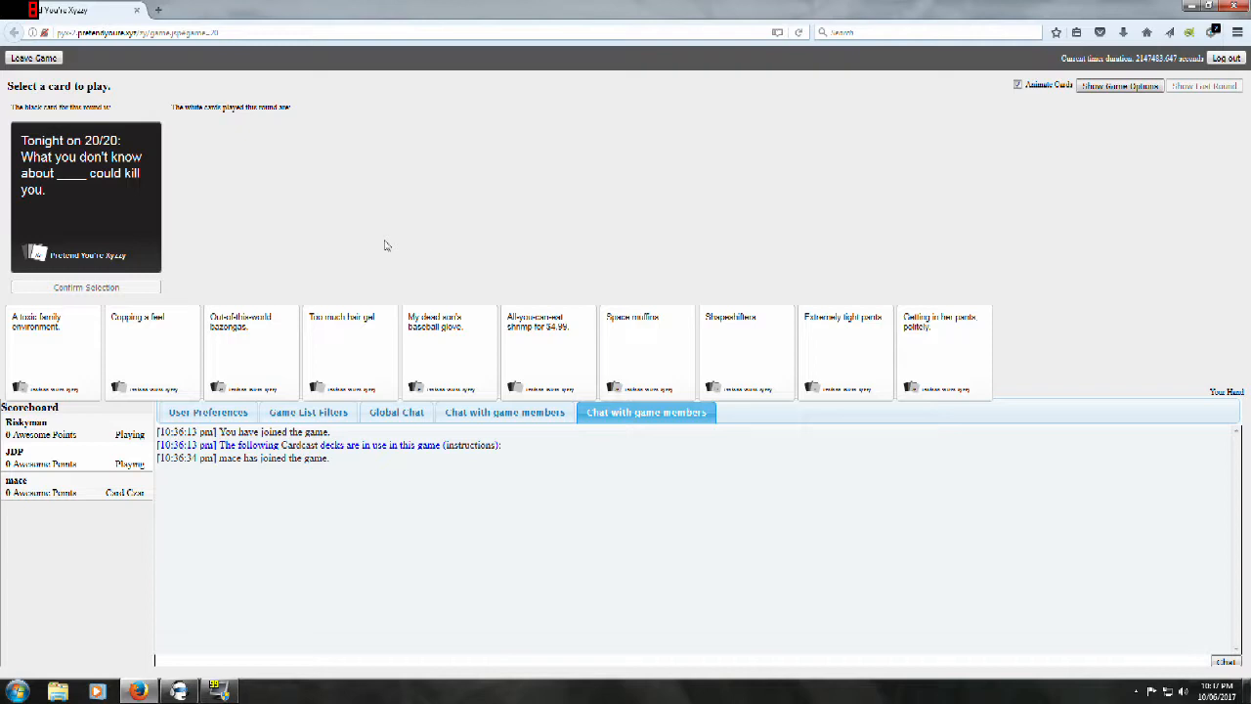
{"action": "mouse_move", "coordinate": [411, 227]}
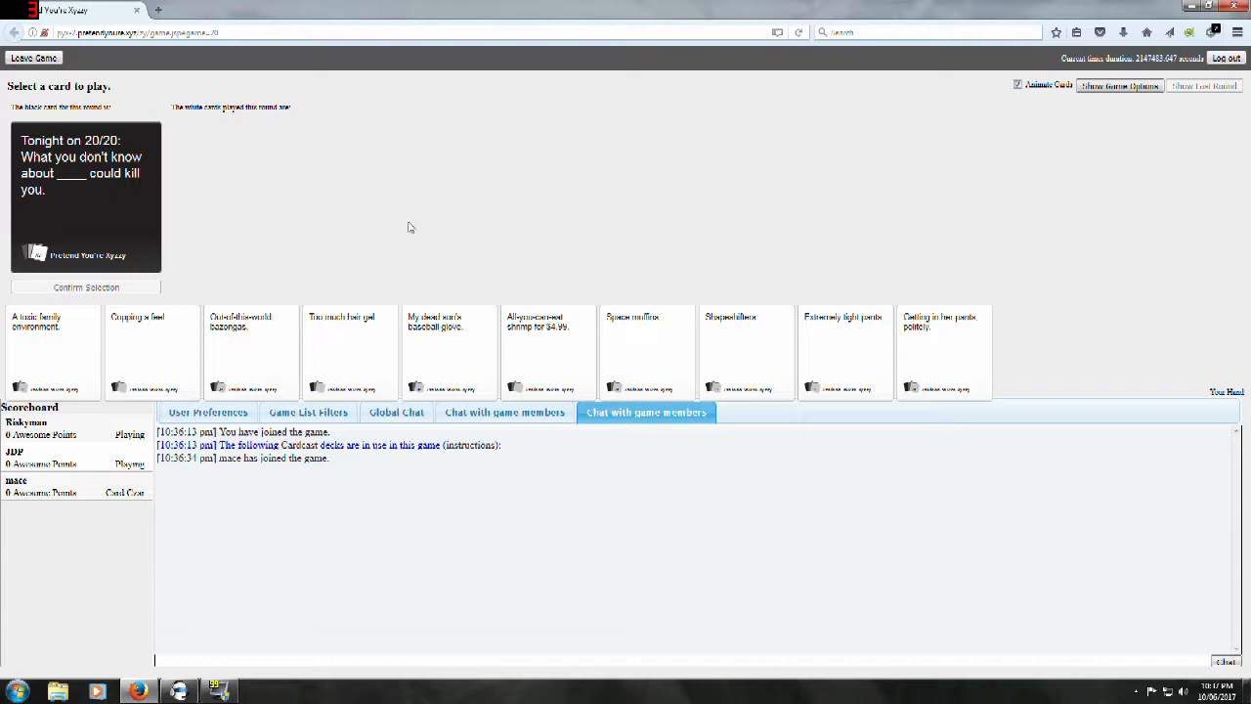
{"action": "mouse_move", "coordinate": [282, 279]}
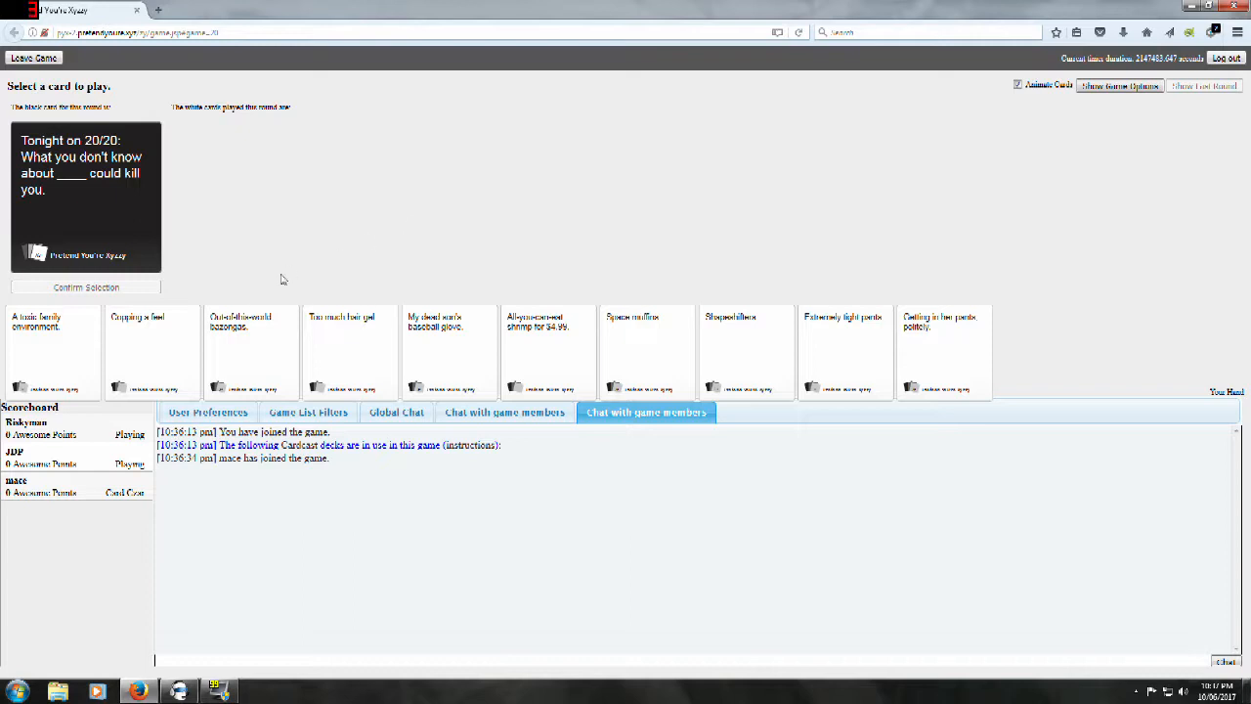
{"action": "mouse_move", "coordinate": [301, 246]}
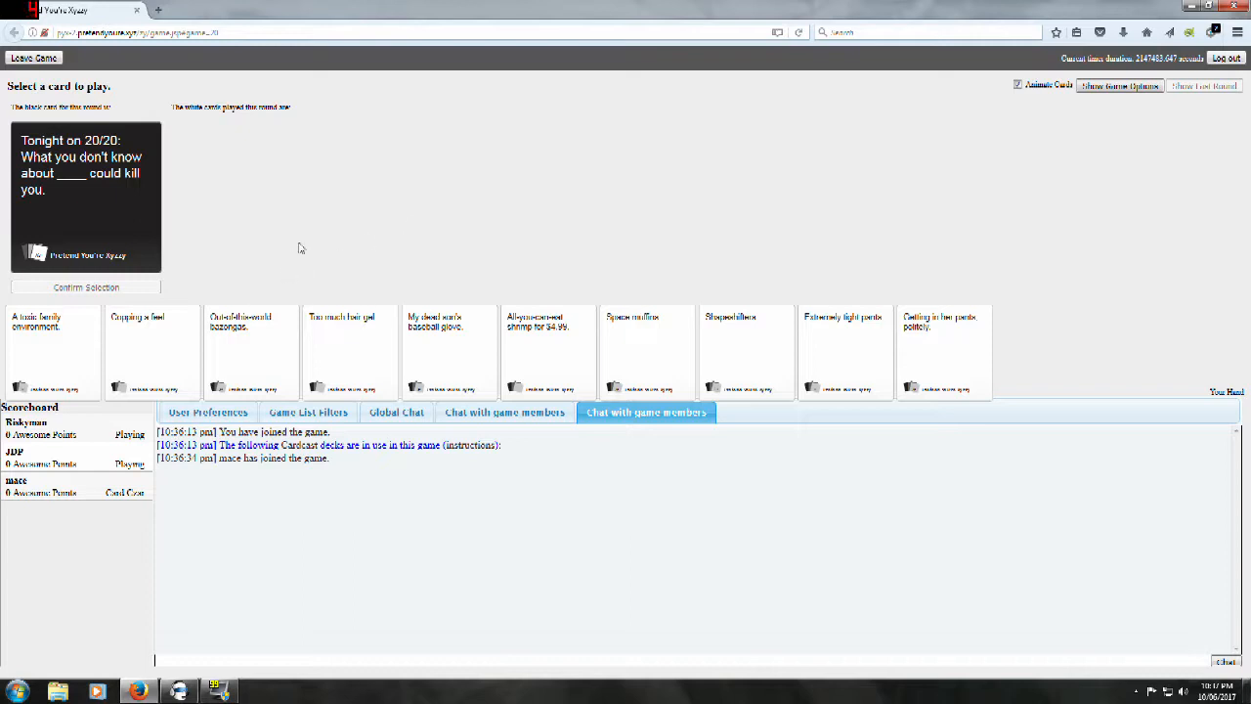
{"action": "mouse_move", "coordinate": [344, 258]}
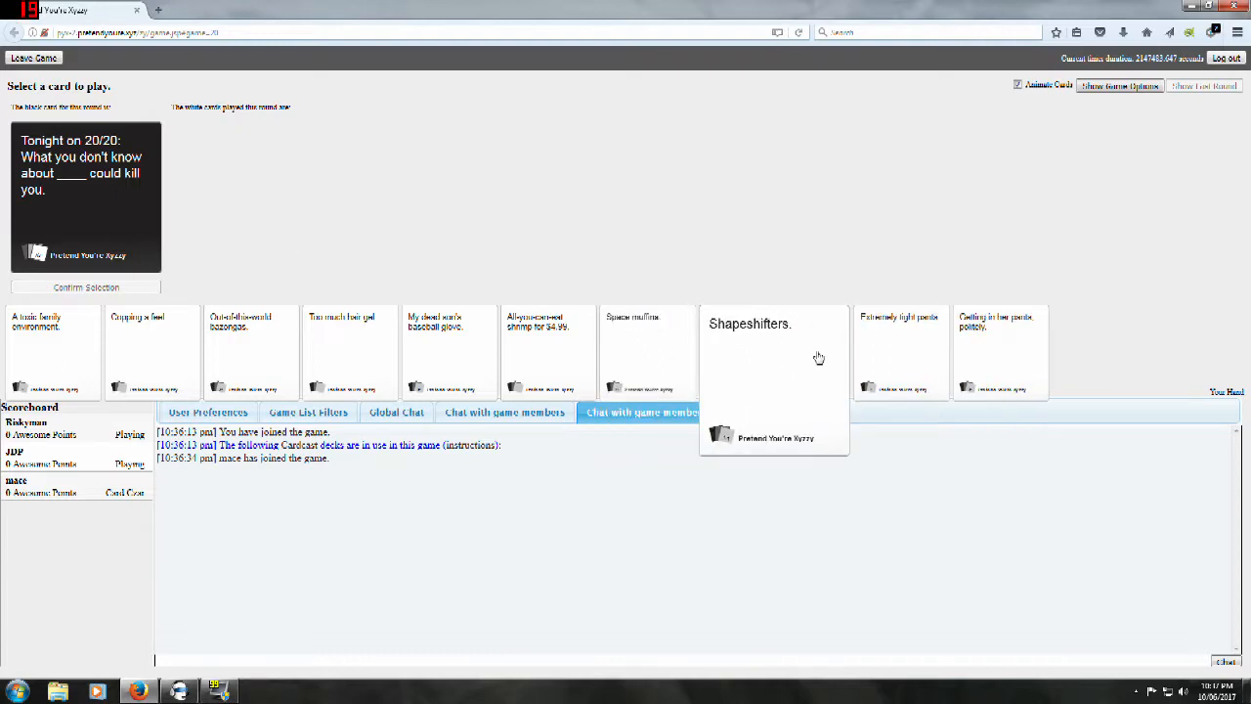
{"action": "mouse_move", "coordinate": [831, 352]}
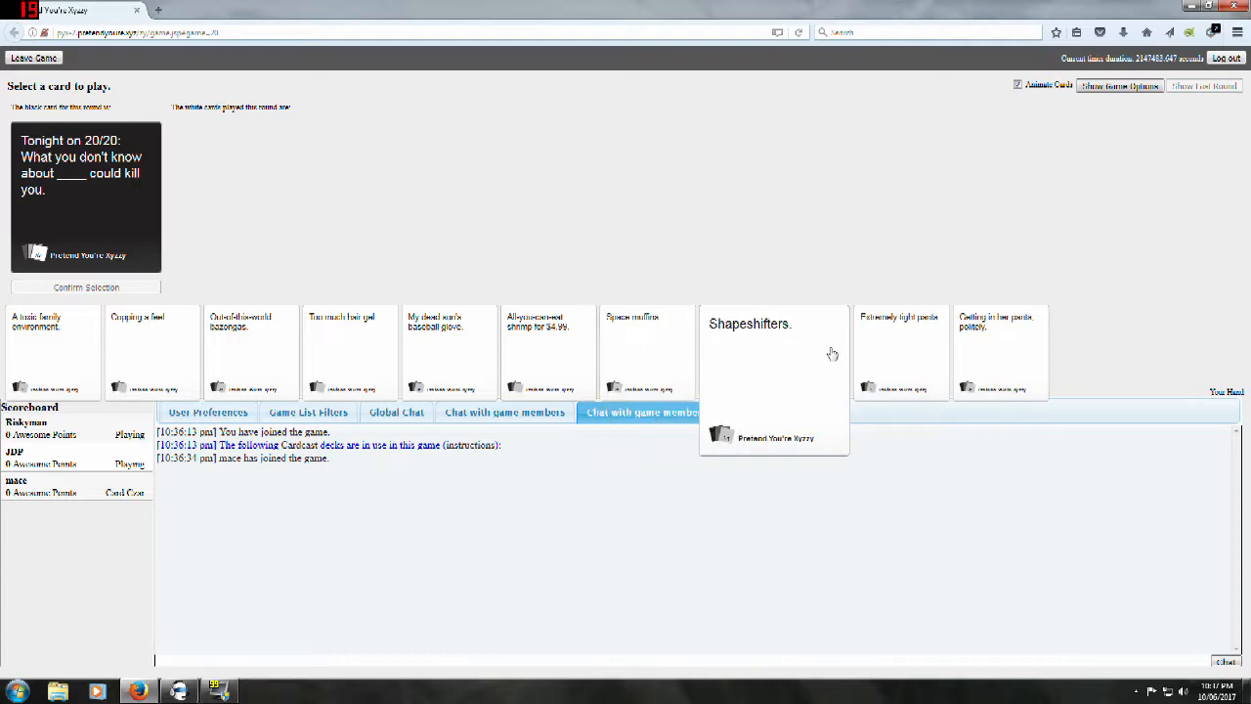
{"action": "mouse_move", "coordinate": [1001, 347]}
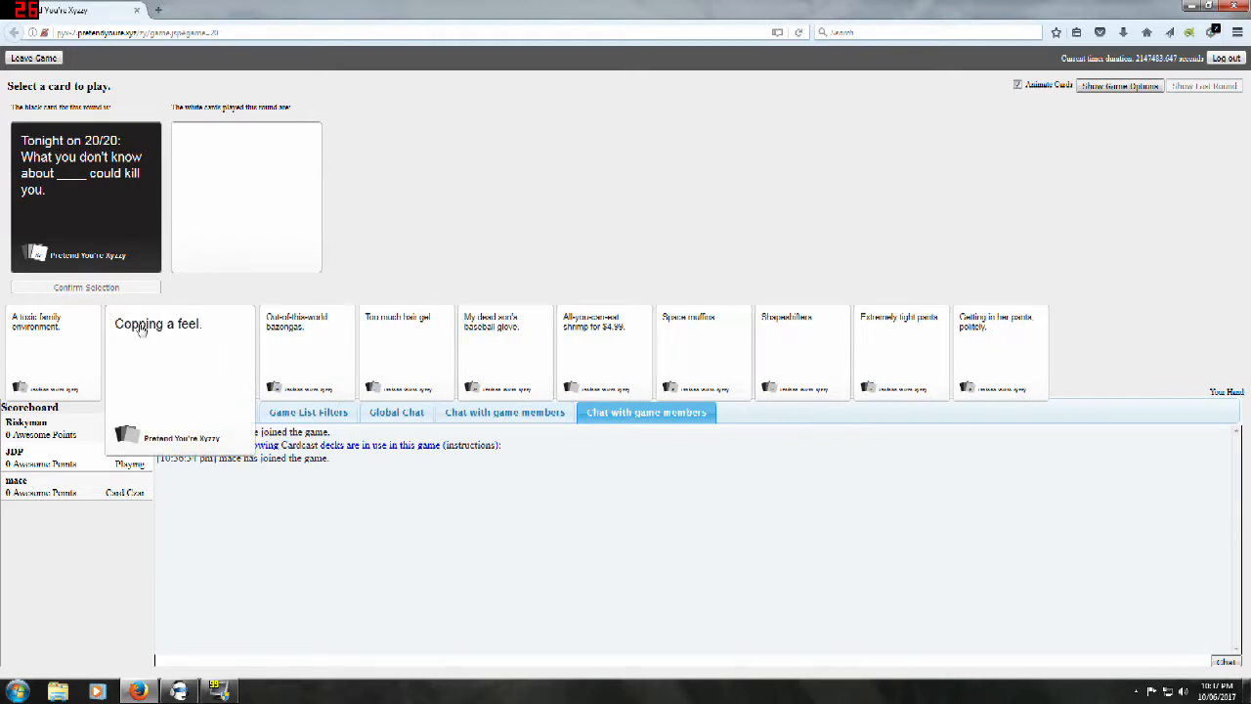
Step: Play 'Copping a feel.' as the answer to the 20/20 prompt
{"action": "left_click", "coordinate": [180, 352]}
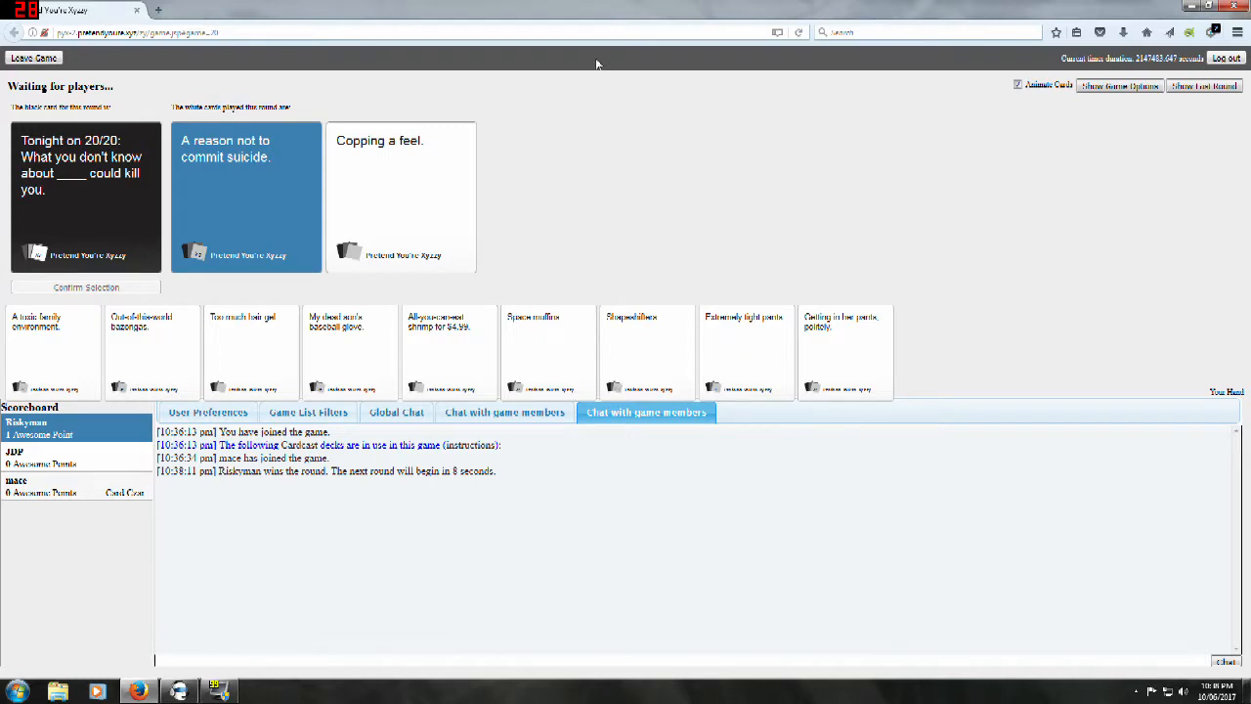
{"action": "mouse_move", "coordinate": [332, 110]}
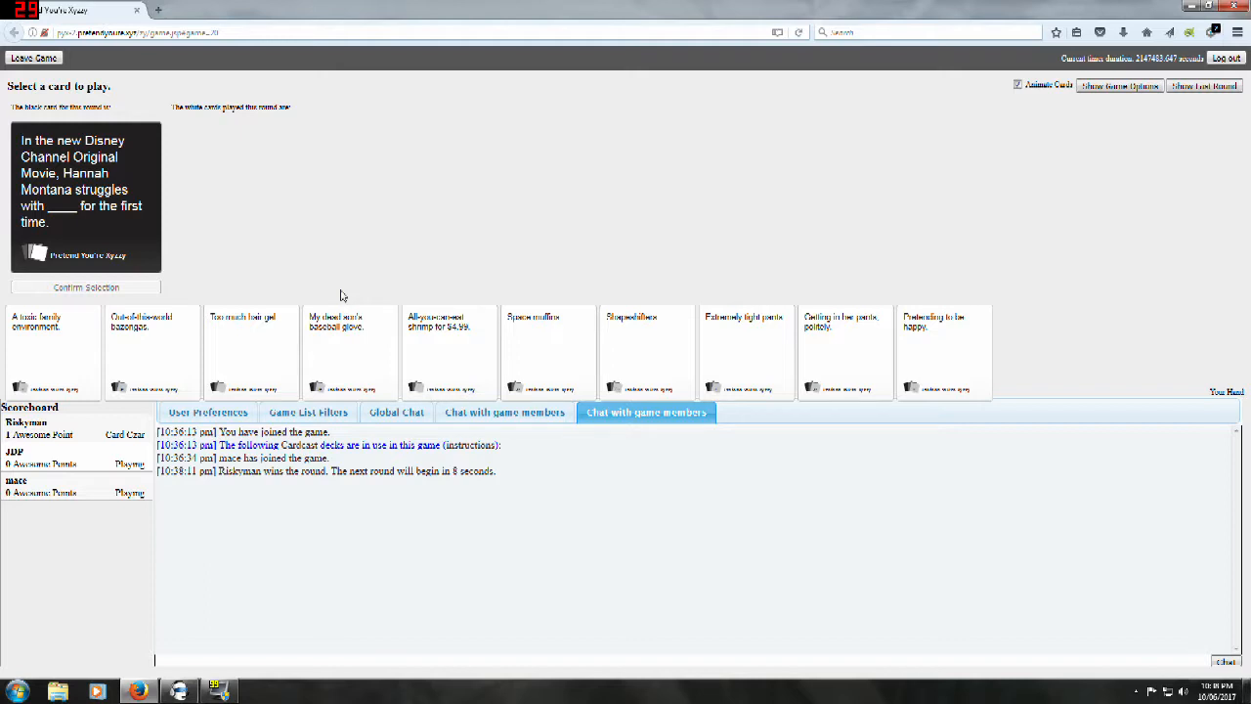
{"action": "mouse_move", "coordinate": [332, 305]}
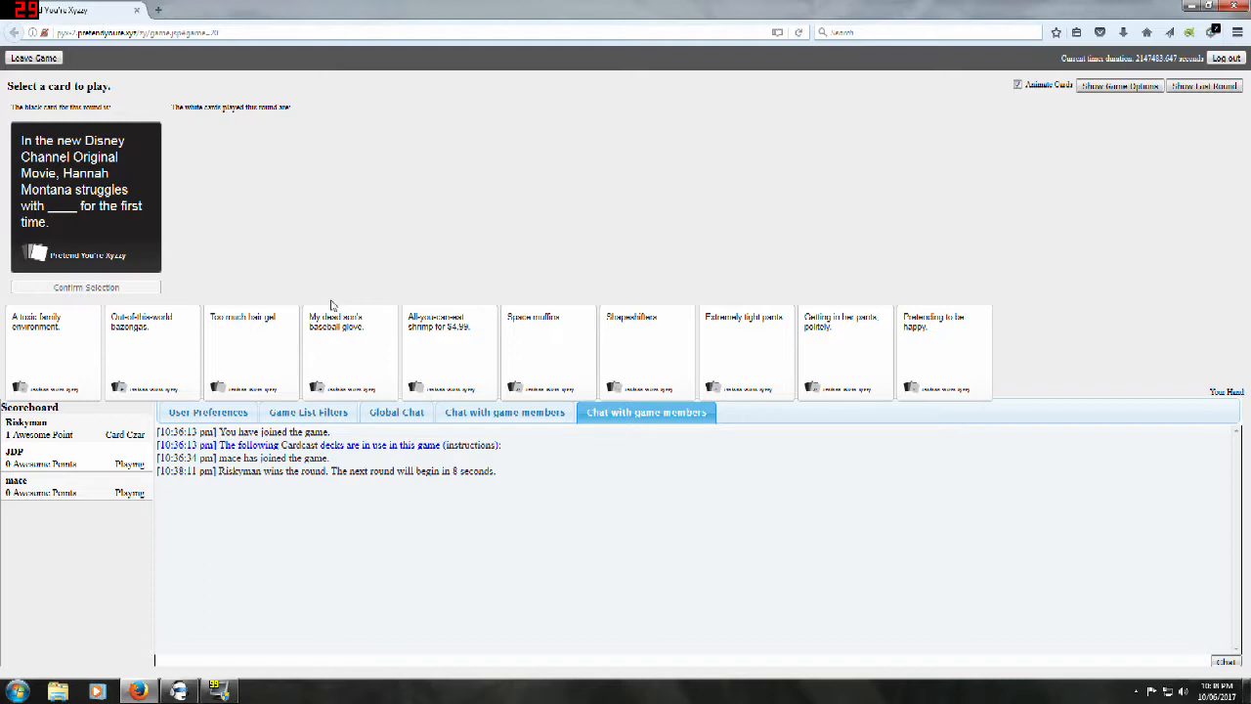
{"action": "mouse_move", "coordinate": [232, 202]}
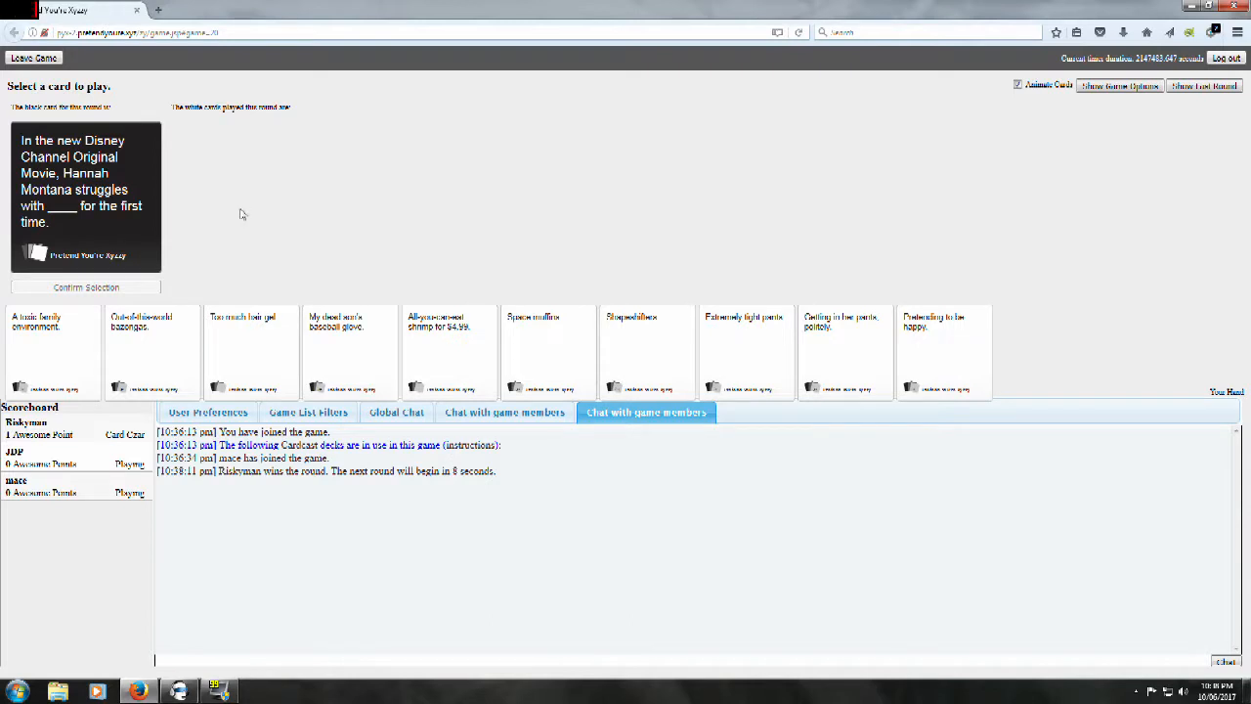
{"action": "mouse_move", "coordinate": [239, 221]}
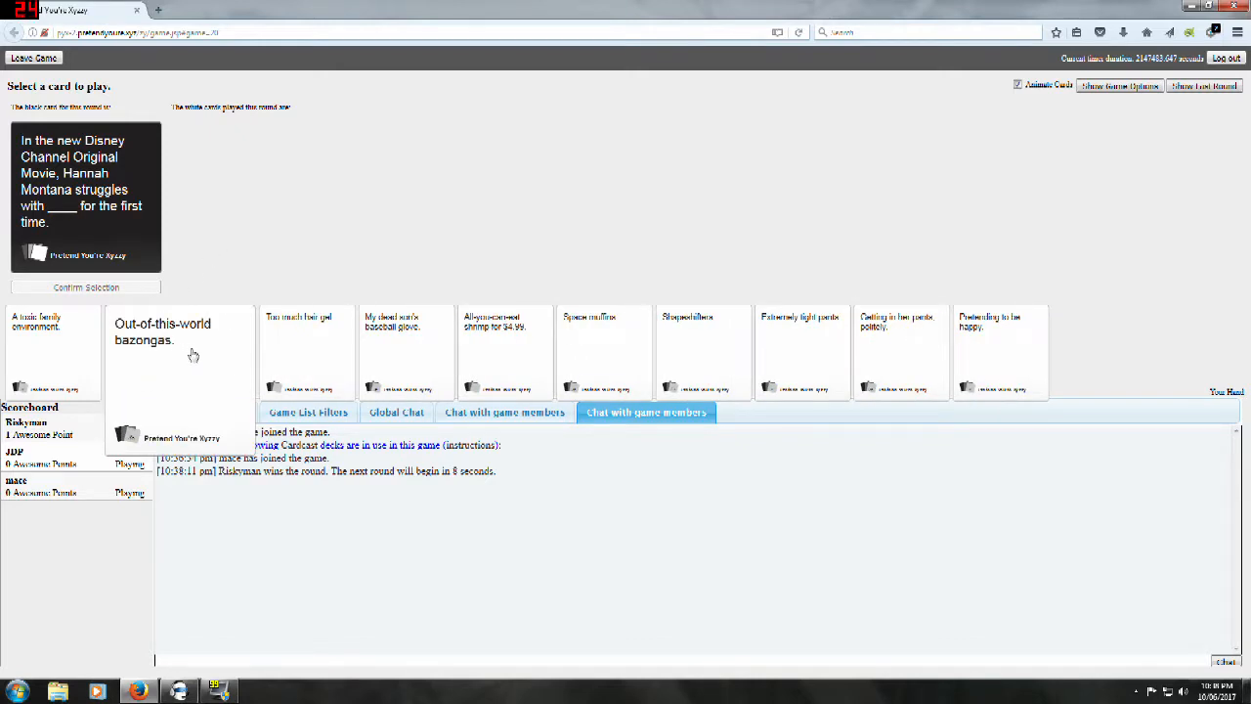
{"action": "mouse_move", "coordinate": [154, 367]}
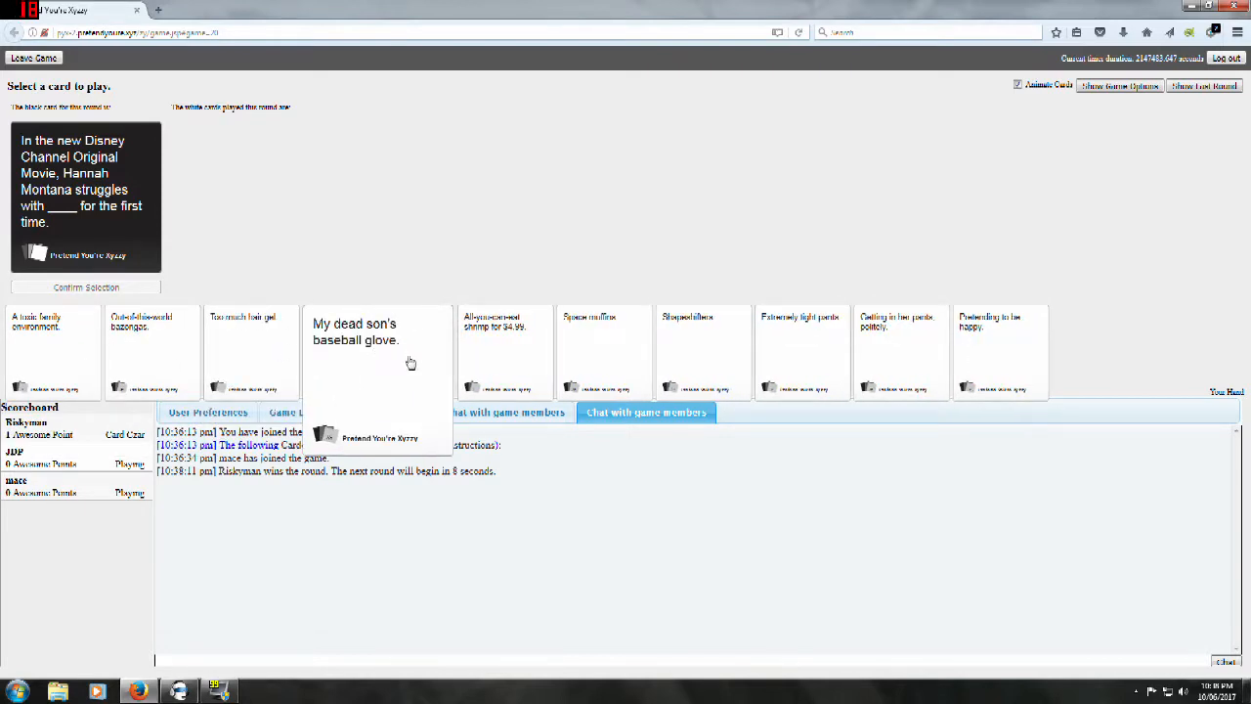
{"action": "mouse_move", "coordinate": [477, 363]}
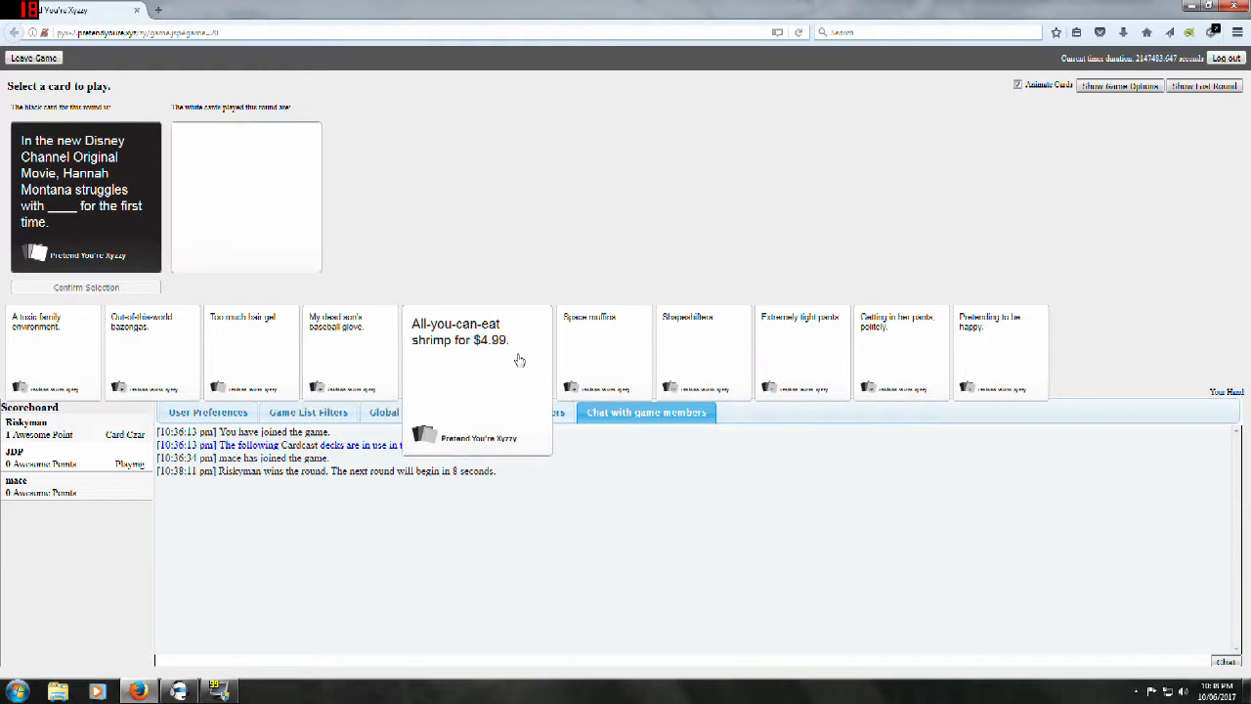
{"action": "mouse_move", "coordinate": [672, 356]}
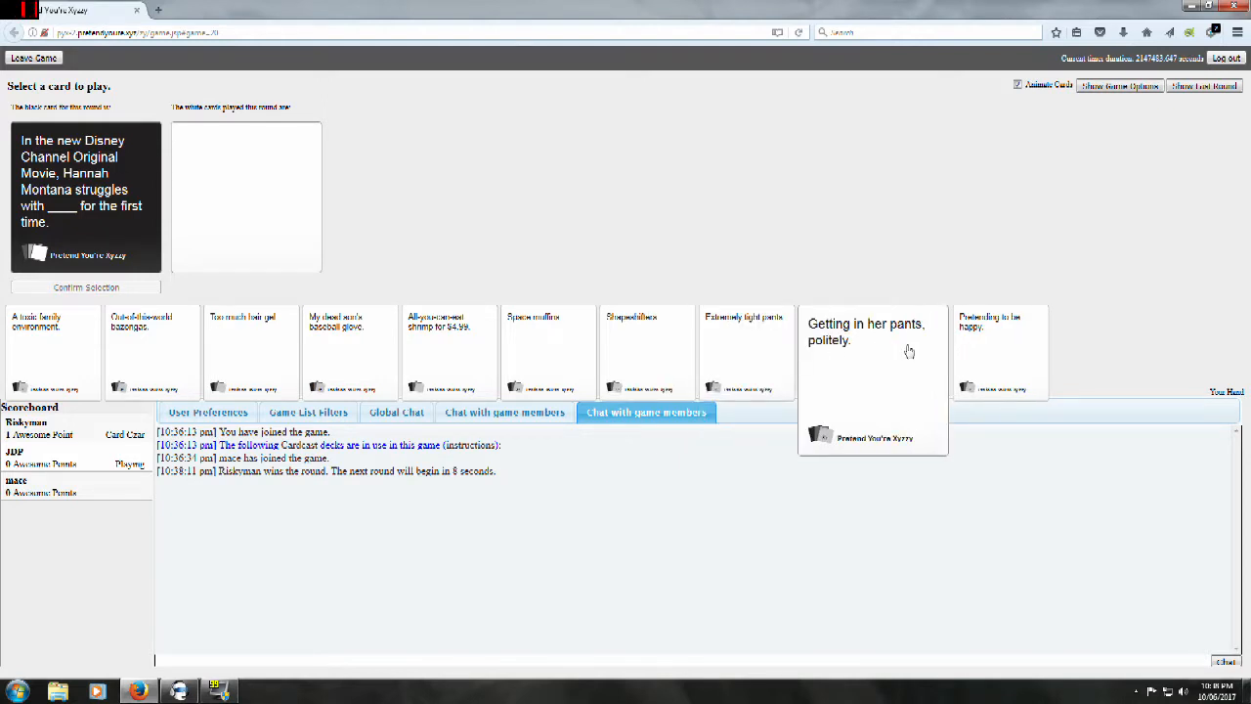
{"action": "mouse_move", "coordinate": [942, 350]}
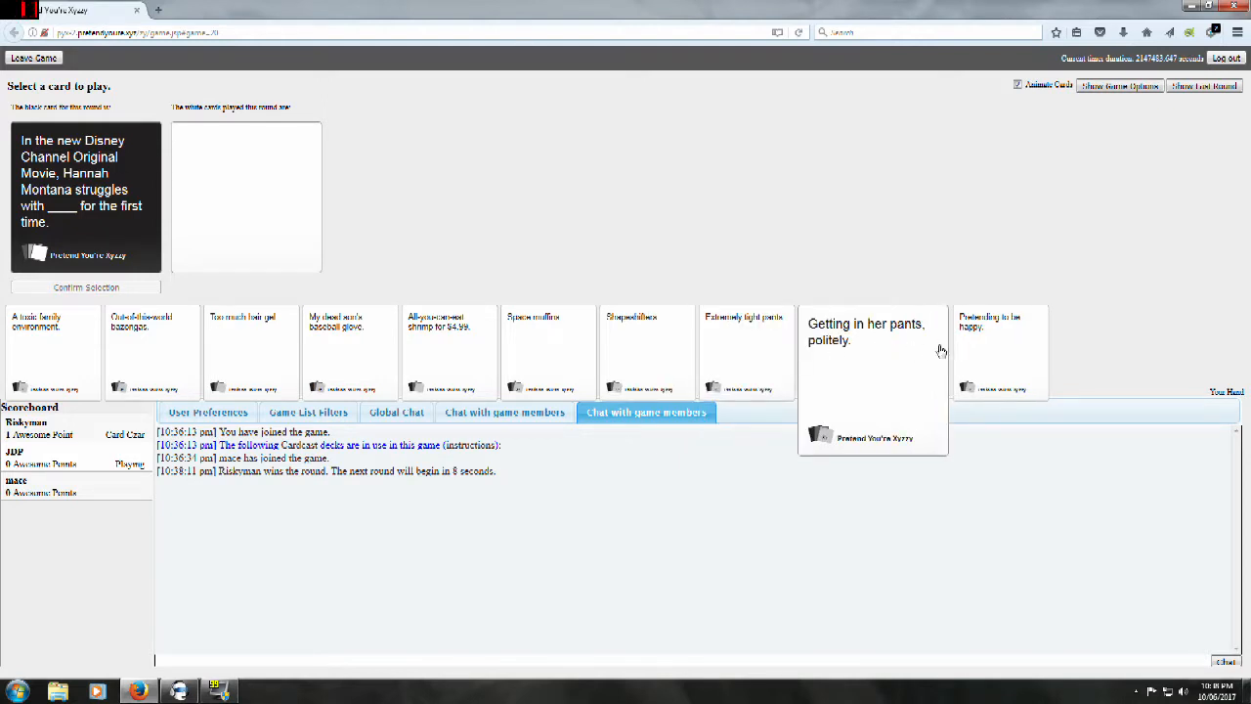
Step: Play 'Getting in her pants, politely.' for the Hannah Montana prompt and await judging
{"action": "left_click", "coordinate": [86, 287]}
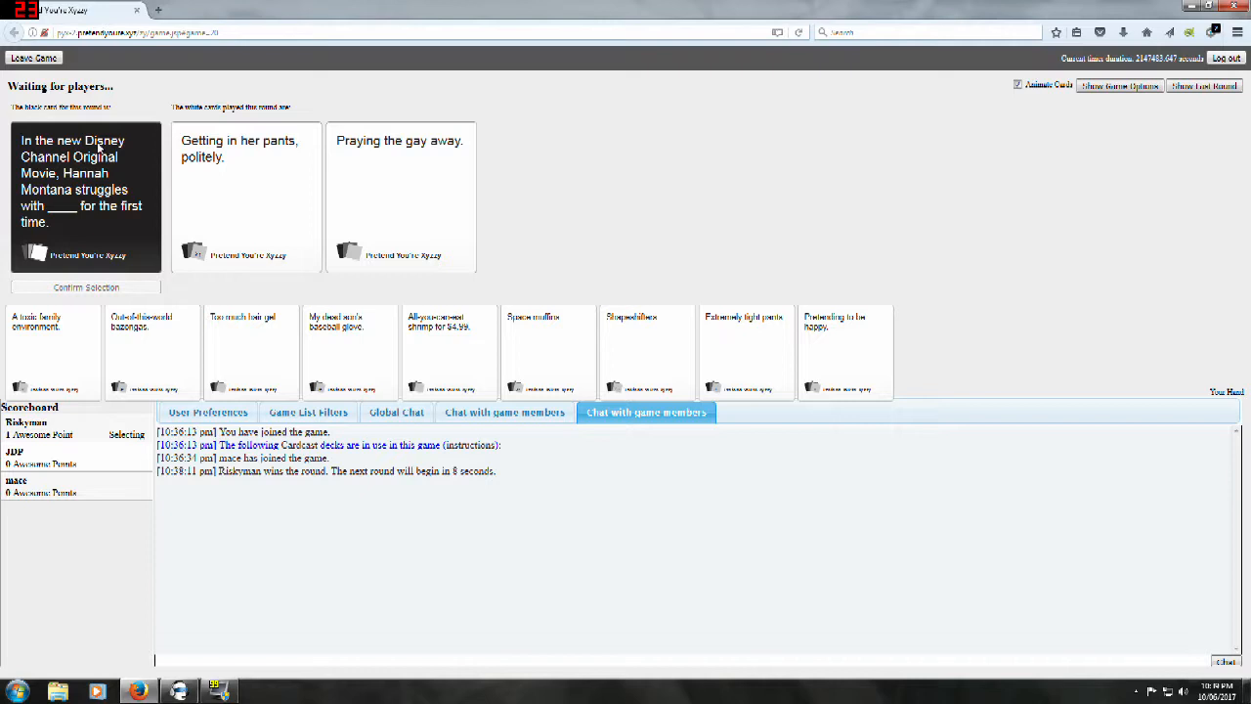
{"action": "left_click", "coordinate": [399, 195]}
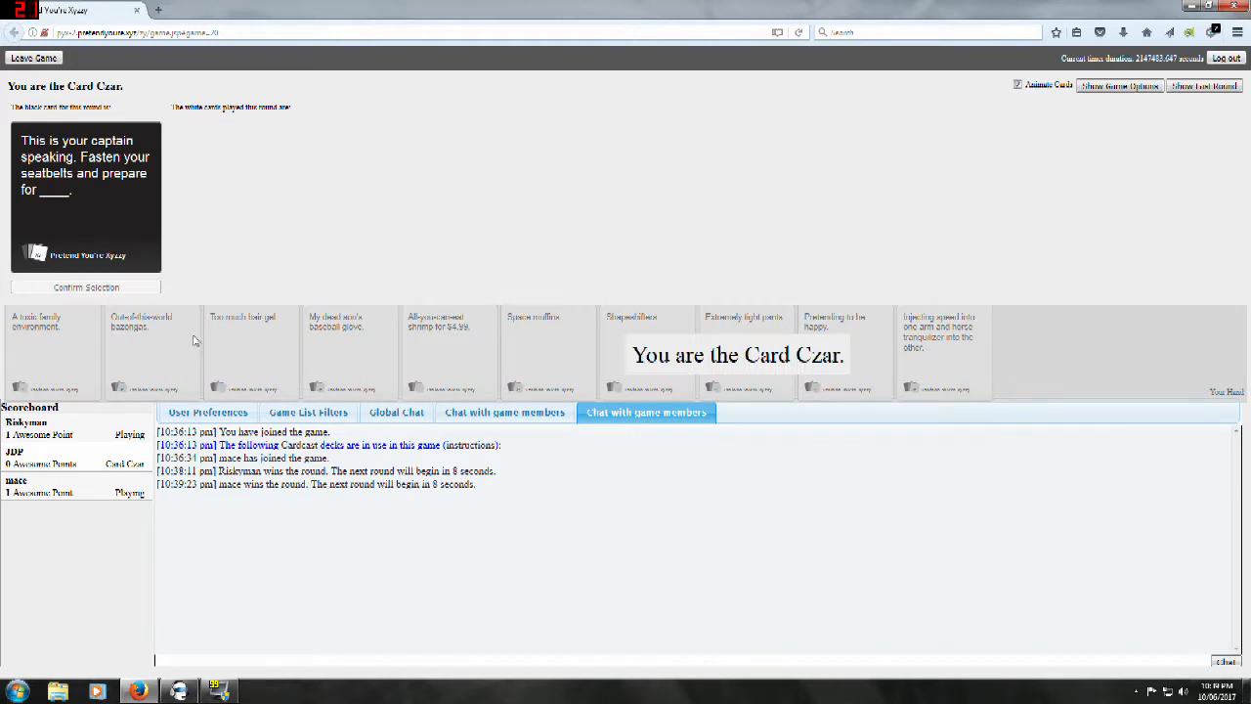
{"action": "mouse_move", "coordinate": [168, 383]}
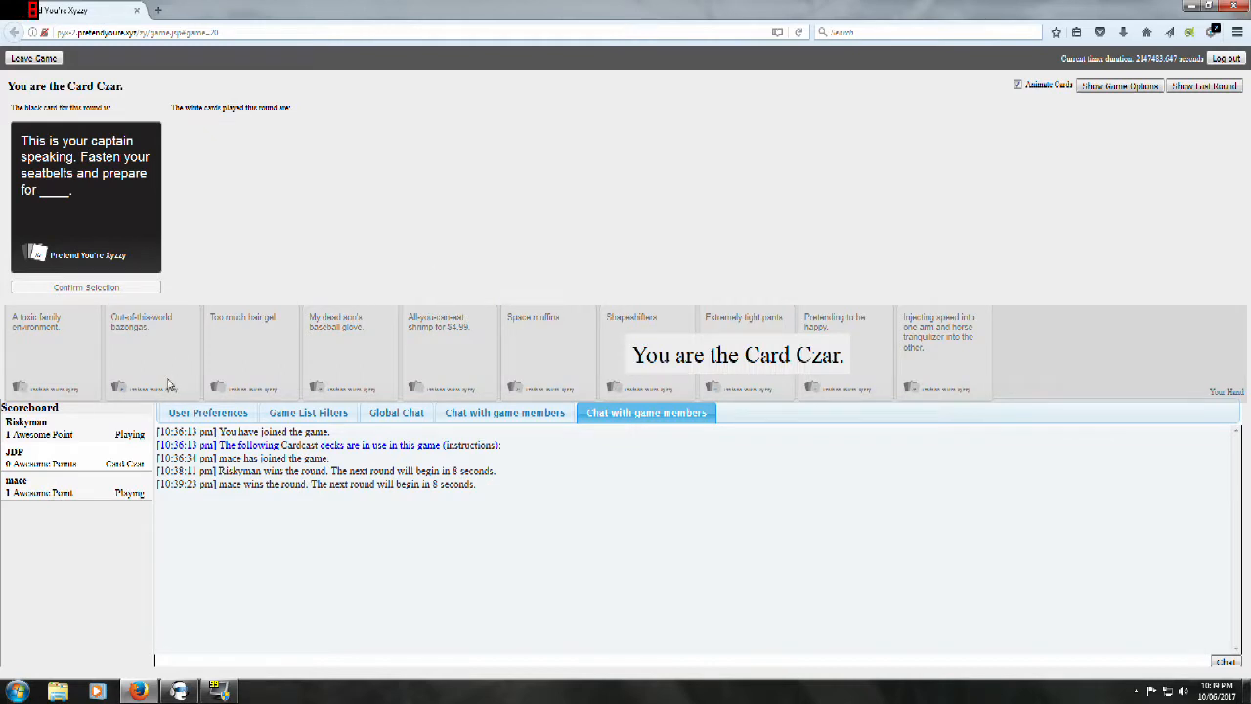
{"action": "mouse_move", "coordinate": [264, 240]}
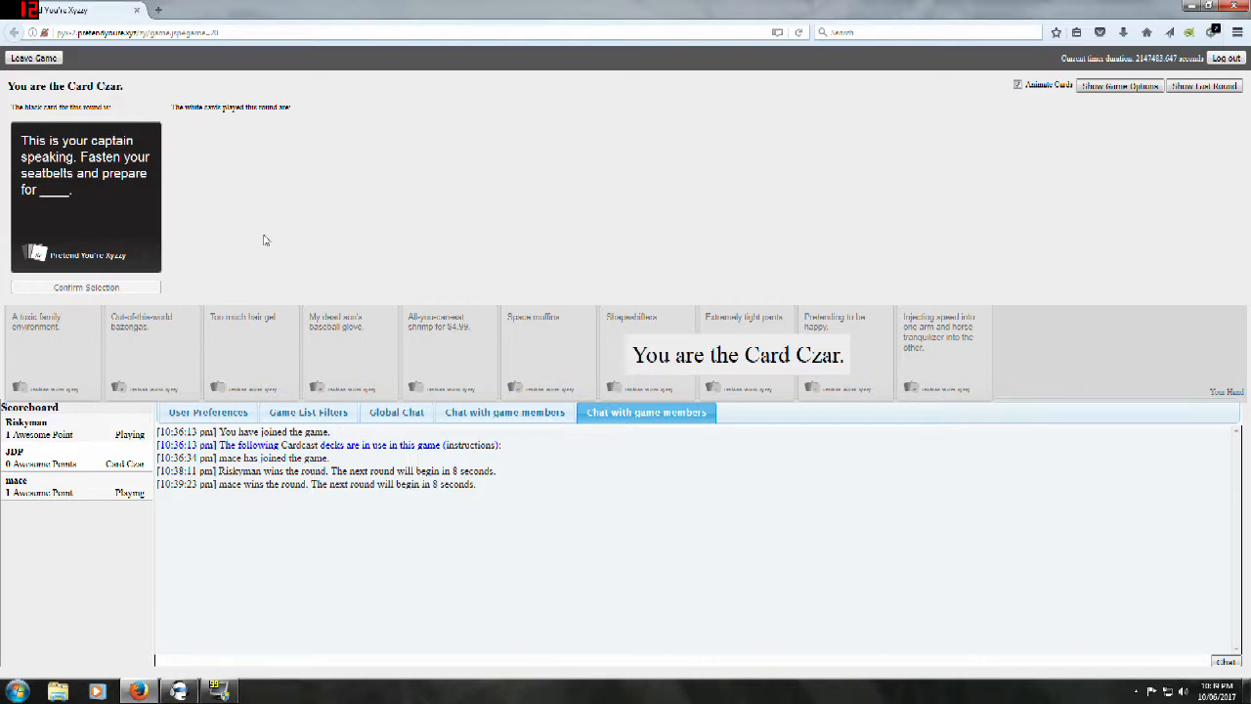
{"action": "mouse_move", "coordinate": [282, 242]}
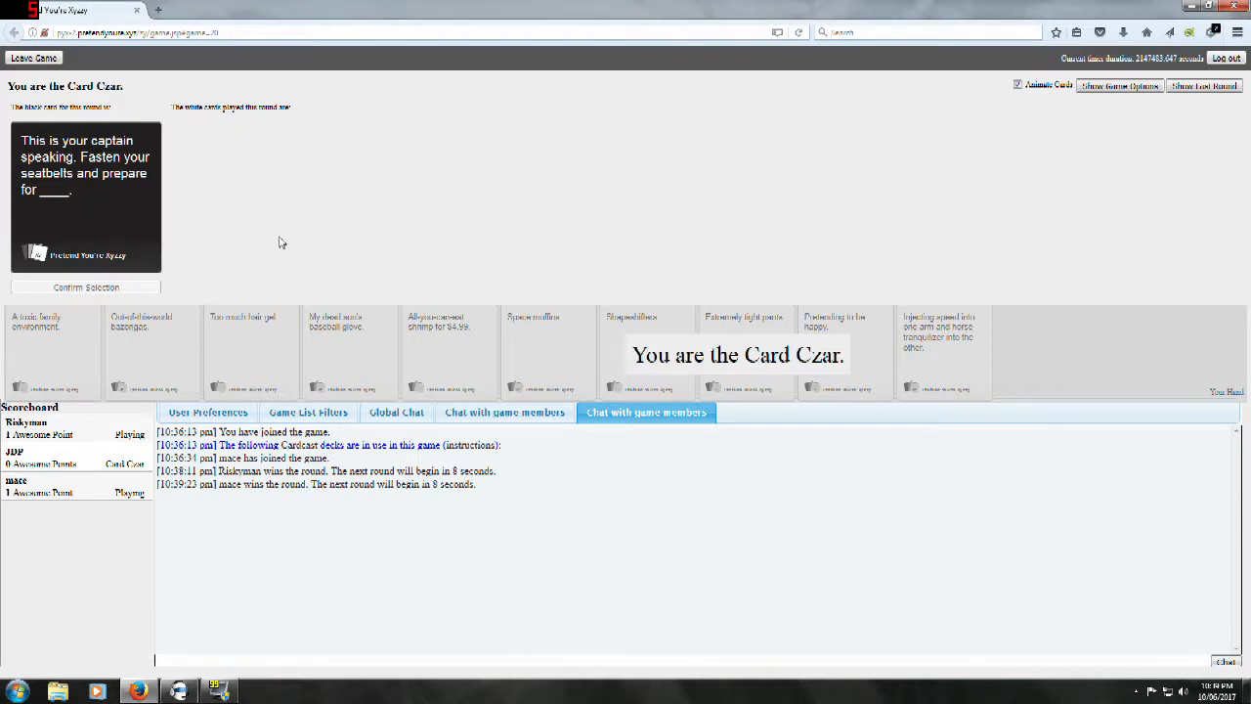
{"action": "mouse_move", "coordinate": [285, 265]}
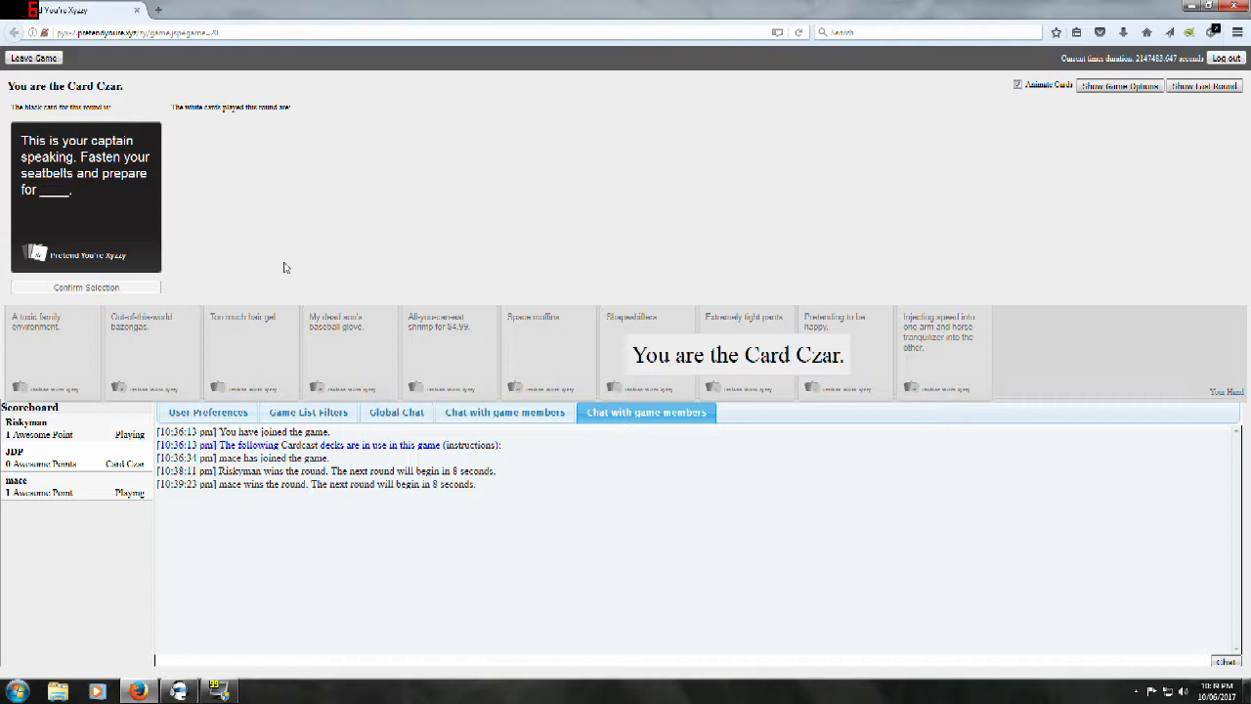
{"action": "mouse_move", "coordinate": [333, 238]}
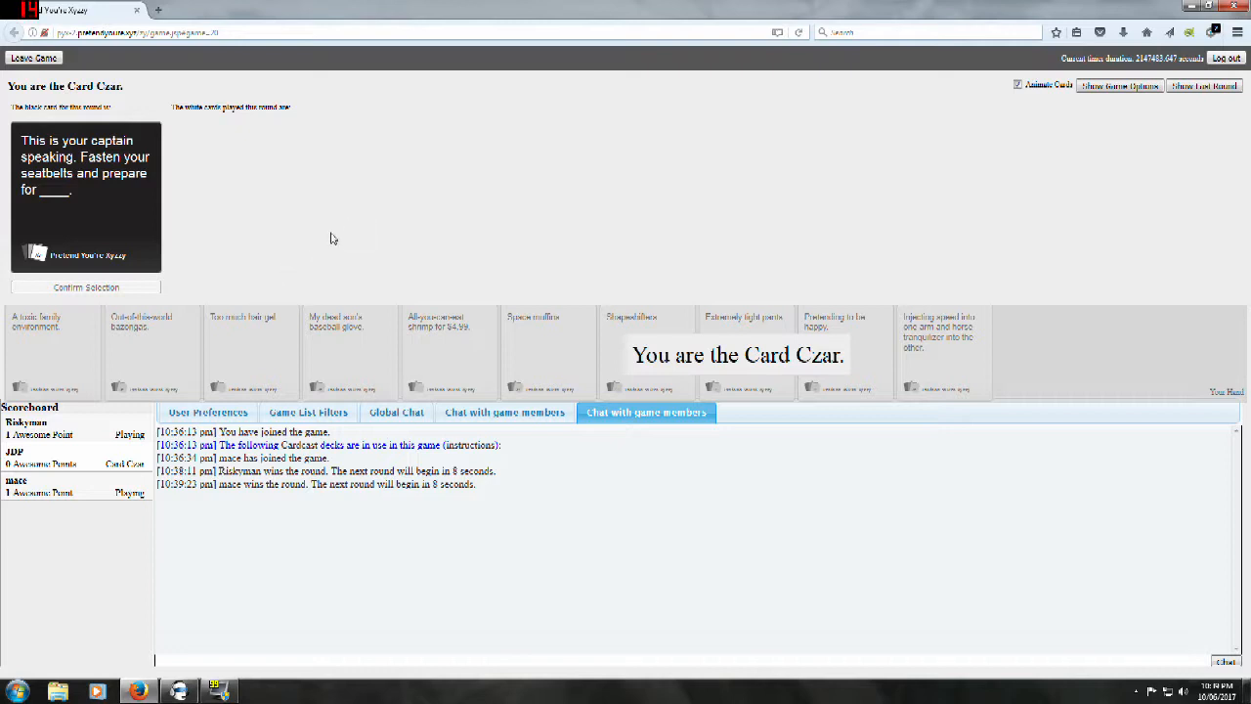
{"action": "mouse_move", "coordinate": [344, 242]}
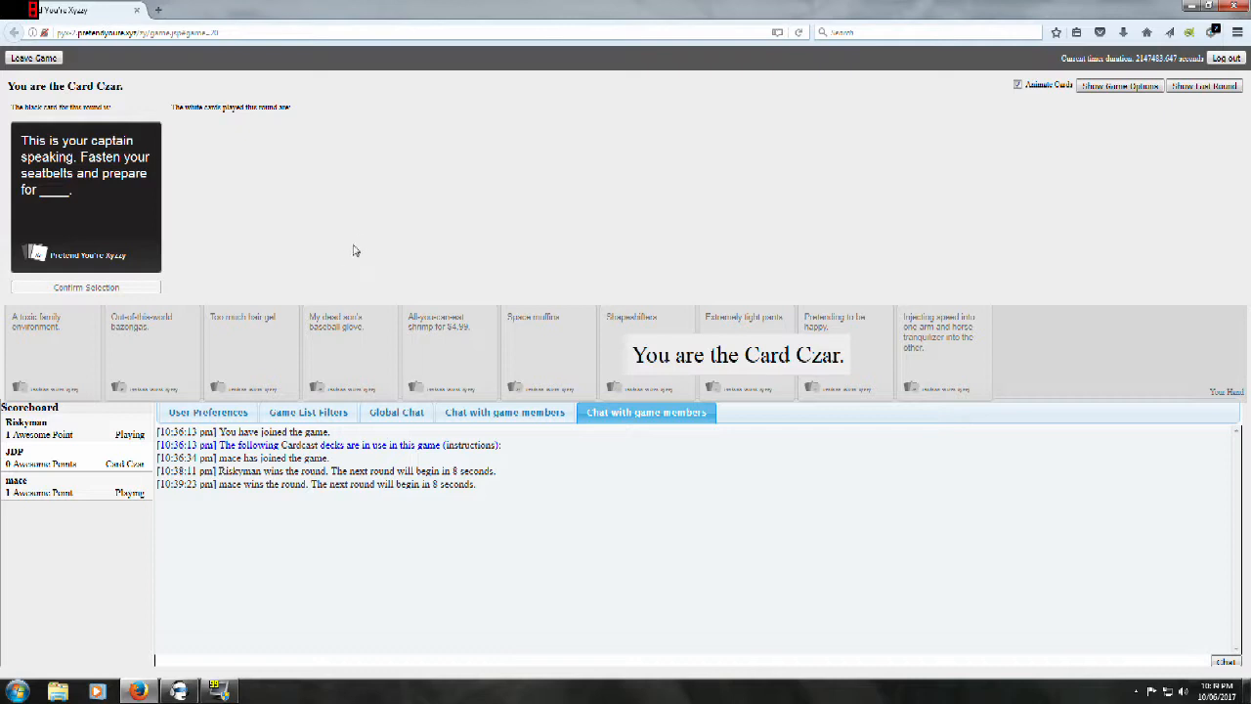
{"action": "mouse_move", "coordinate": [356, 262]}
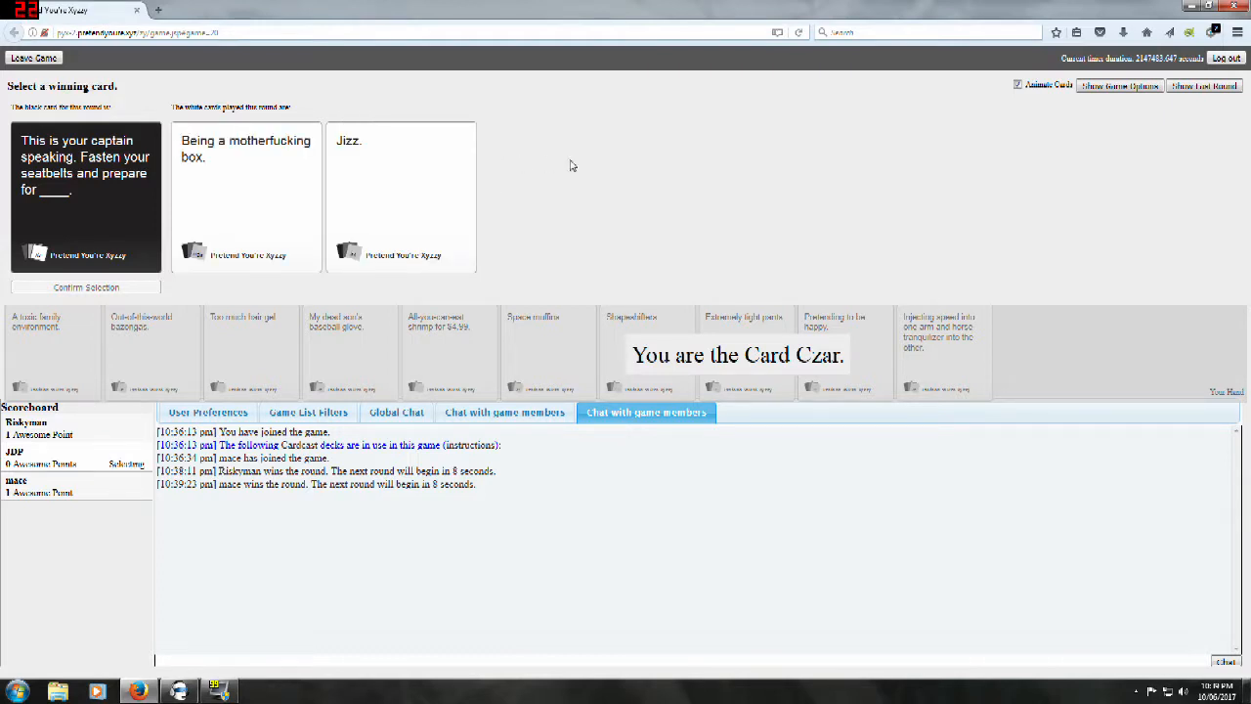
{"action": "mouse_move", "coordinate": [567, 170]}
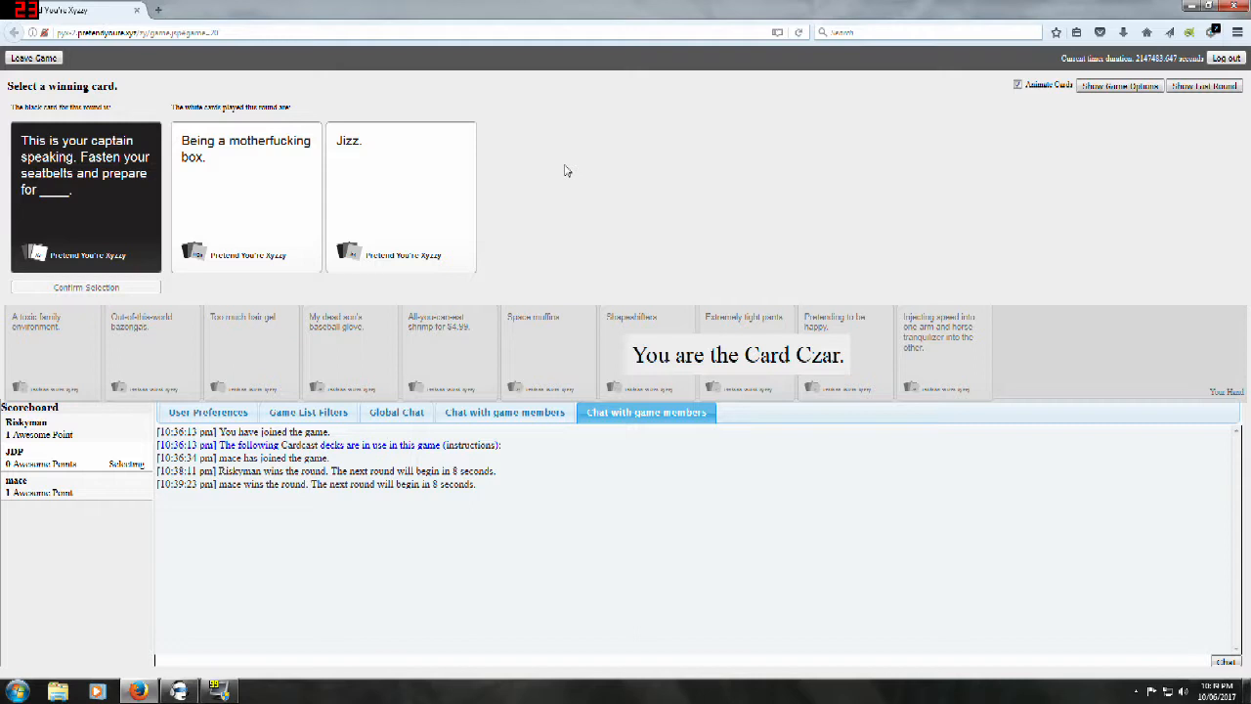
{"action": "mouse_move", "coordinate": [555, 181]}
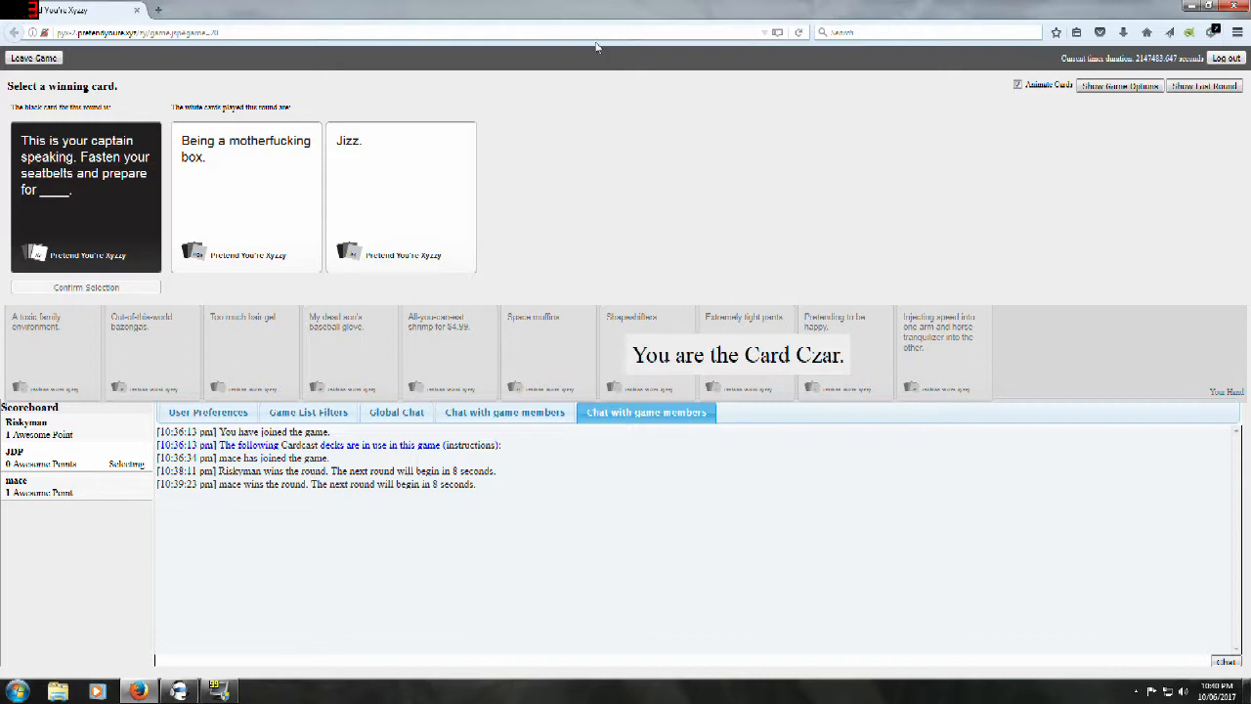
{"action": "mouse_move", "coordinate": [536, 102]}
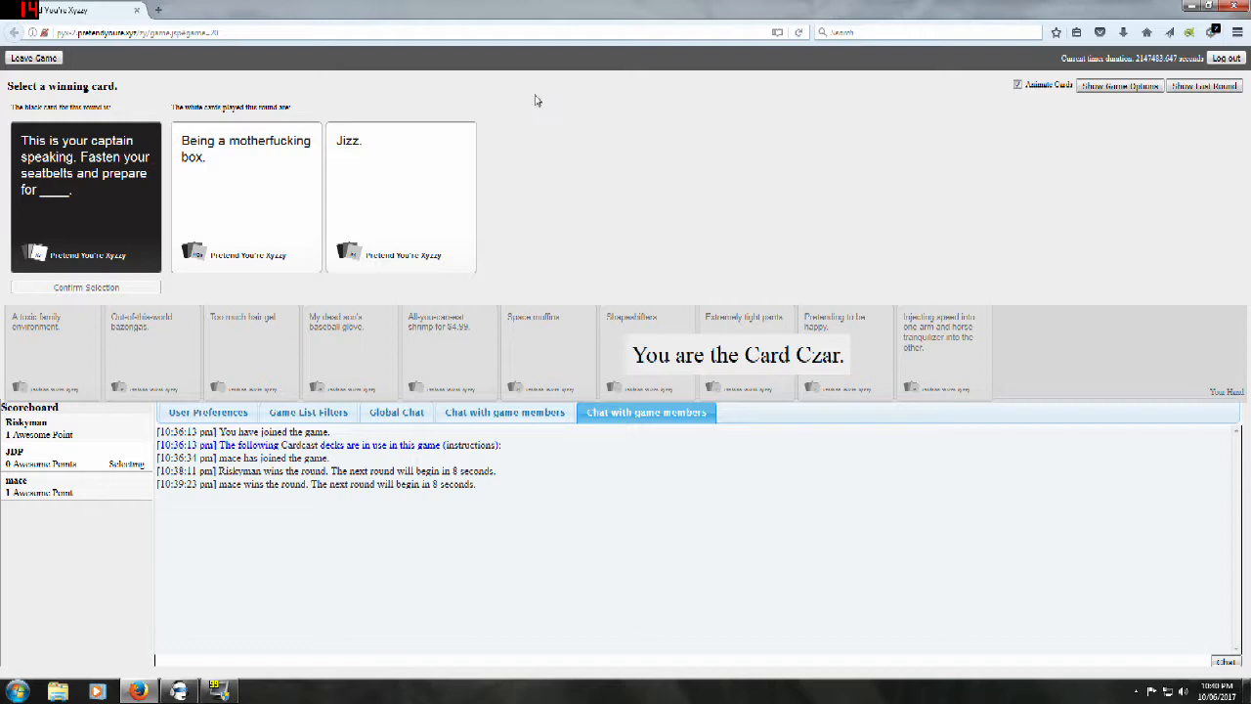
{"action": "mouse_move", "coordinate": [279, 172]}
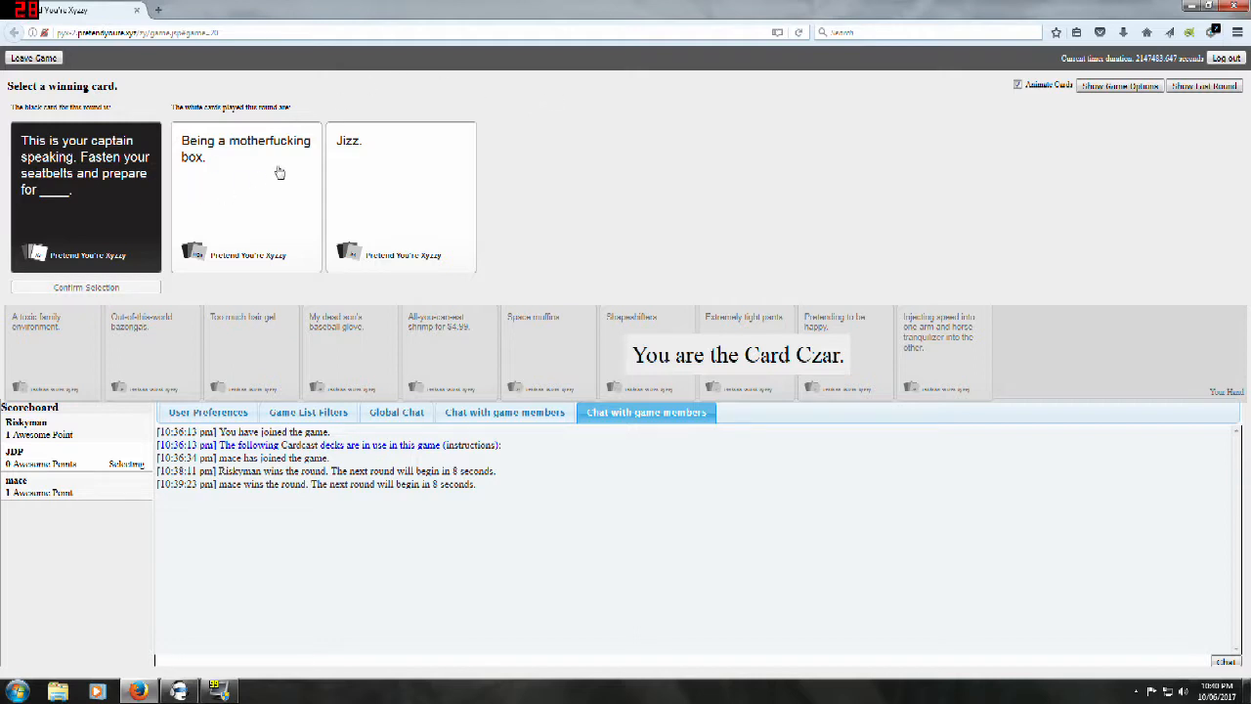
{"action": "mouse_move", "coordinate": [383, 141]}
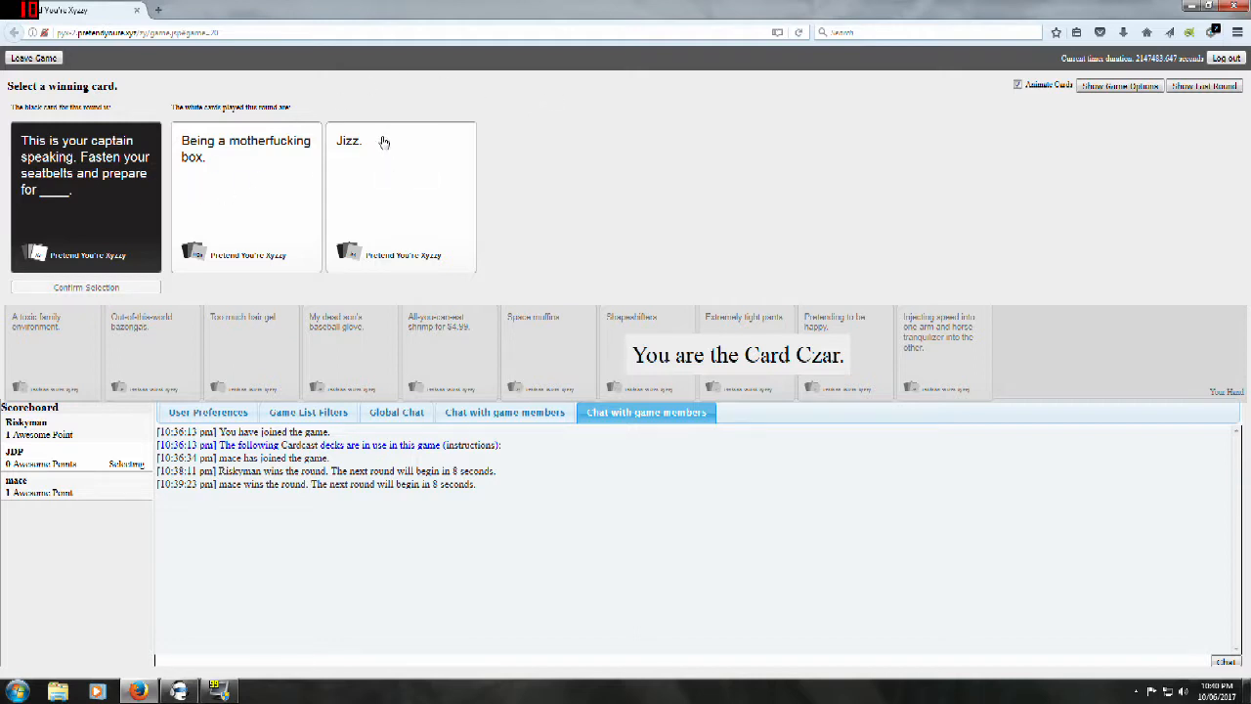
{"action": "mouse_move", "coordinate": [321, 135]}
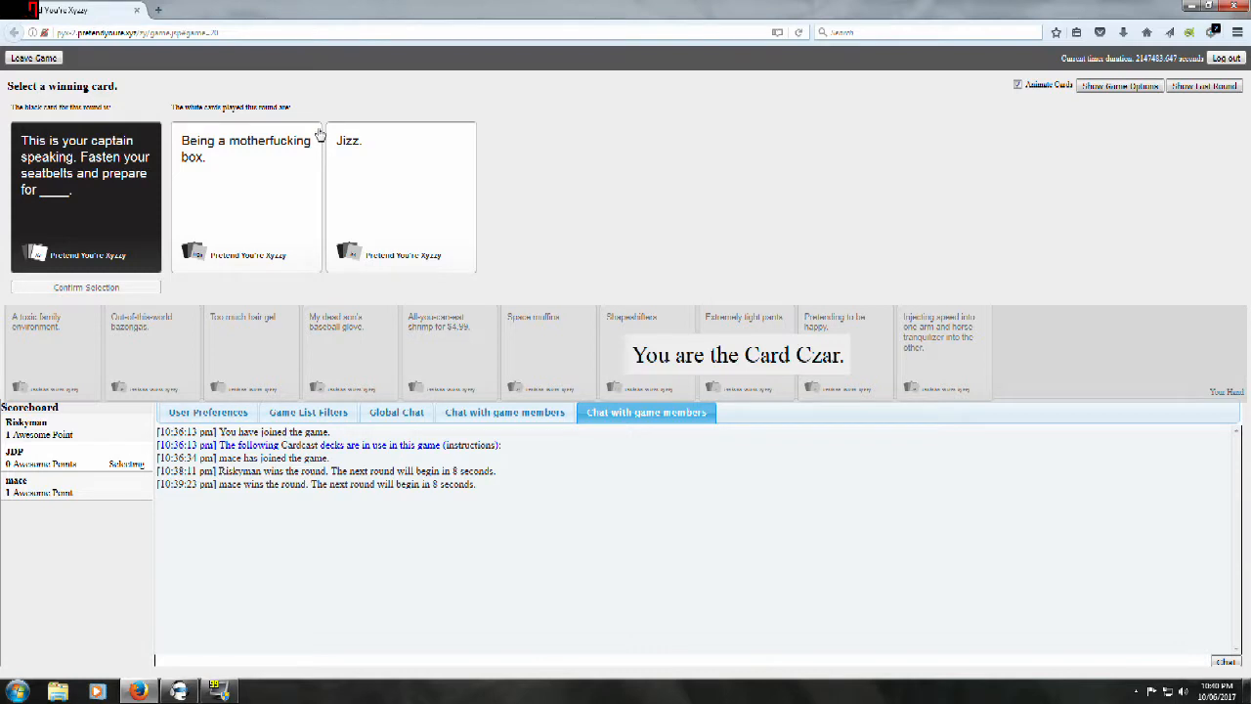
Step: As Card Czar, choose the winning answer for the captain-speaking prompt
{"action": "left_click", "coordinate": [400, 195]}
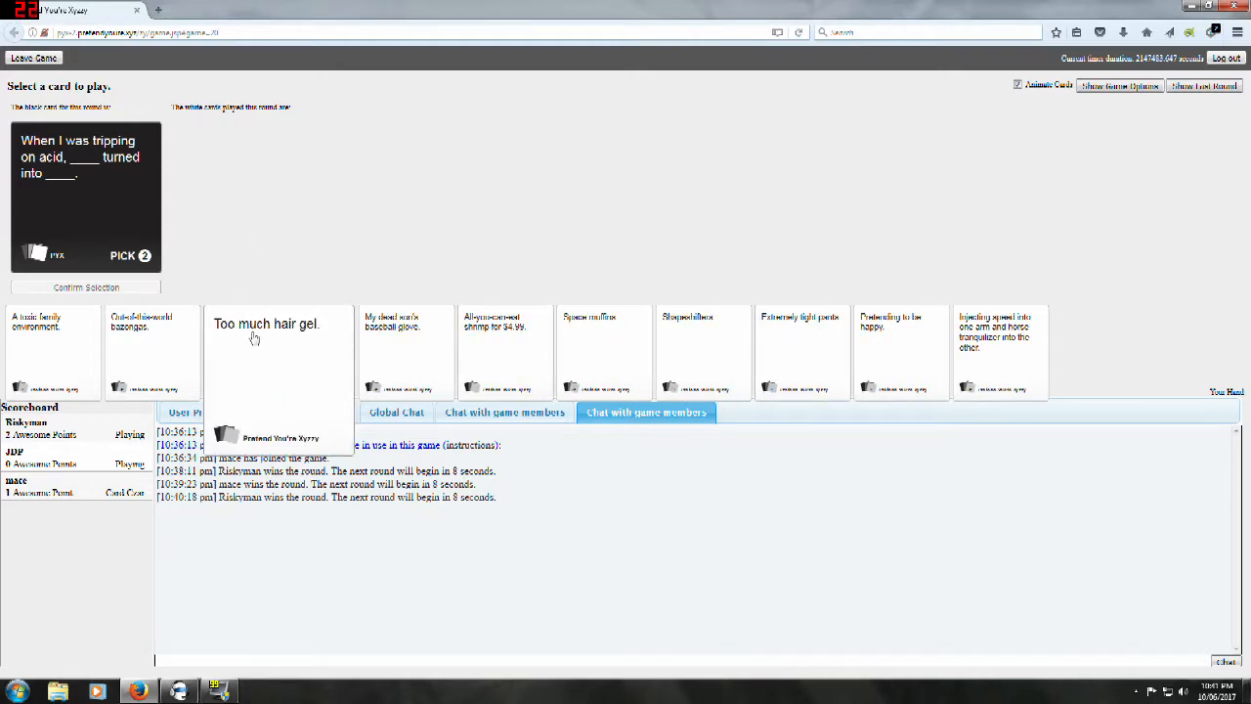
{"action": "mouse_move", "coordinate": [278, 335]}
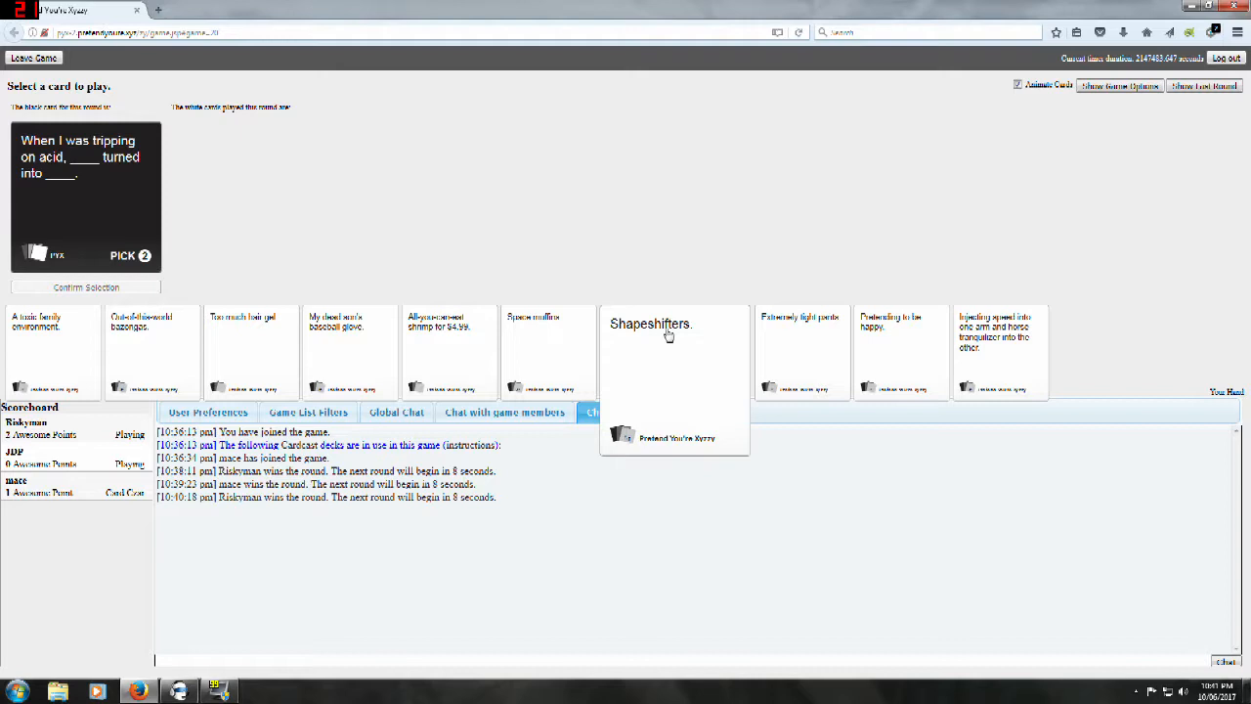
{"action": "mouse_move", "coordinate": [872, 352]}
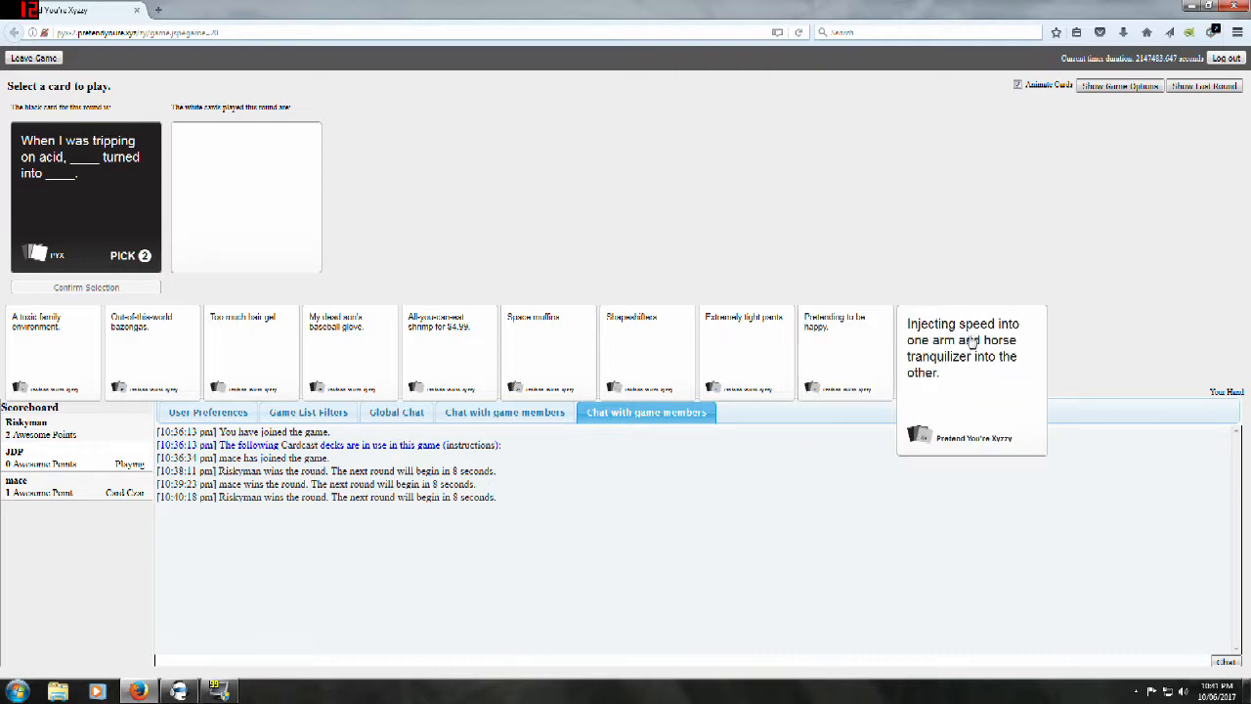
{"action": "mouse_move", "coordinate": [968, 345]}
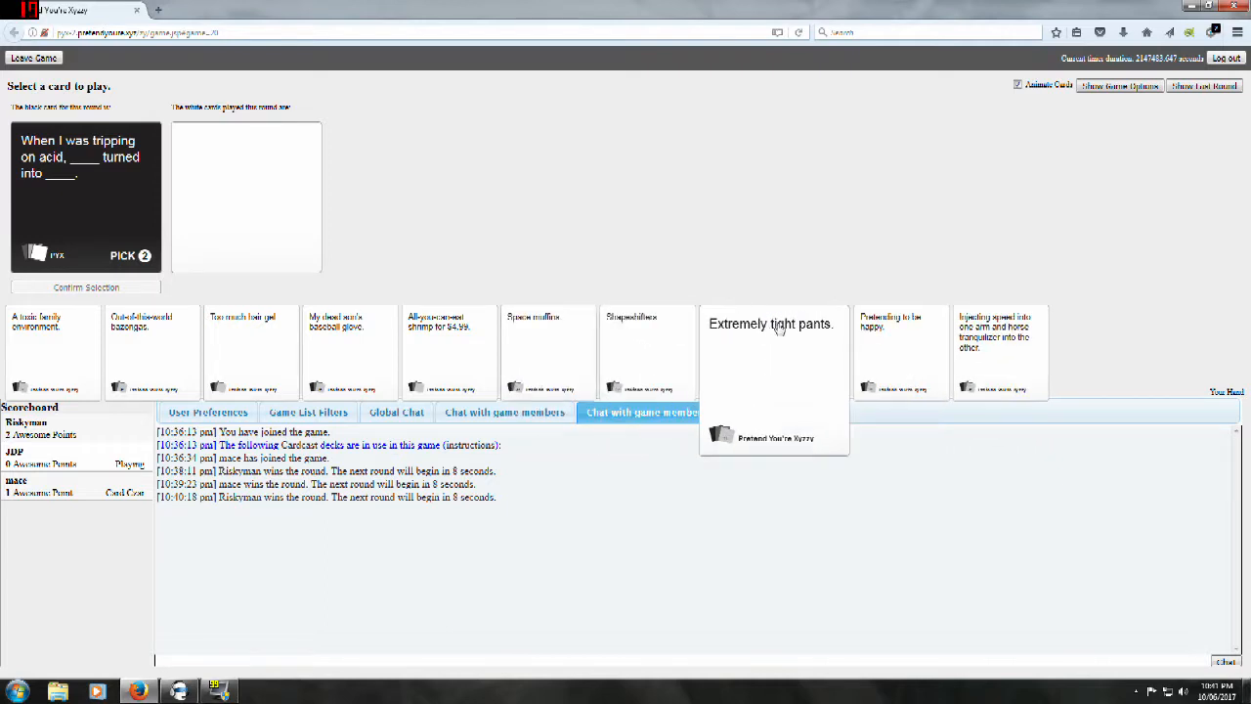
Step: Play 'Extremely tight pants' and the horse-tranquilizer card for the acid-trip prompt
{"action": "left_click", "coordinate": [747, 352]}
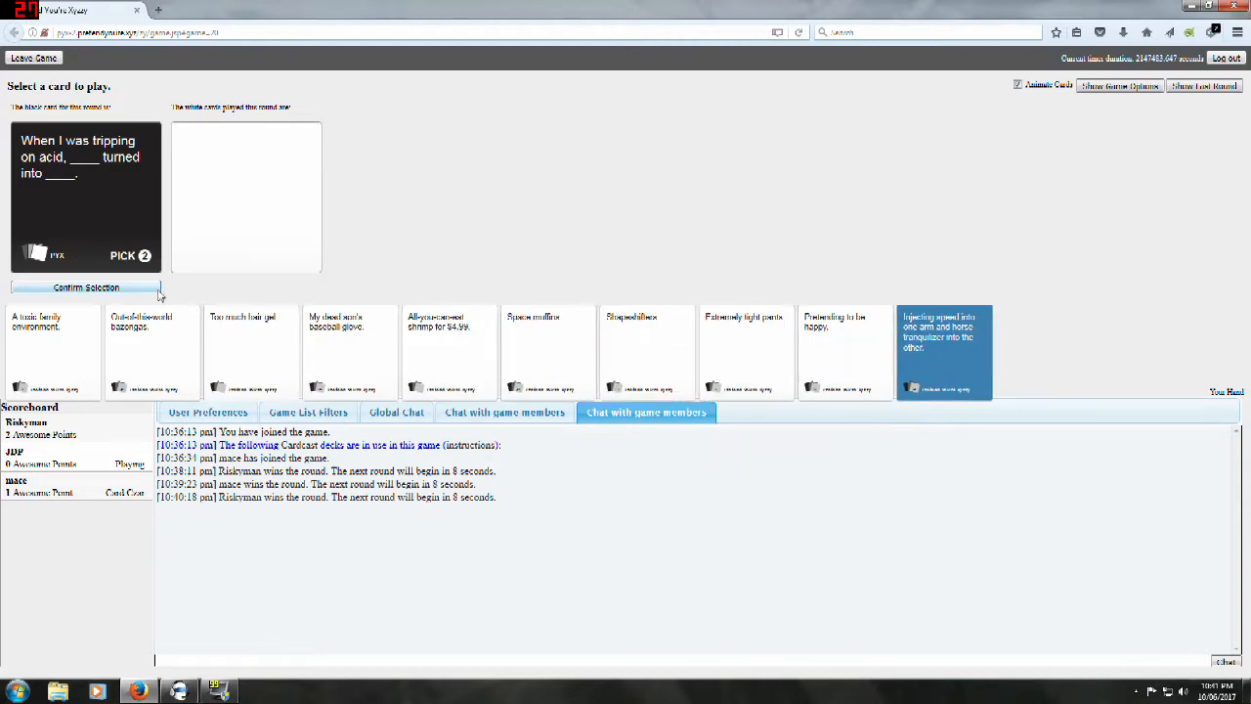
{"action": "left_click", "coordinate": [747, 352]}
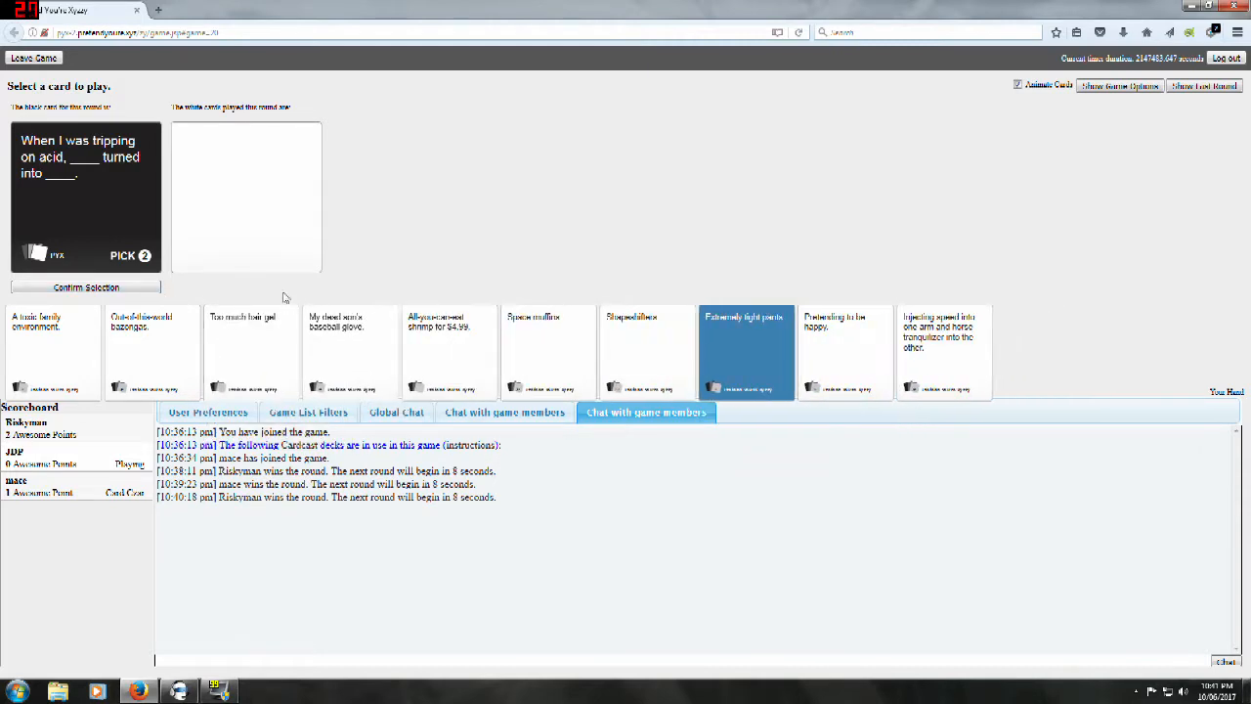
{"action": "left_click", "coordinate": [747, 352]}
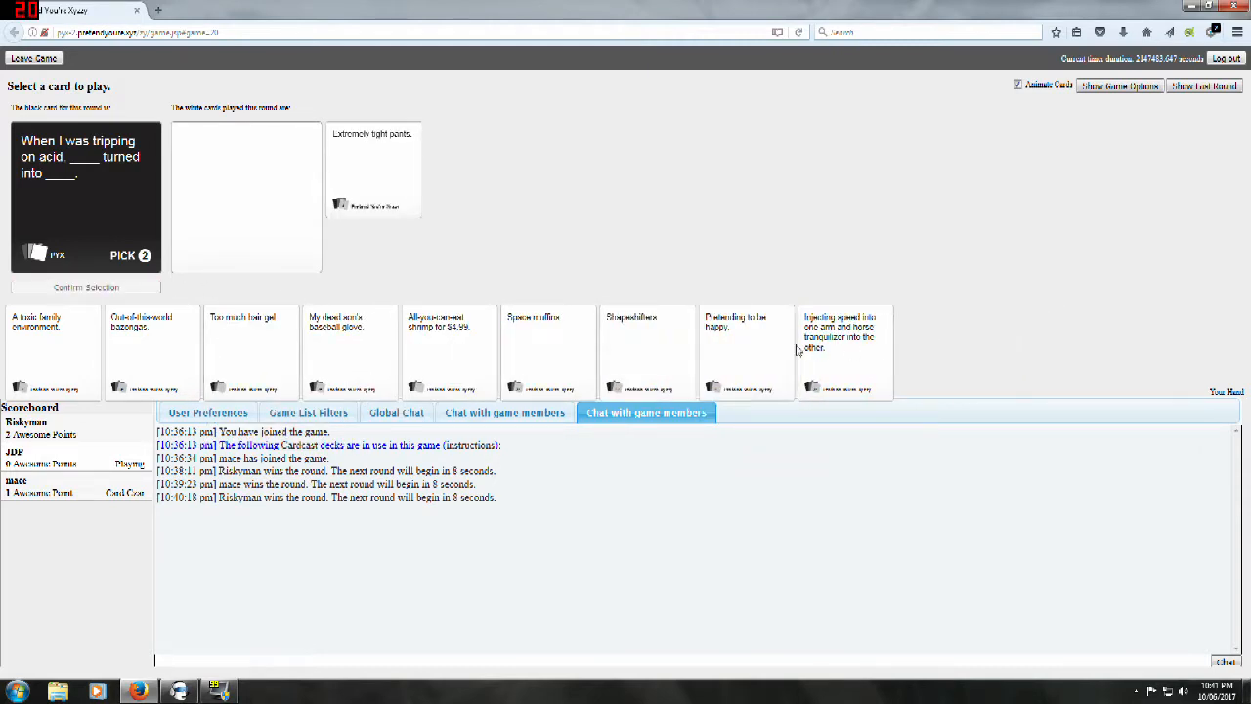
{"action": "left_click", "coordinate": [845, 332]}
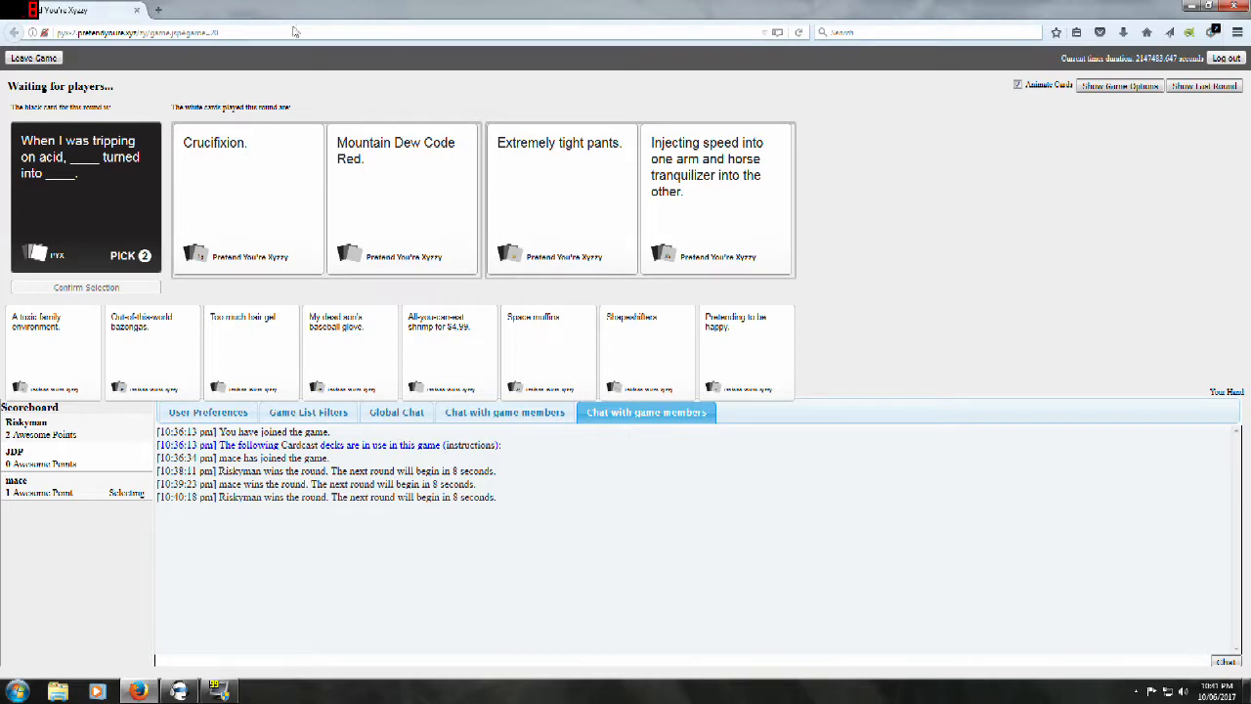
{"action": "mouse_move", "coordinate": [414, 102]}
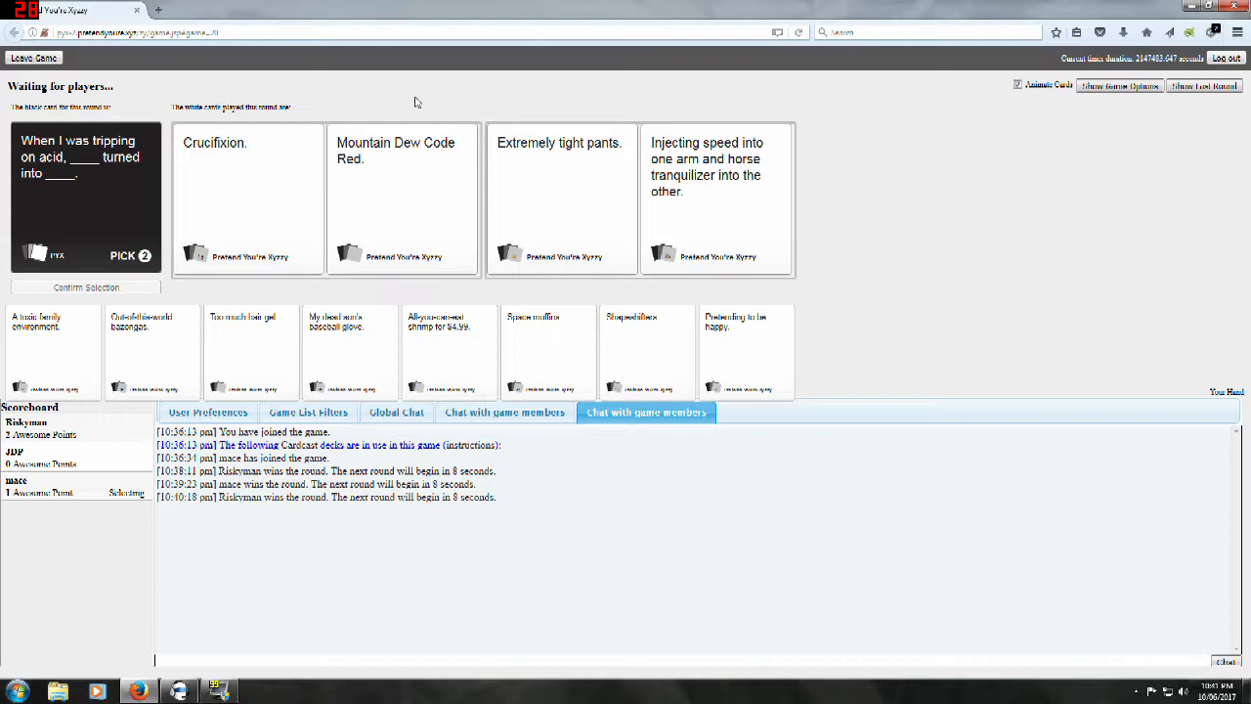
{"action": "mouse_move", "coordinate": [421, 145]}
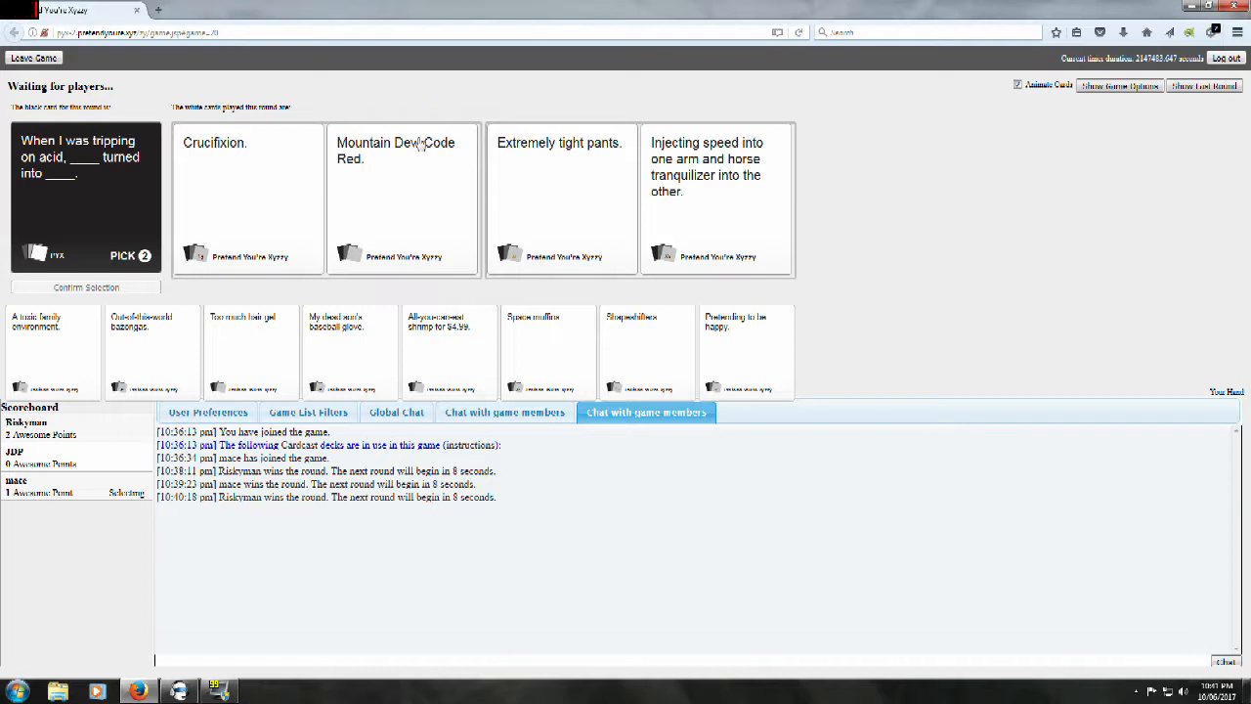
{"action": "mouse_move", "coordinate": [522, 149]}
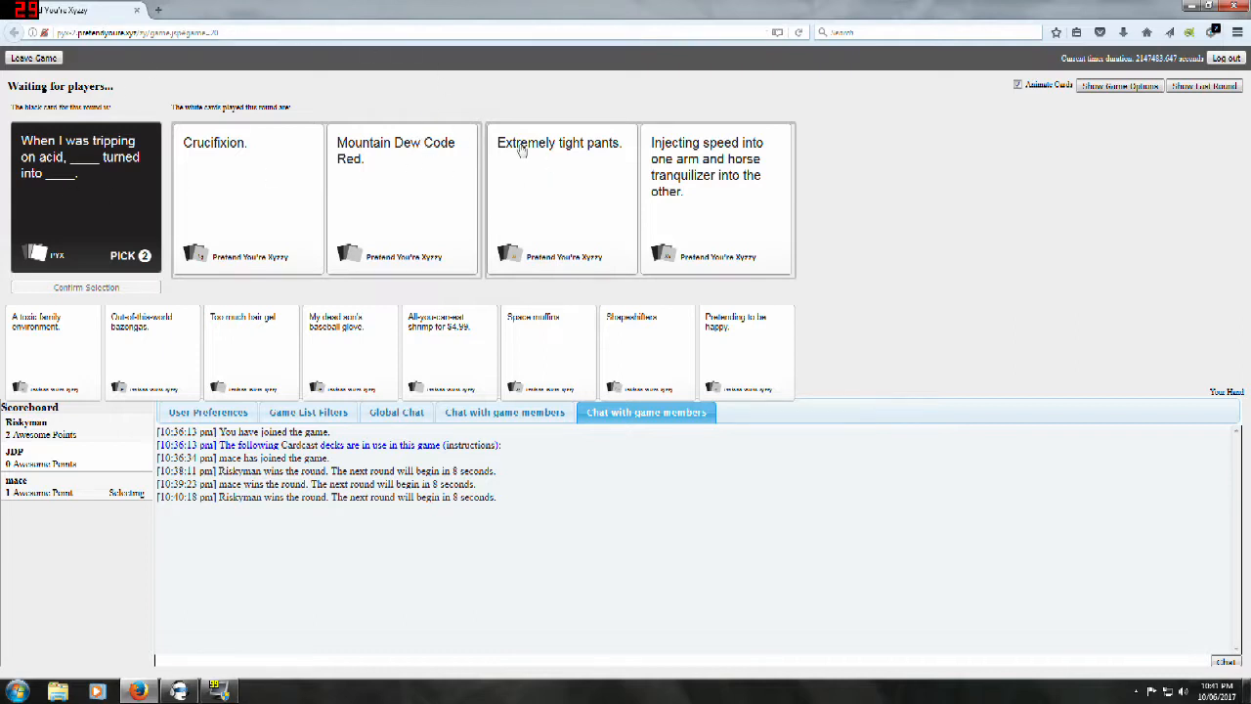
{"action": "mouse_move", "coordinate": [152, 140]}
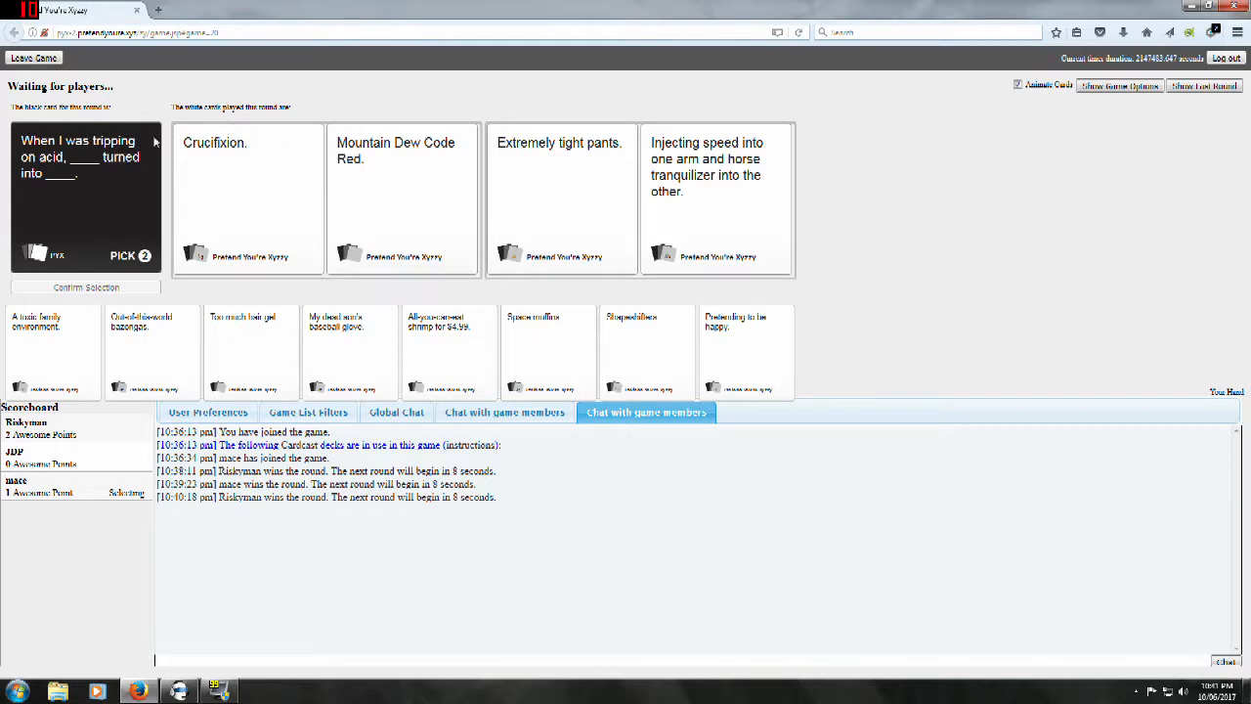
{"action": "mouse_move", "coordinate": [160, 105]}
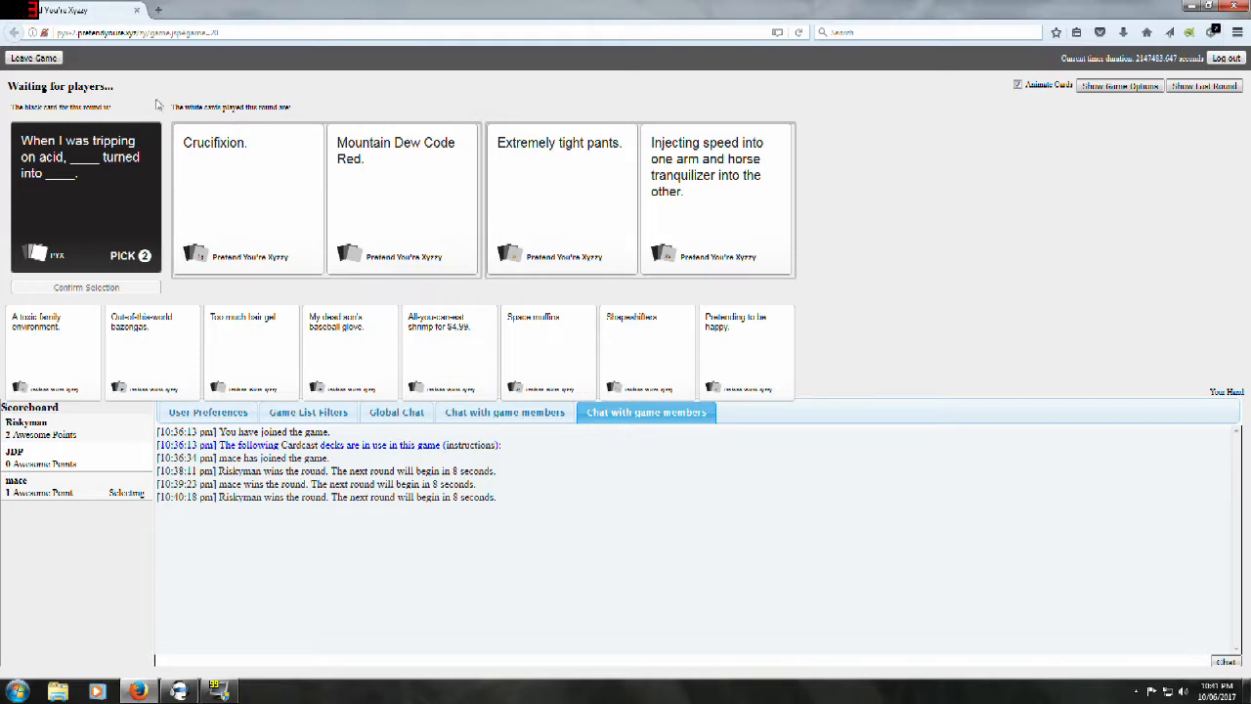
{"action": "mouse_move", "coordinate": [195, 105]}
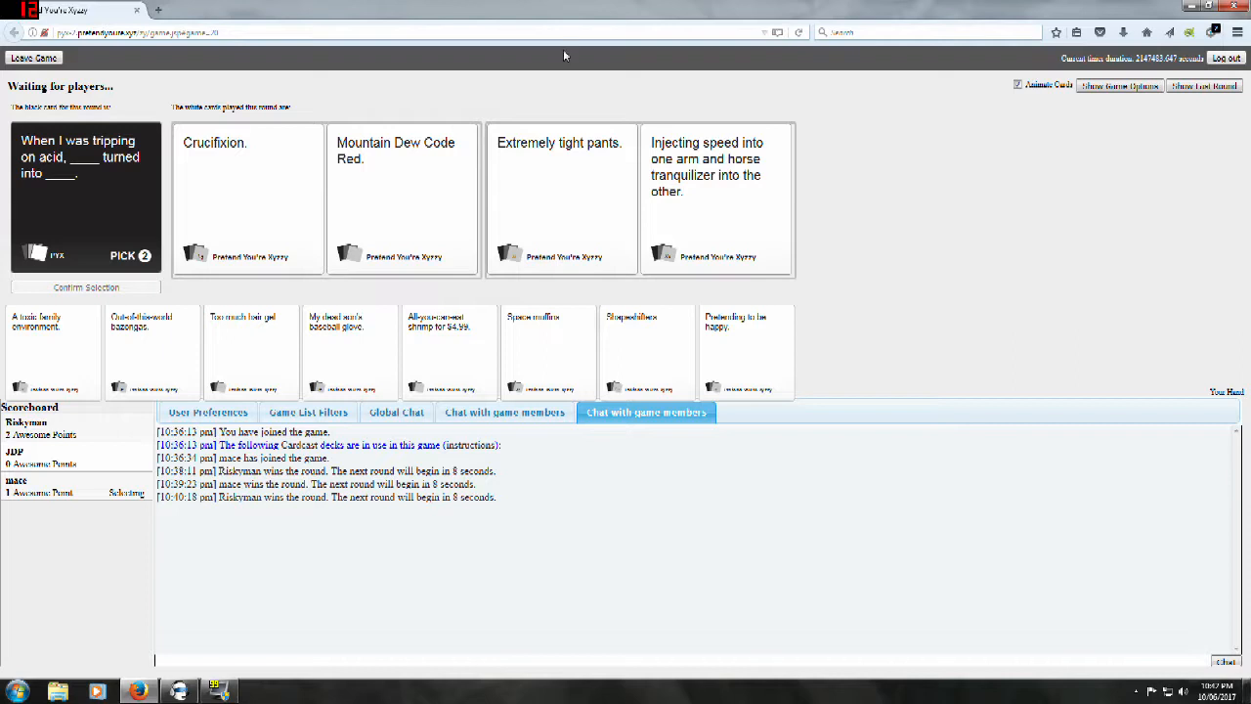
{"action": "mouse_move", "coordinate": [552, 91]}
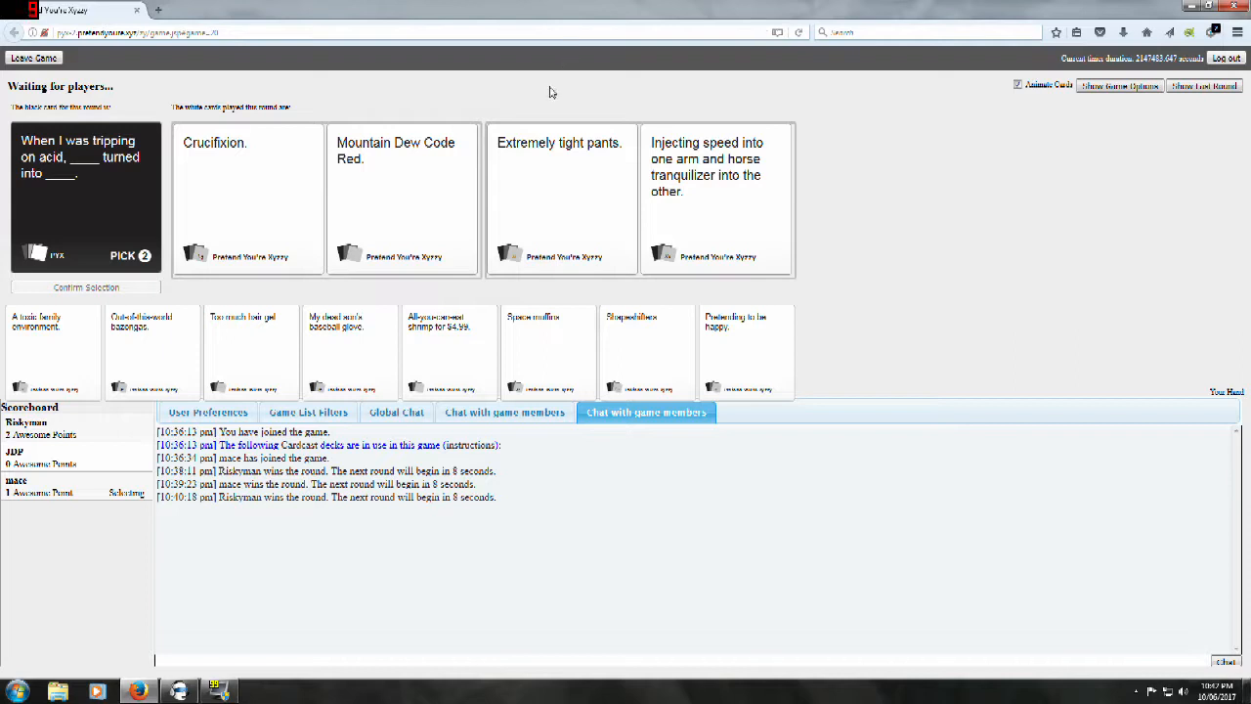
{"action": "mouse_move", "coordinate": [715, 66]}
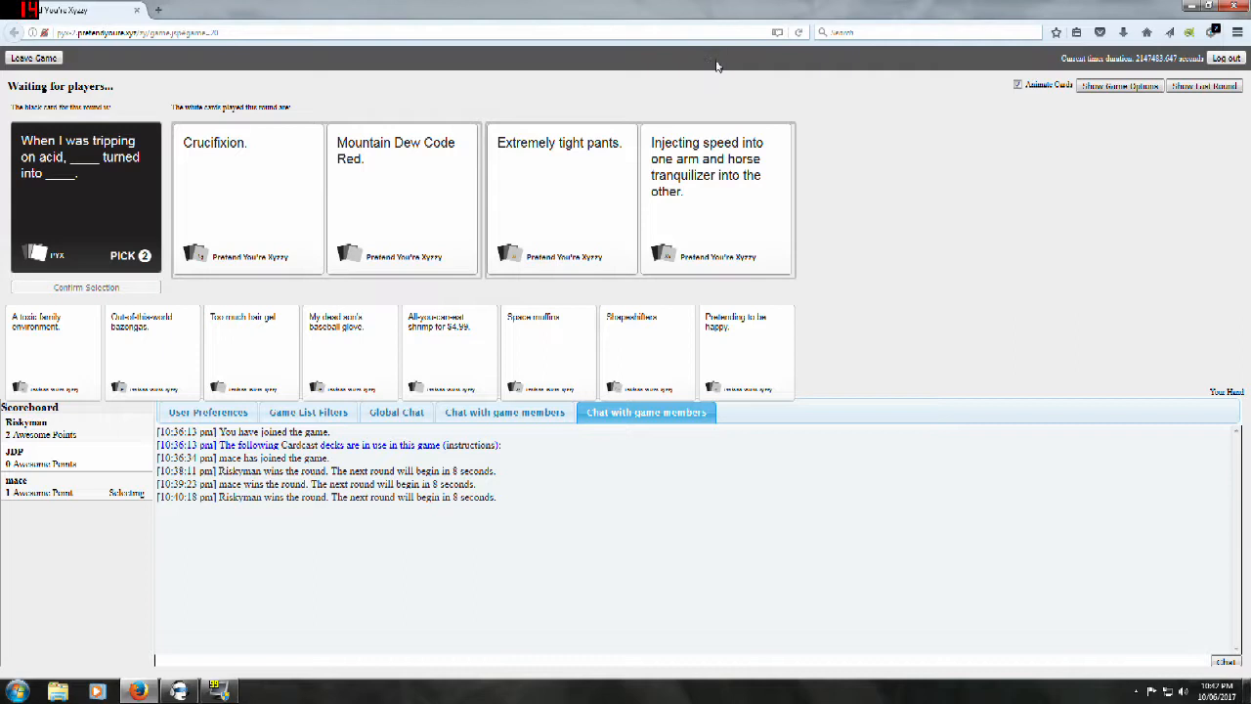
{"action": "mouse_move", "coordinate": [710, 198]}
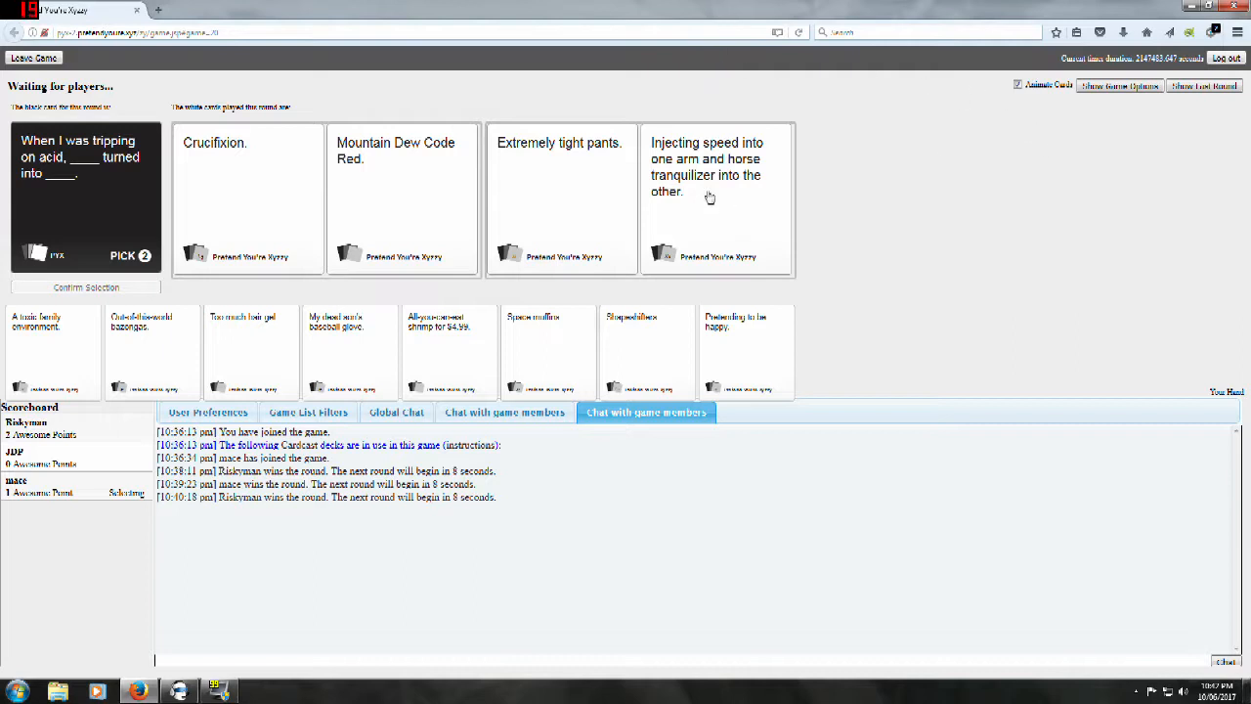
{"action": "mouse_move", "coordinate": [843, 149]}
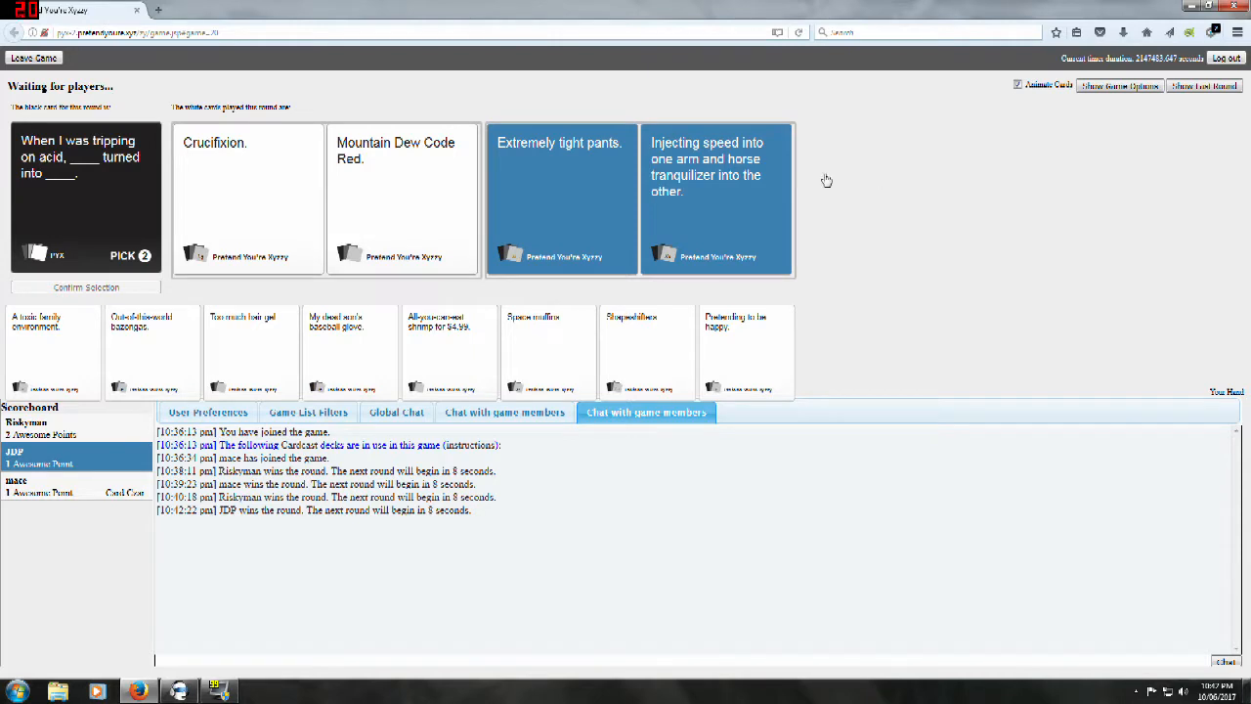
{"action": "mouse_move", "coordinate": [872, 176]}
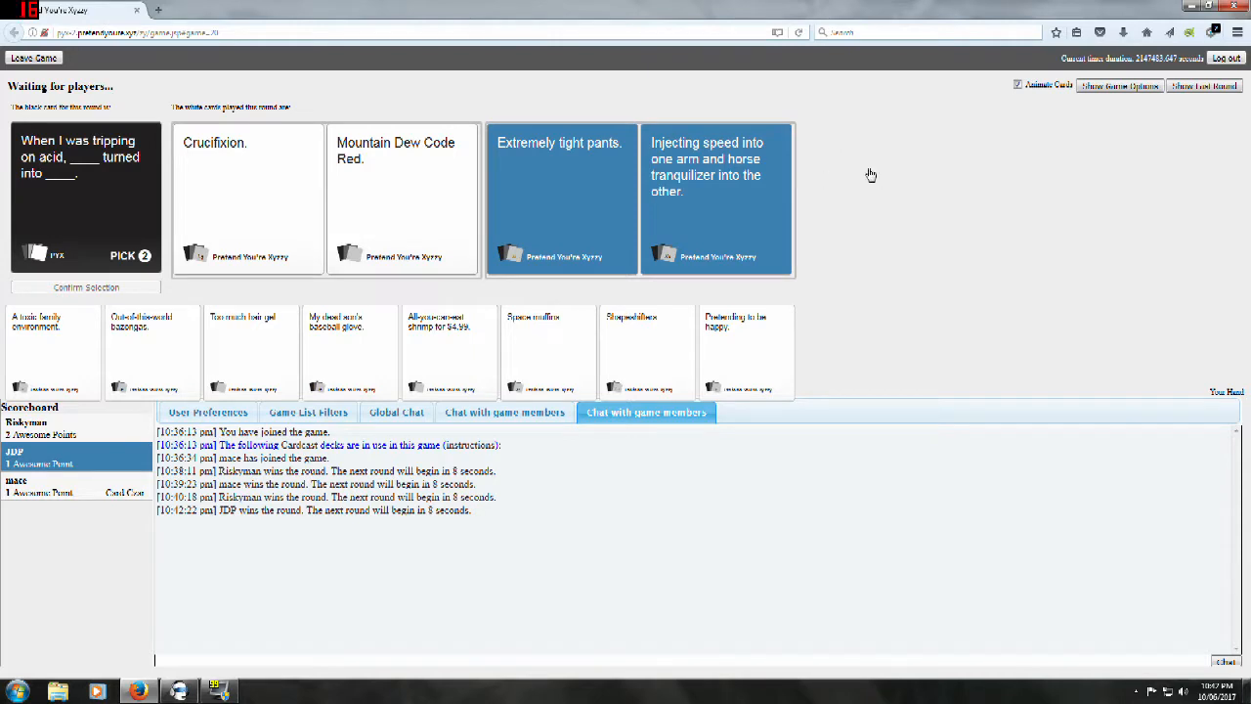
{"action": "mouse_move", "coordinate": [636, 262]}
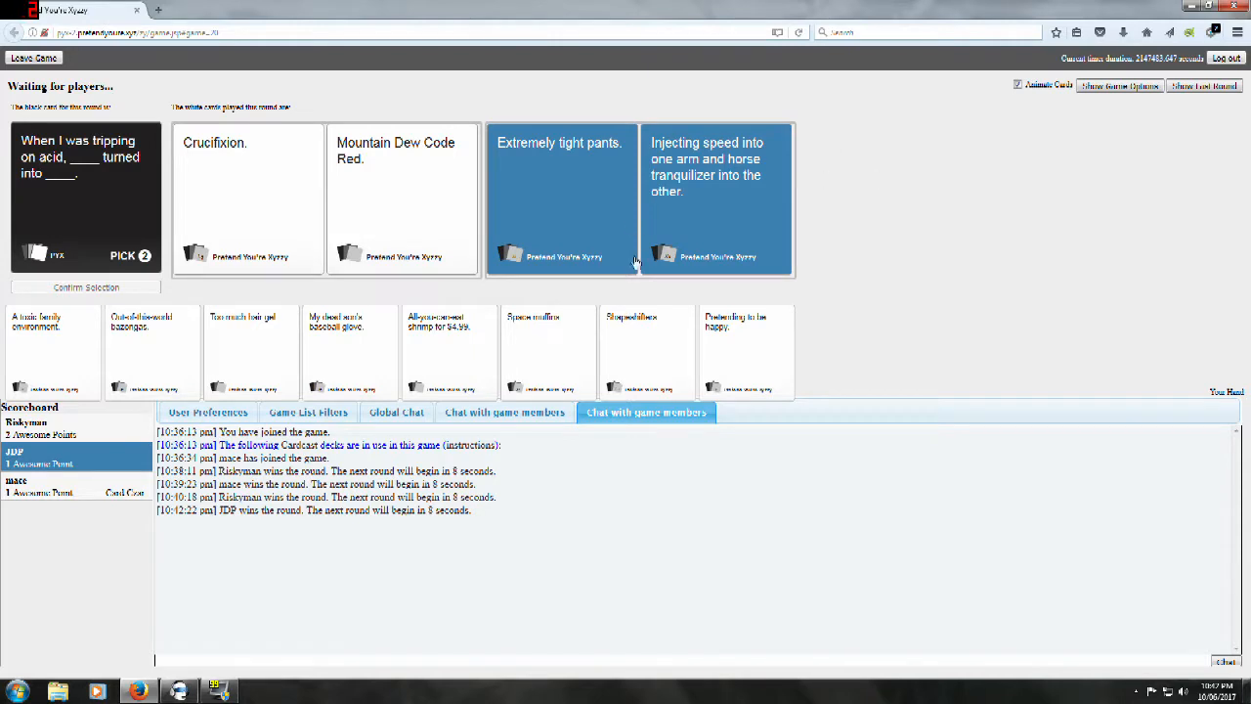
{"action": "mouse_move", "coordinate": [598, 102]}
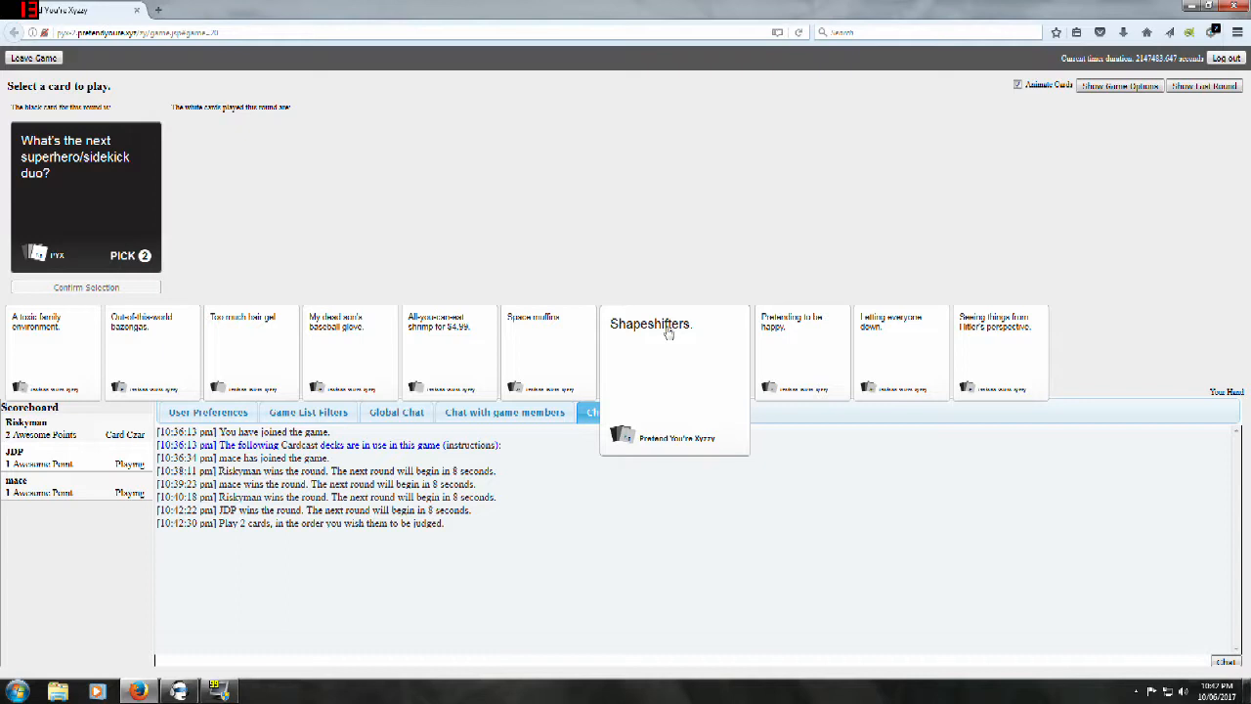
{"action": "mouse_move", "coordinate": [685, 333]}
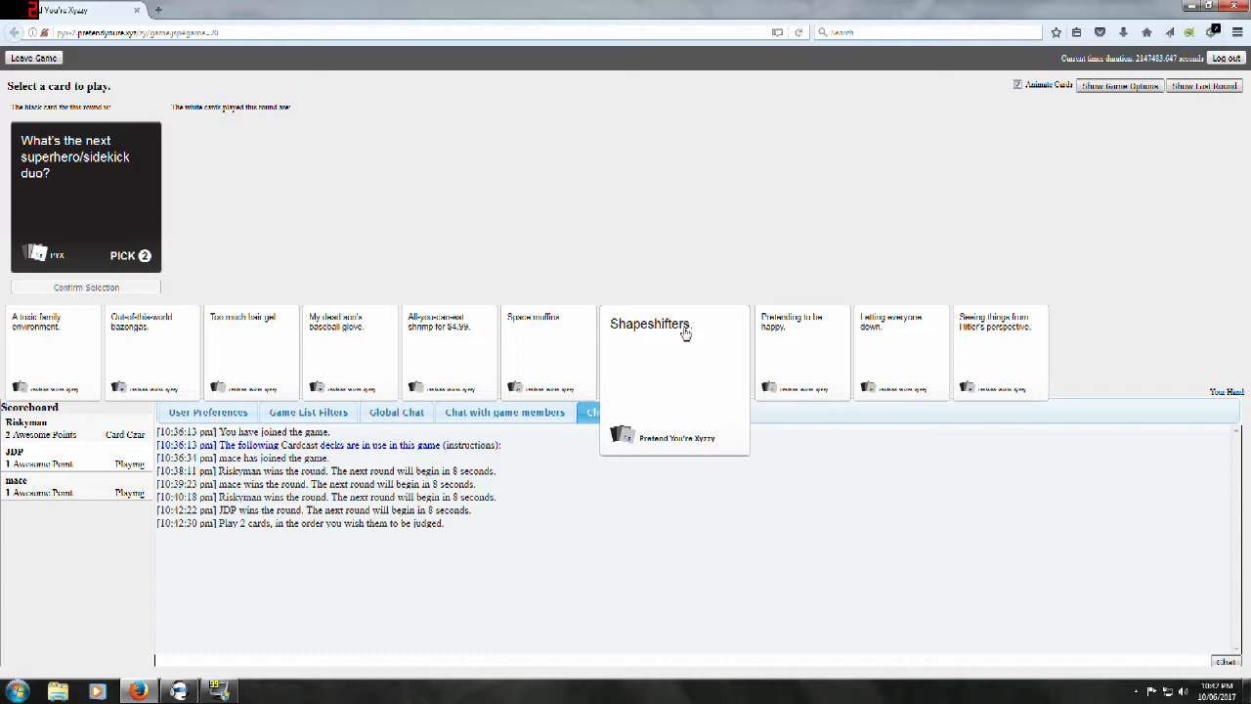
{"action": "mouse_move", "coordinate": [909, 311]}
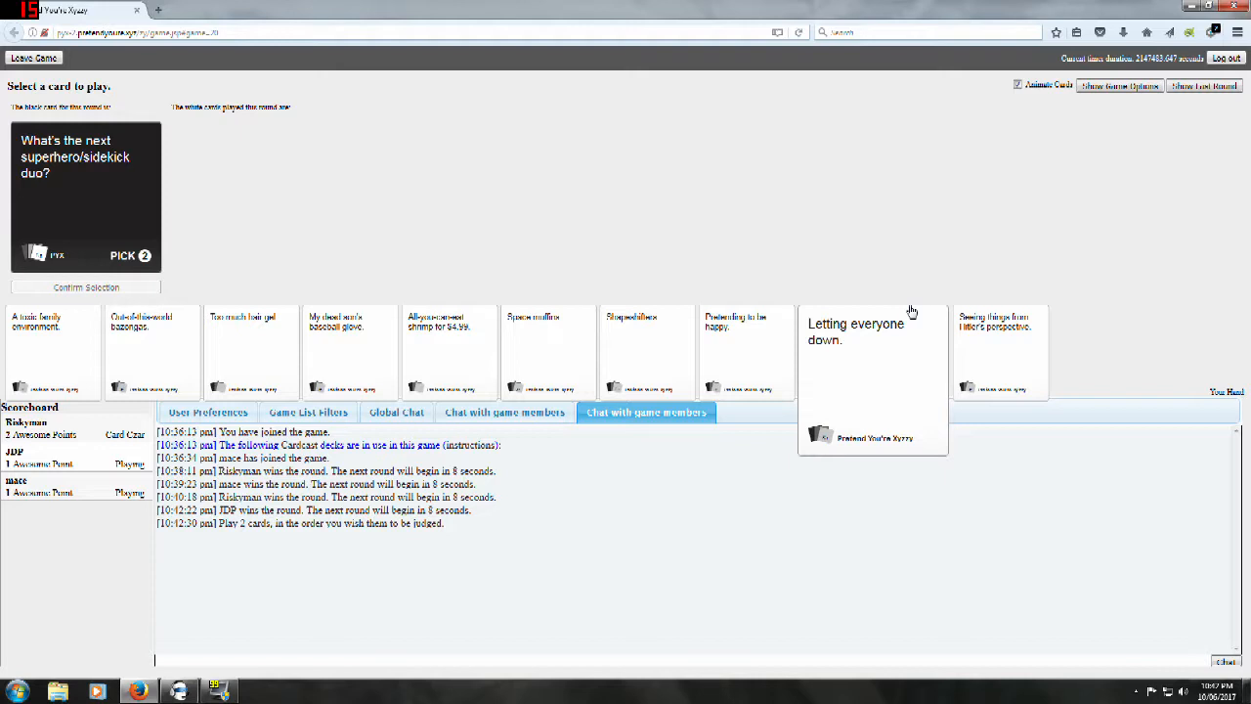
{"action": "mouse_move", "coordinate": [974, 332]}
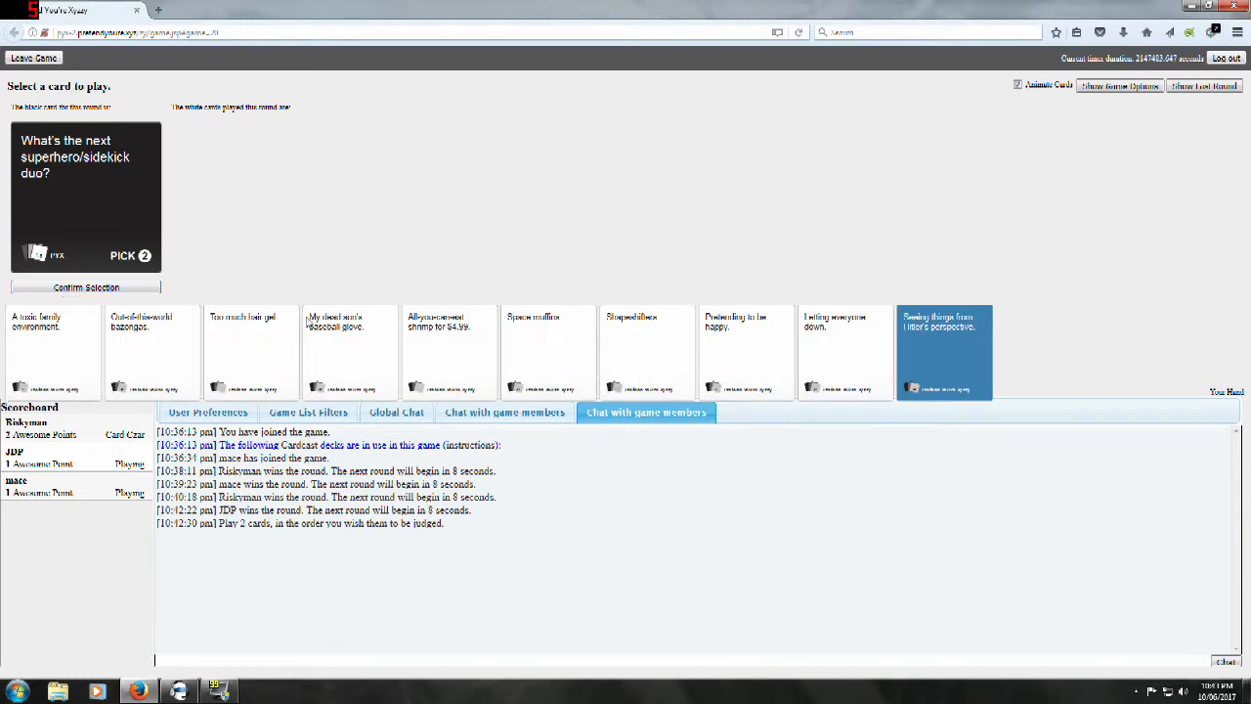
Step: Play 'Letting everyone down.' and 'Seeing things from Hitler's perspective.' for the superhero/sidekick prompt
{"action": "left_click", "coordinate": [845, 352]}
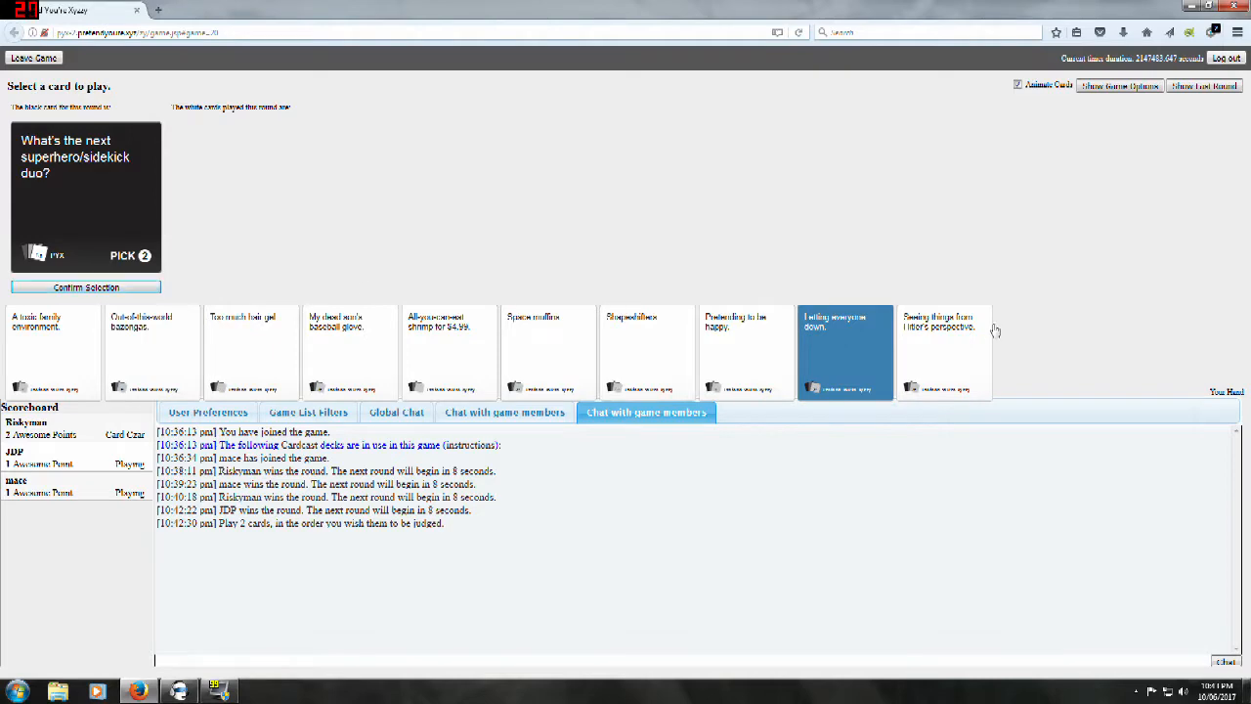
{"action": "left_click", "coordinate": [845, 352]}
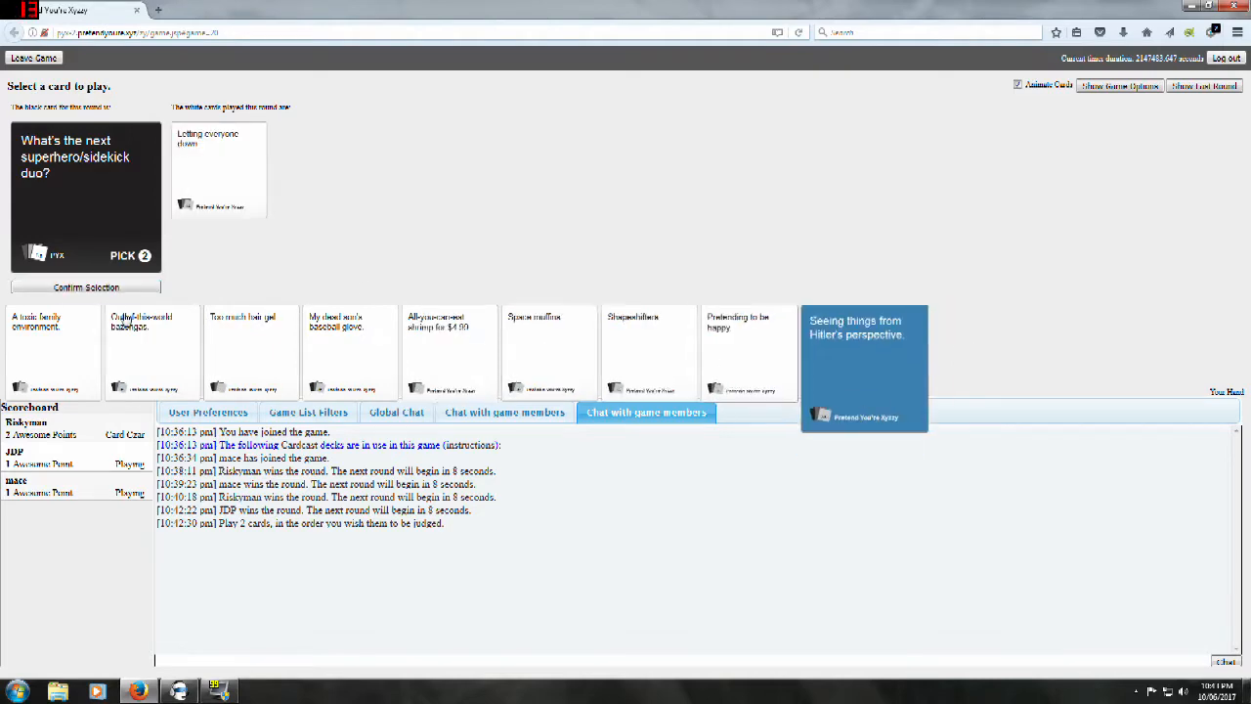
{"action": "left_click", "coordinate": [864, 367]}
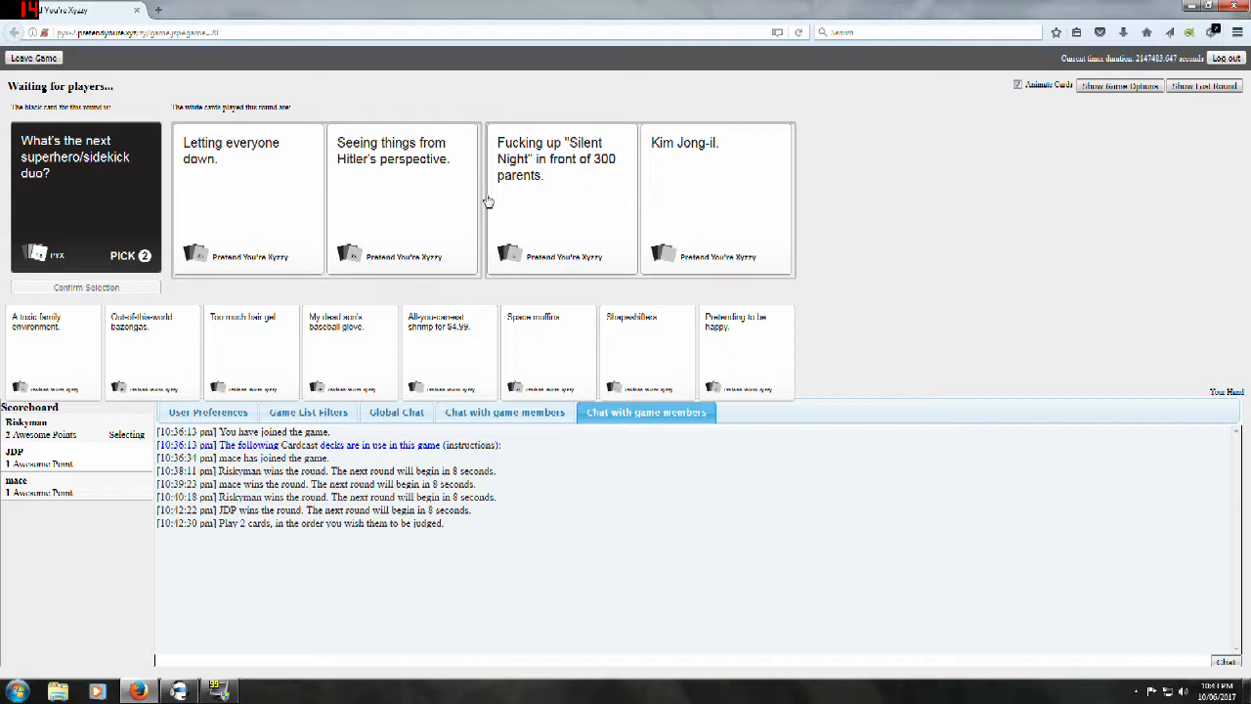
{"action": "mouse_move", "coordinate": [440, 109]}
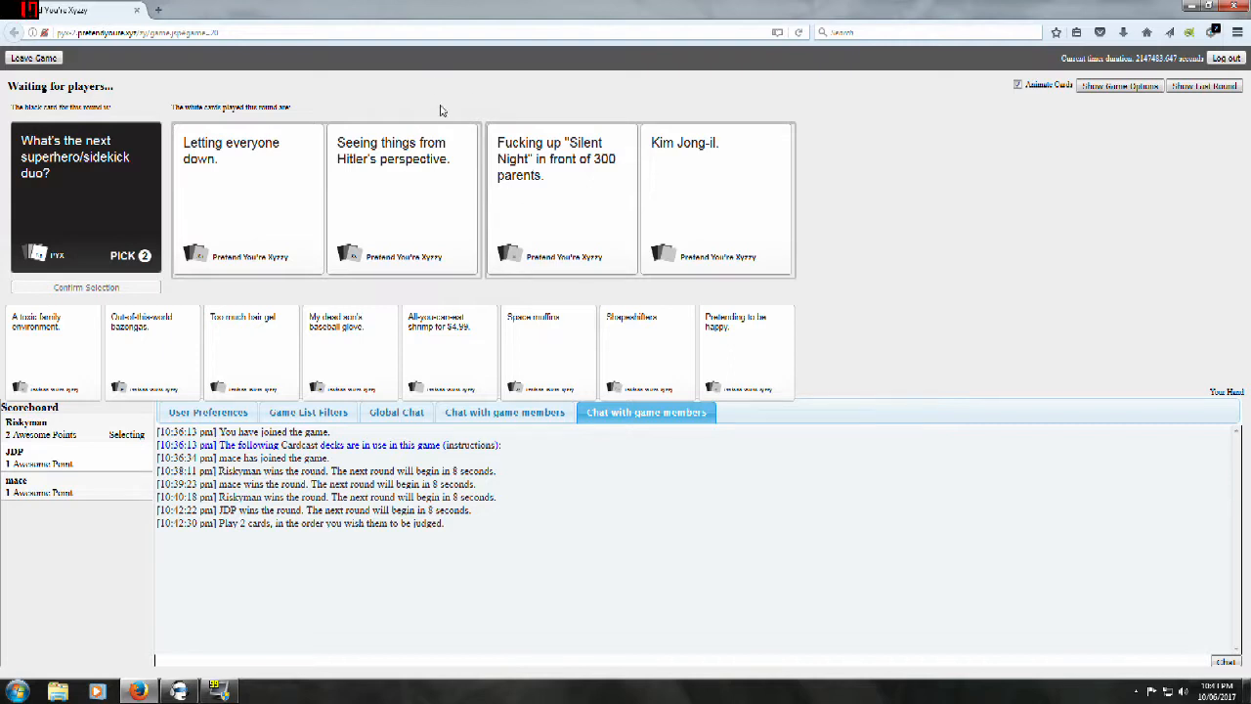
{"action": "mouse_move", "coordinate": [473, 67]}
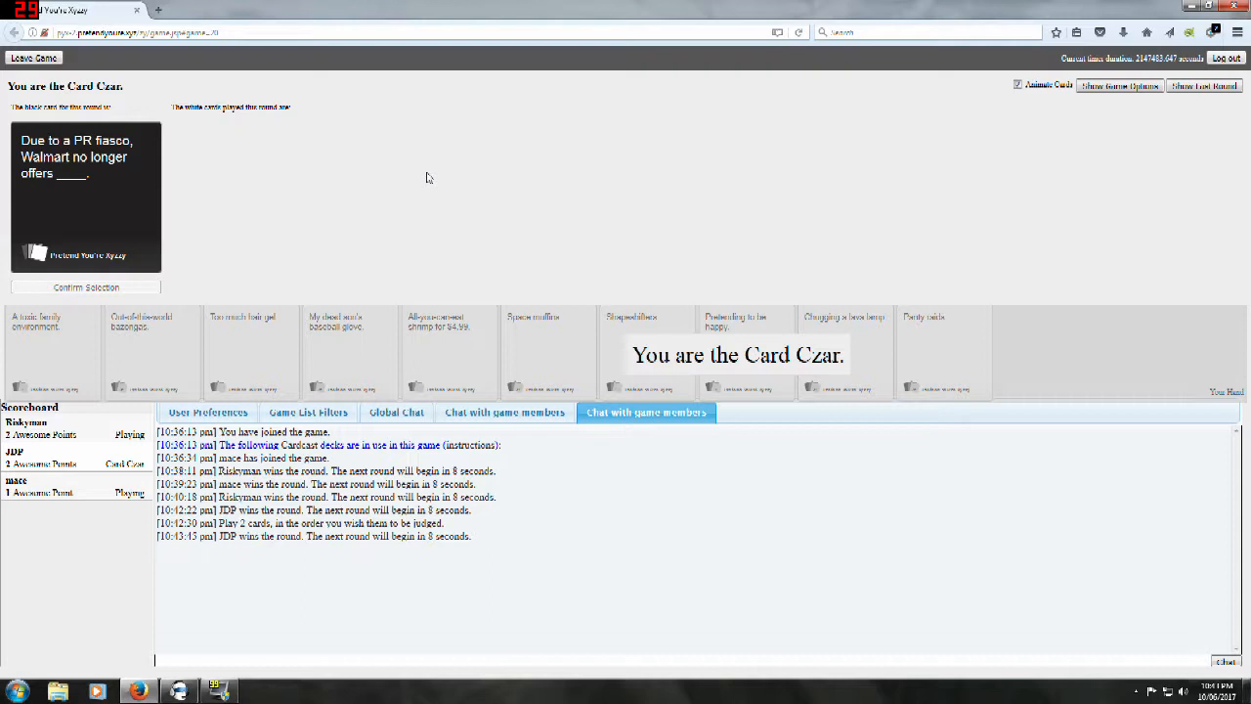
{"action": "mouse_move", "coordinate": [428, 178]}
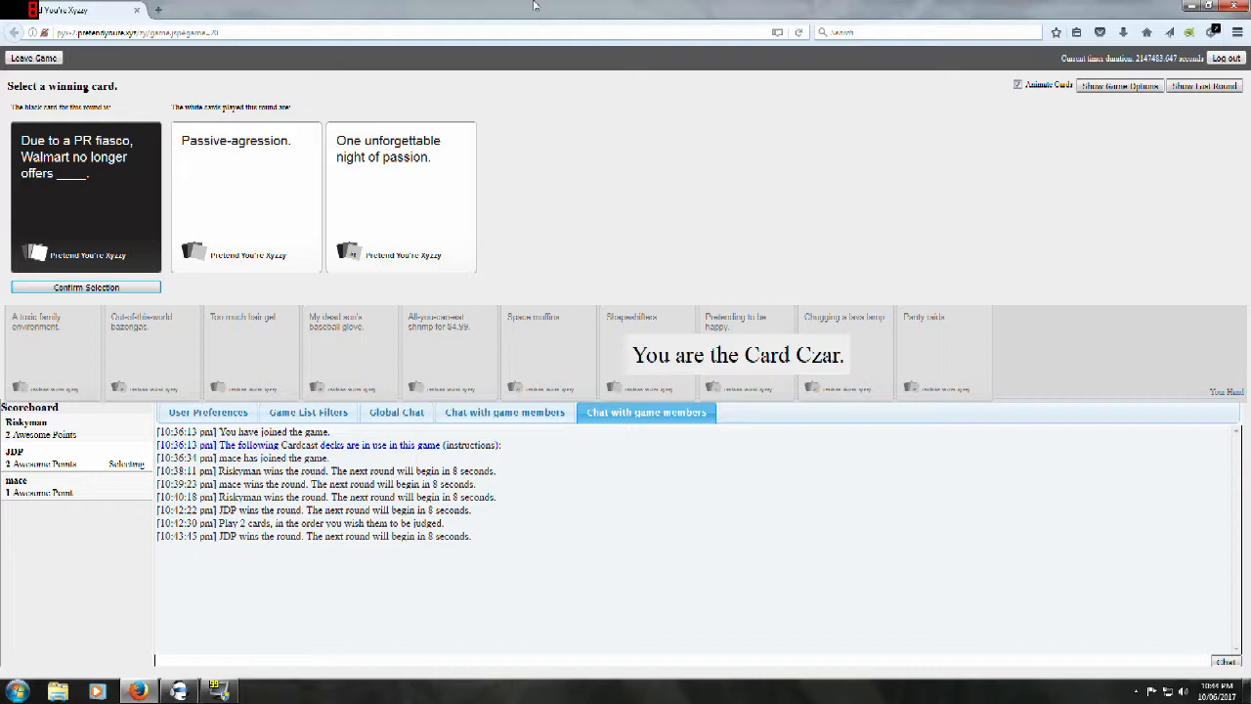
{"action": "mouse_move", "coordinate": [451, 24]}
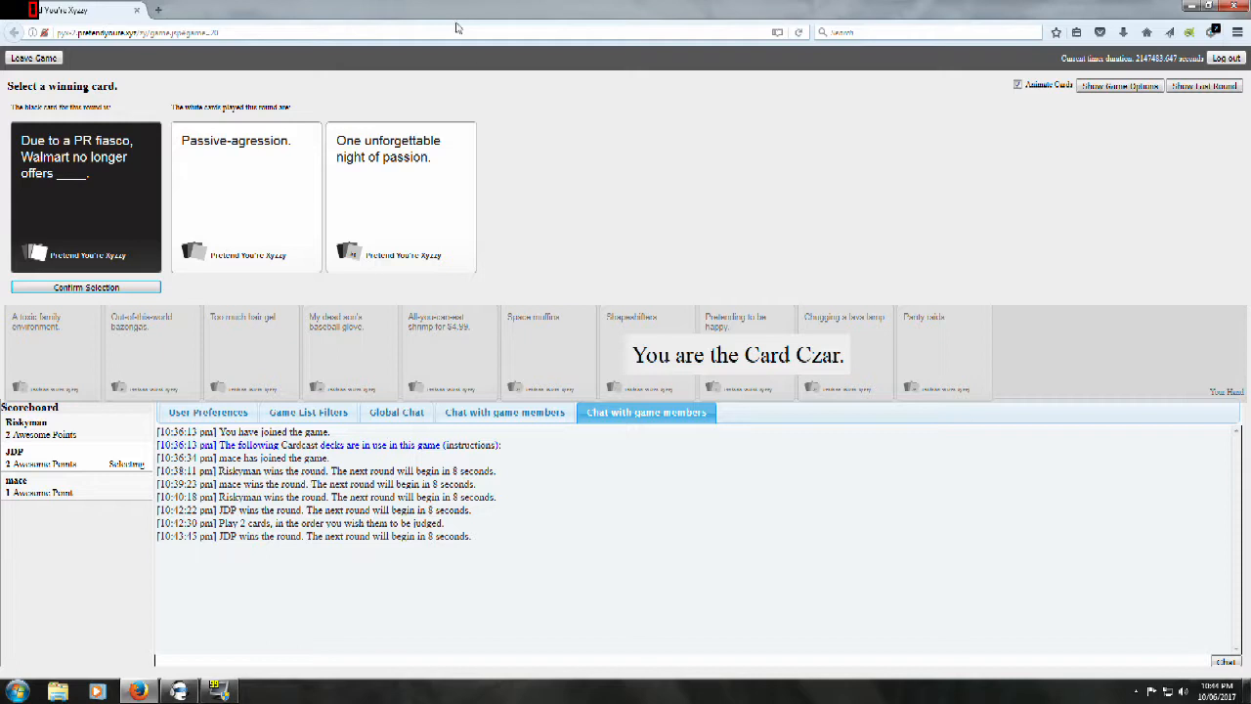
{"action": "mouse_move", "coordinate": [287, 153]}
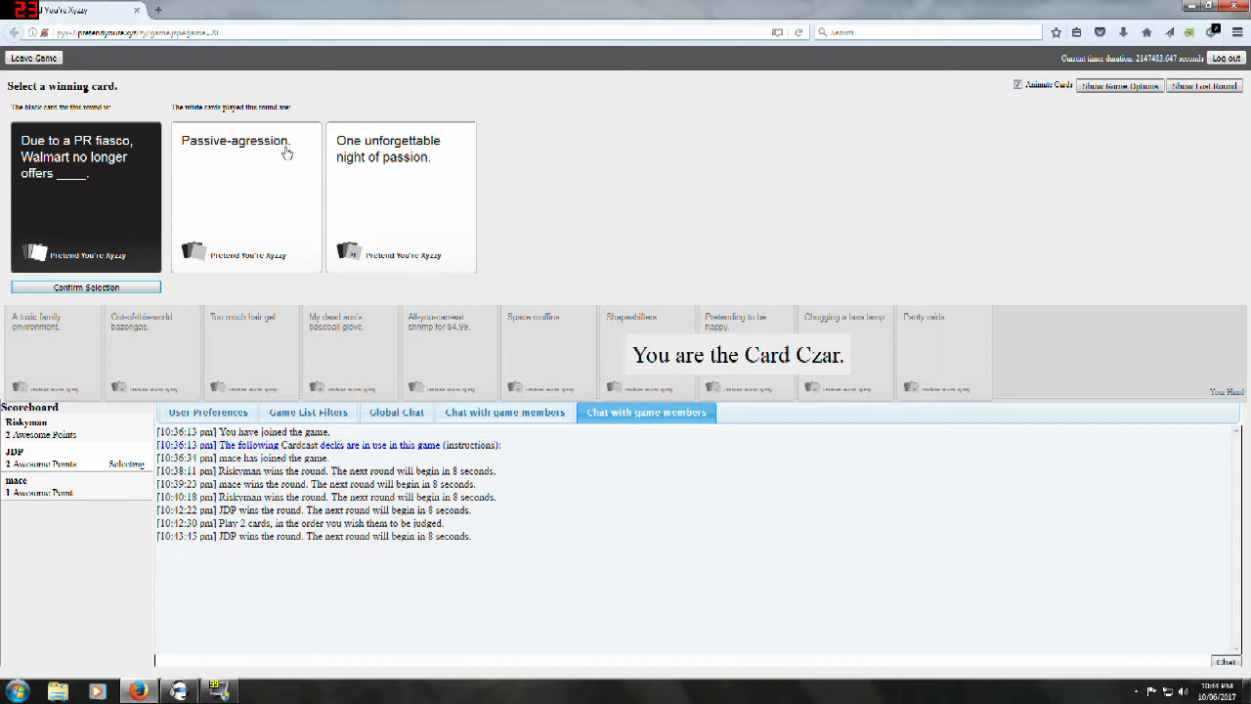
{"action": "mouse_move", "coordinate": [277, 160]}
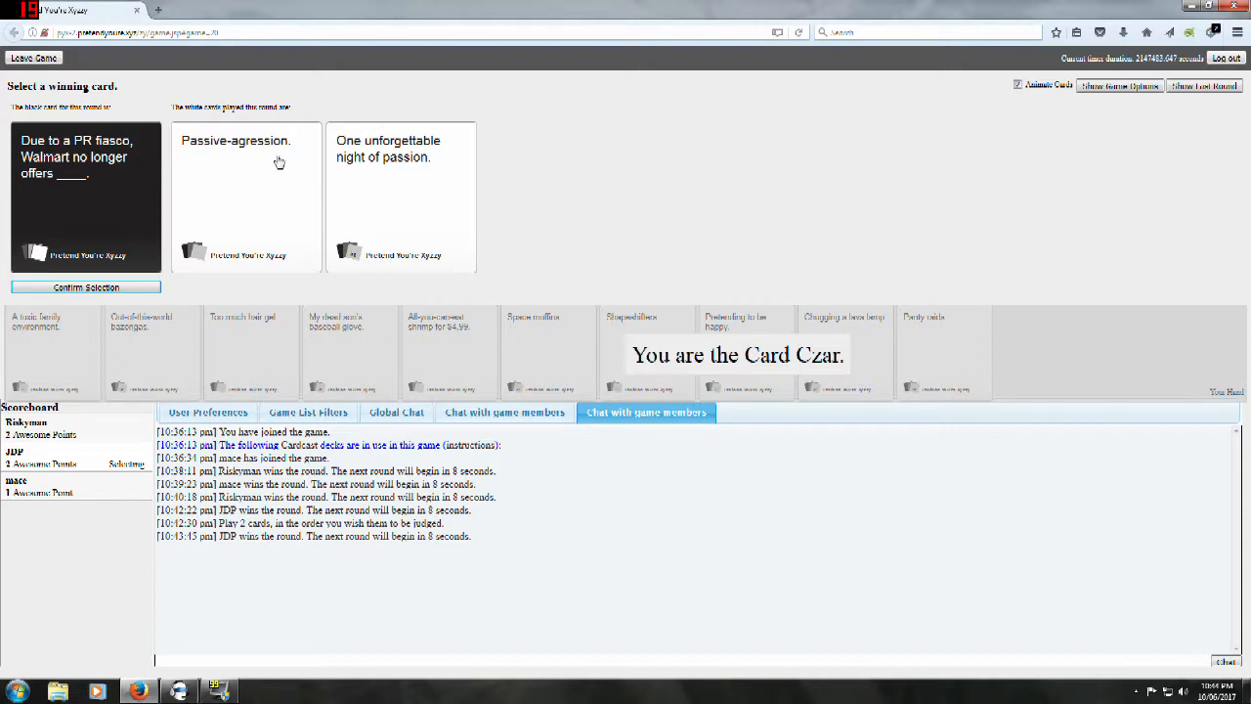
{"action": "mouse_move", "coordinate": [388, 170]}
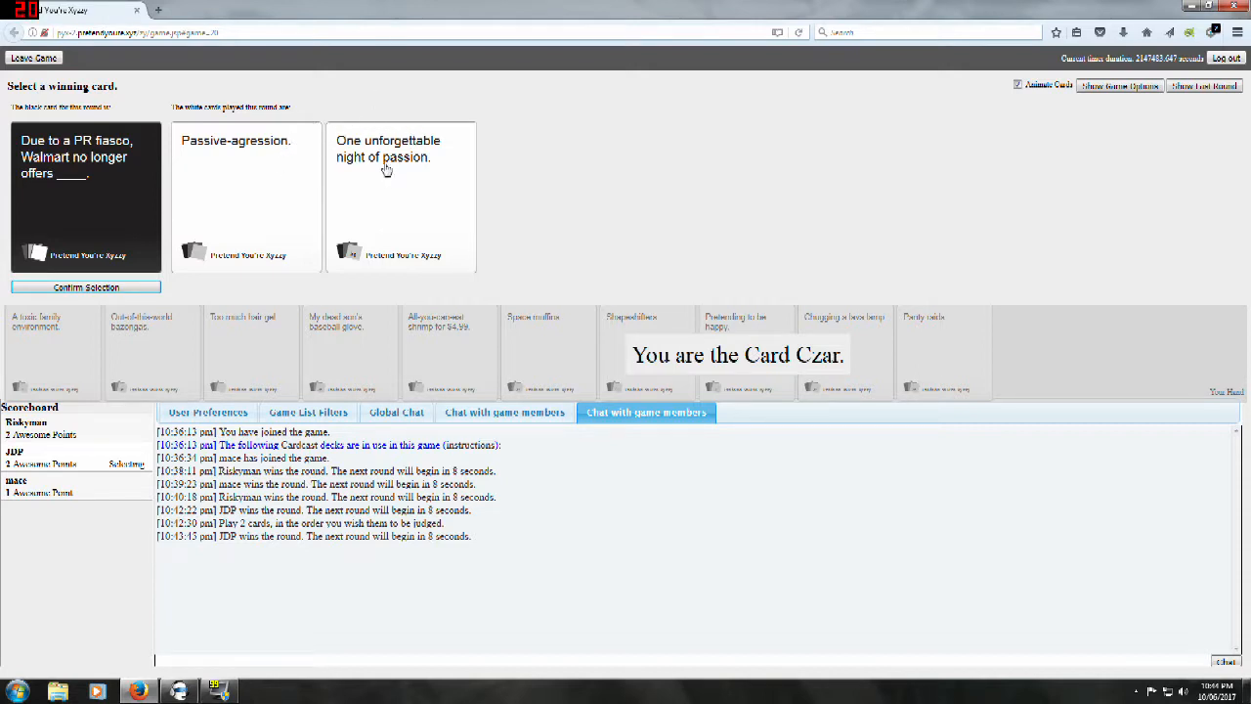
{"action": "mouse_move", "coordinate": [395, 211]}
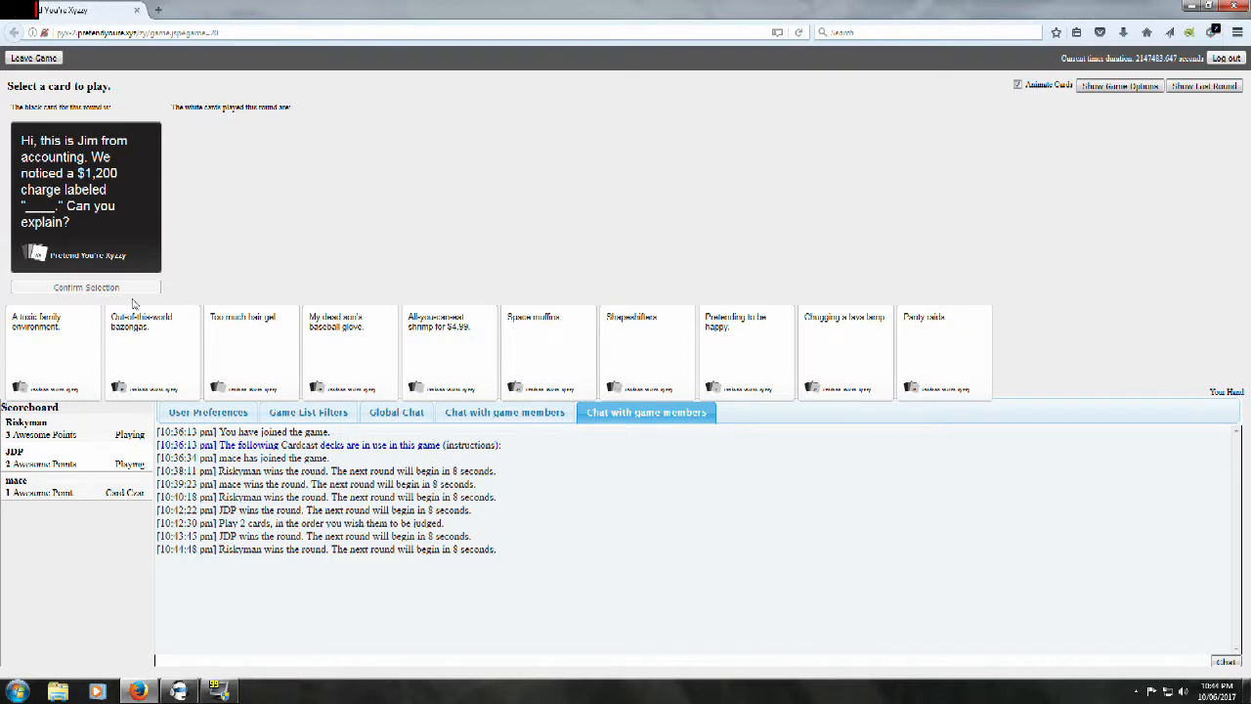
{"action": "mouse_move", "coordinate": [250, 324]}
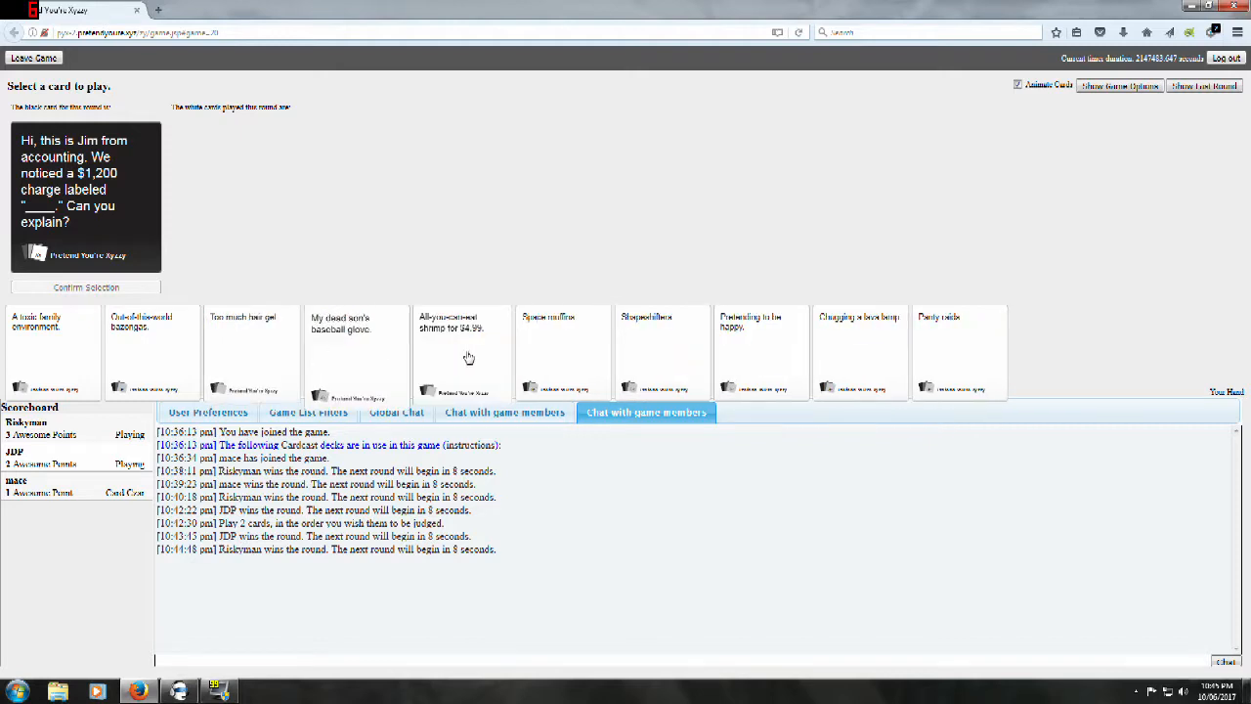
Step: Play 'Panty raids.' against the Jim-from-accounting prompt and see it win the round
{"action": "left_click", "coordinate": [958, 352]}
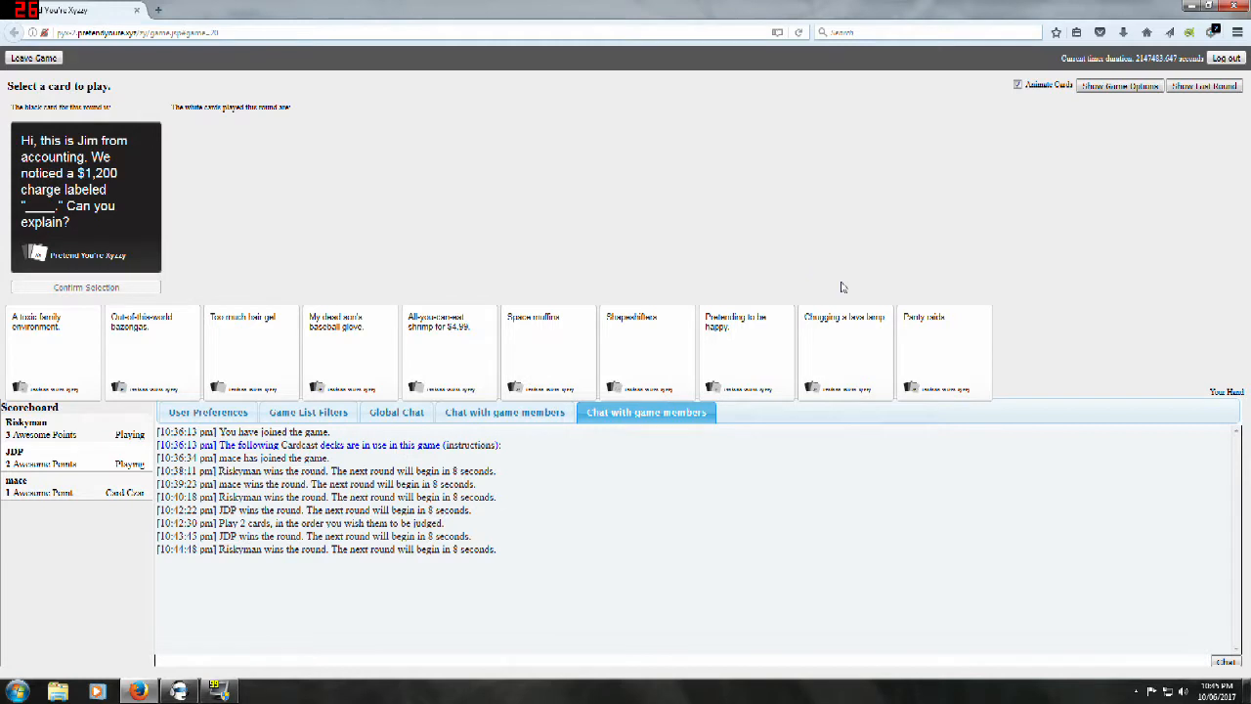
{"action": "left_click", "coordinate": [943, 352]}
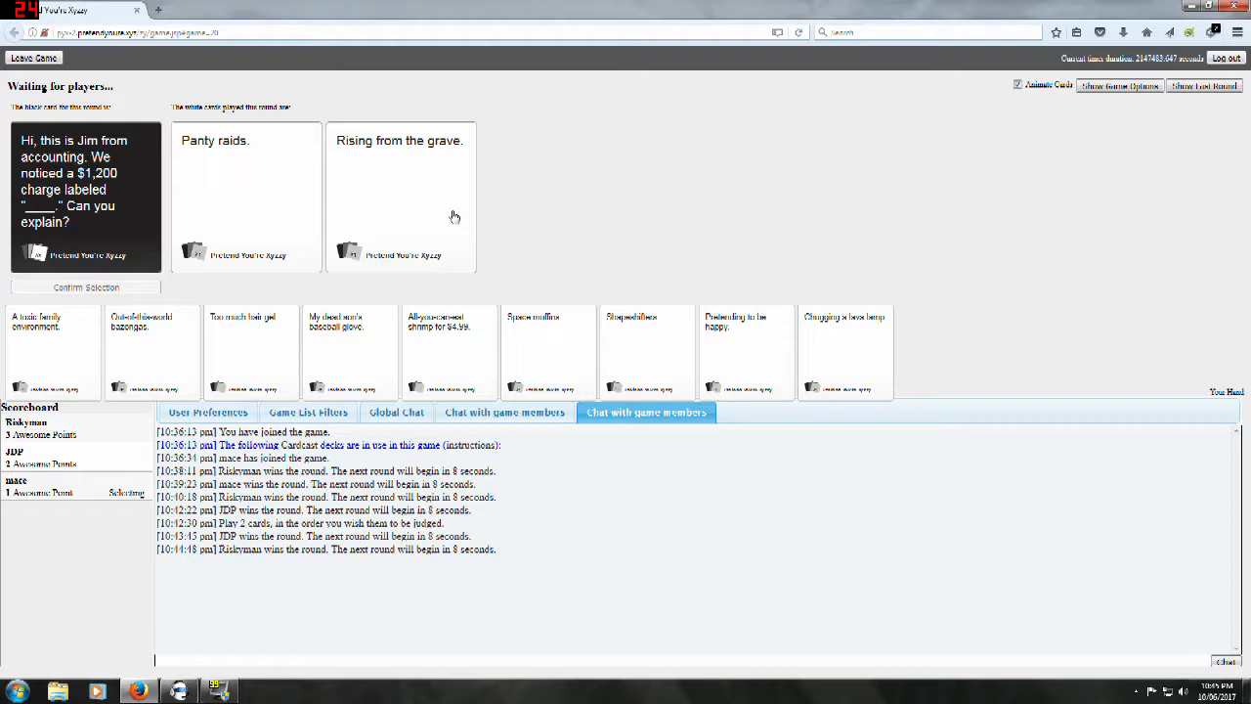
{"action": "mouse_move", "coordinate": [474, 200]}
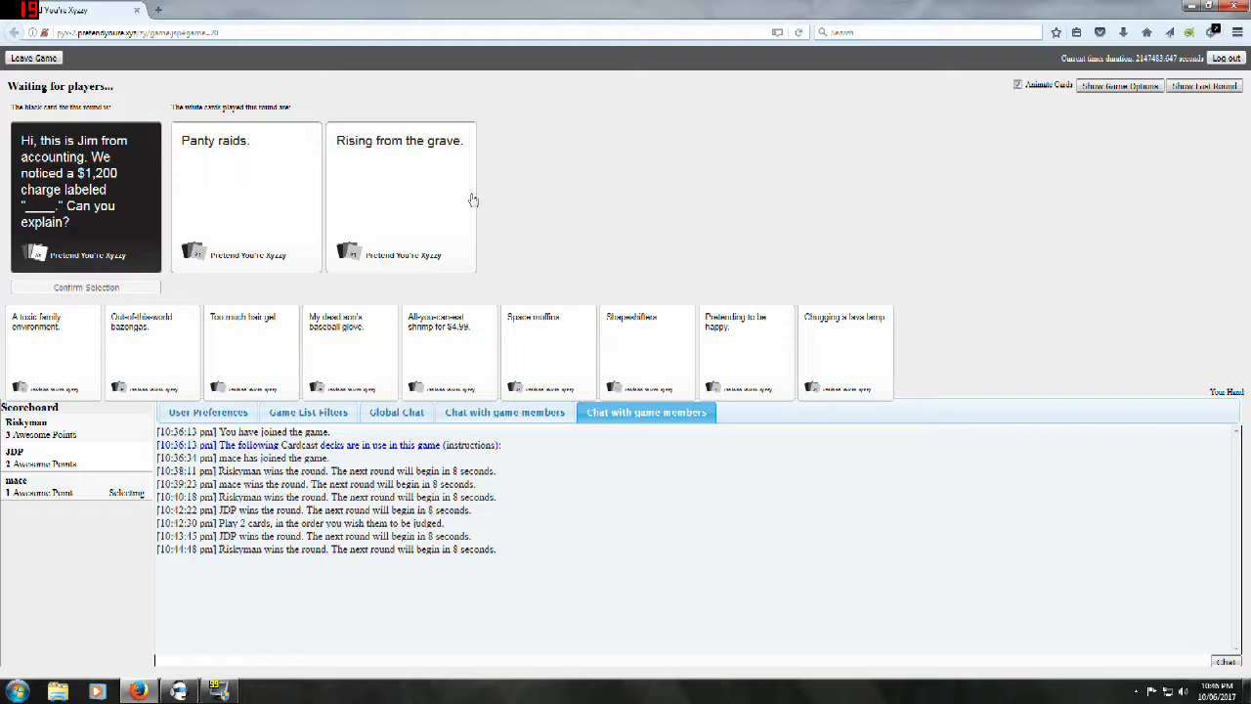
{"action": "left_click", "coordinate": [247, 196]}
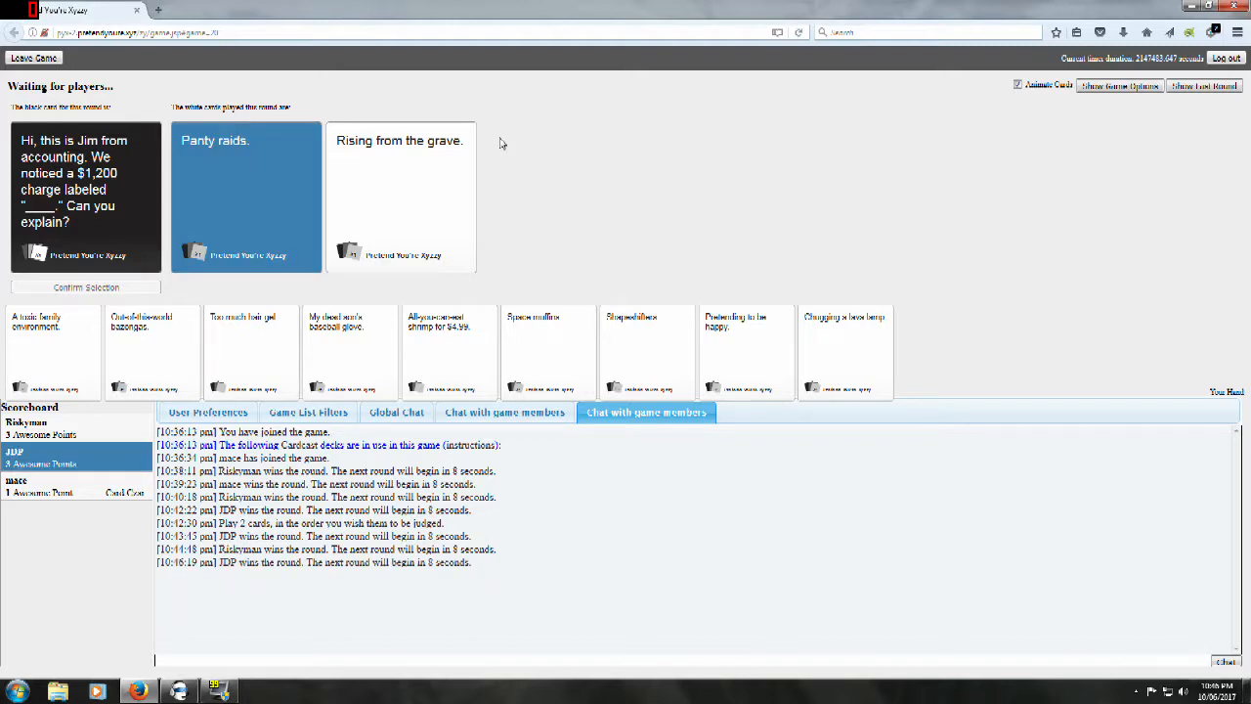
{"action": "mouse_move", "coordinate": [297, 282]}
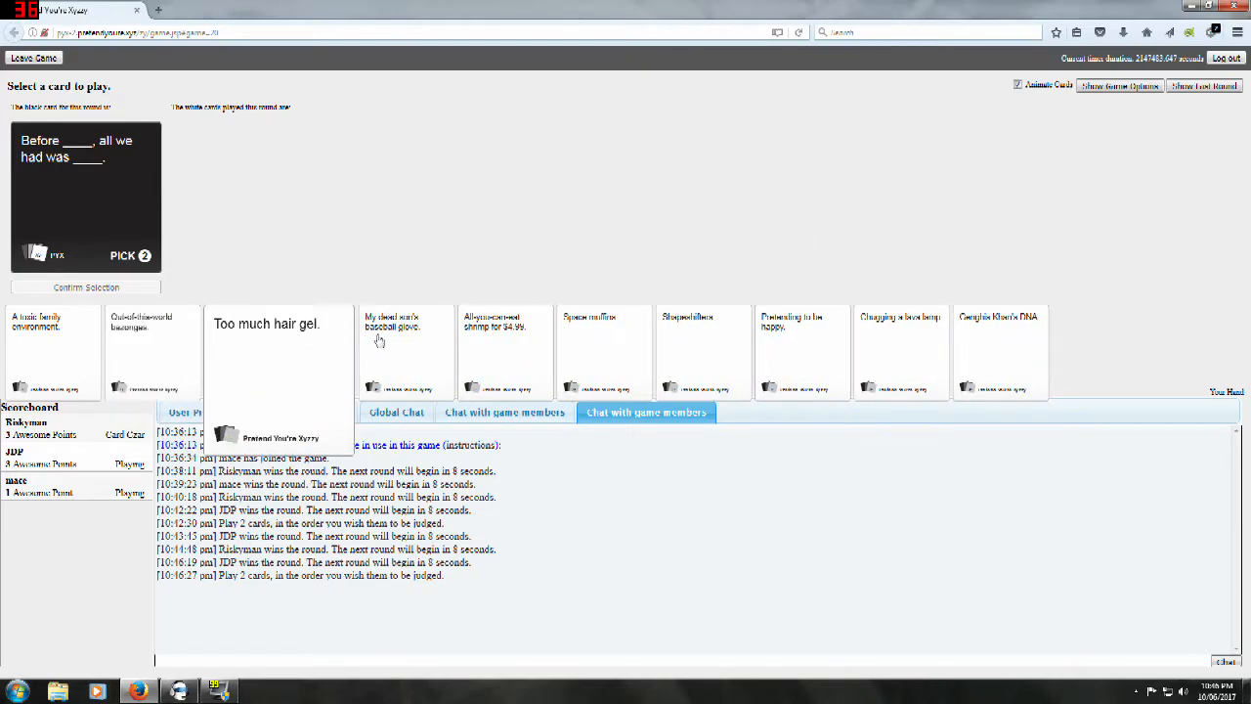
{"action": "mouse_move", "coordinate": [391, 362]}
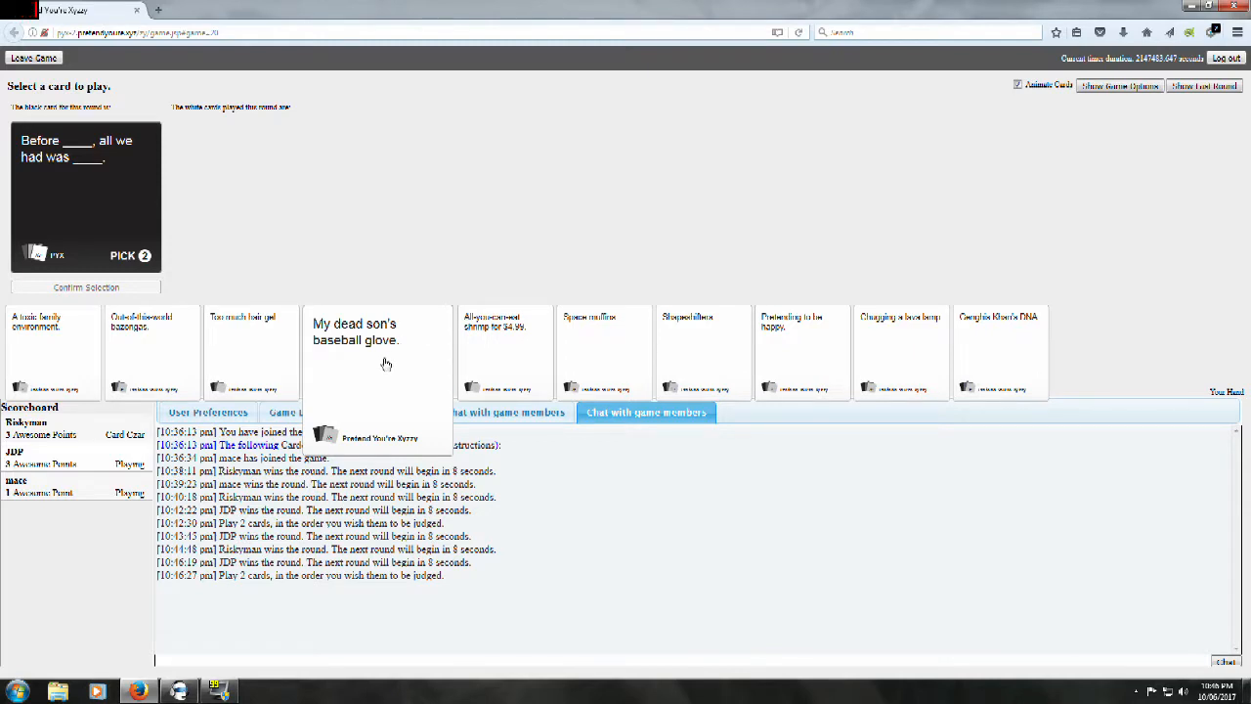
Step: Play 'My dead son's baseball glove.' and 'Pretending to be happy.' for the pick-two prompt
{"action": "left_click", "coordinate": [377, 348]}
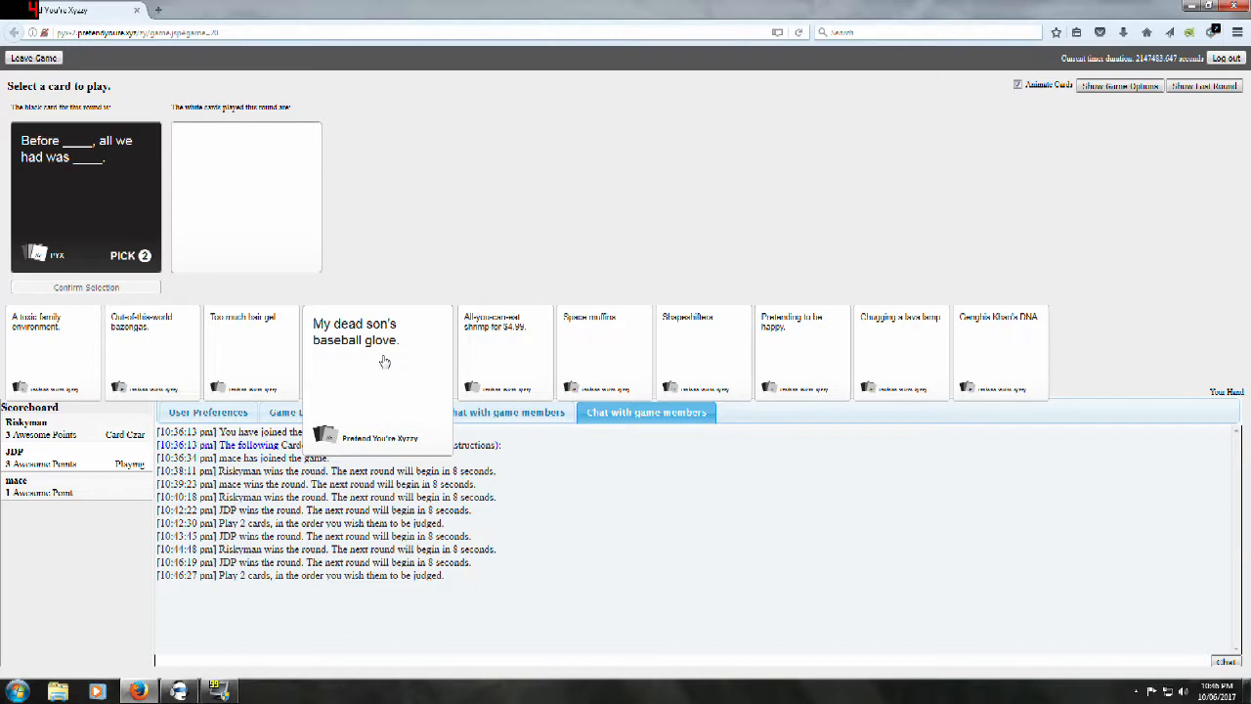
{"action": "left_click", "coordinate": [376, 348]}
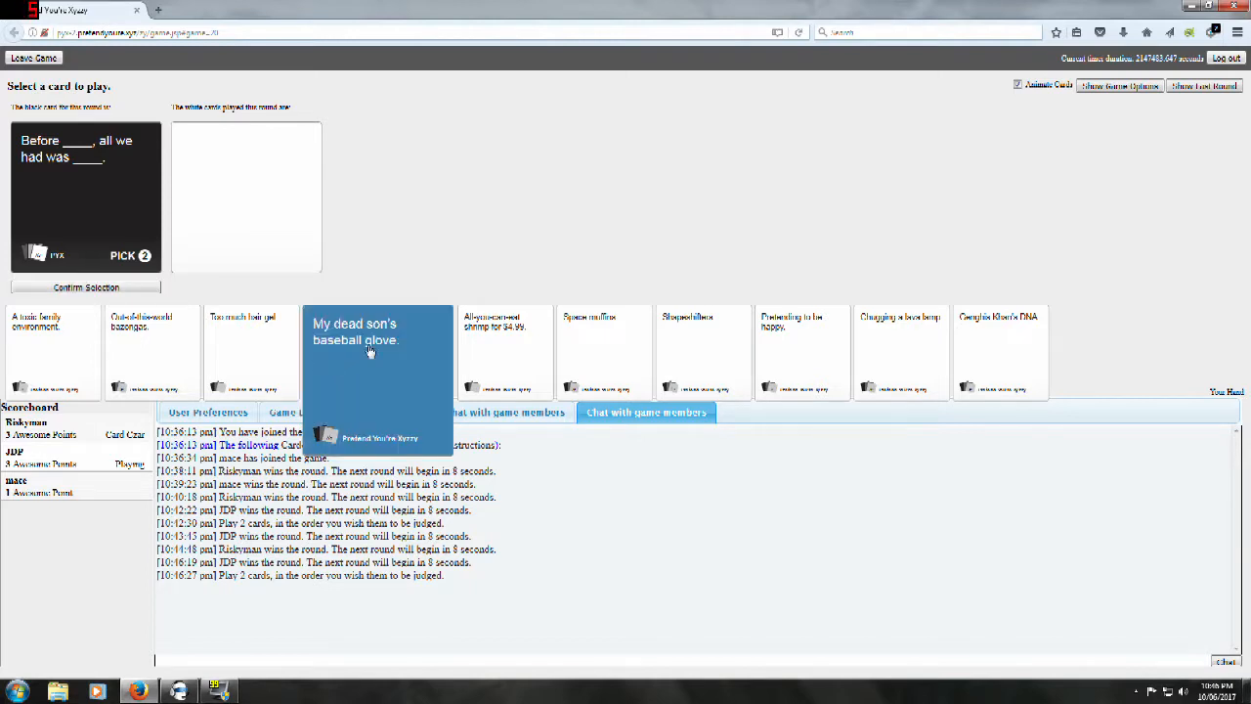
{"action": "left_click", "coordinate": [379, 333]}
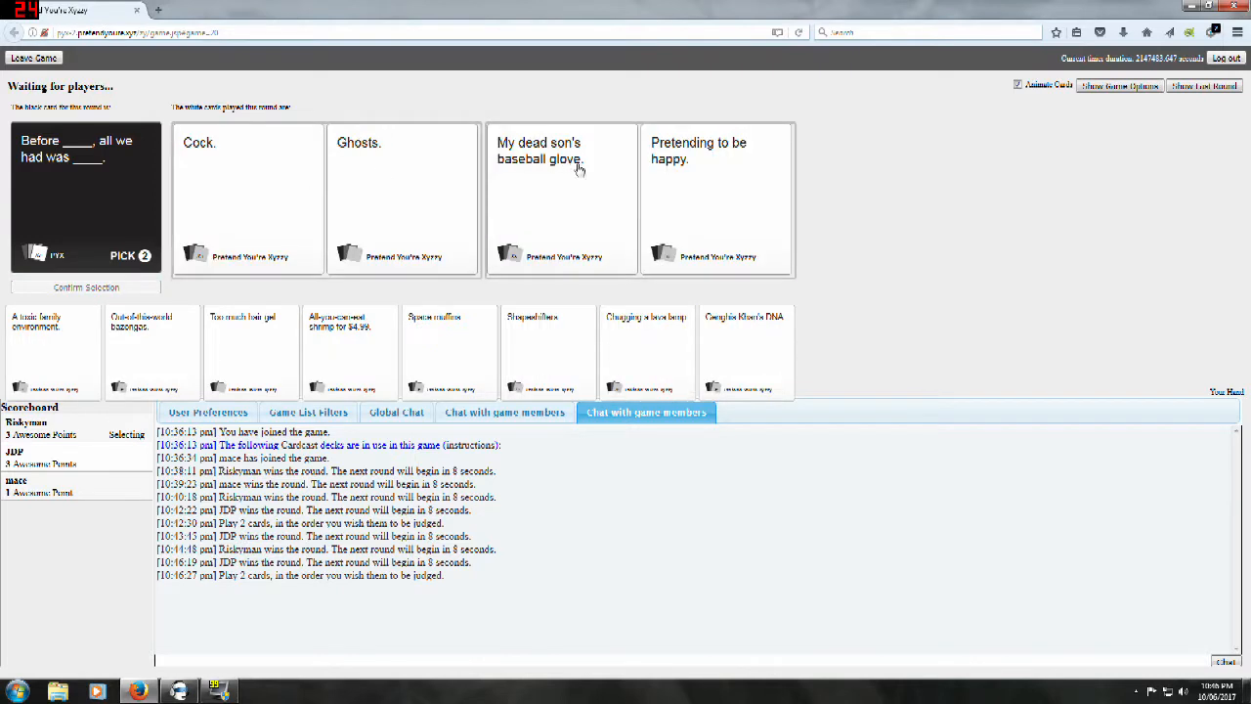
{"action": "mouse_move", "coordinate": [595, 192]}
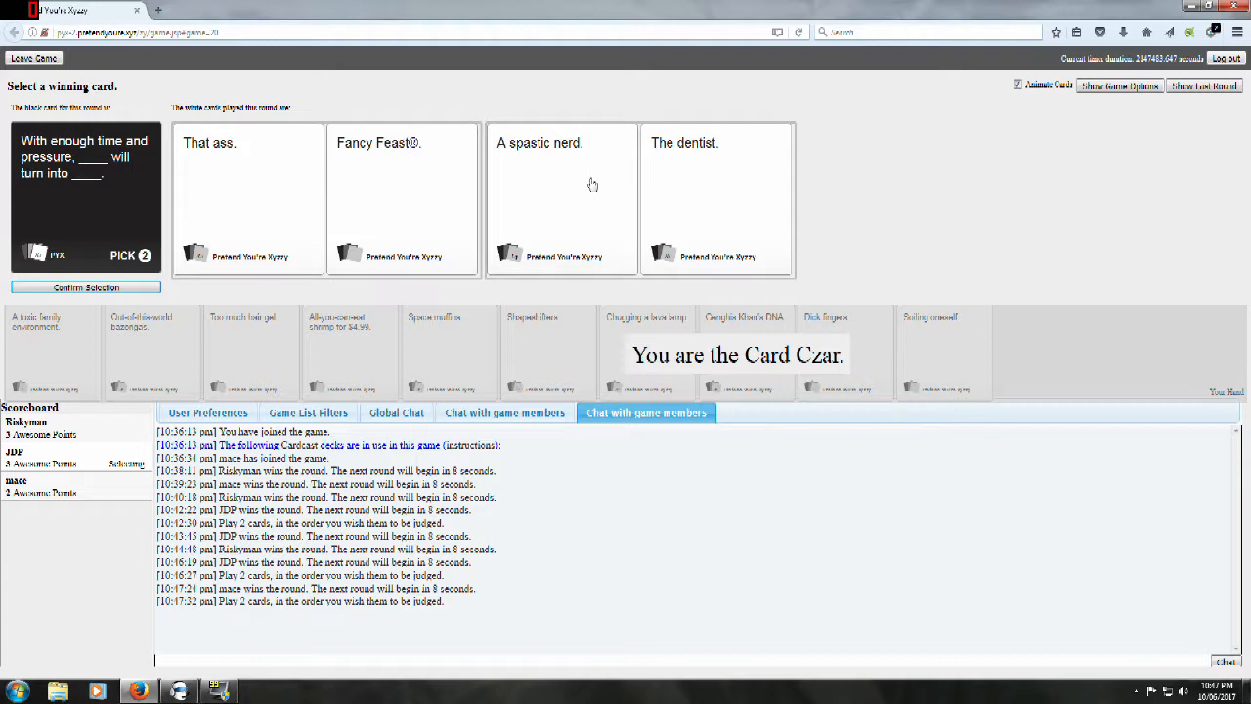
{"action": "mouse_move", "coordinate": [587, 174]}
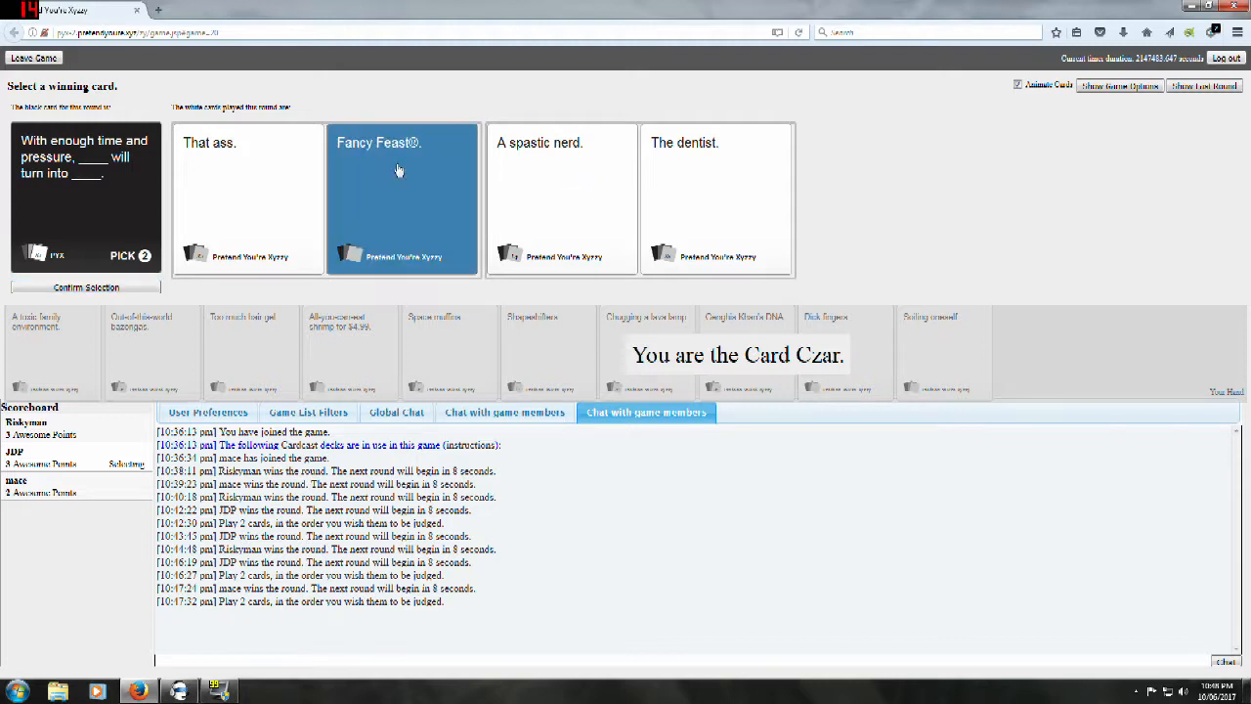
Step: As Card Czar, pick 'Fancy Feast®.' as winner of the time-and-pressure round
{"action": "left_click", "coordinate": [248, 200]}
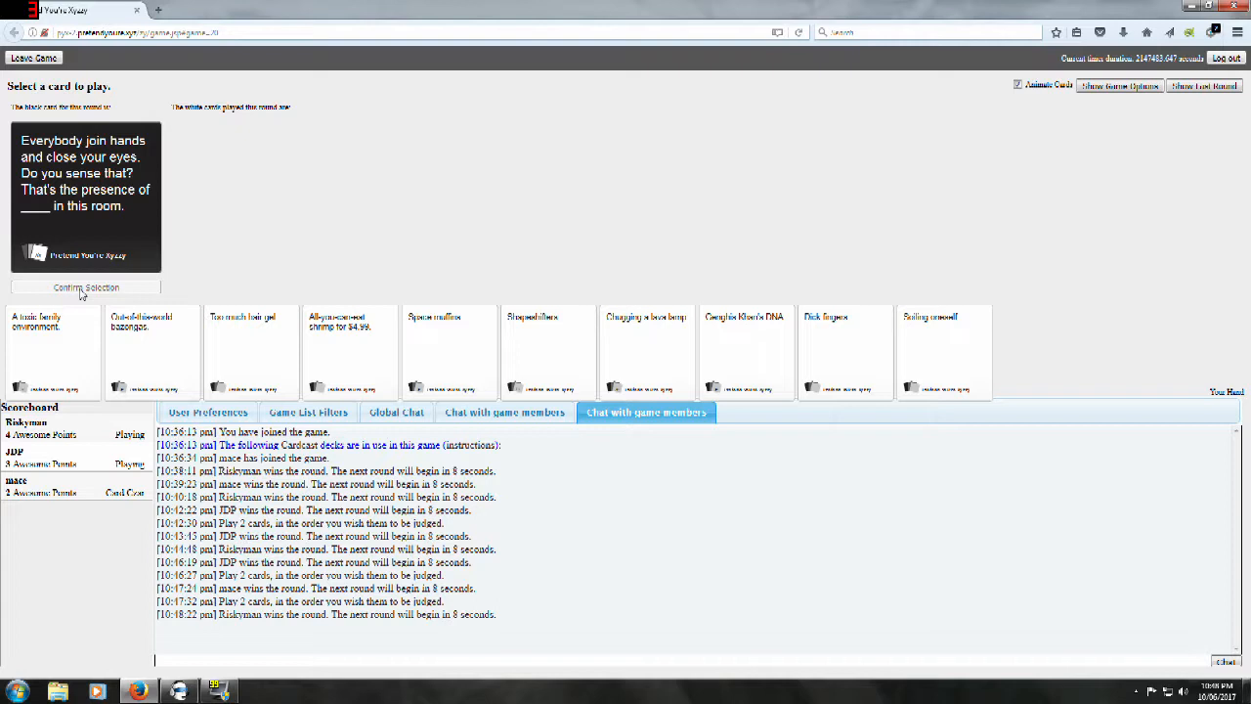
{"action": "mouse_move", "coordinate": [153, 258]}
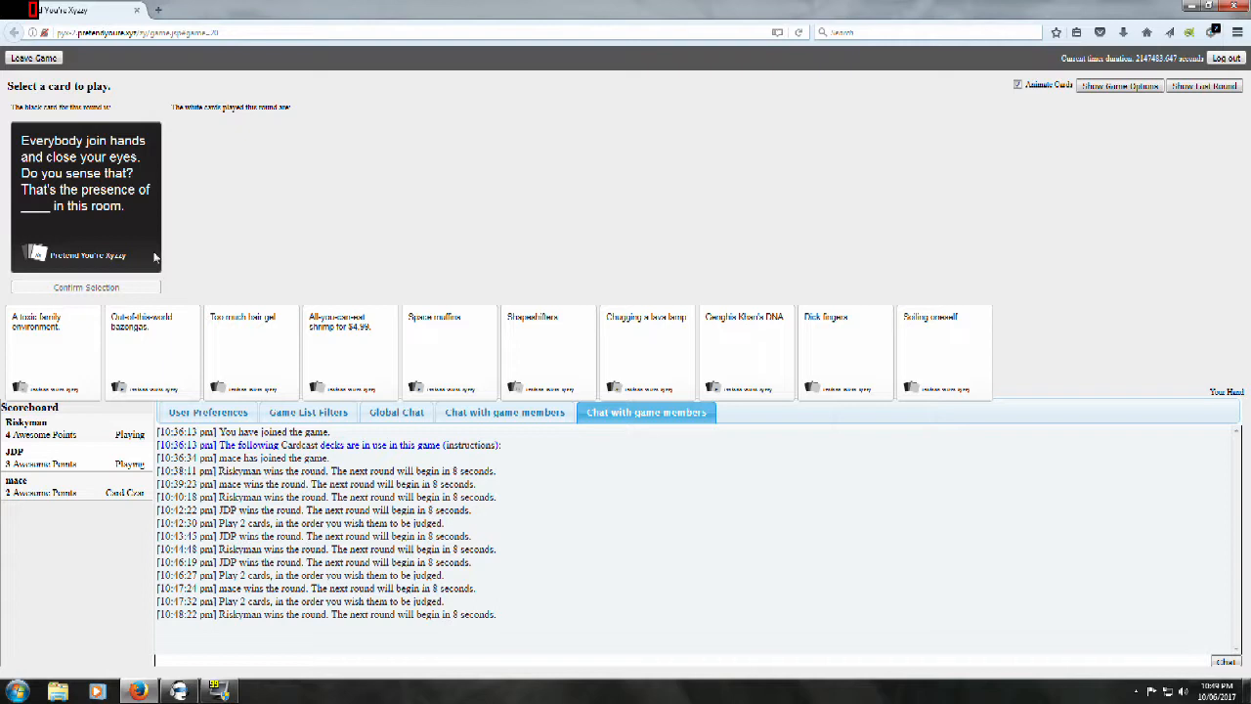
{"action": "mouse_move", "coordinate": [278, 176]}
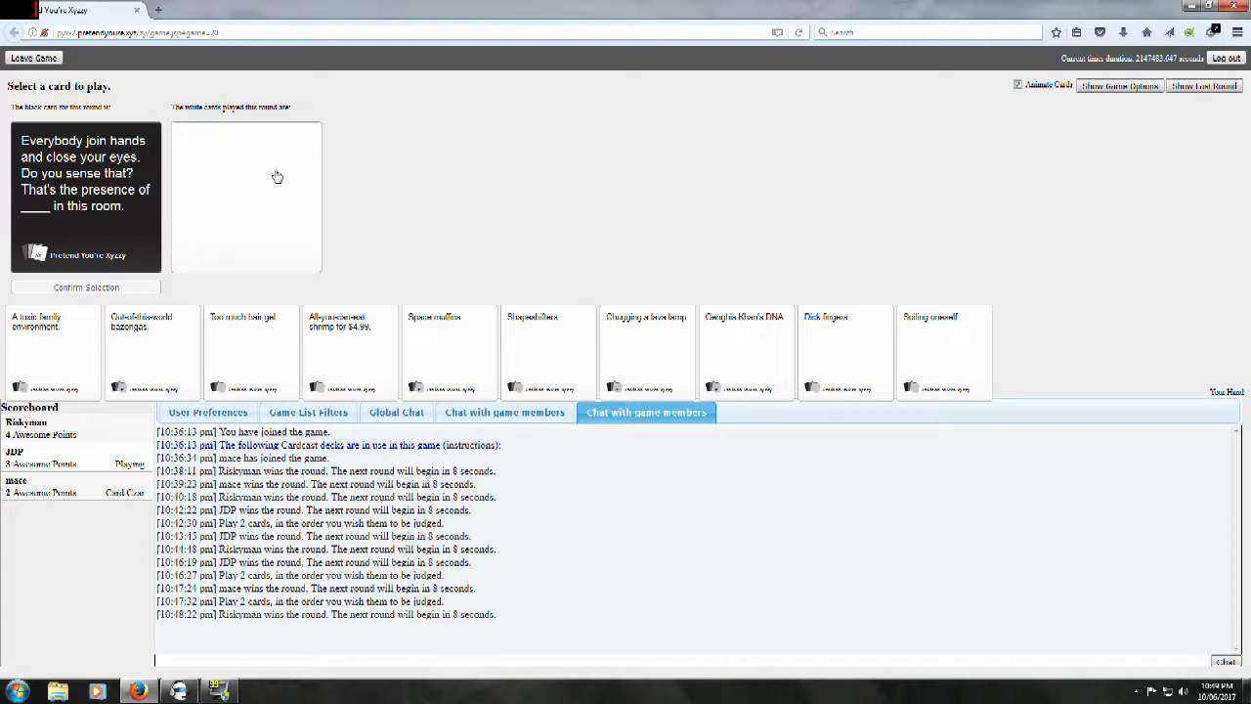
{"action": "mouse_move", "coordinate": [571, 179]}
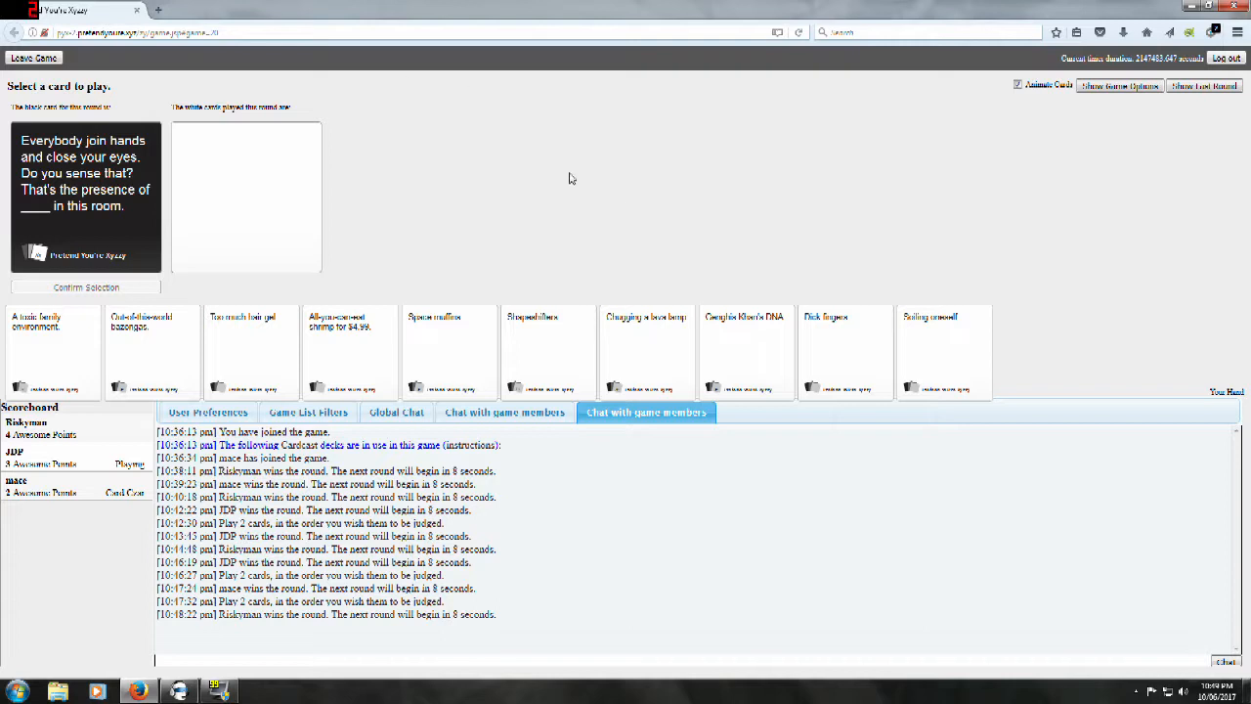
Step: Play 'Dick fingers.' for the join-hands prompt and confirm the selection
{"action": "left_click", "coordinate": [845, 352]}
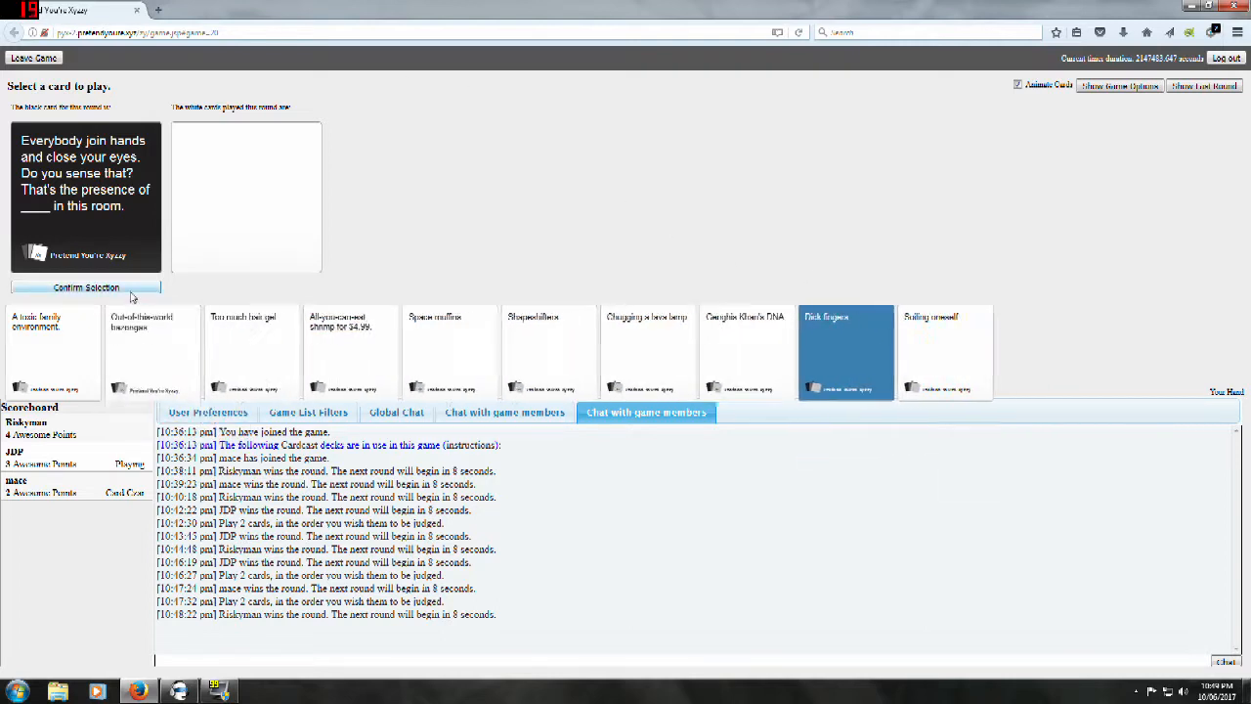
{"action": "left_click", "coordinate": [86, 286]}
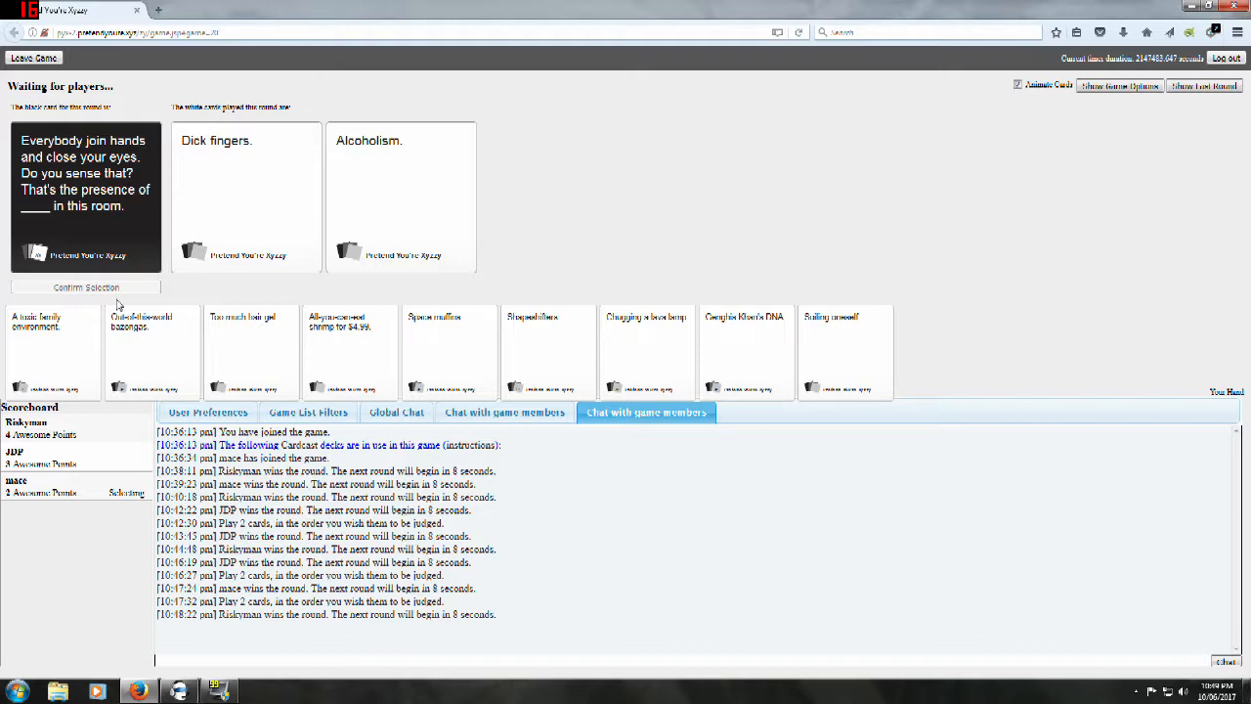
{"action": "left_click", "coordinate": [246, 196]}
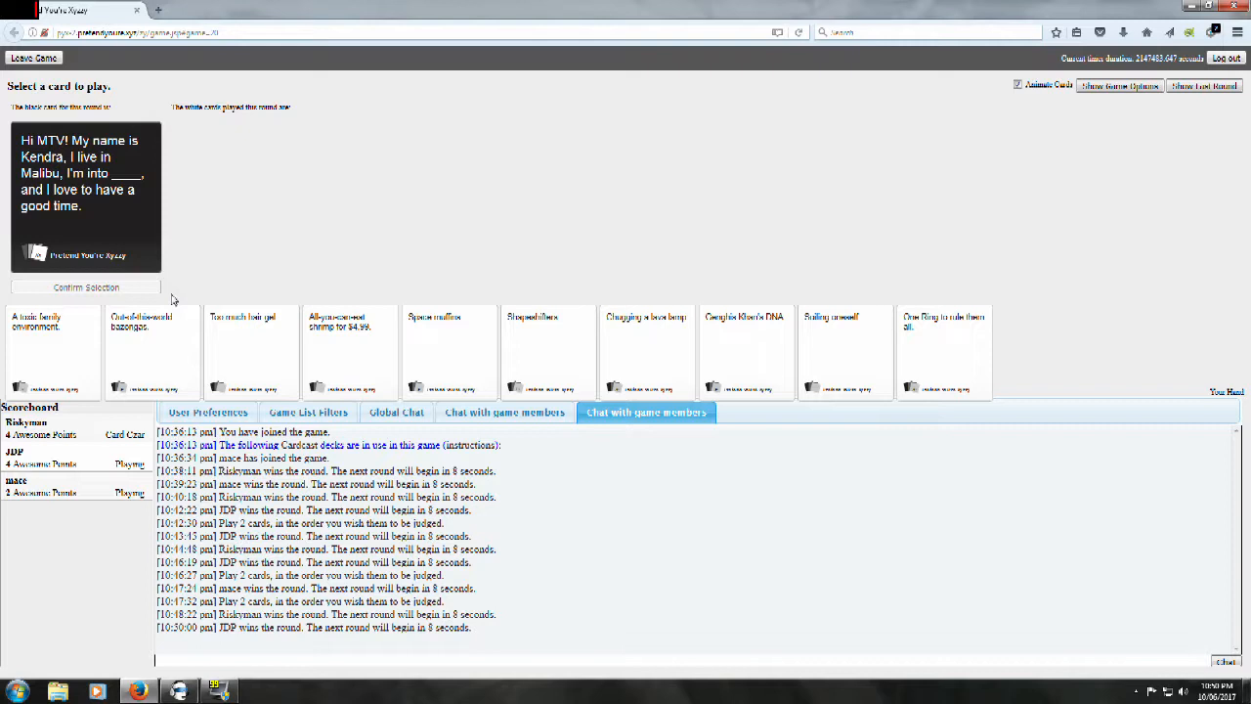
{"action": "mouse_move", "coordinate": [311, 282]}
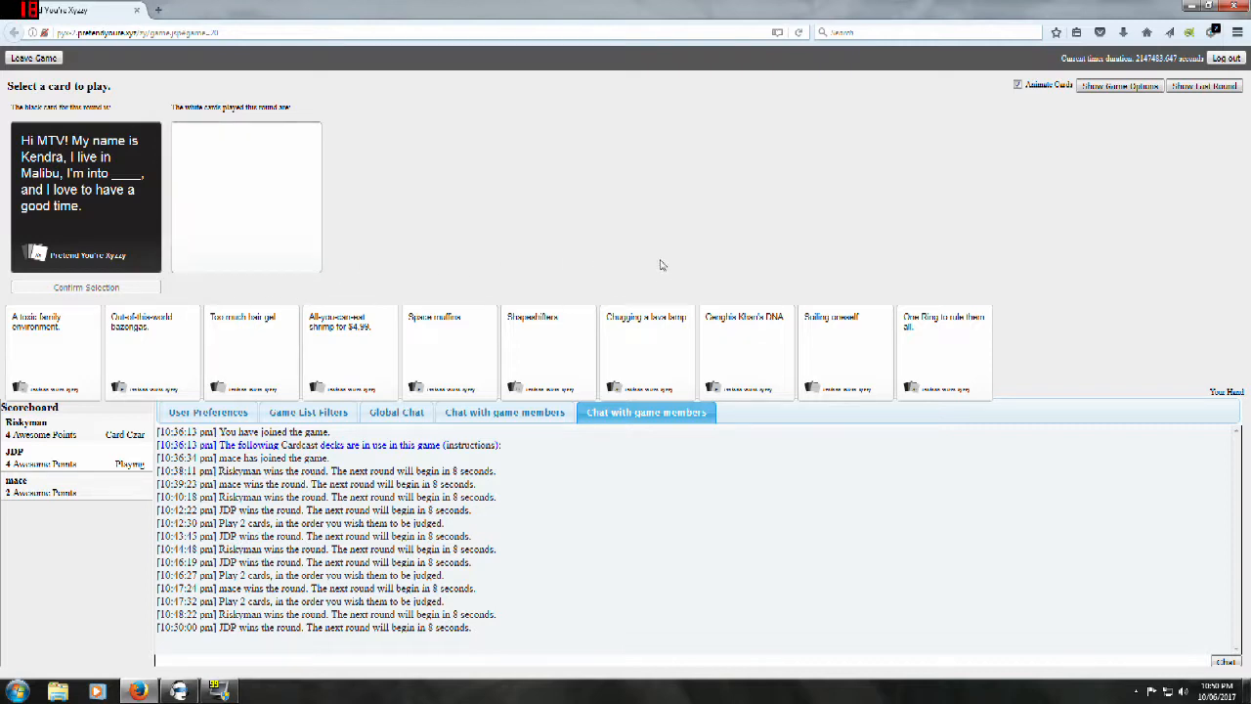
{"action": "mouse_move", "coordinate": [735, 268]}
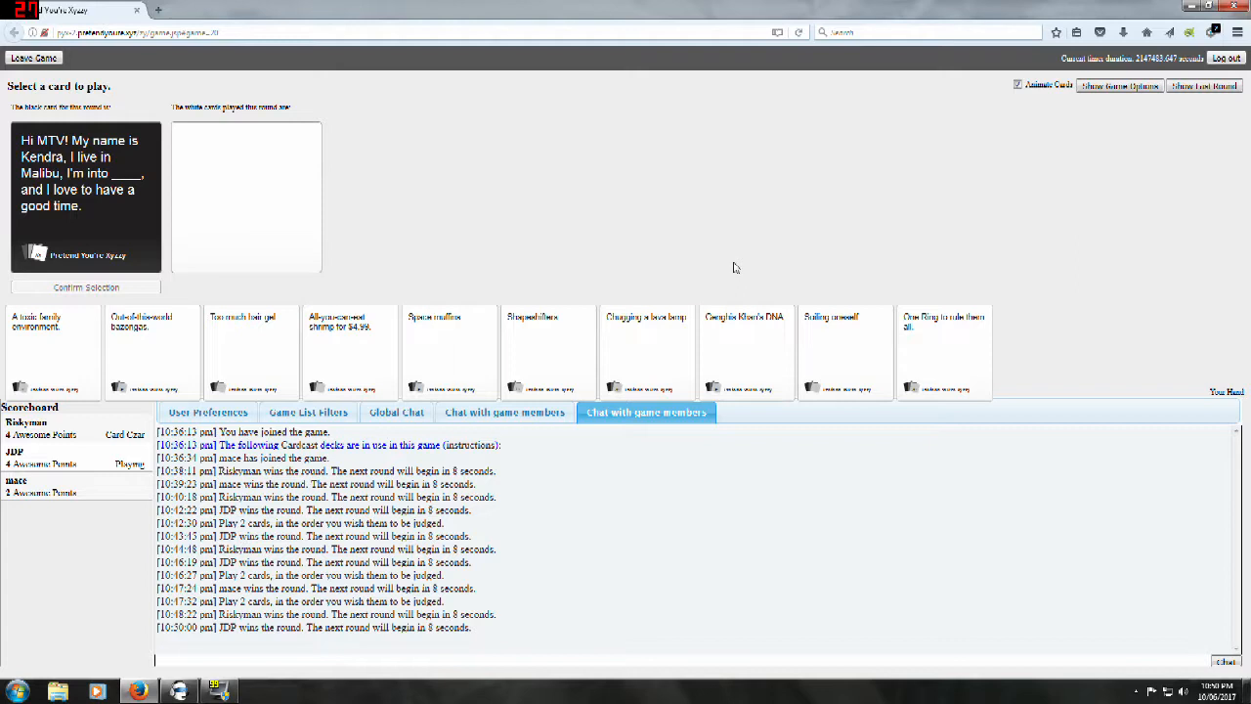
{"action": "mouse_move", "coordinate": [755, 270]}
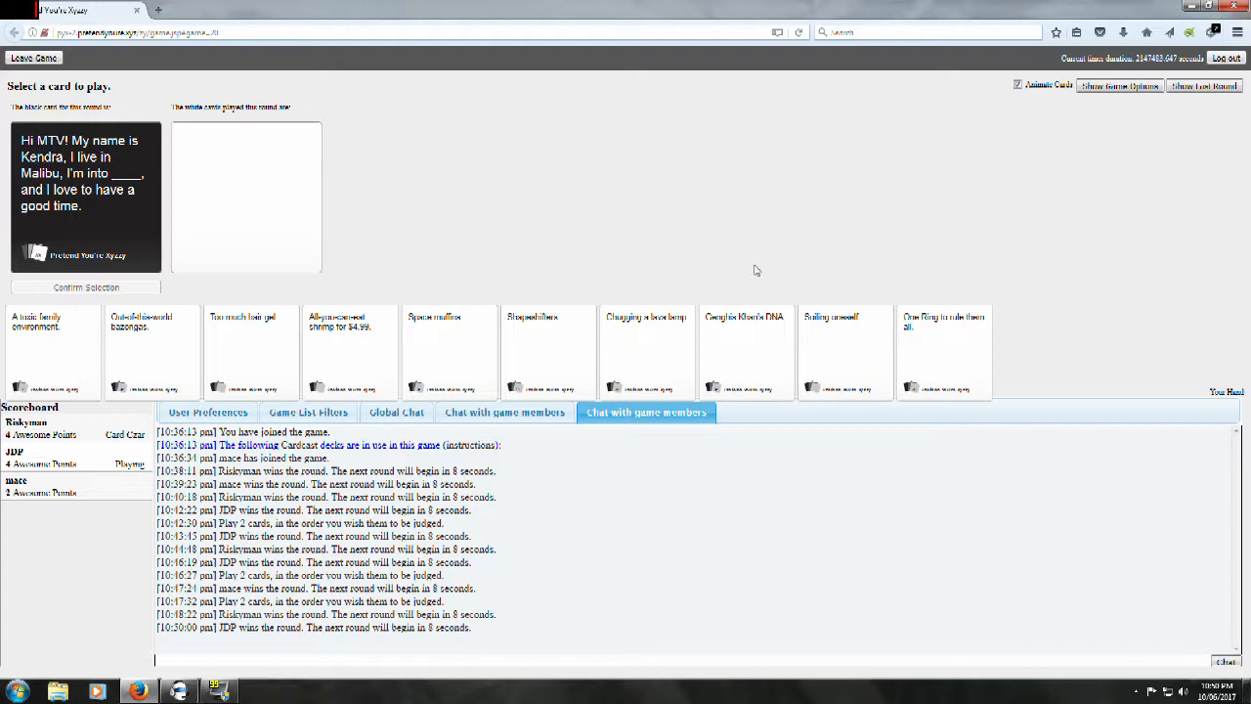
{"action": "mouse_move", "coordinate": [884, 285]}
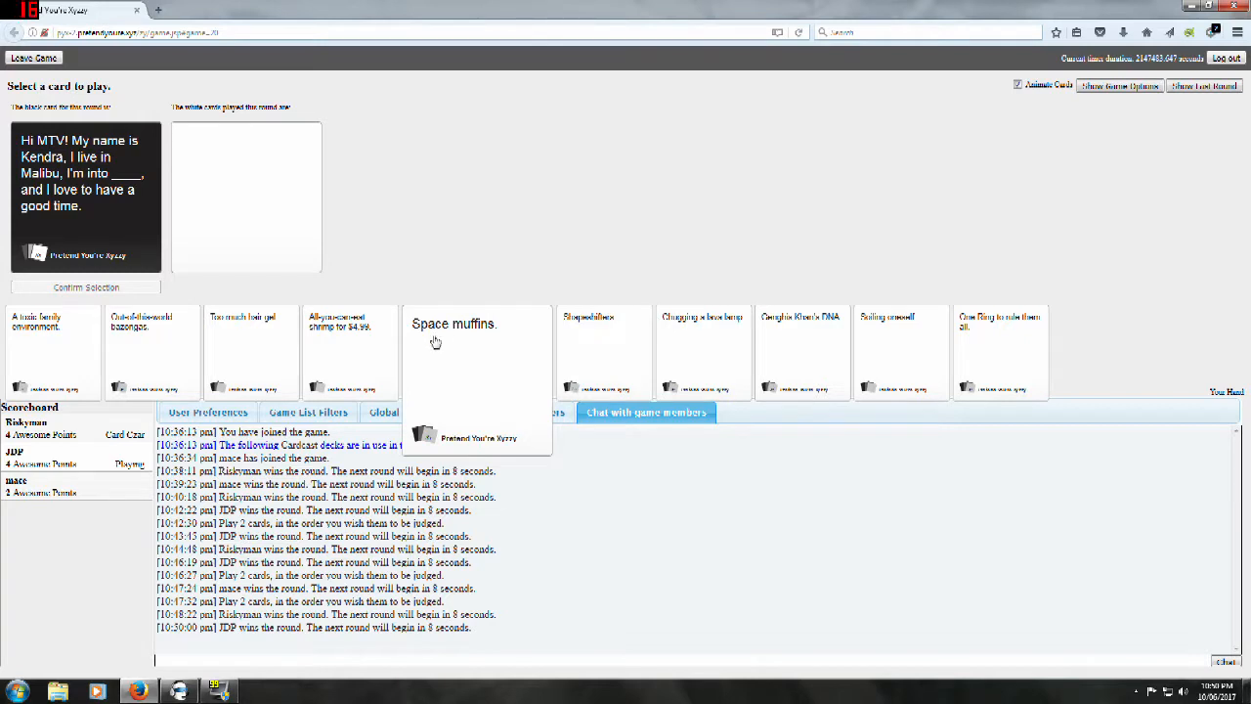
Step: Play 'Chugging a lava lamp.' for the Kendra-from-MTV prompt
{"action": "left_click", "coordinate": [647, 352]}
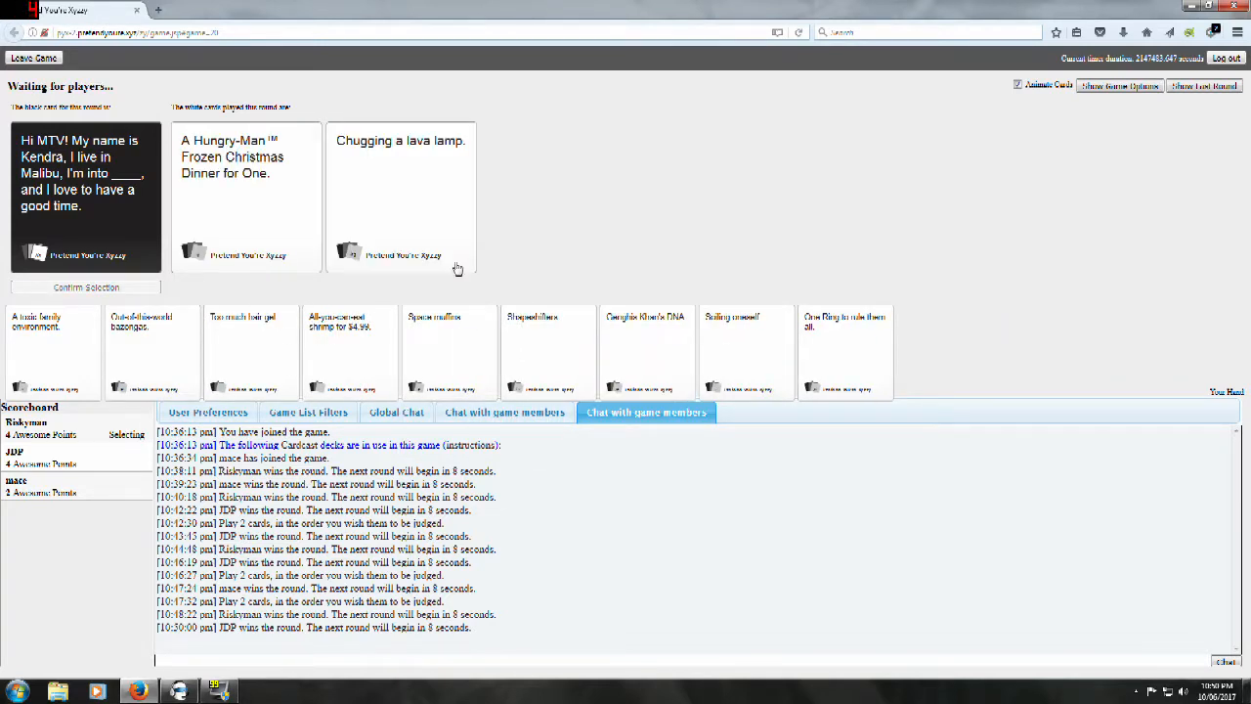
{"action": "mouse_move", "coordinate": [530, 262]}
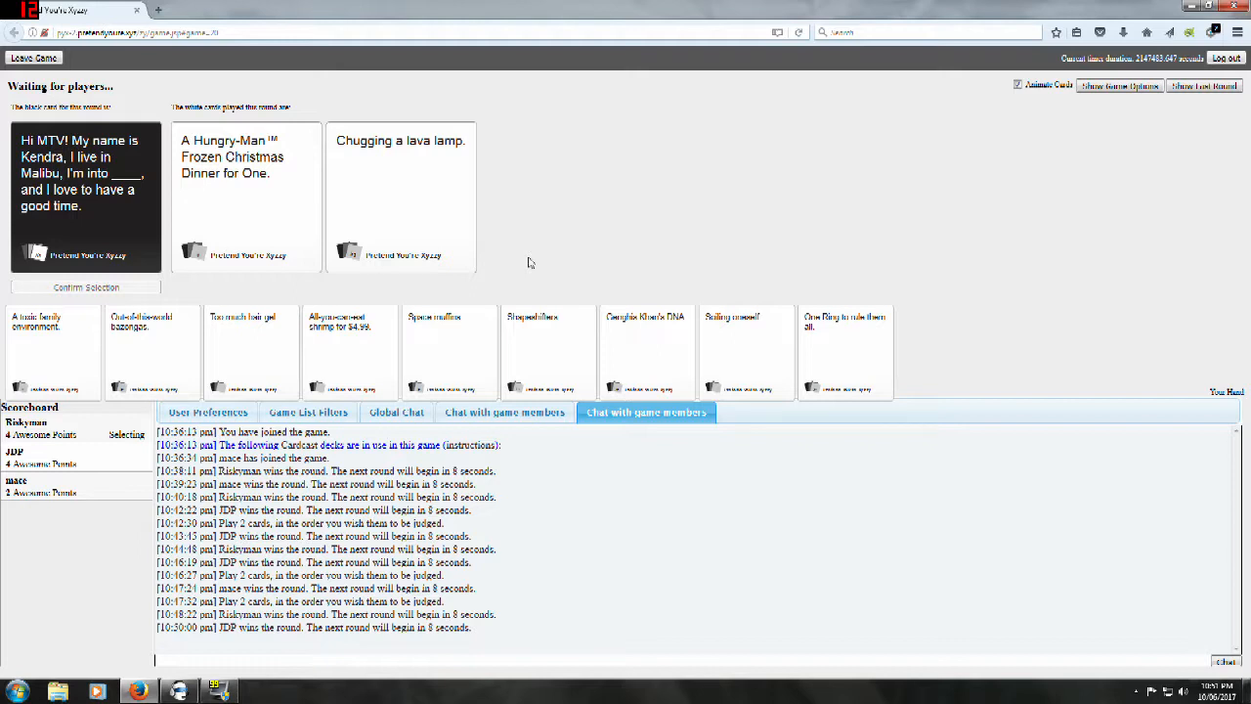
{"action": "left_click", "coordinate": [246, 196]}
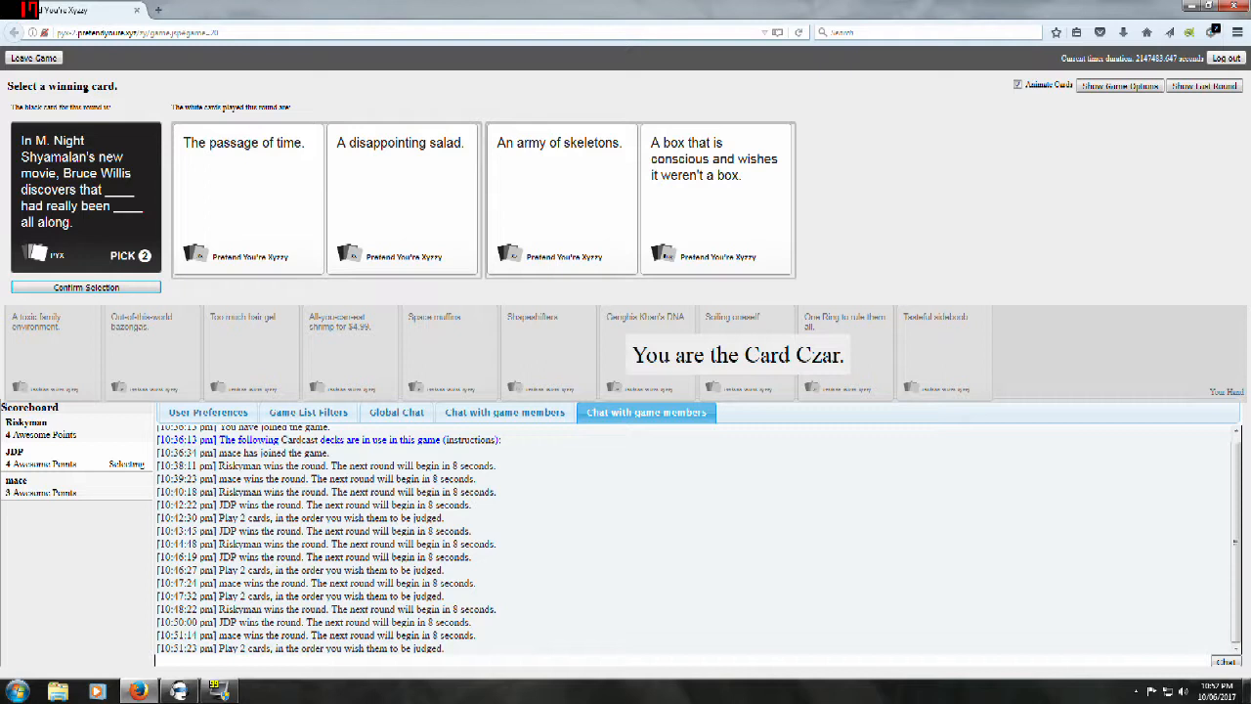
{"action": "mouse_move", "coordinate": [413, 74]}
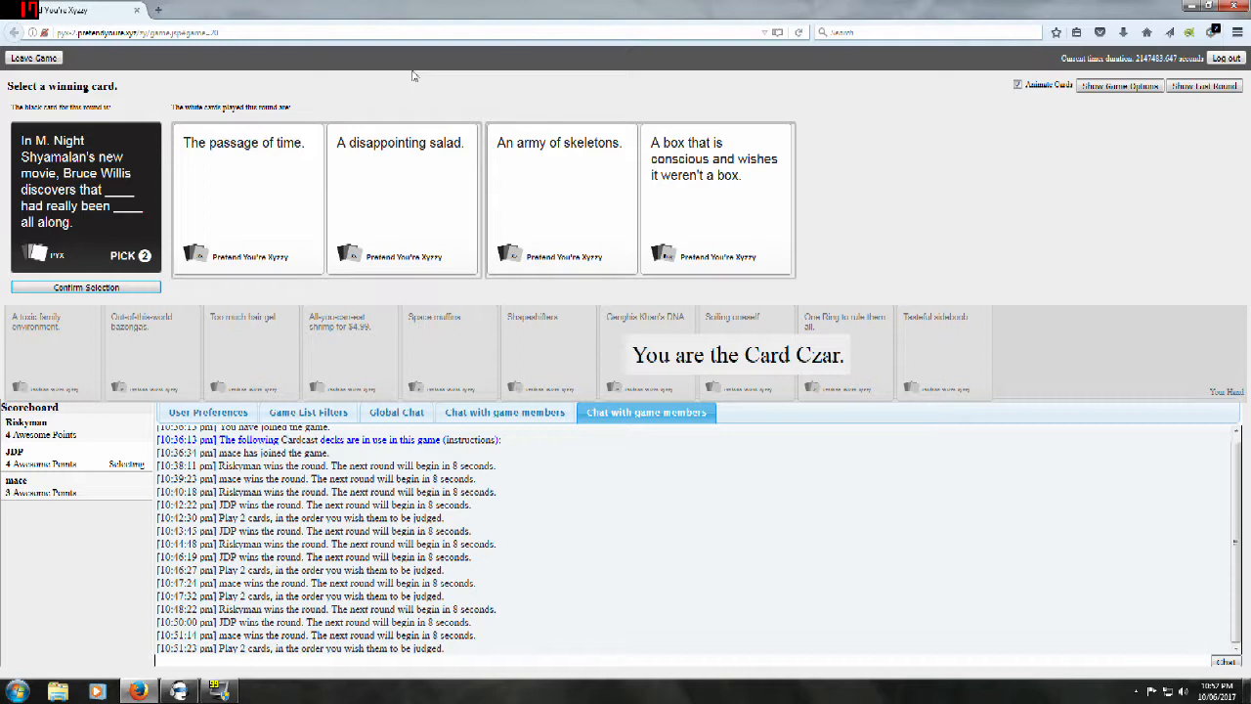
Step: As Card Czar, pick 'The passage of time.' as winner of the Shyamalan round and confirm
{"action": "left_click", "coordinate": [248, 196]}
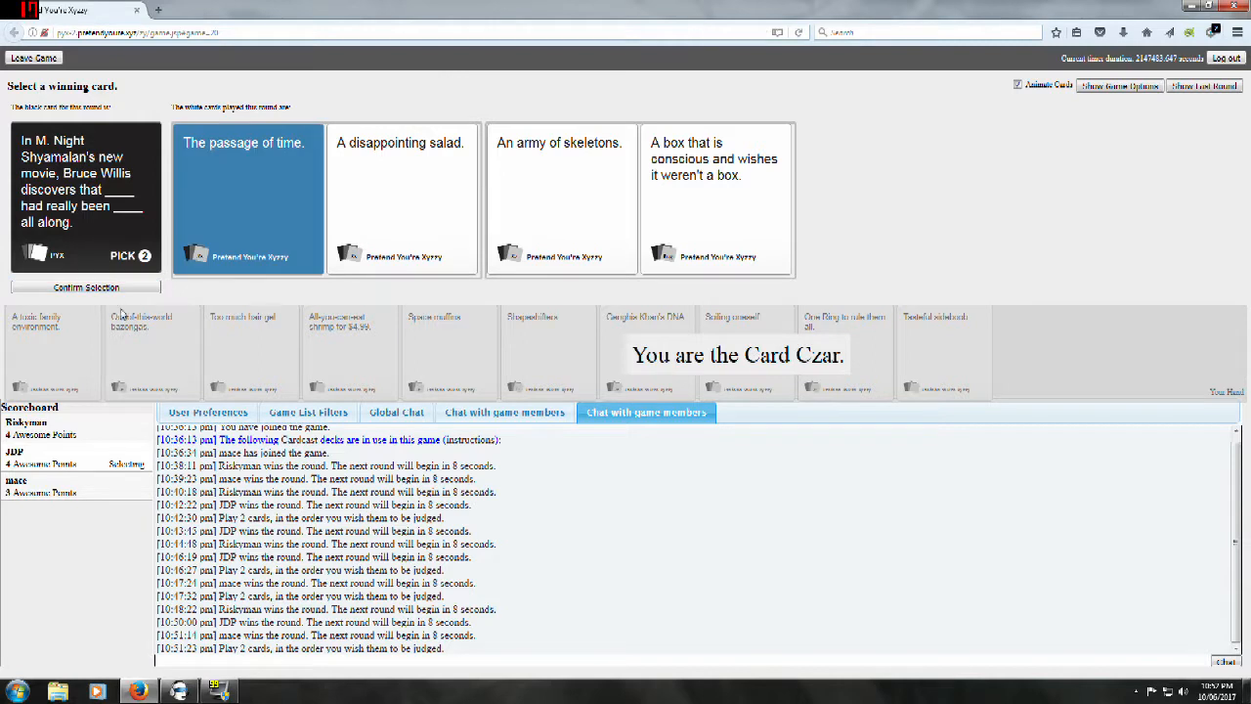
{"action": "left_click", "coordinate": [402, 196]}
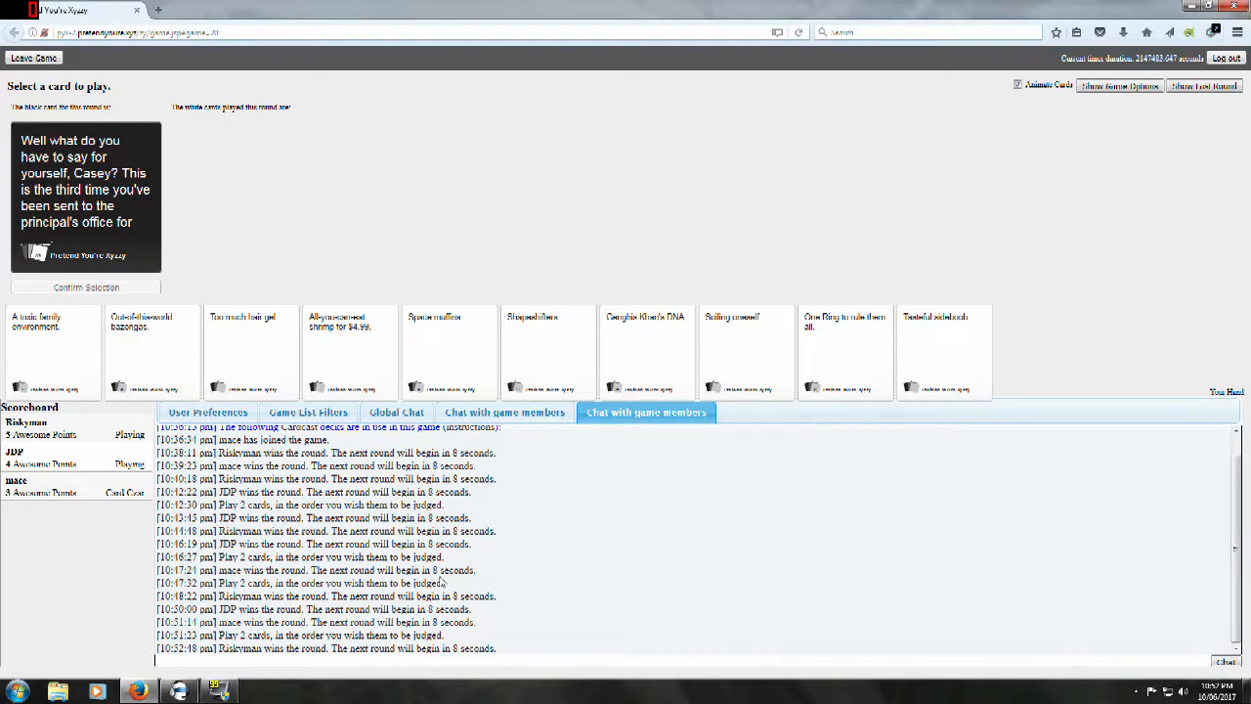
{"action": "mouse_move", "coordinate": [517, 586]}
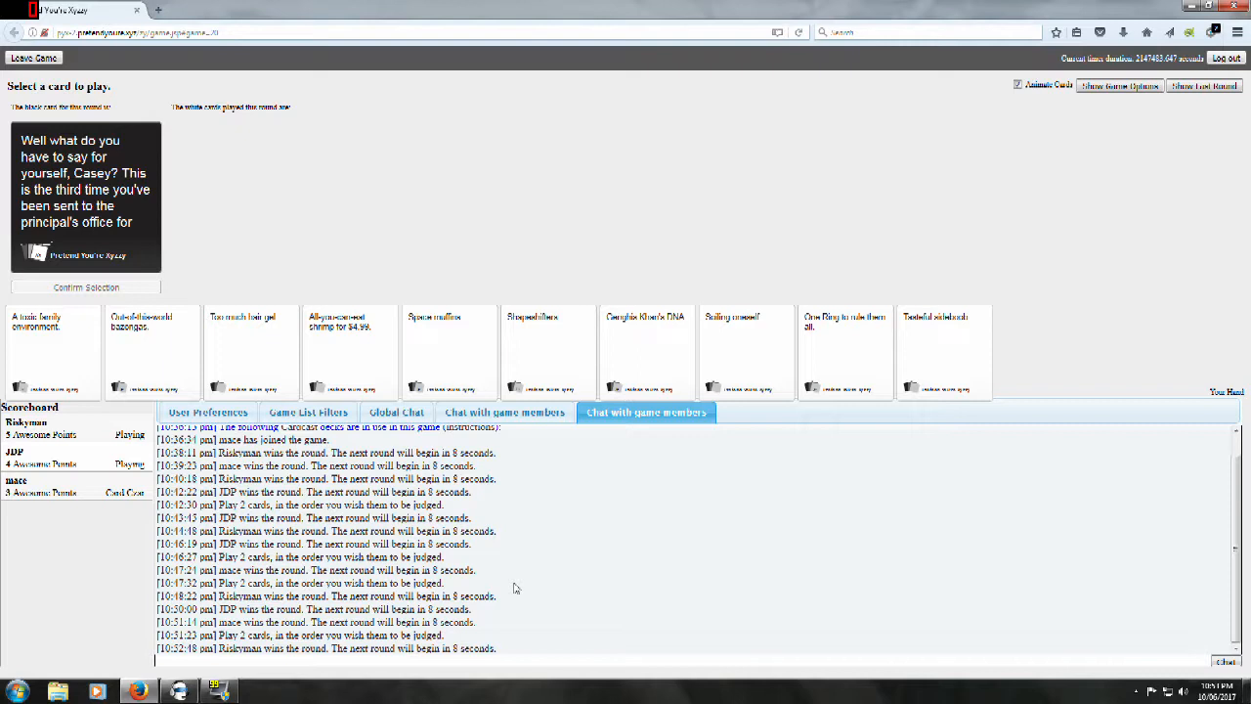
{"action": "mouse_move", "coordinate": [837, 411]}
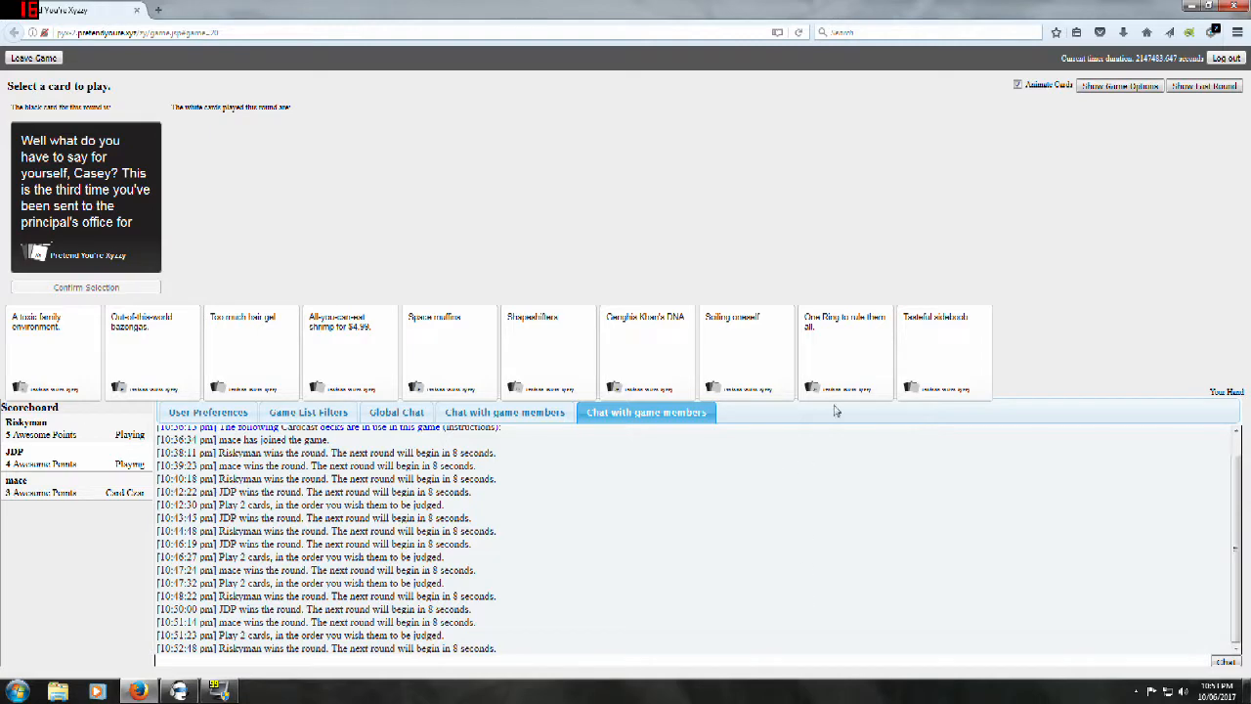
Step: Pick 'Out-of-this-world bazongas.' from the hand for the principal's office prompt
{"action": "left_click", "coordinate": [153, 333]}
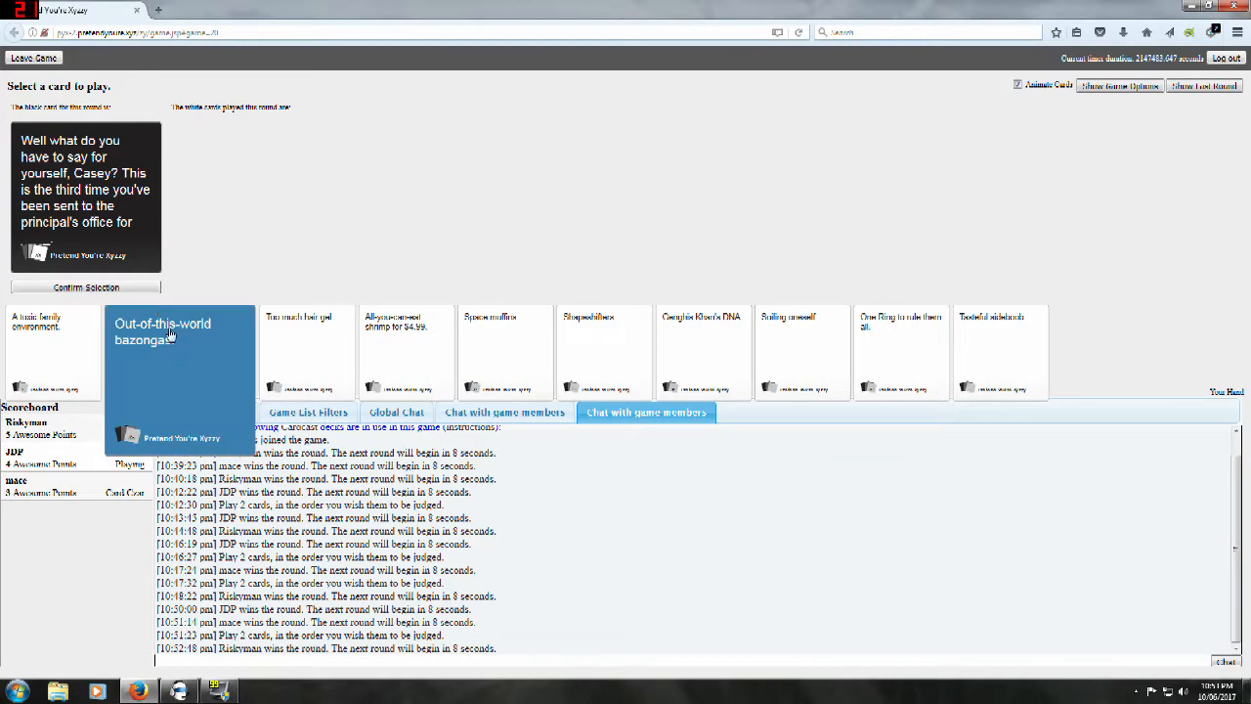
Step: Submit 'Out-of-this-world bazongas.' and wait as 'The deformed.' wins the Casey round
{"action": "left_click", "coordinate": [86, 285]}
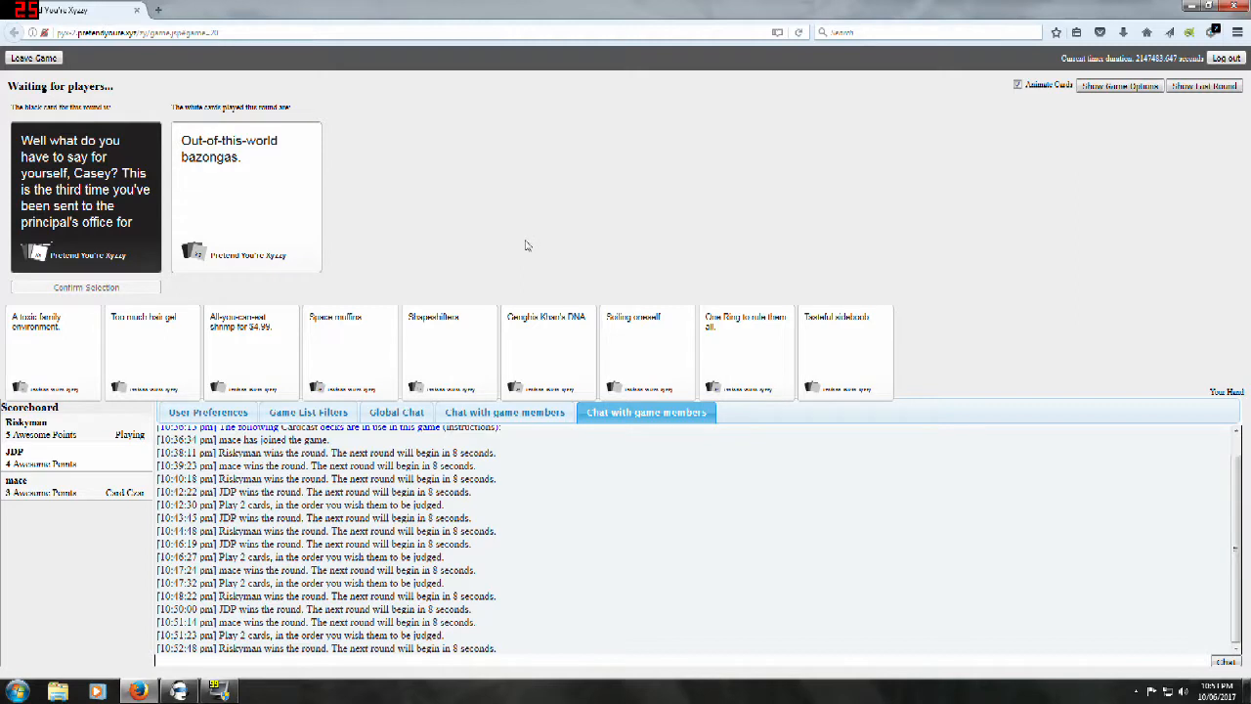
{"action": "mouse_move", "coordinate": [503, 250]}
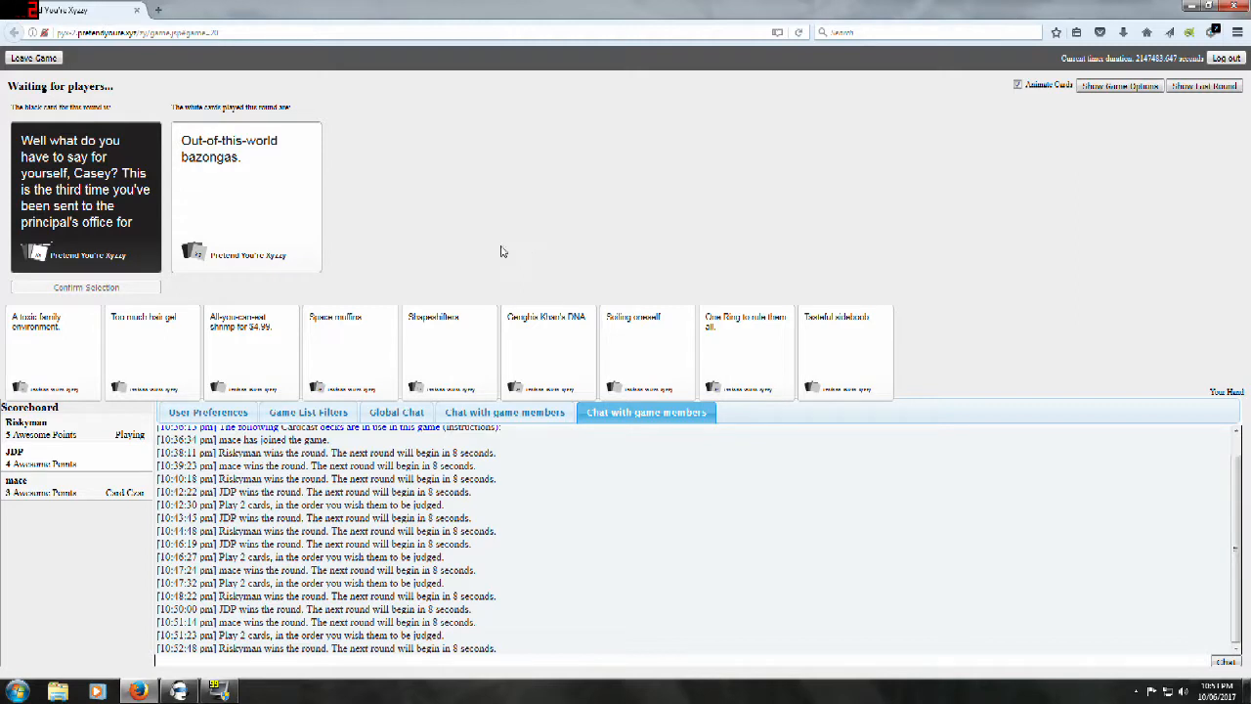
{"action": "mouse_move", "coordinate": [465, 241]}
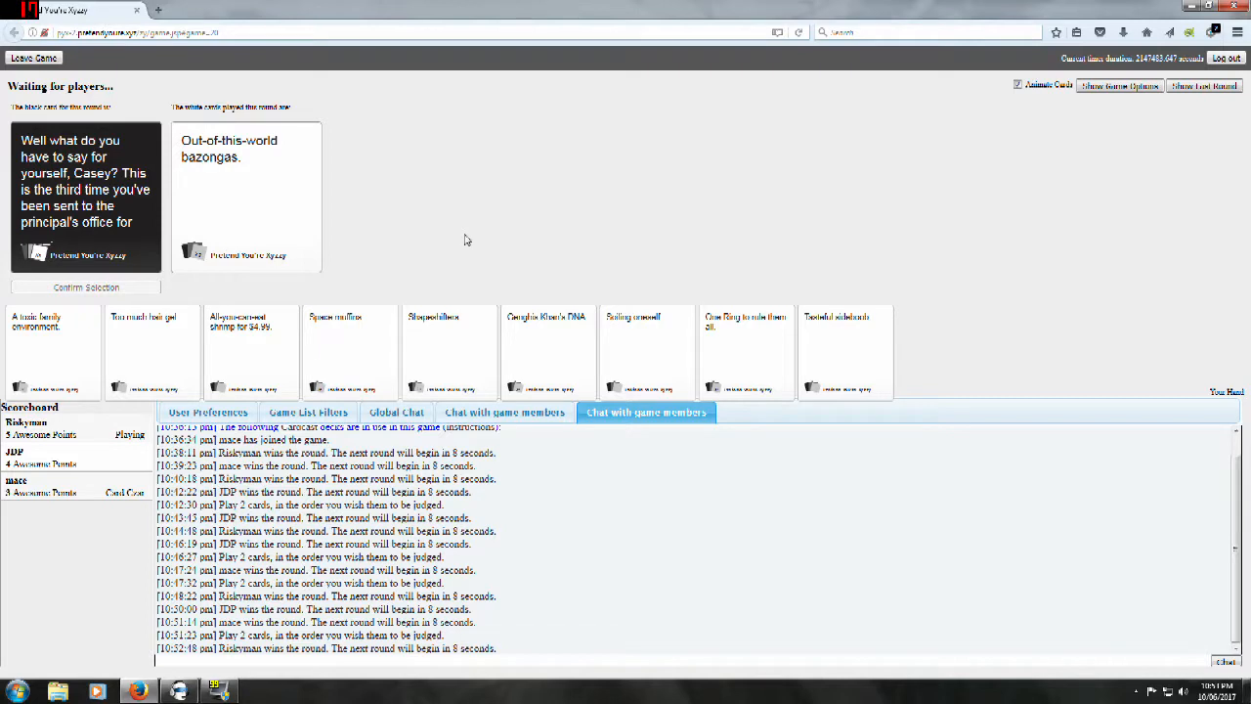
{"action": "mouse_move", "coordinate": [401, 133]}
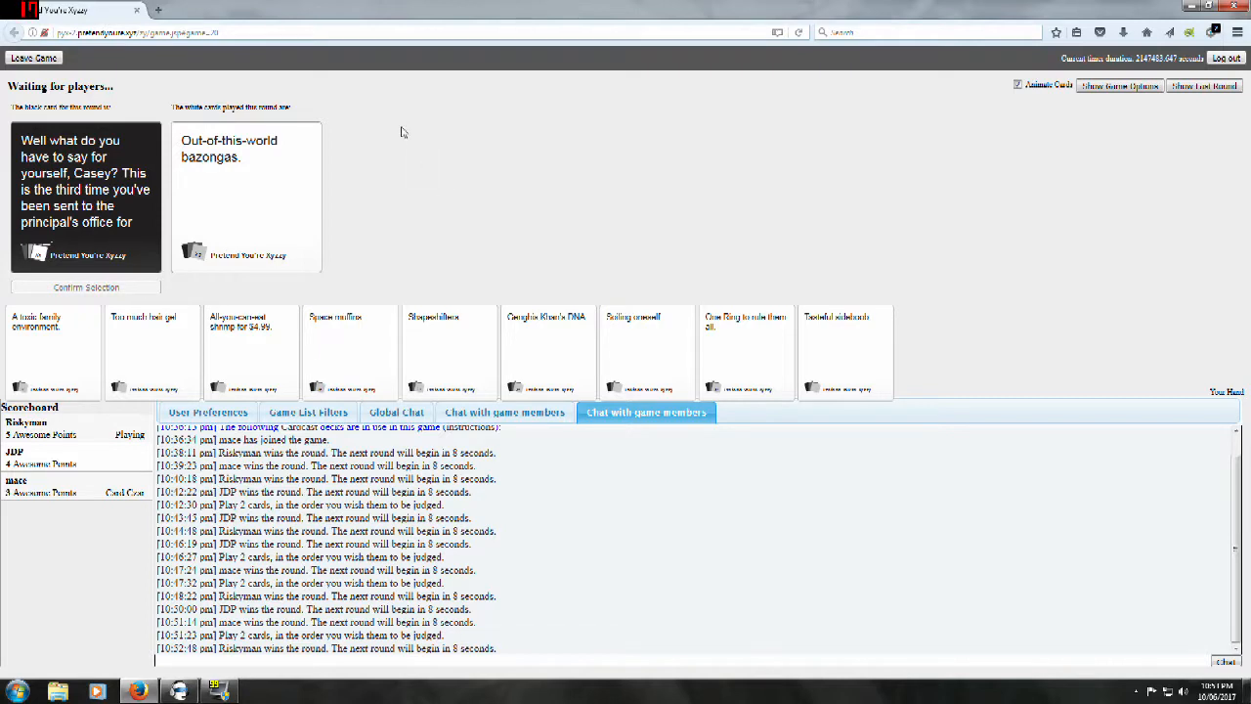
{"action": "mouse_move", "coordinate": [399, 71]}
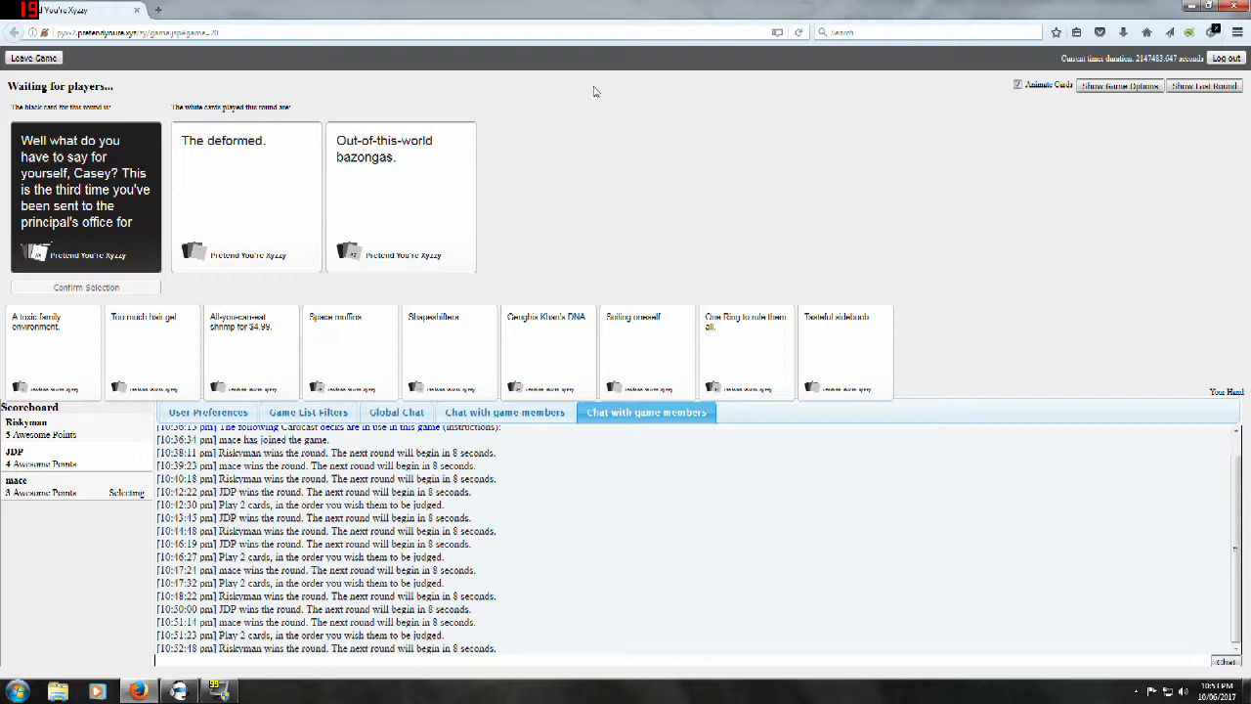
{"action": "mouse_move", "coordinate": [626, 63]}
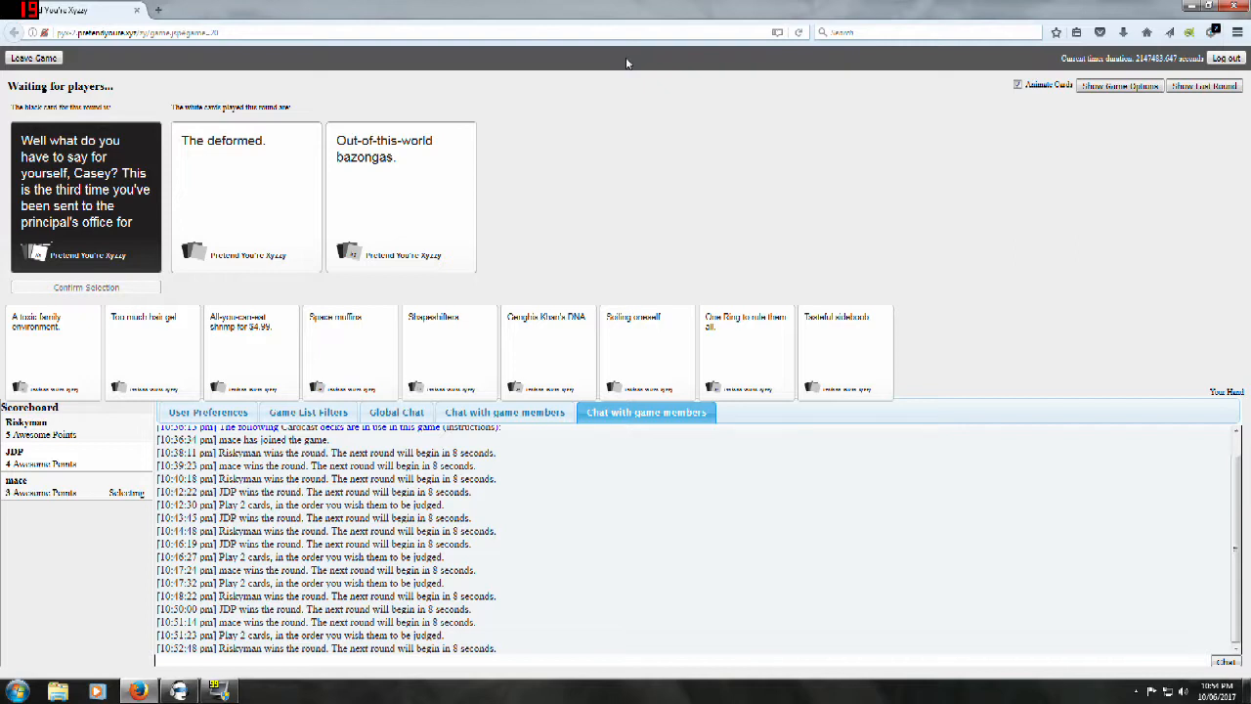
{"action": "left_click", "coordinate": [246, 195]}
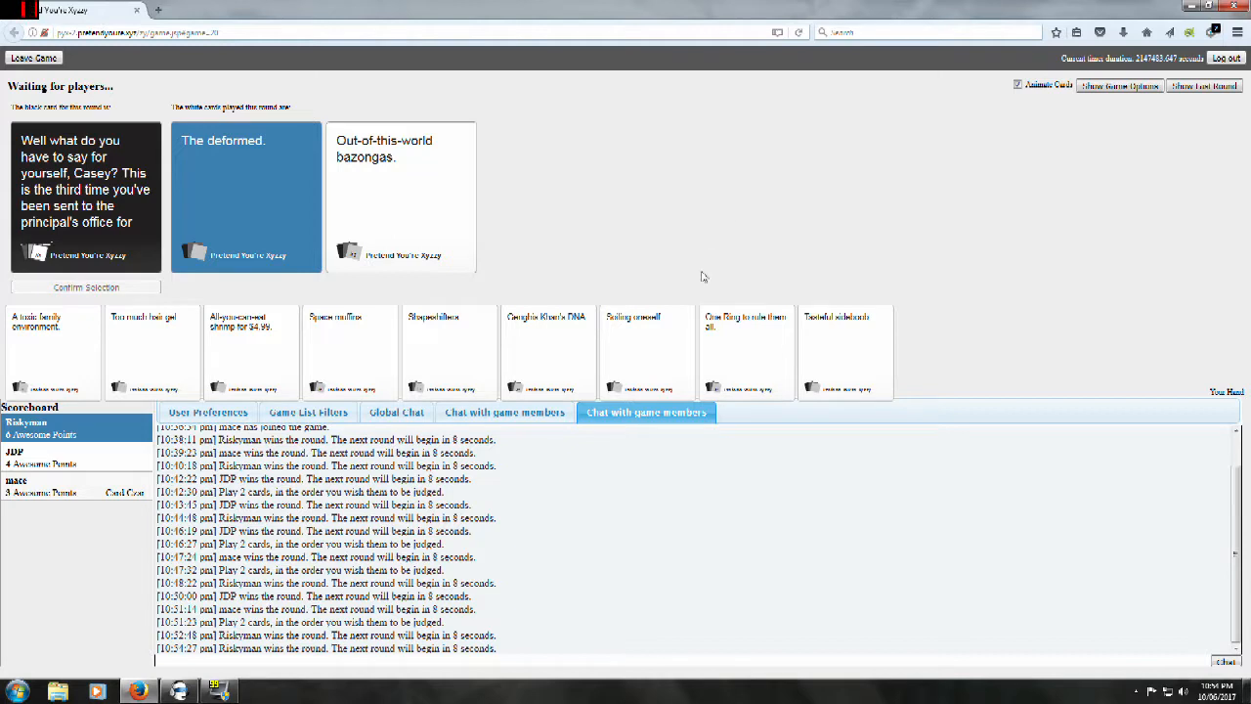
{"action": "mouse_move", "coordinate": [606, 297]}
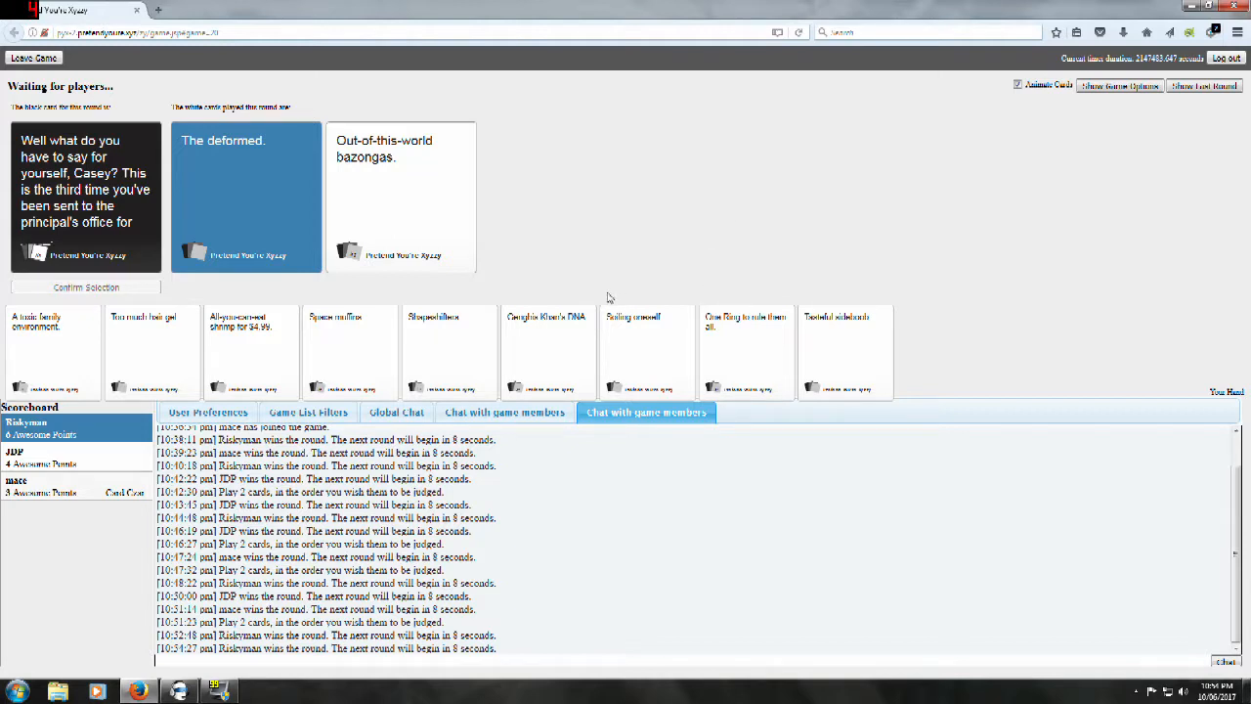
{"action": "mouse_move", "coordinate": [751, 193]}
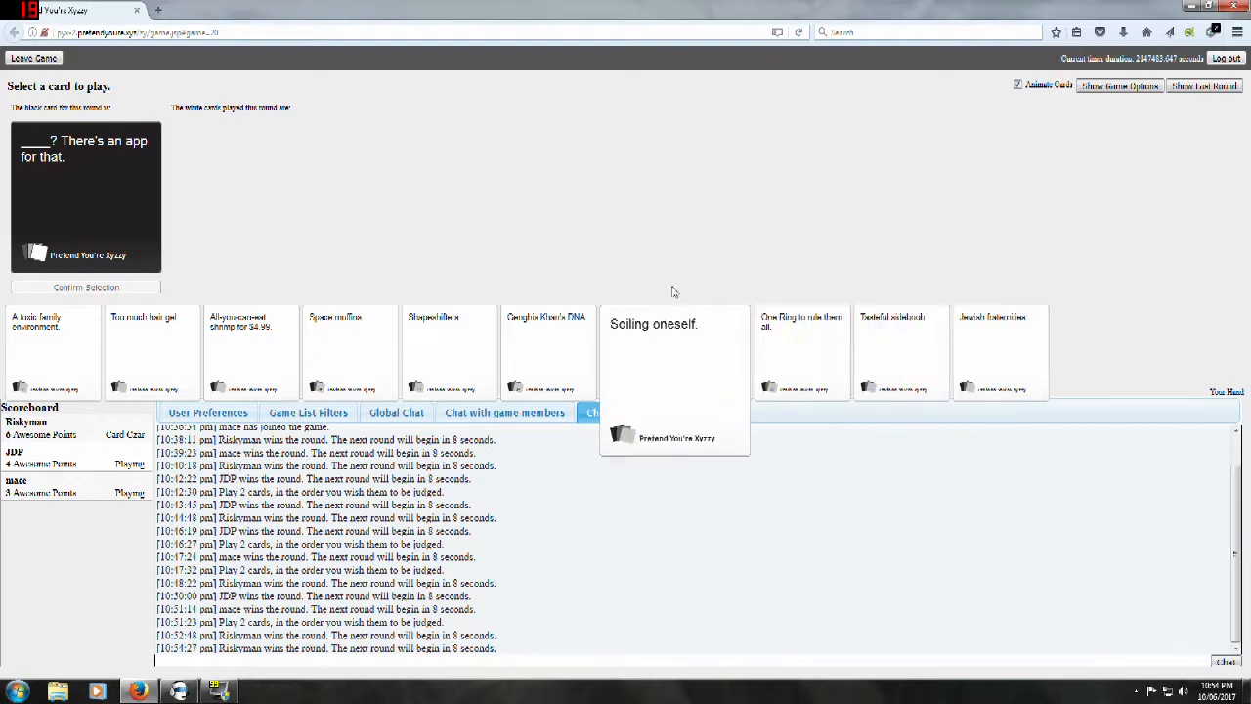
Step: Play 'Tasteful sideboob.' for the there's-an-app prompt and await judgement
{"action": "left_click", "coordinate": [645, 410]}
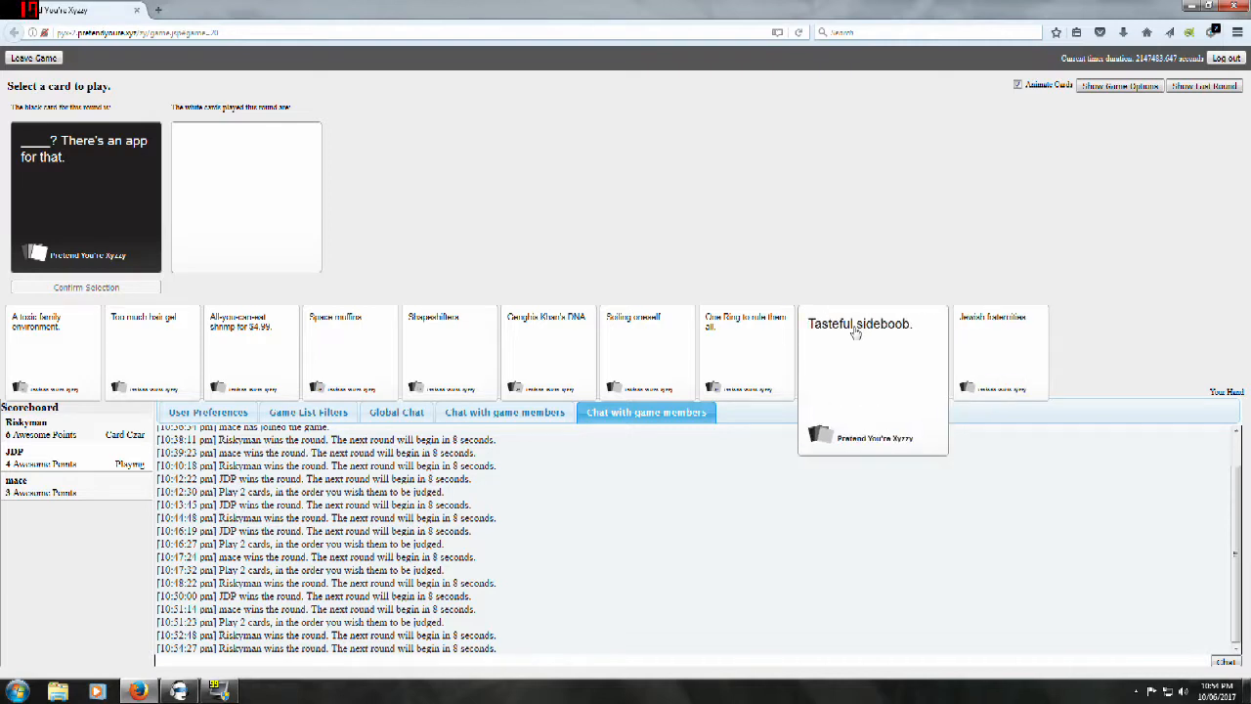
{"action": "left_click", "coordinate": [872, 352]}
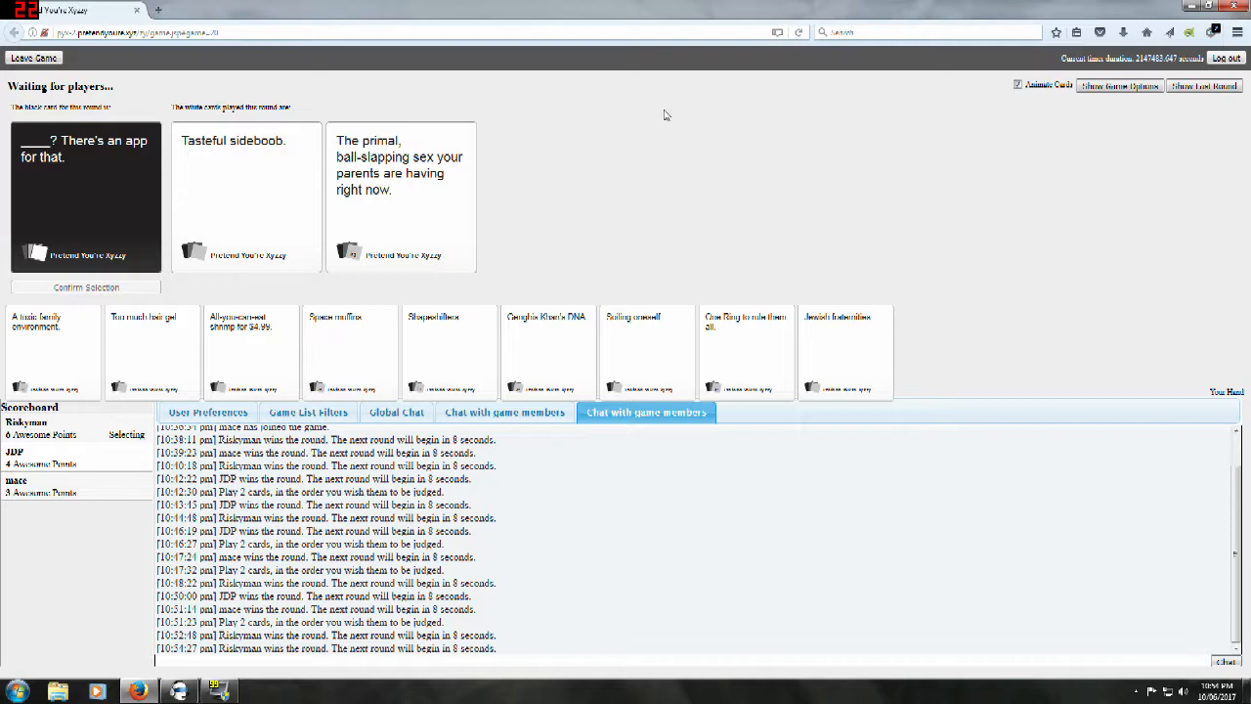
{"action": "mouse_move", "coordinate": [673, 106]}
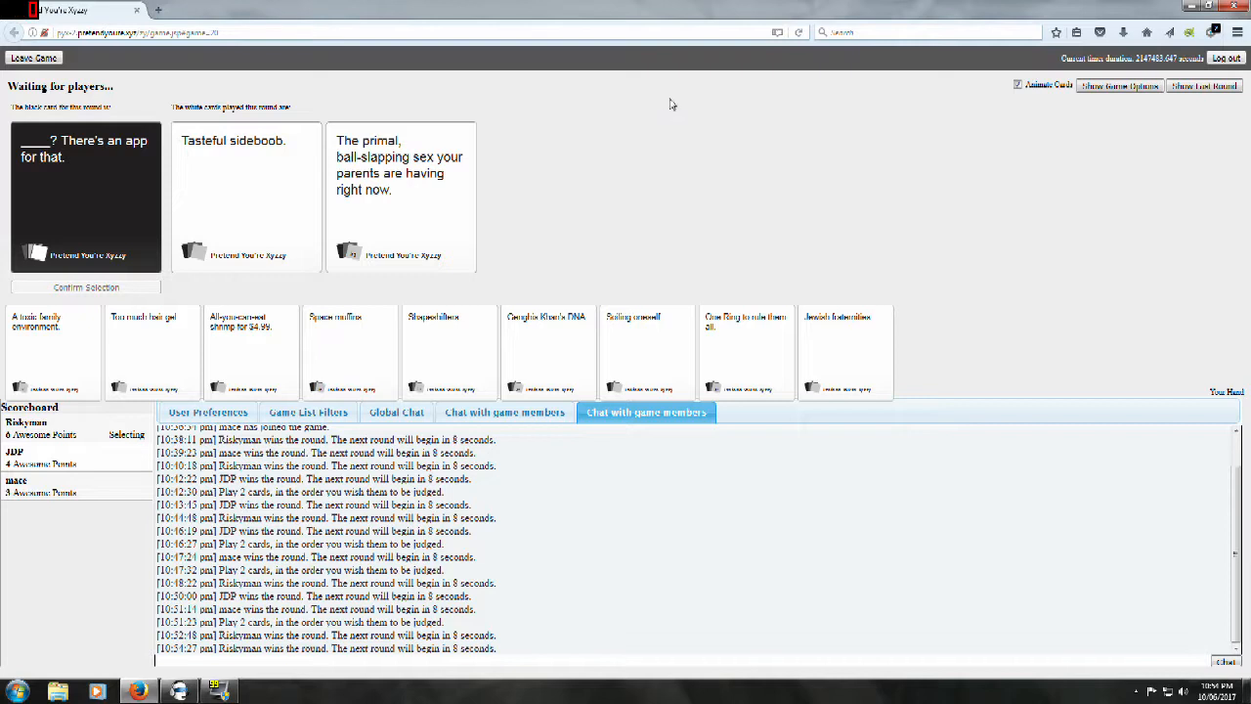
{"action": "mouse_move", "coordinate": [681, 82]}
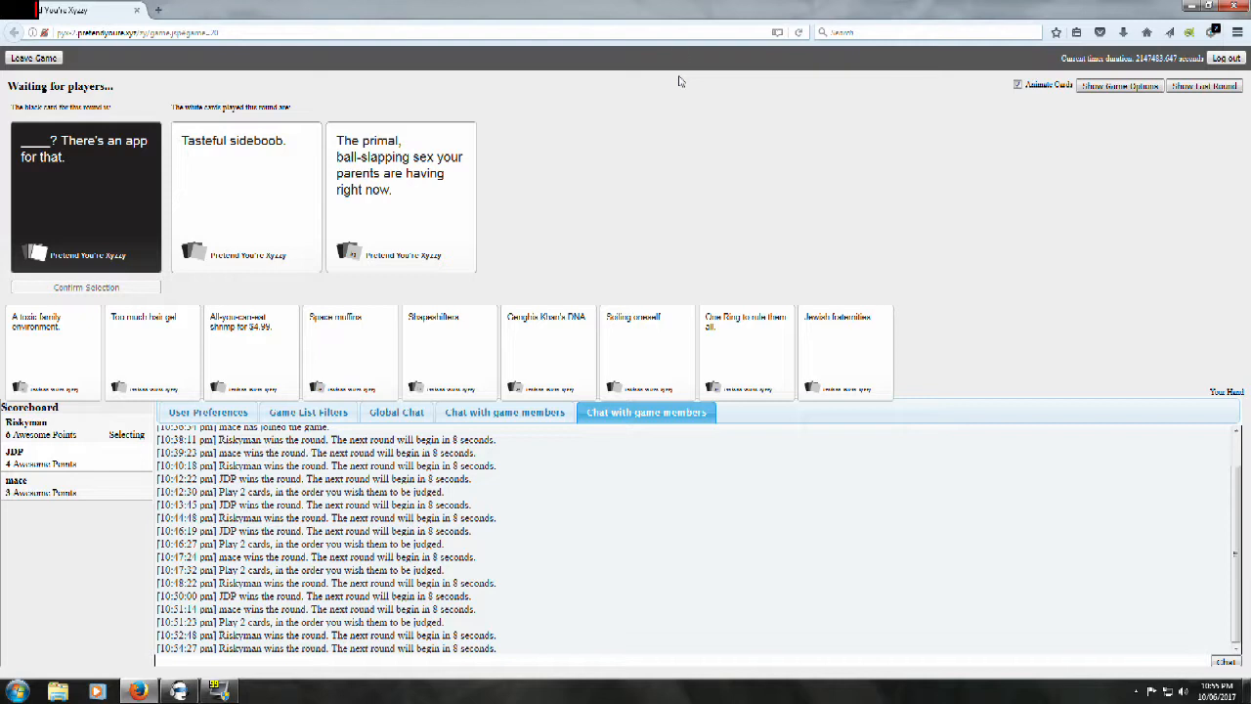
{"action": "left_click", "coordinate": [401, 196]}
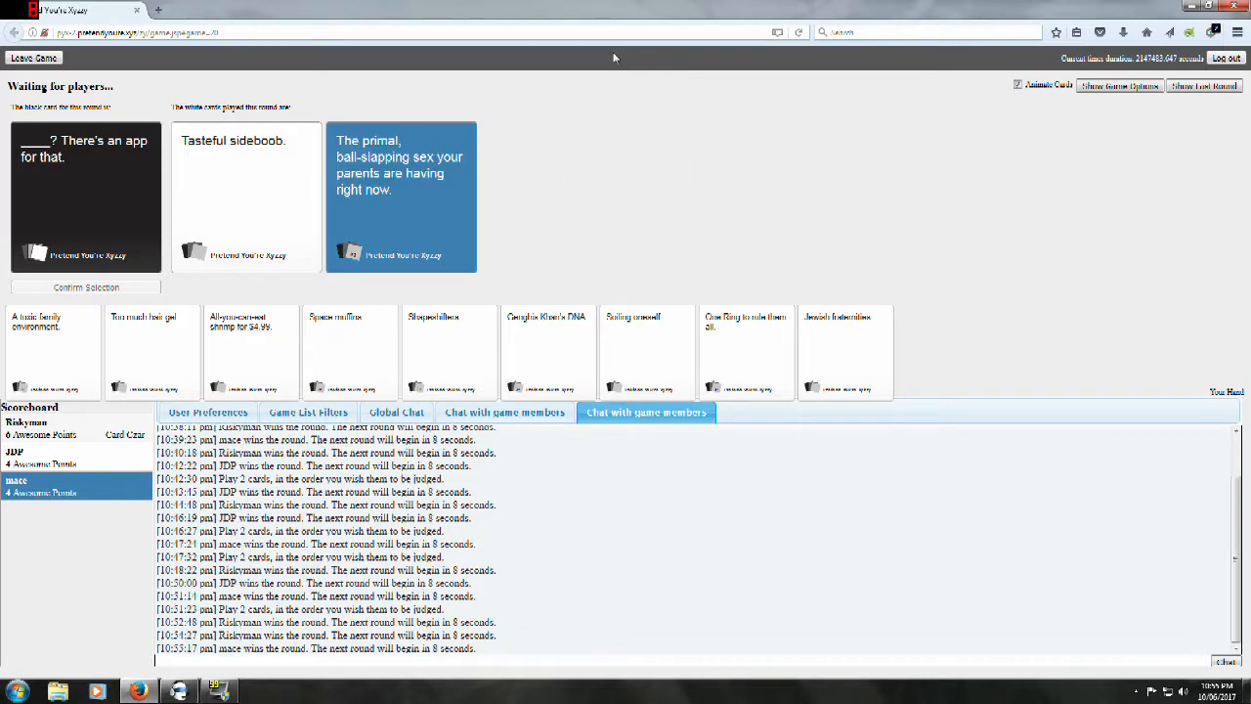
{"action": "mouse_move", "coordinate": [570, 92]}
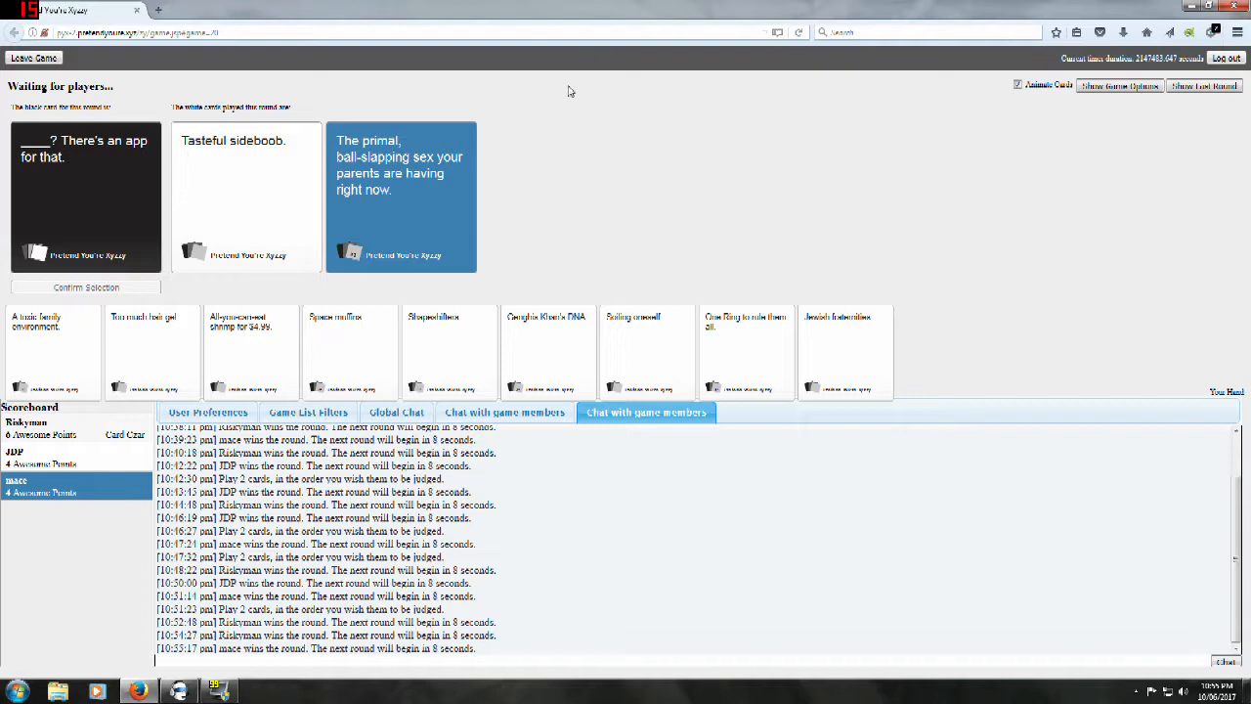
{"action": "mouse_move", "coordinate": [409, 307]}
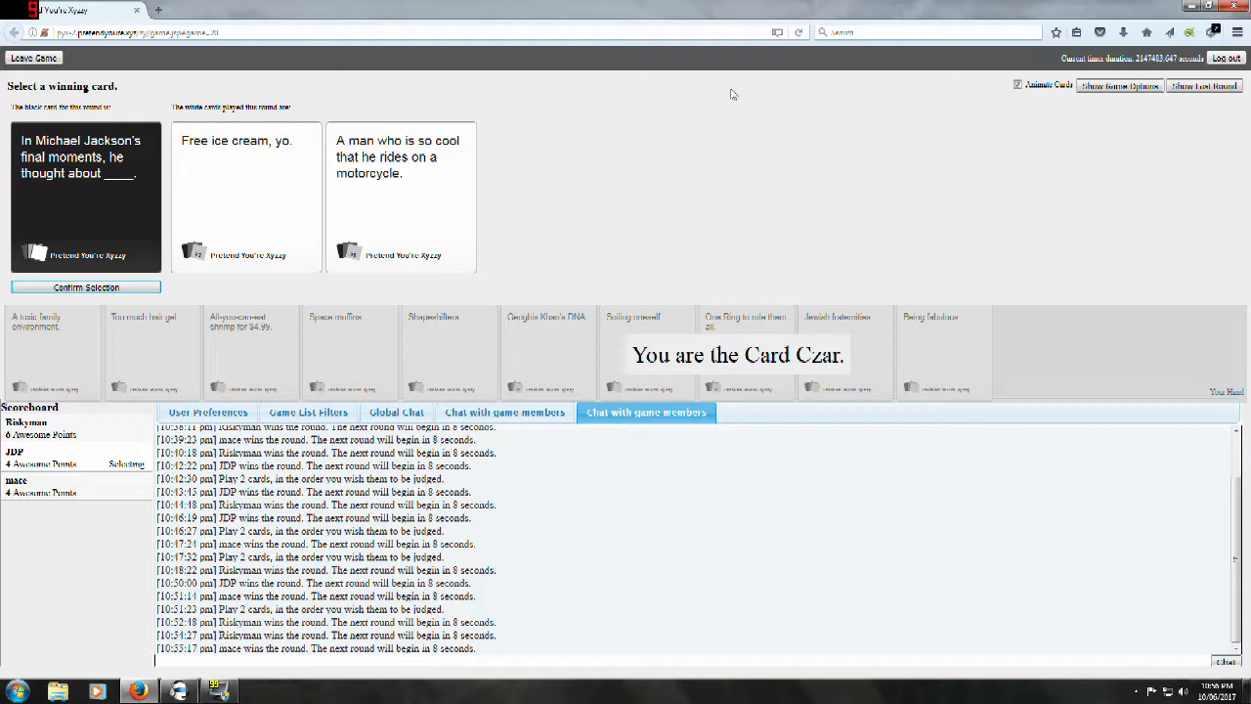
{"action": "mouse_move", "coordinate": [563, 161]}
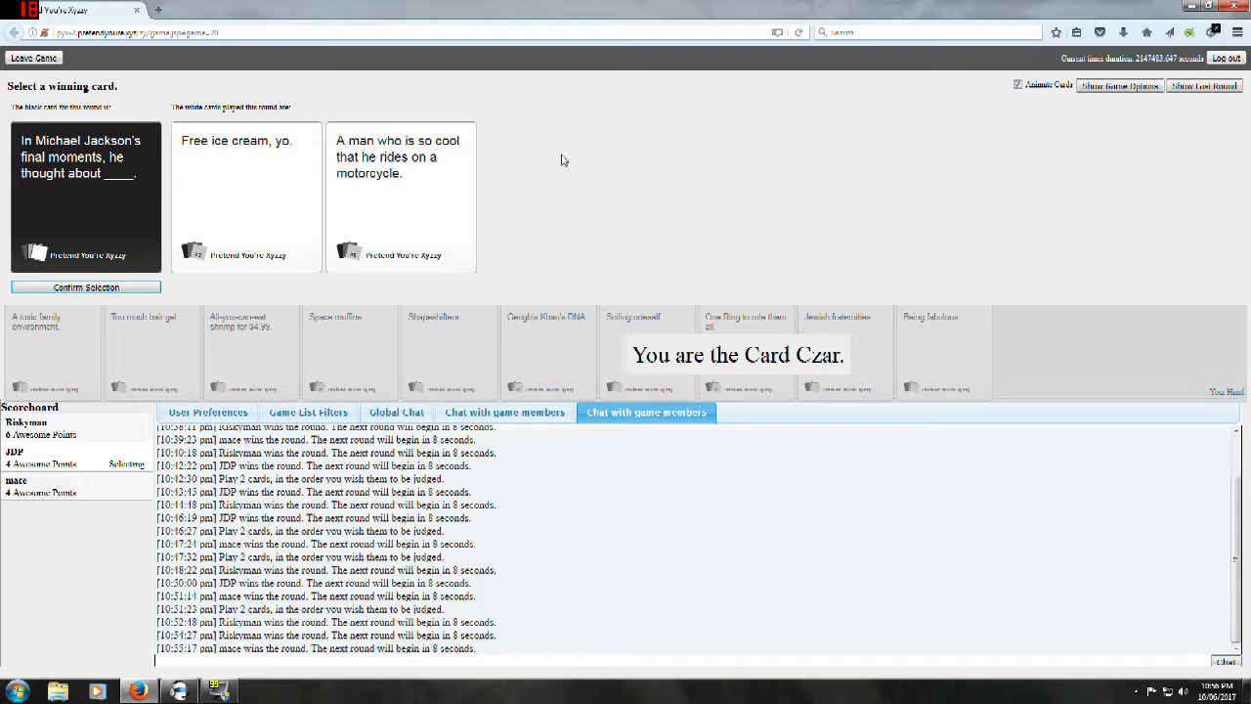
Step: As Card Czar, choose 'Free ice cream, yo.' as the winner for the Michael Jackson card
{"action": "right_click", "coordinate": [563, 159]}
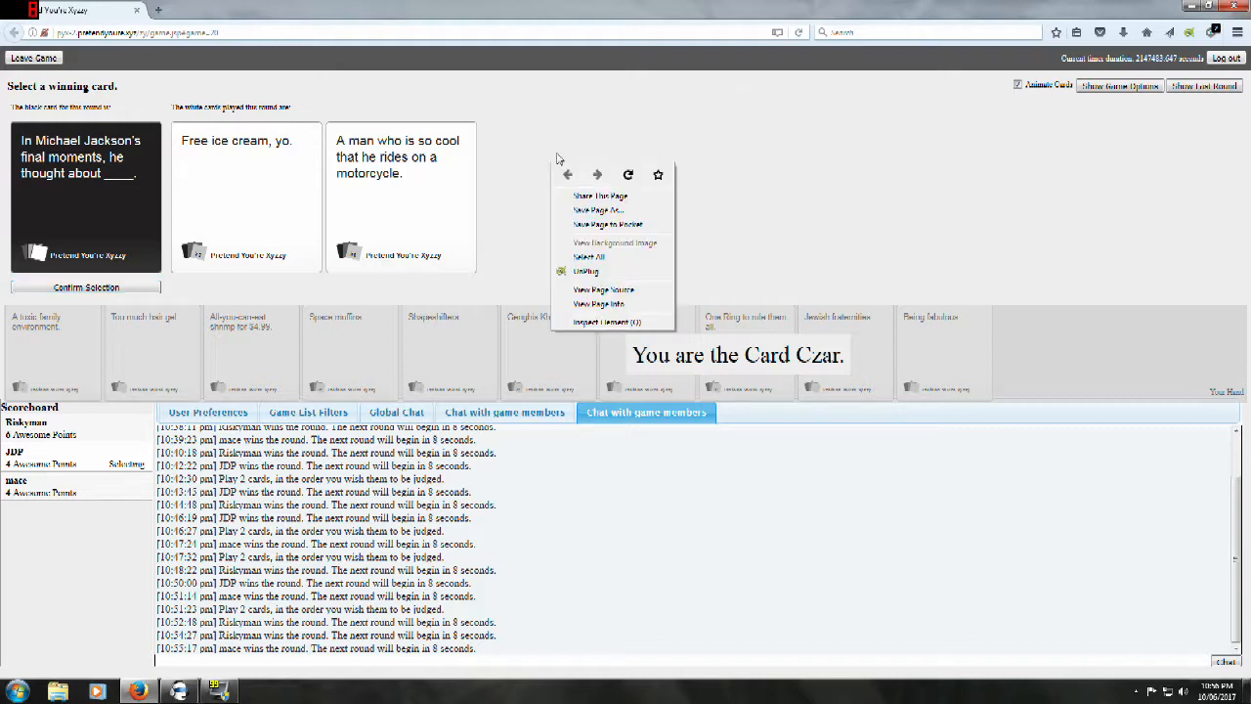
{"action": "left_click", "coordinate": [497, 117]}
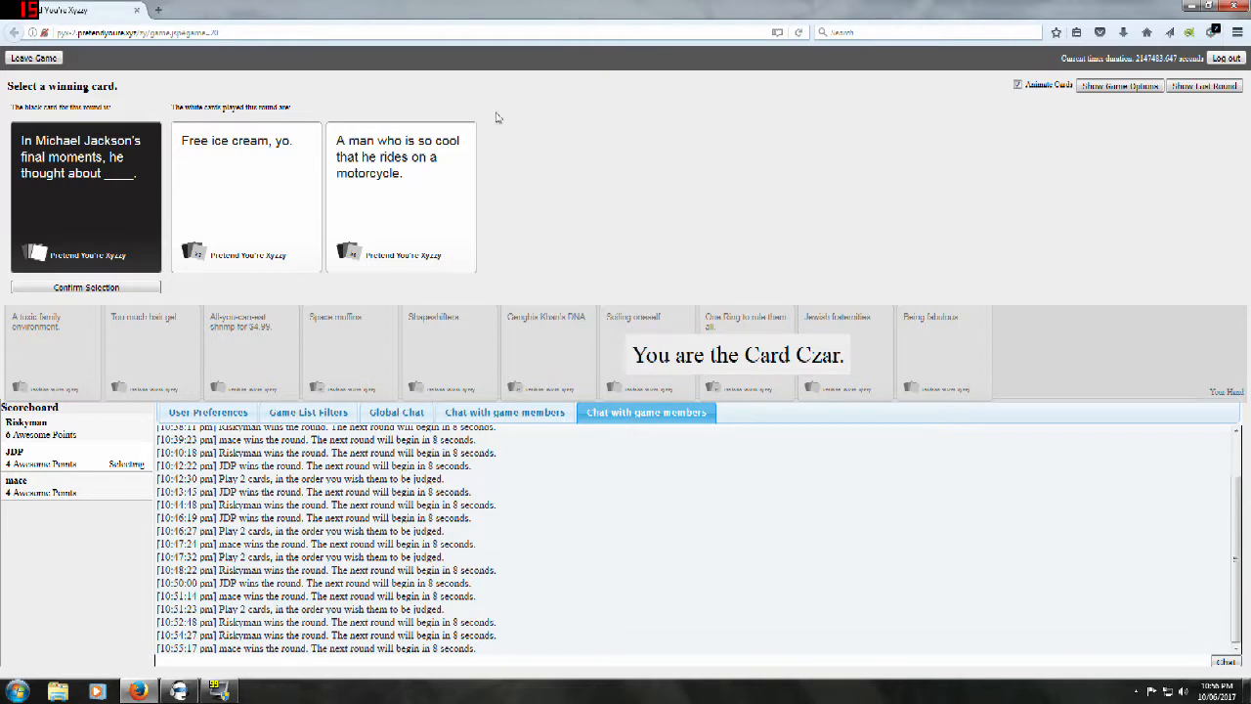
{"action": "mouse_move", "coordinate": [583, 149]}
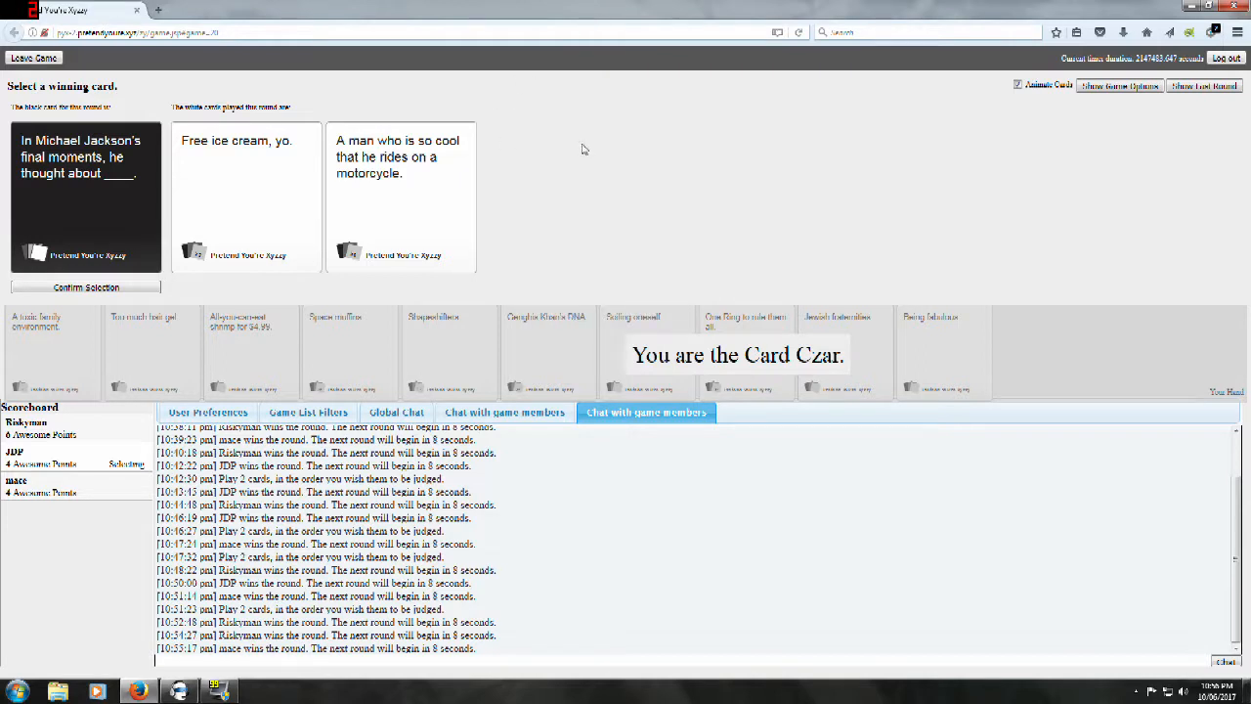
{"action": "mouse_move", "coordinate": [586, 141]}
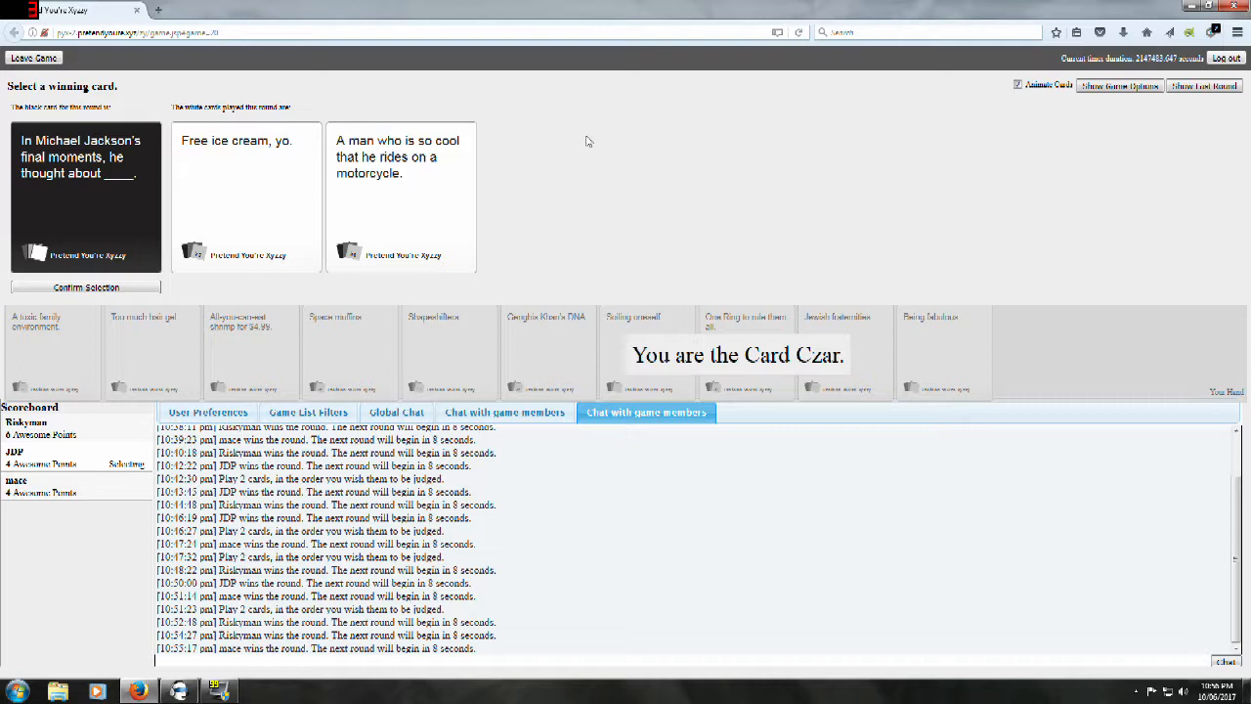
{"action": "mouse_move", "coordinate": [606, 98]}
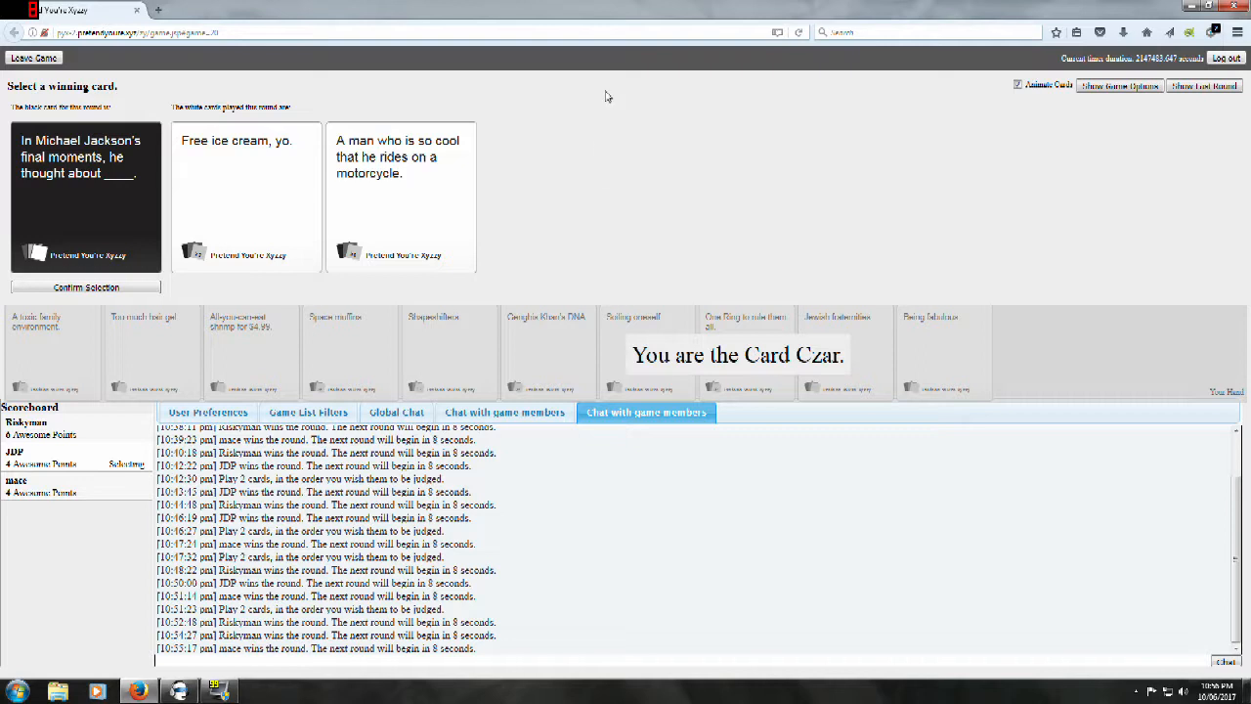
{"action": "mouse_move", "coordinate": [536, 119]}
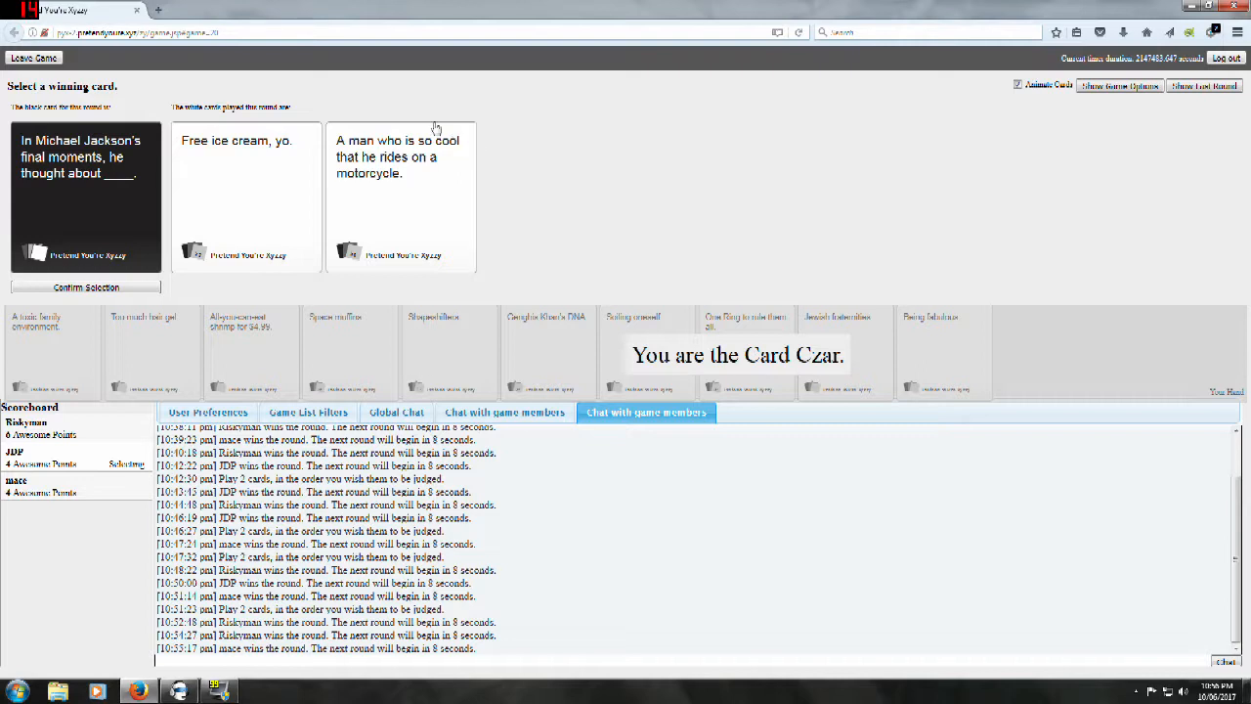
{"action": "mouse_move", "coordinate": [413, 176]}
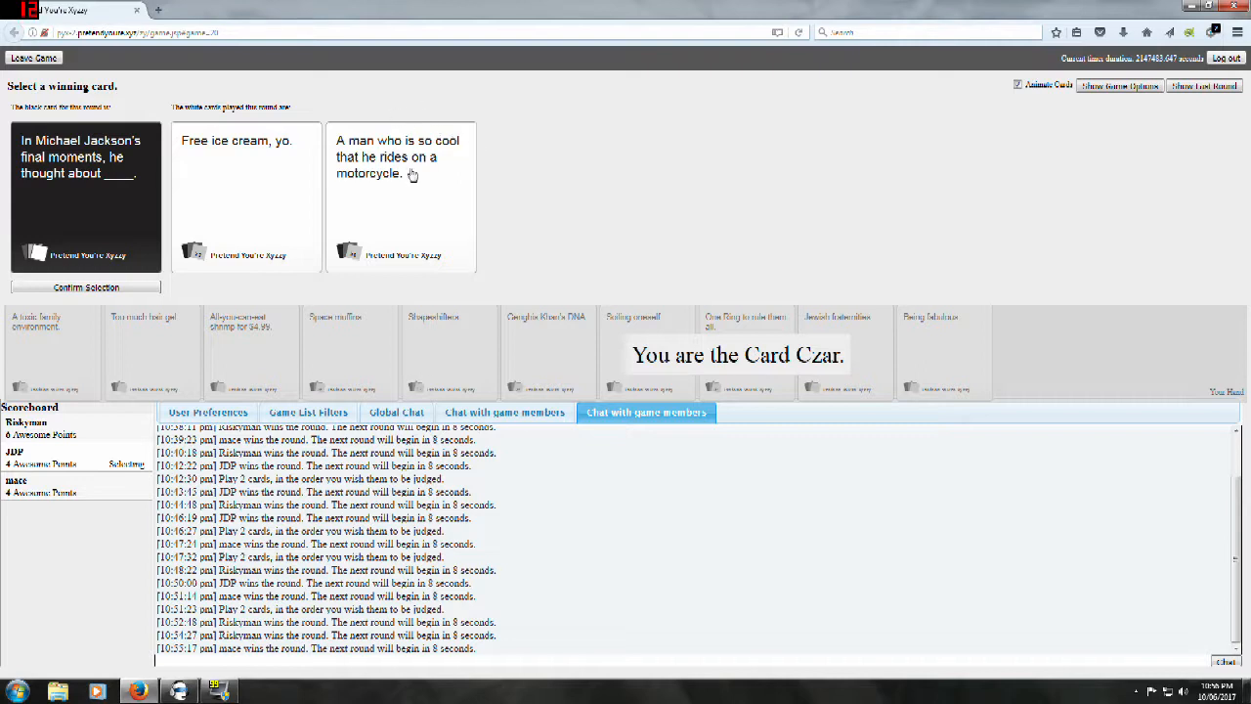
{"action": "mouse_move", "coordinate": [399, 184]}
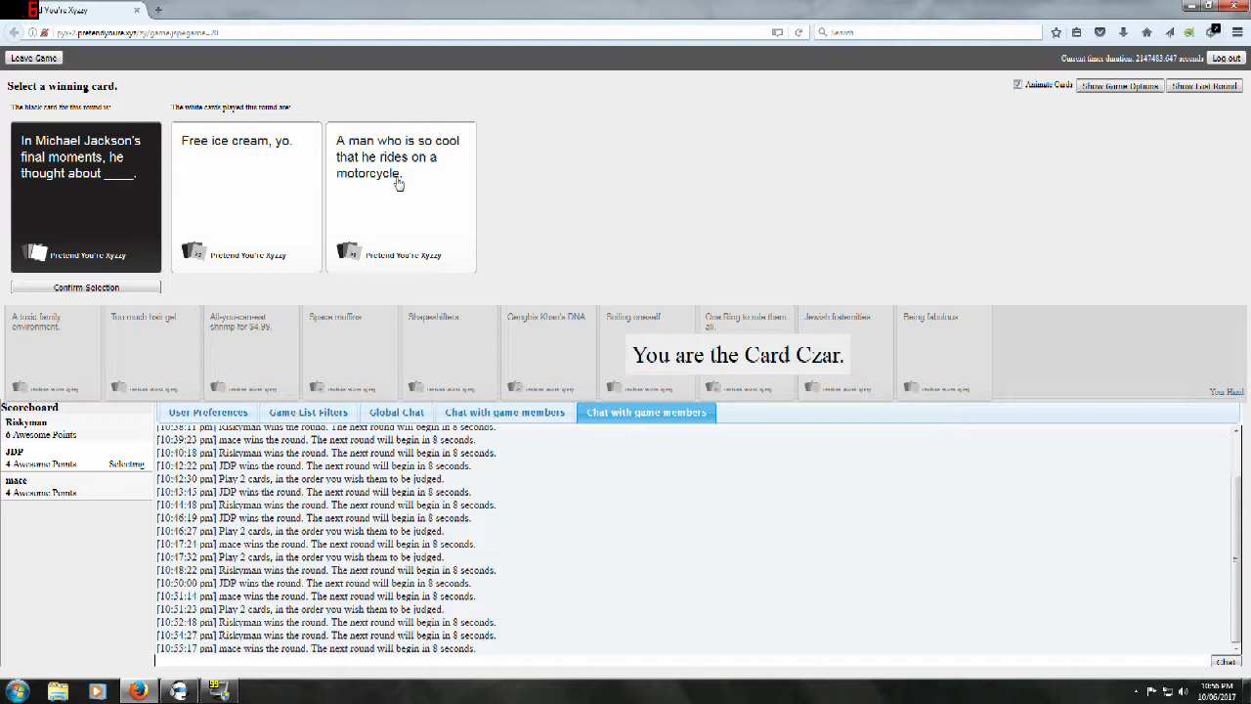
{"action": "mouse_move", "coordinate": [313, 178]}
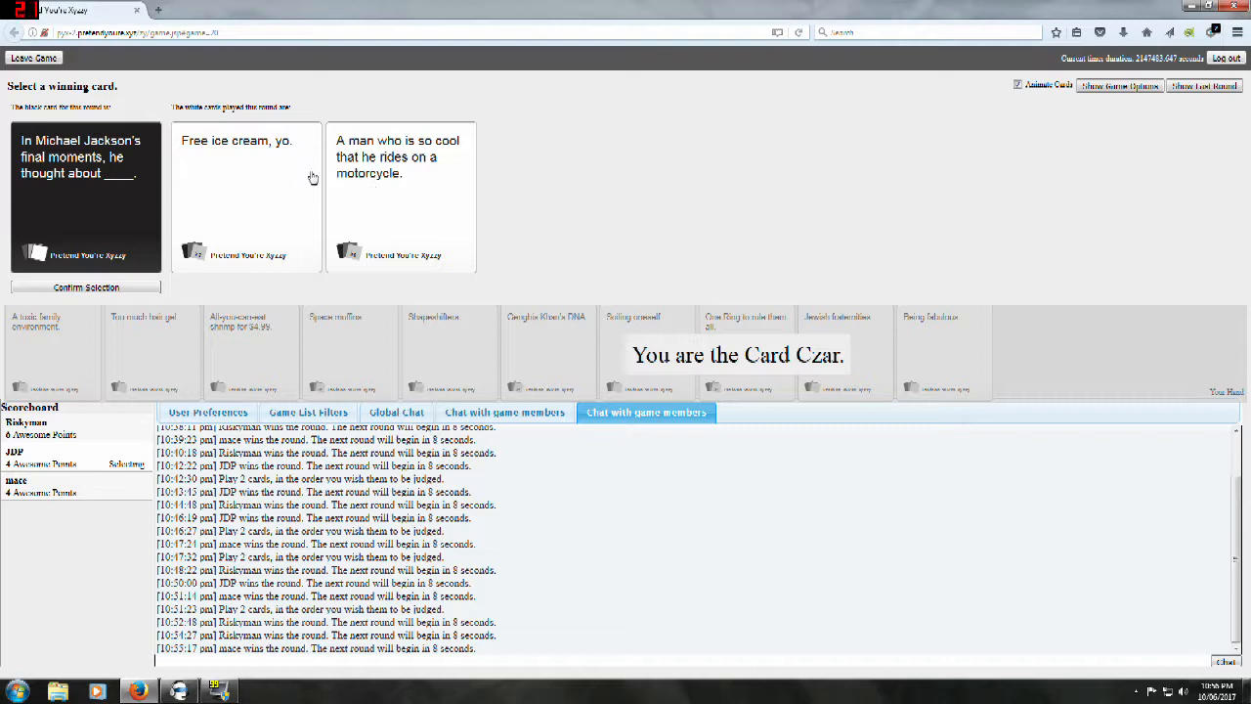
{"action": "mouse_move", "coordinate": [335, 183]}
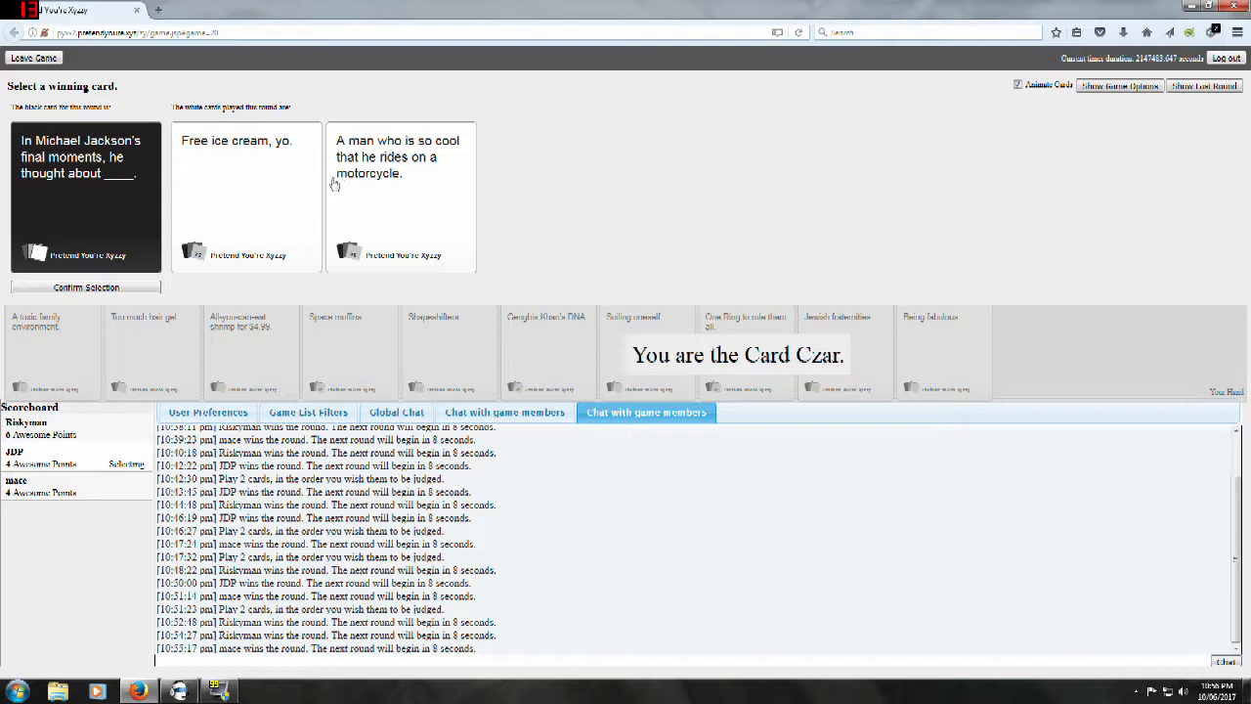
{"action": "mouse_move", "coordinate": [231, 223]}
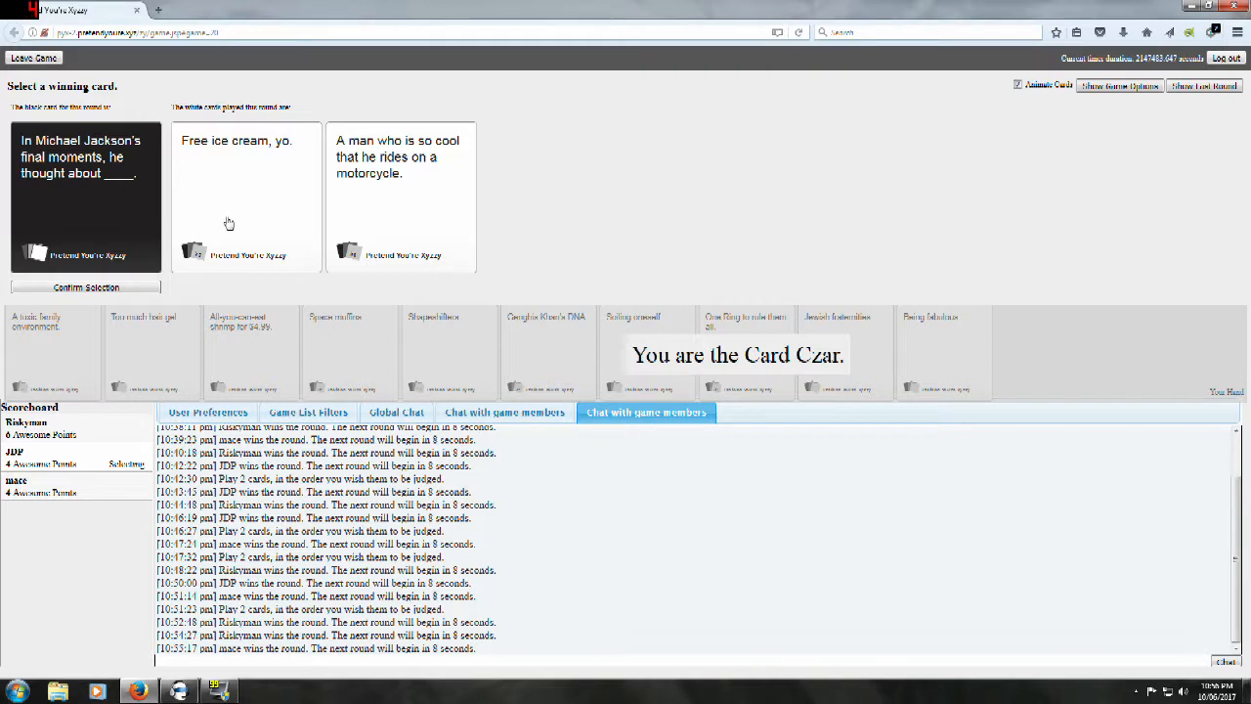
{"action": "left_click", "coordinate": [247, 195]}
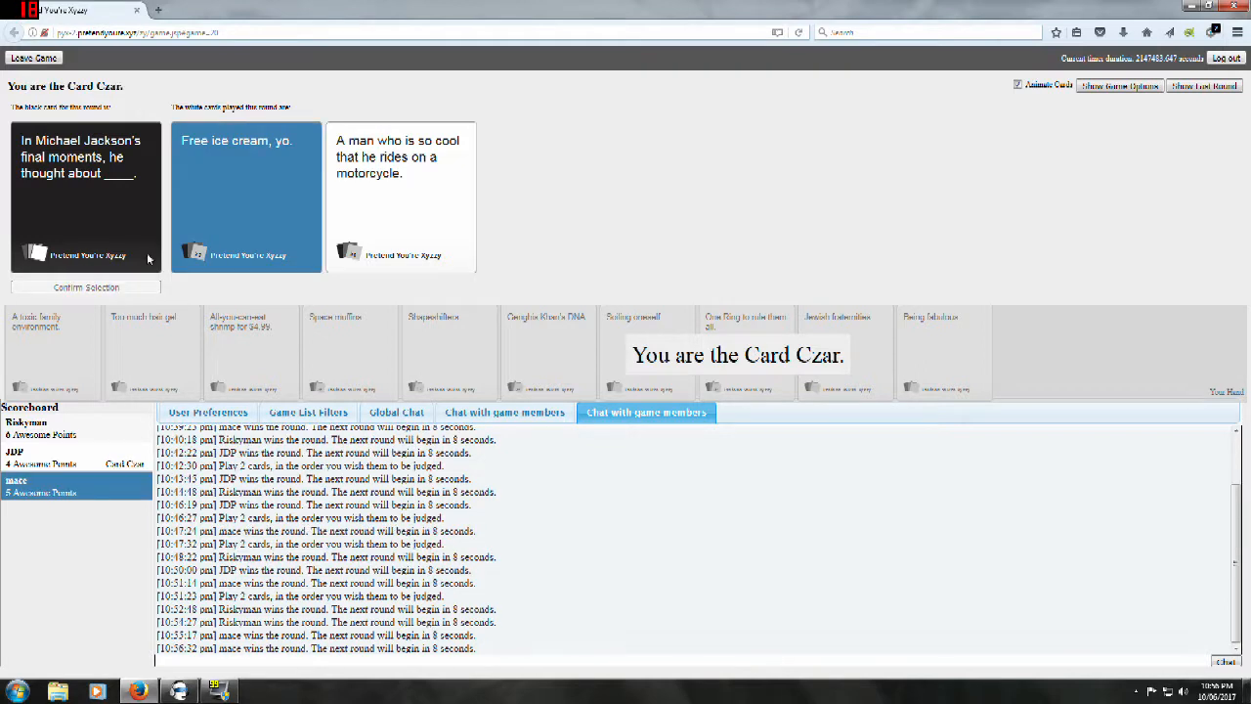
{"action": "mouse_move", "coordinate": [618, 248]}
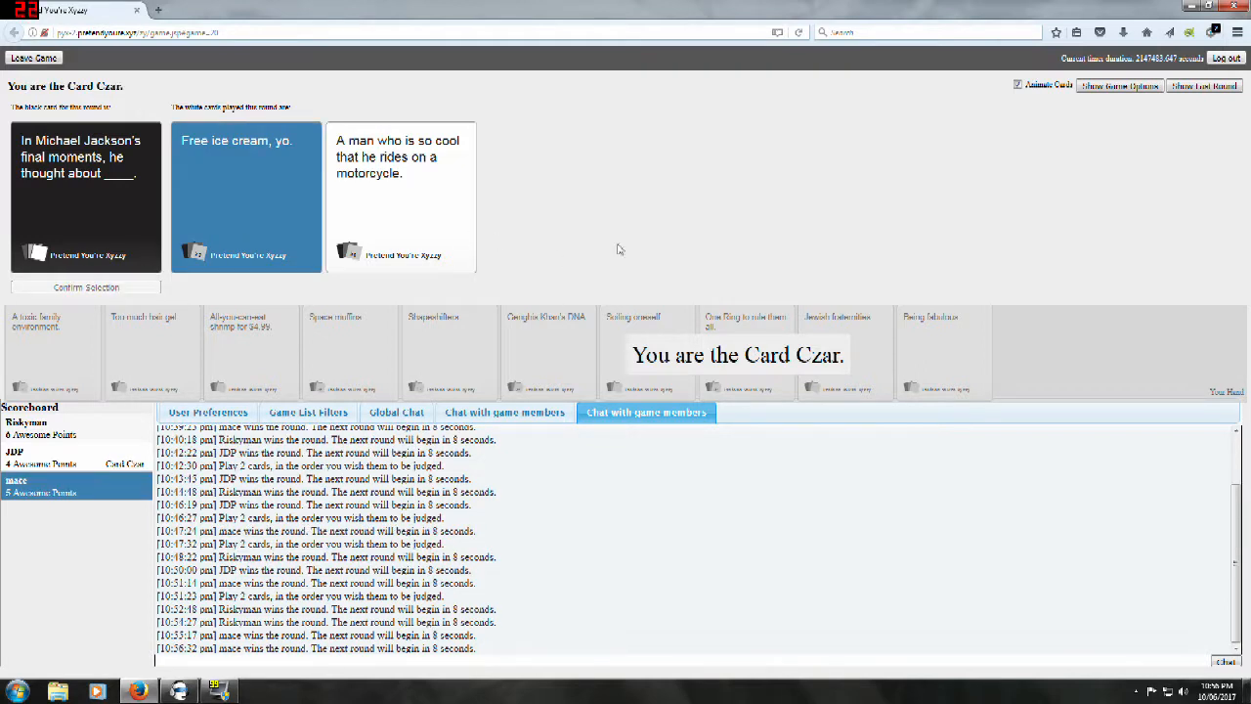
{"action": "mouse_move", "coordinate": [665, 234]}
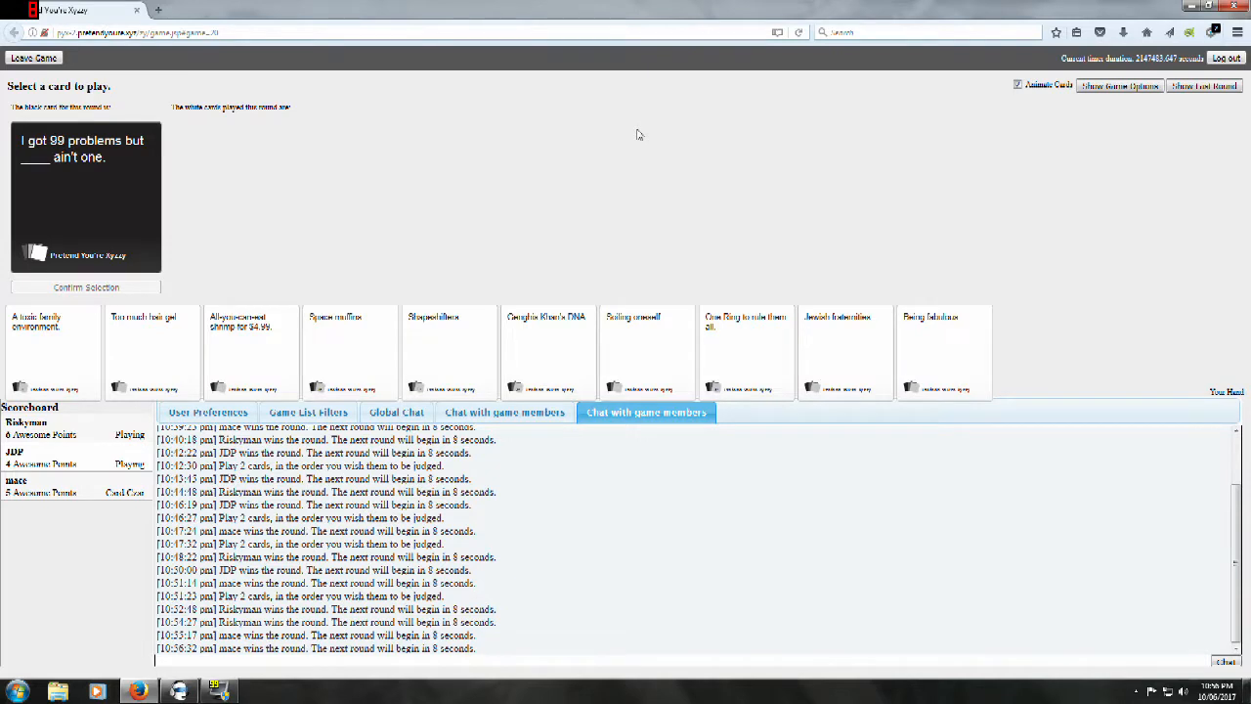
{"action": "mouse_move", "coordinate": [806, 187]}
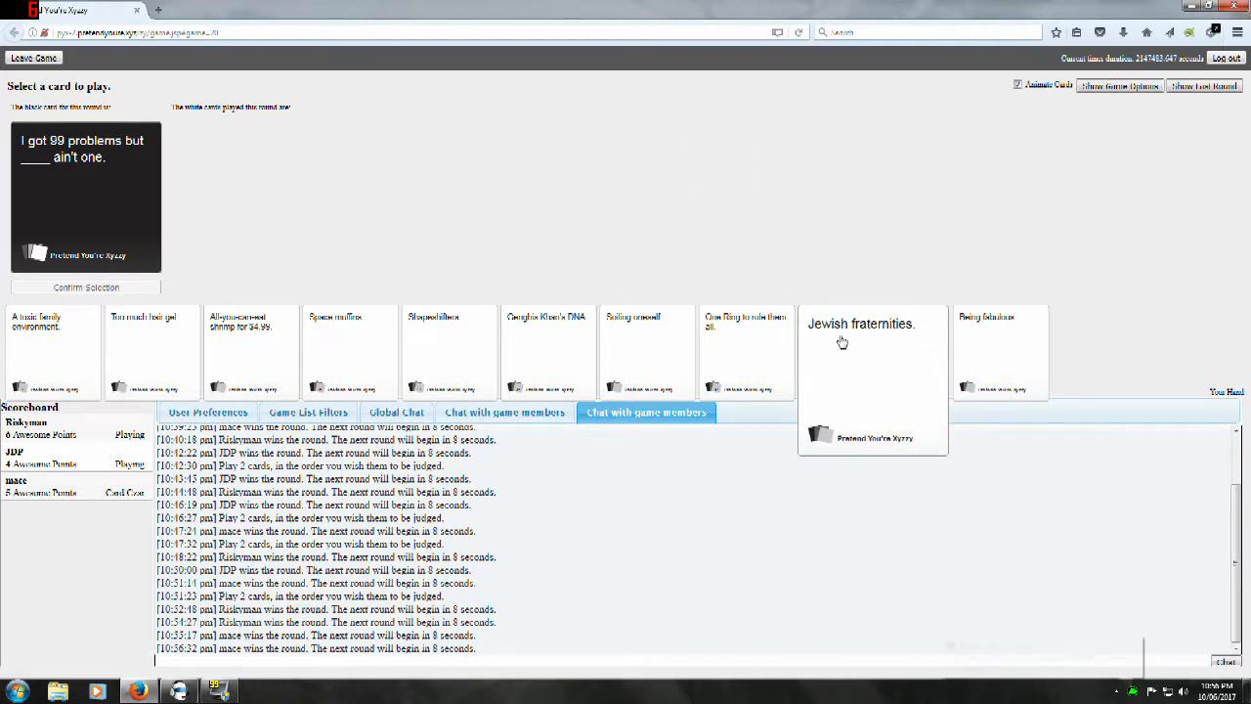
Step: Play 'Jewish fraternities.' for the 99-problems card and confirm the selection
{"action": "left_click", "coordinate": [872, 352]}
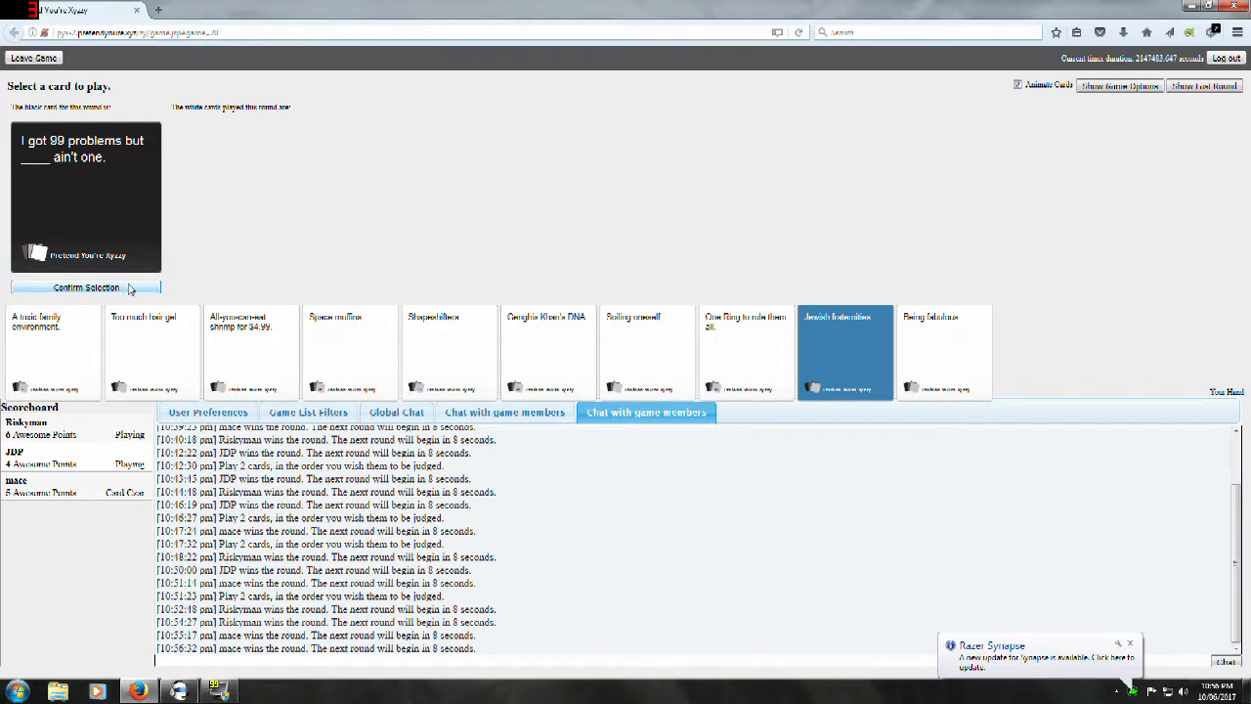
{"action": "left_click", "coordinate": [86, 287]}
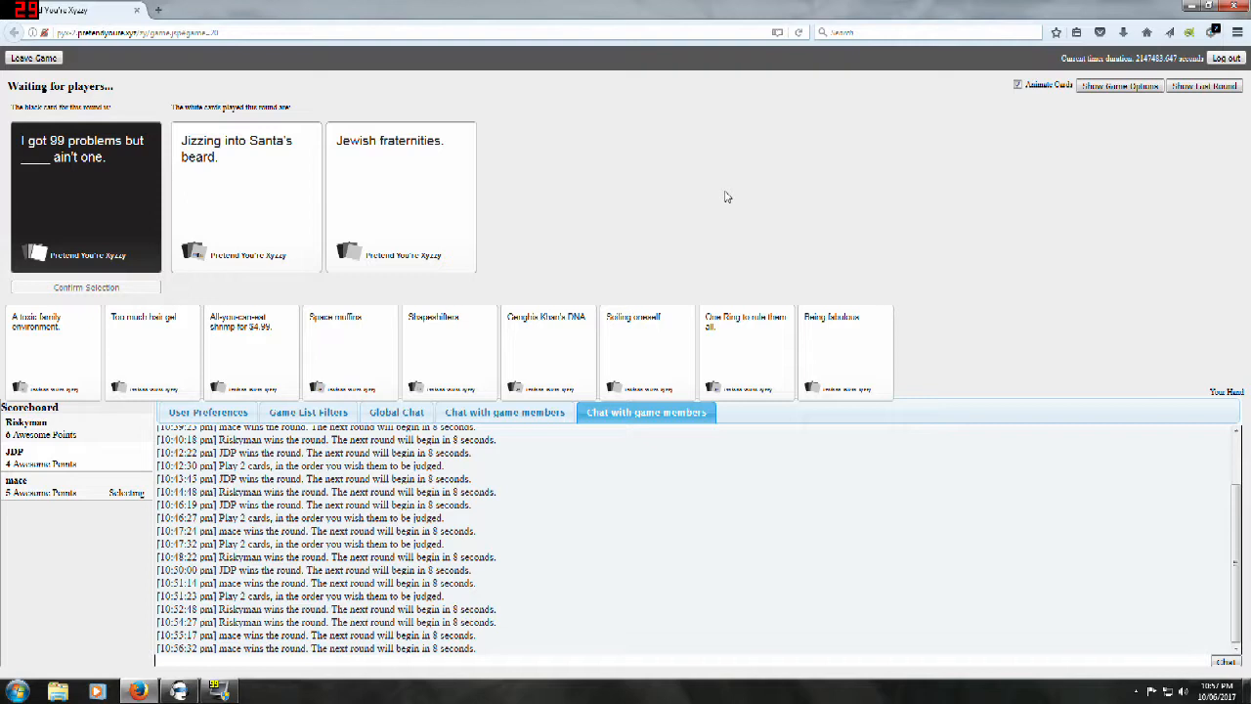
Step: Watch 'Jizzing into Santa's beard.' win the 99-problems round
{"action": "left_click", "coordinate": [246, 196]}
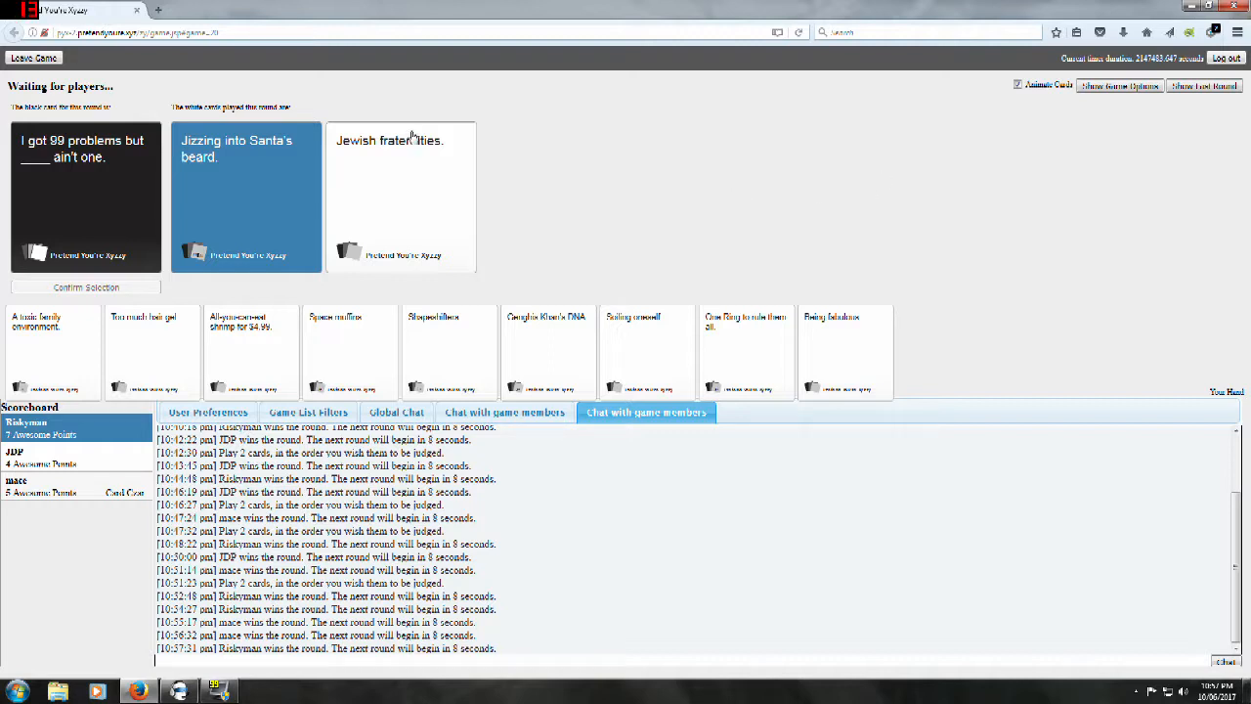
{"action": "mouse_move", "coordinate": [149, 215]}
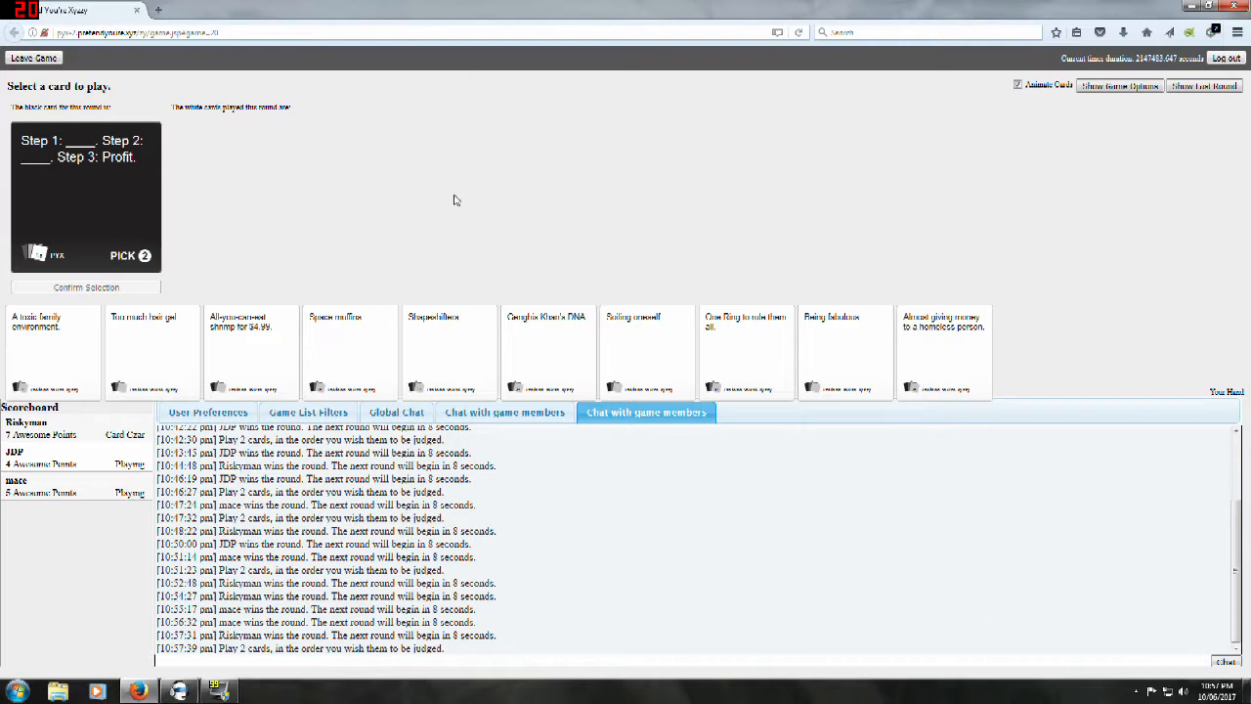
{"action": "mouse_move", "coordinate": [363, 156]}
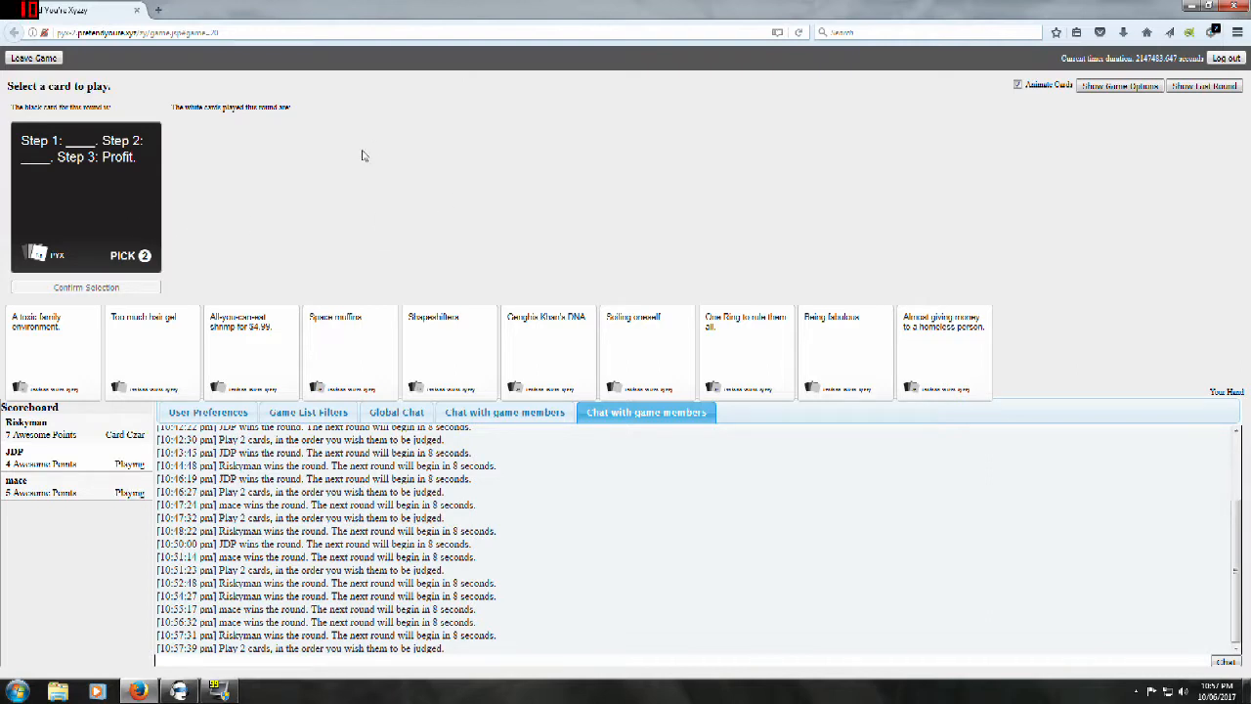
{"action": "mouse_move", "coordinate": [339, 145]}
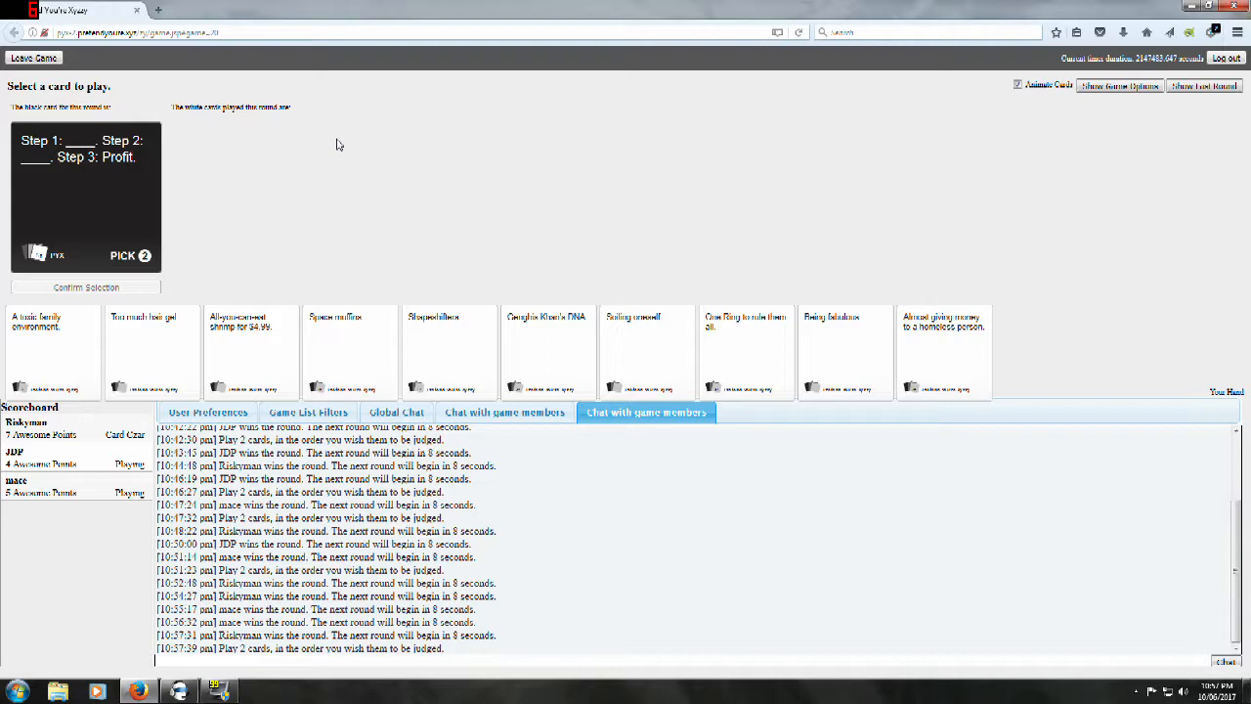
{"action": "mouse_move", "coordinate": [410, 144]}
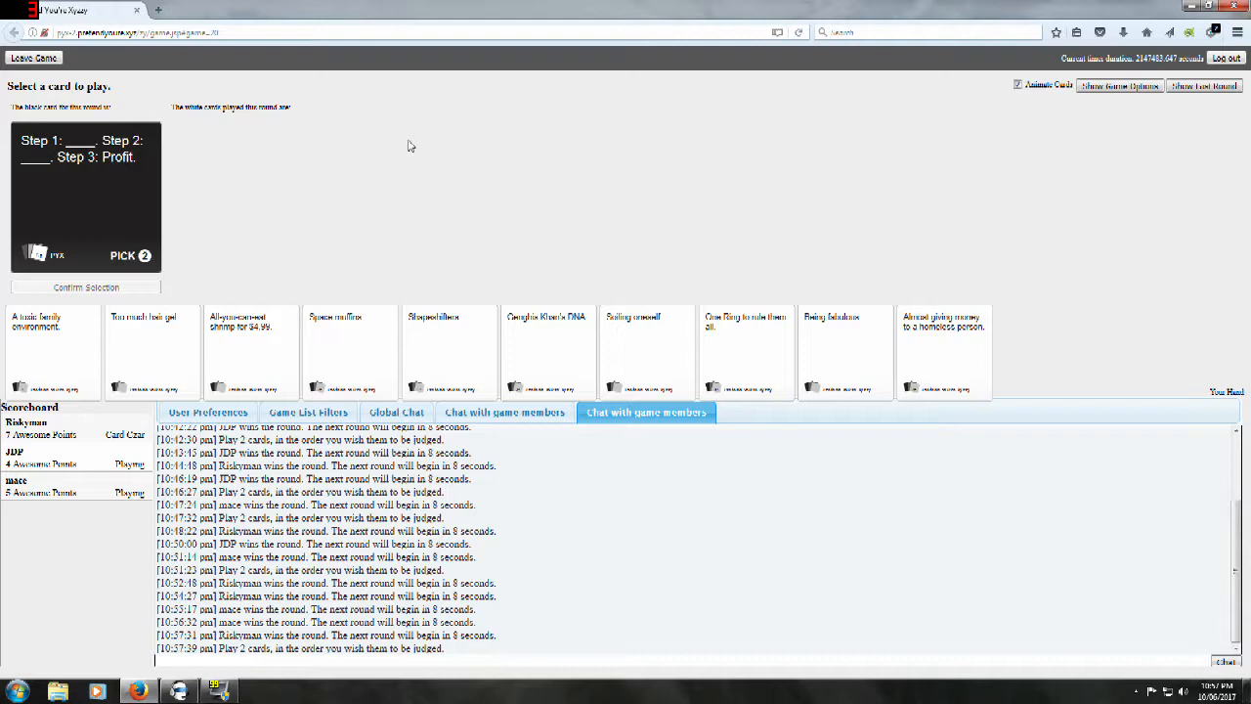
{"action": "mouse_move", "coordinate": [387, 154]}
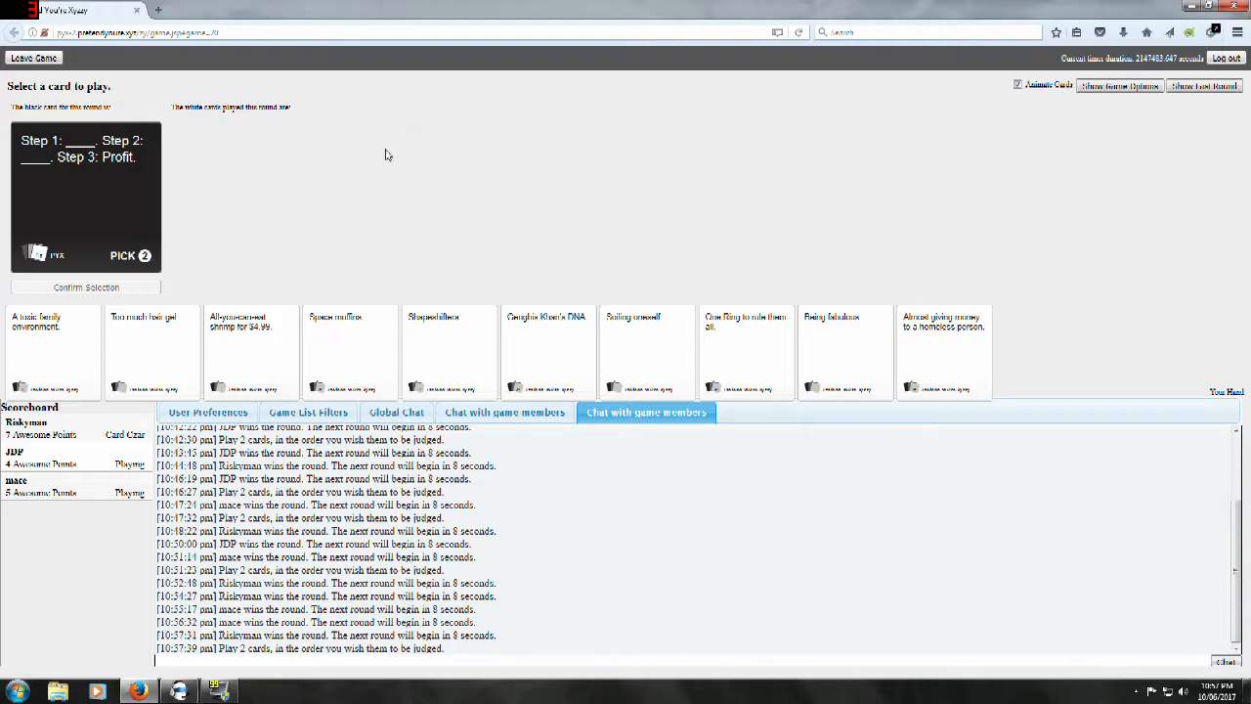
{"action": "mouse_move", "coordinate": [329, 174]}
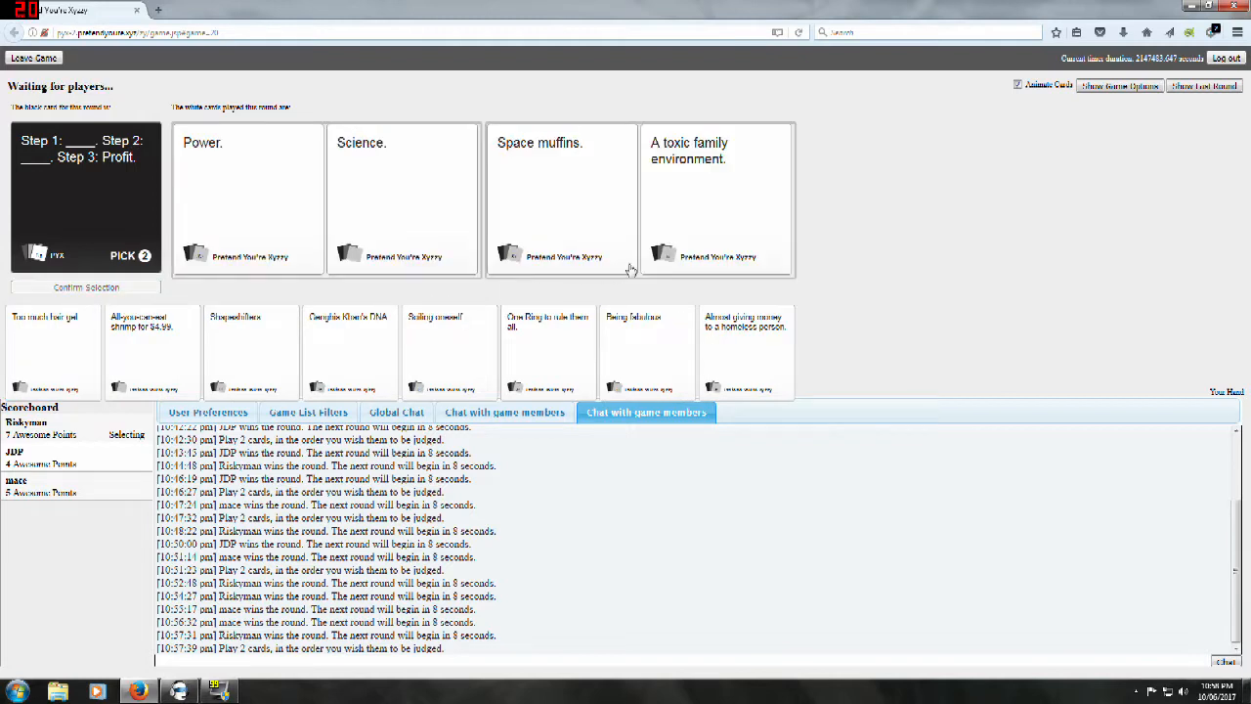
{"action": "mouse_move", "coordinate": [1045, 258]}
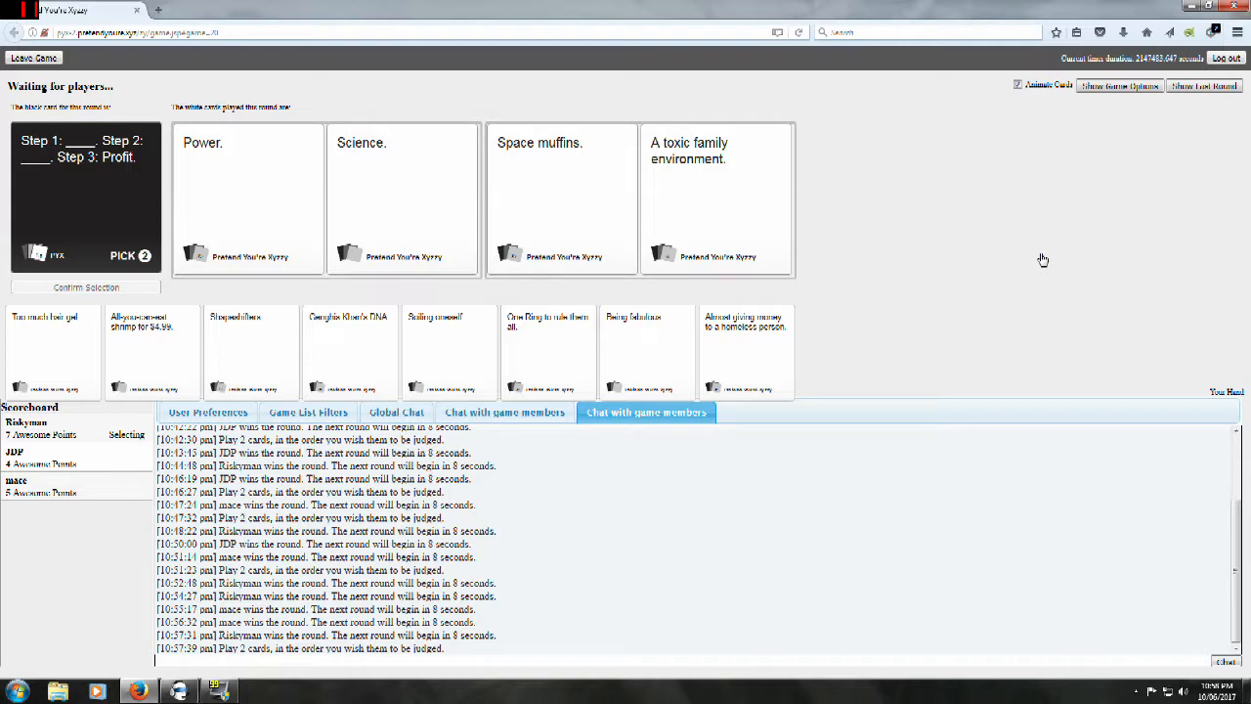
Step: Submit 'Space muffins.' and 'A toxic family environment.' for the Step 1, Step 2, Profit card
{"action": "left_click", "coordinate": [563, 195]}
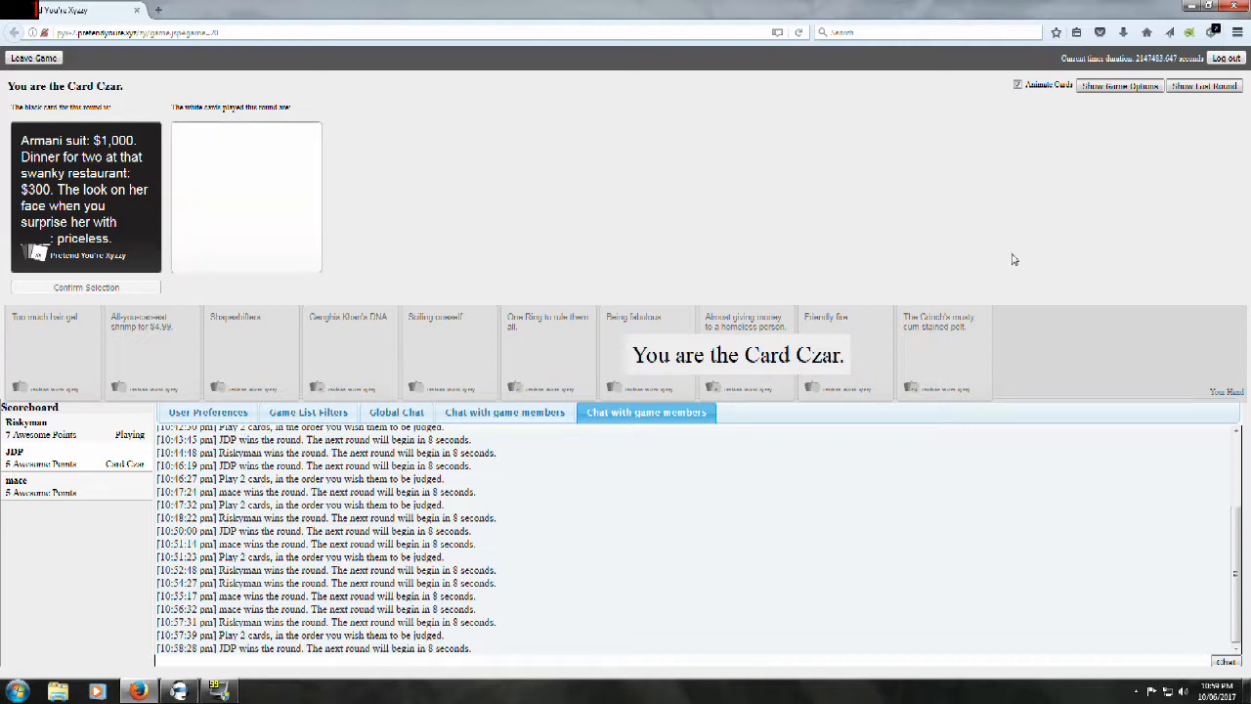
{"action": "mouse_move", "coordinate": [927, 328]}
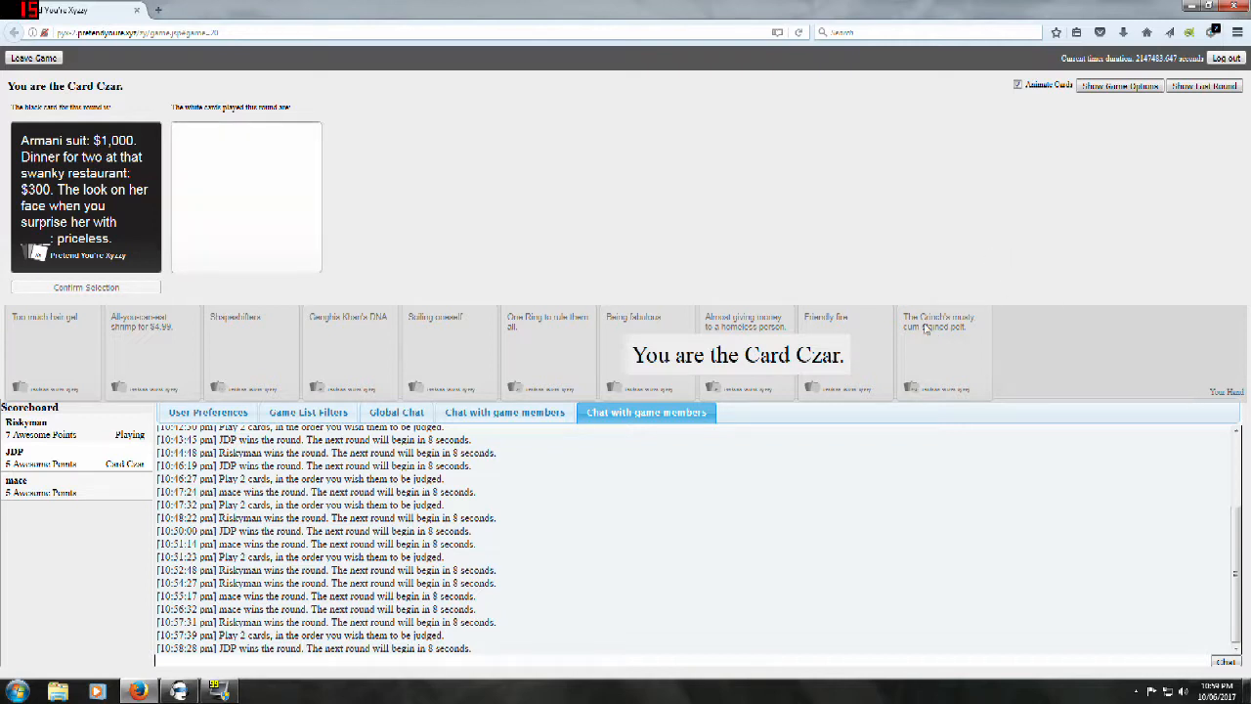
{"action": "mouse_move", "coordinate": [884, 182]}
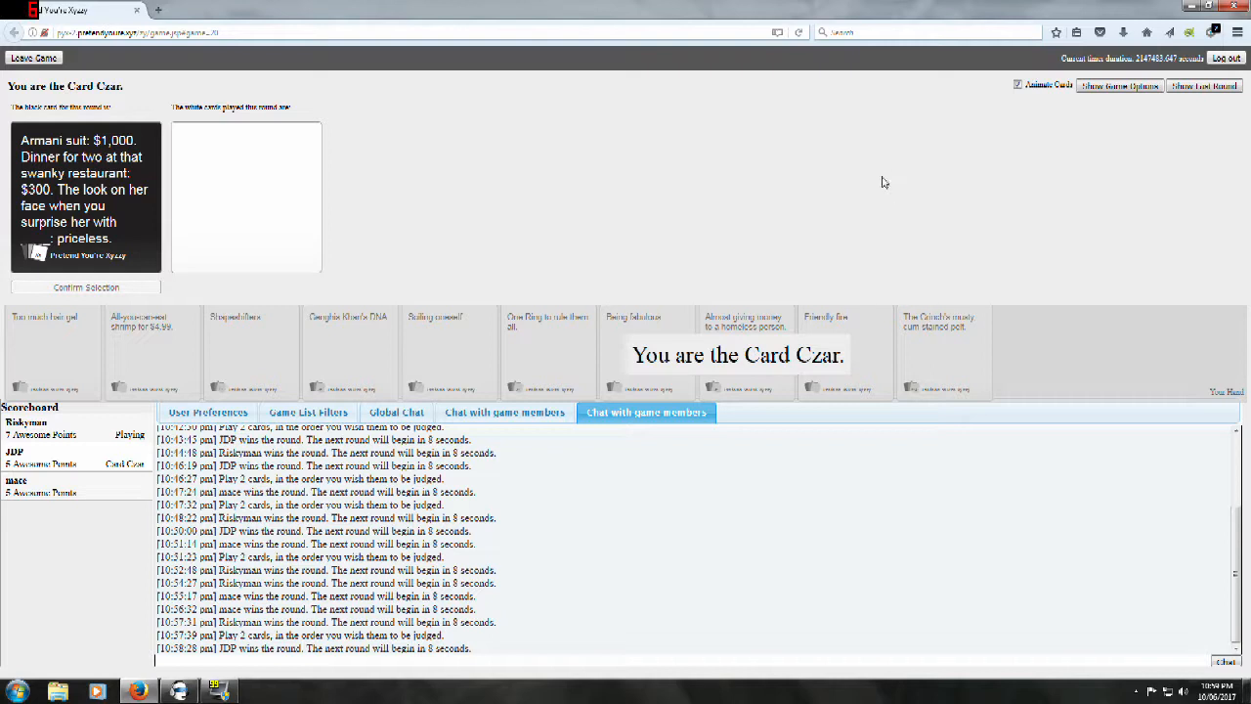
{"action": "mouse_move", "coordinate": [861, 202]}
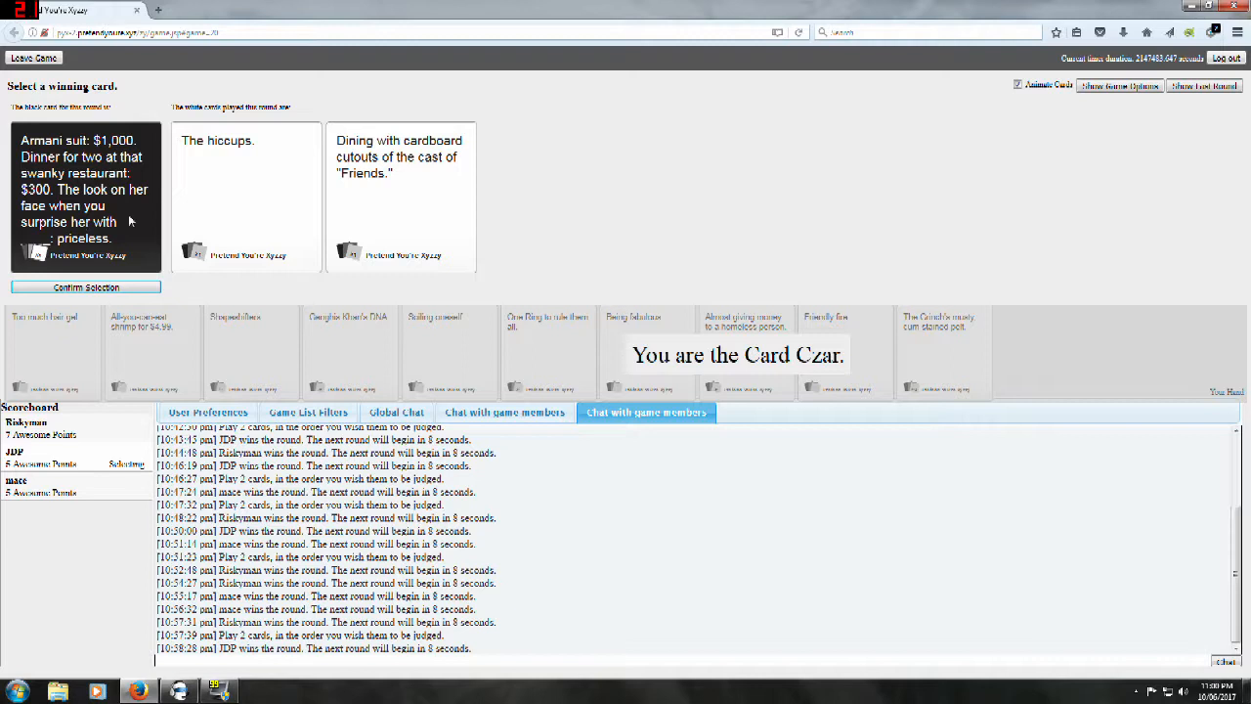
Step: Let the Armani round finish with the cardboard-Friends-cutouts answer marked as winner
{"action": "left_click", "coordinate": [399, 195]}
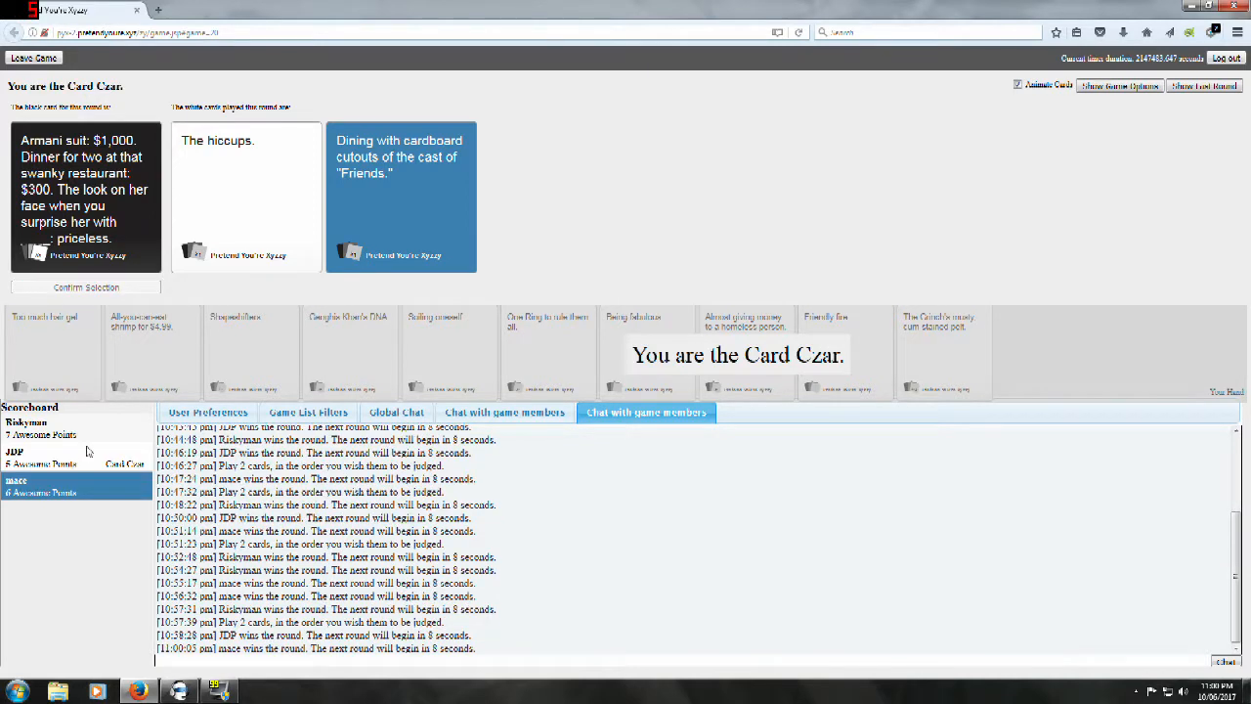
{"action": "mouse_move", "coordinate": [919, 356]}
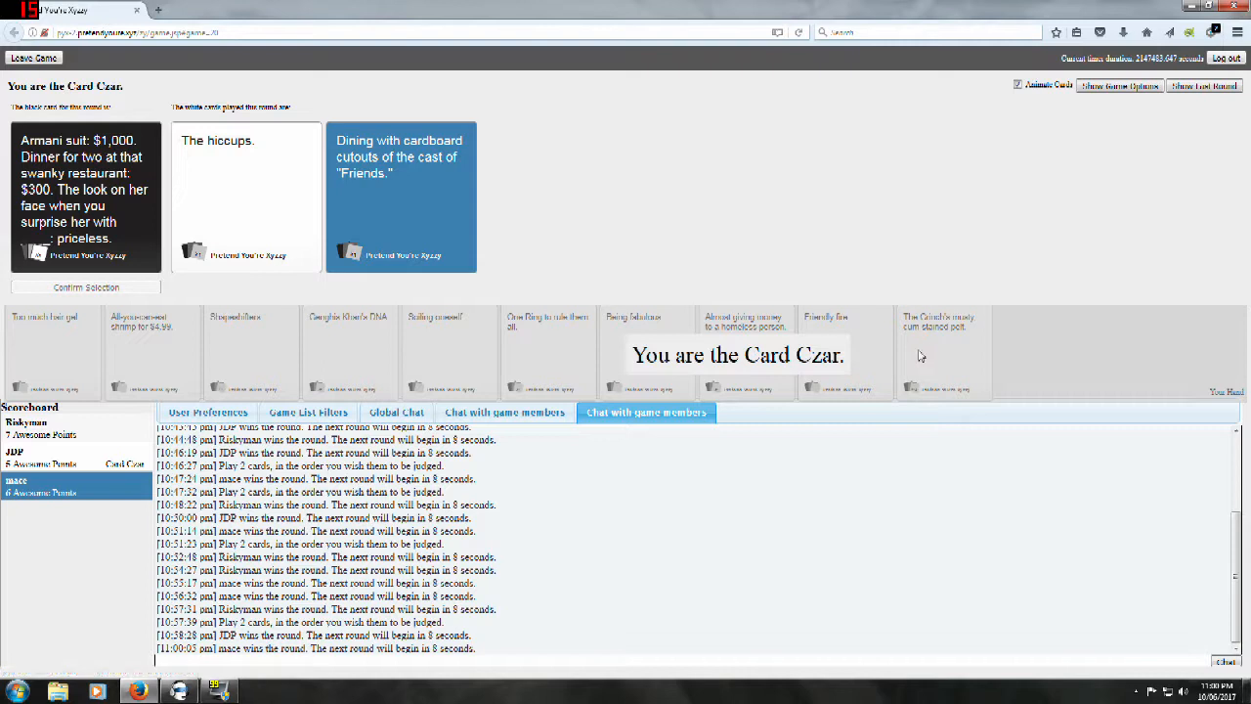
{"action": "mouse_move", "coordinate": [915, 359]}
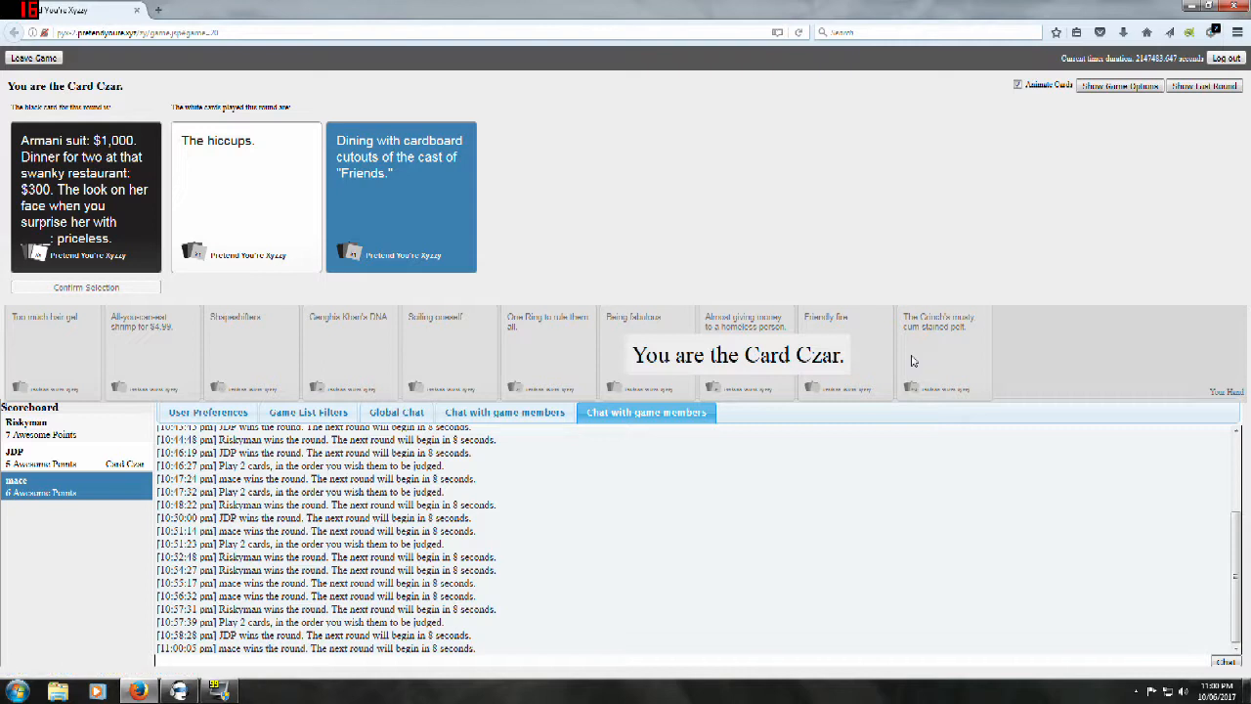
{"action": "mouse_move", "coordinate": [722, 375]}
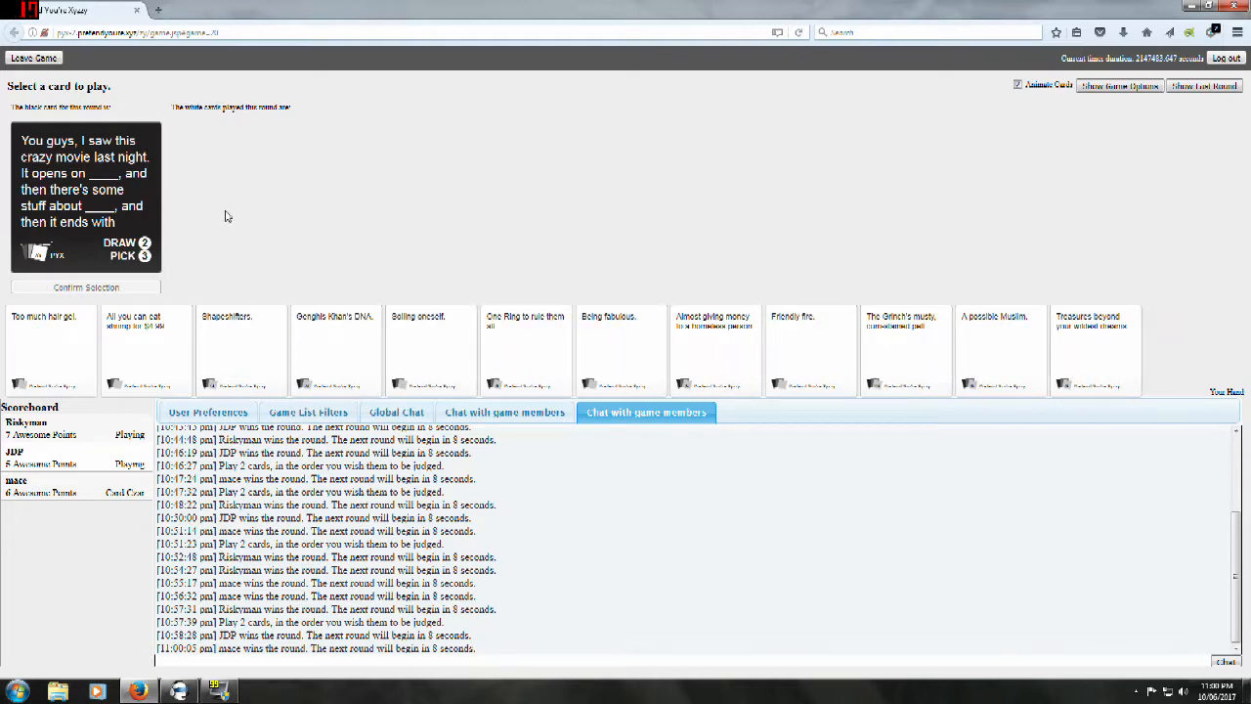
{"action": "mouse_move", "coordinate": [262, 246]}
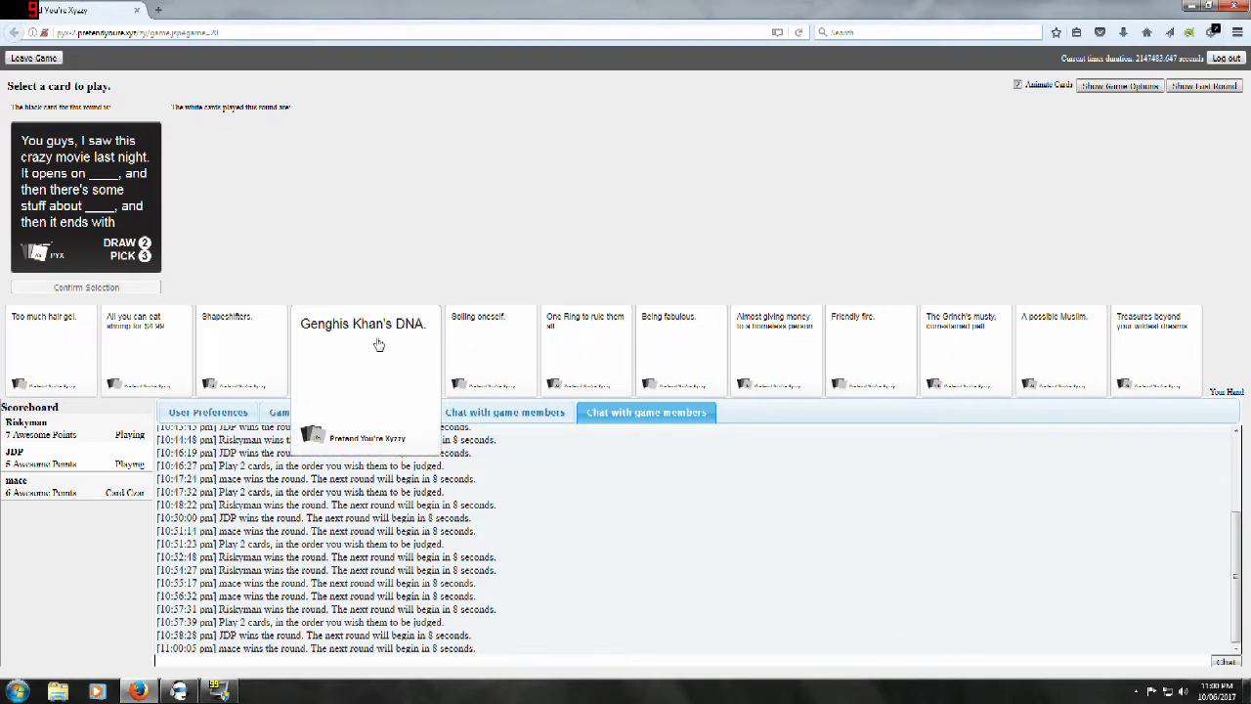
Step: Play Genghis Khan's DNA, Friendly fire and the Grinch card for the crazy-movie pick-three
{"action": "left_click", "coordinate": [364, 348]}
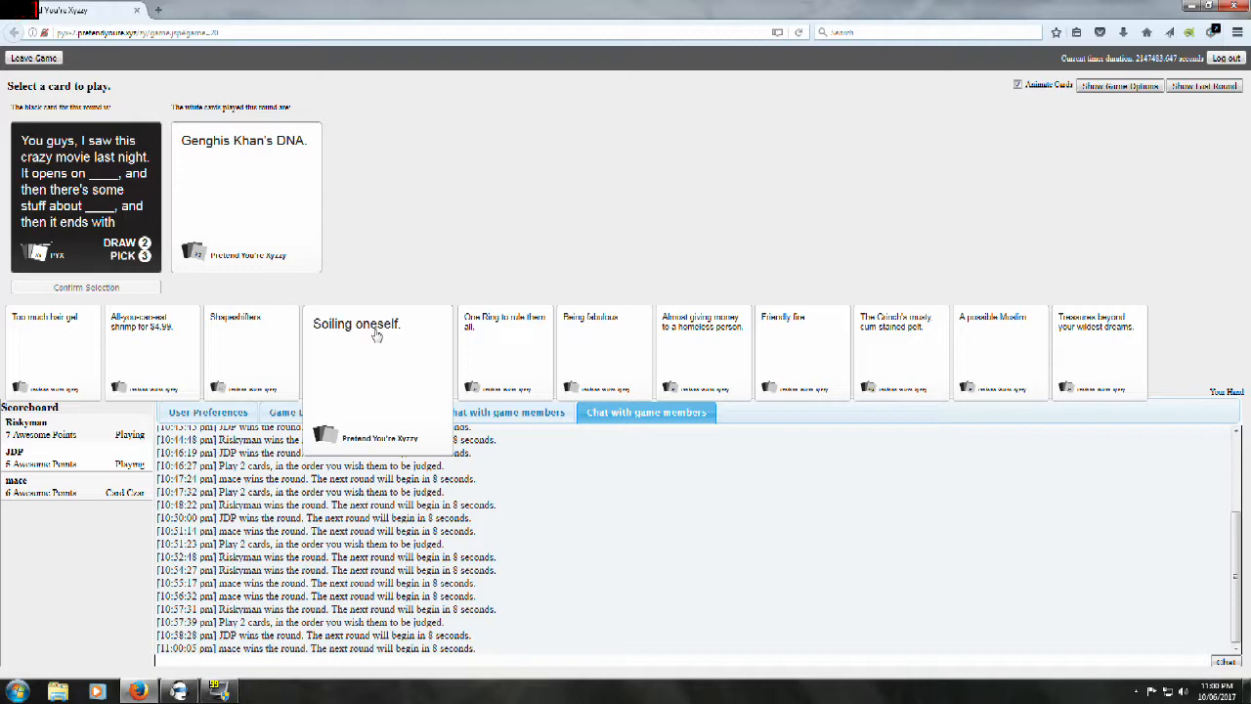
{"action": "mouse_move", "coordinate": [389, 344]}
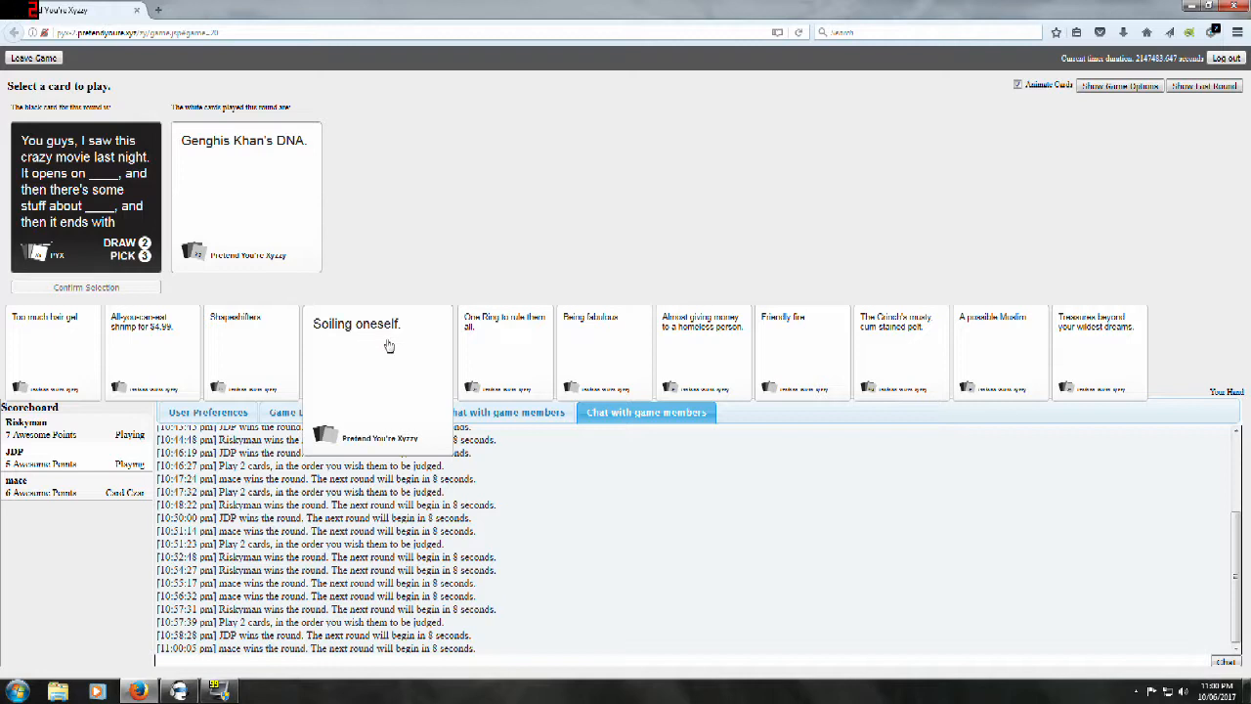
{"action": "mouse_move", "coordinate": [415, 346]}
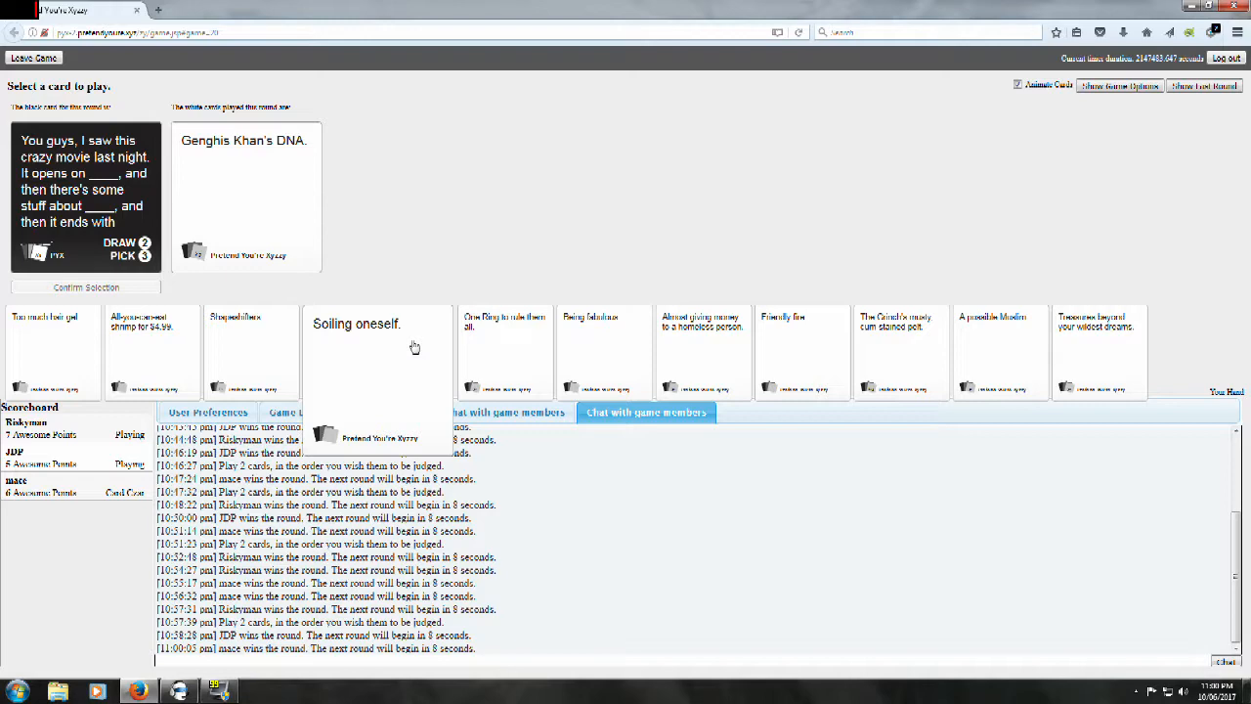
{"action": "left_click", "coordinate": [755, 352]}
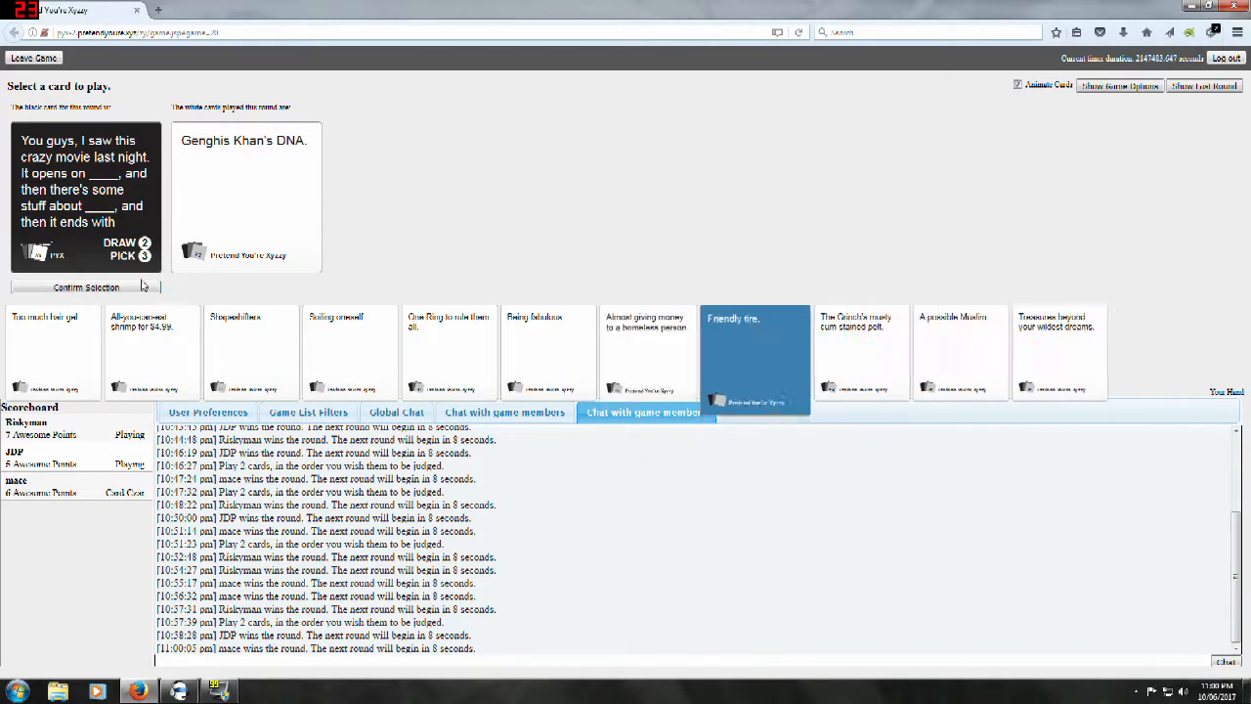
{"action": "left_click", "coordinate": [755, 352]}
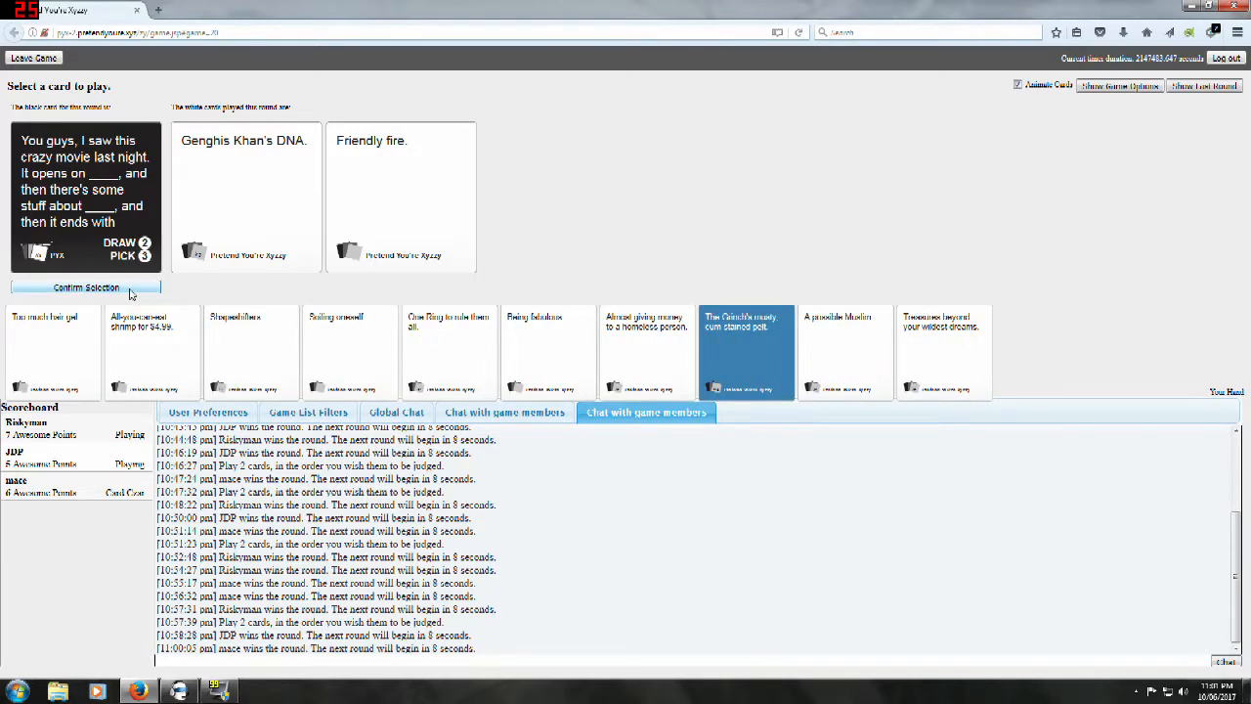
{"action": "left_click", "coordinate": [86, 286]}
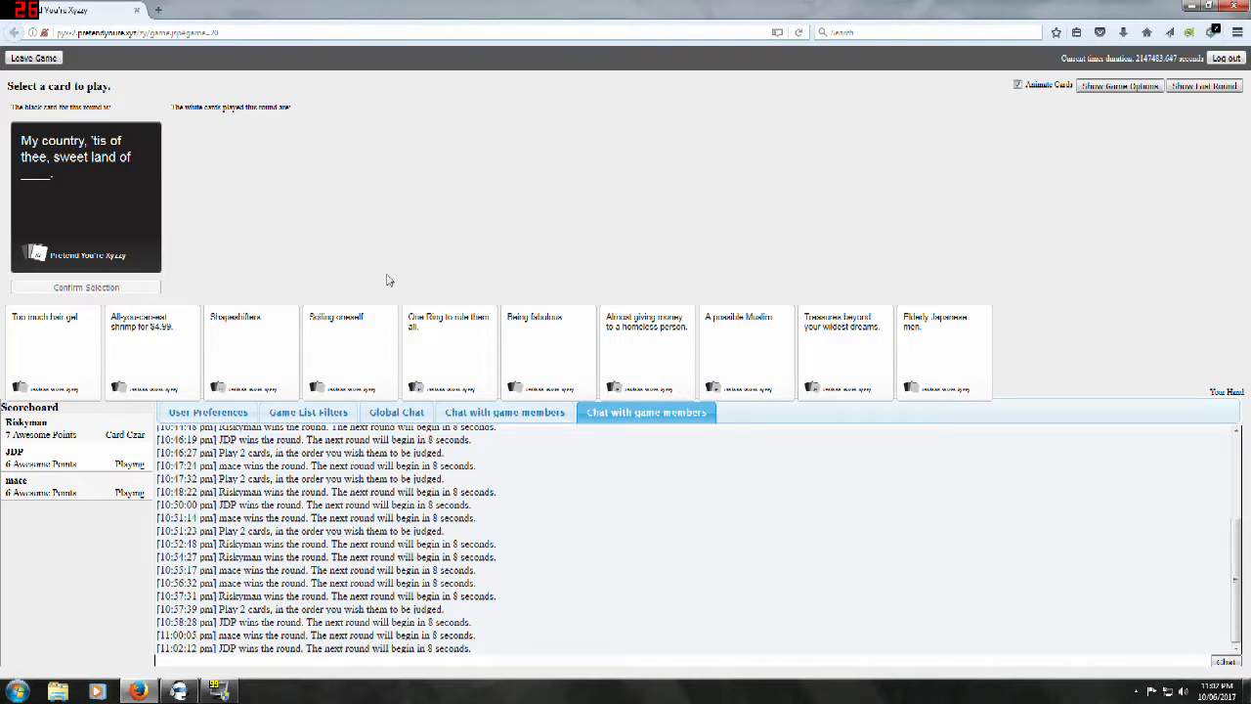
{"action": "mouse_move", "coordinate": [372, 285]}
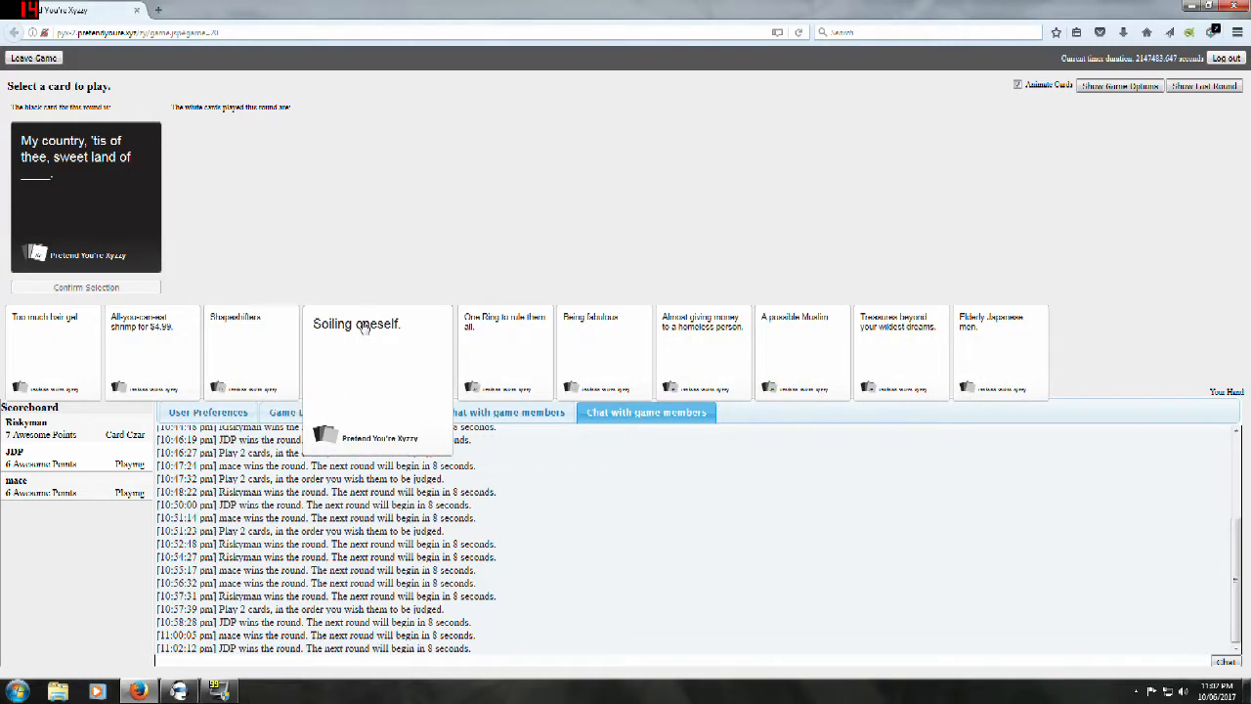
Step: Switch from Soiling oneself to 'Elderly Japanese men' for the My-country prompt and submit it
{"action": "left_click", "coordinate": [377, 352]}
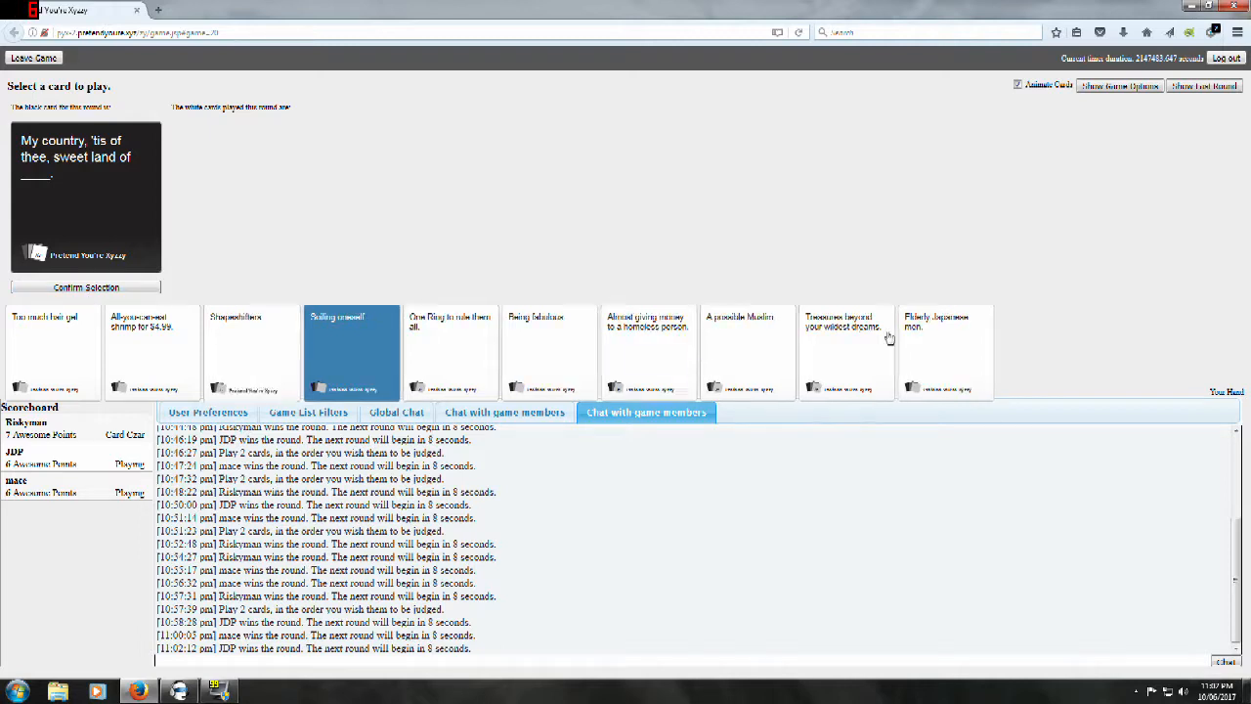
{"action": "left_click", "coordinate": [943, 352]}
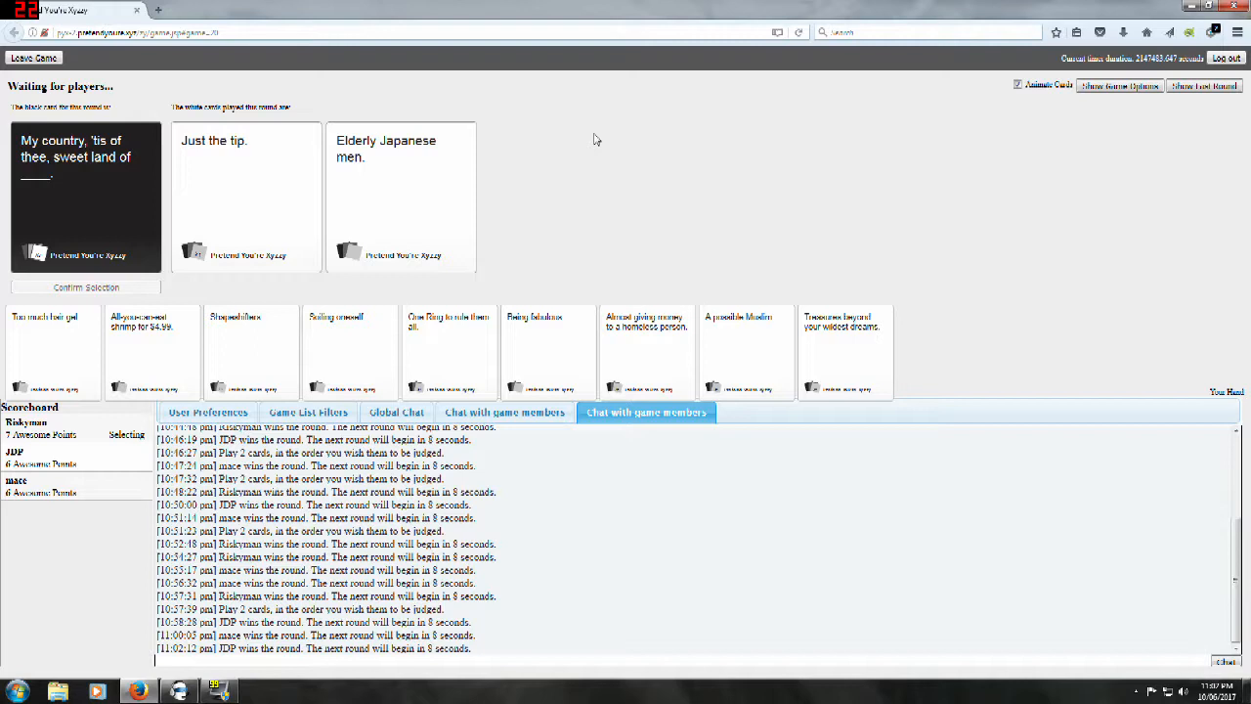
{"action": "mouse_move", "coordinate": [591, 141]}
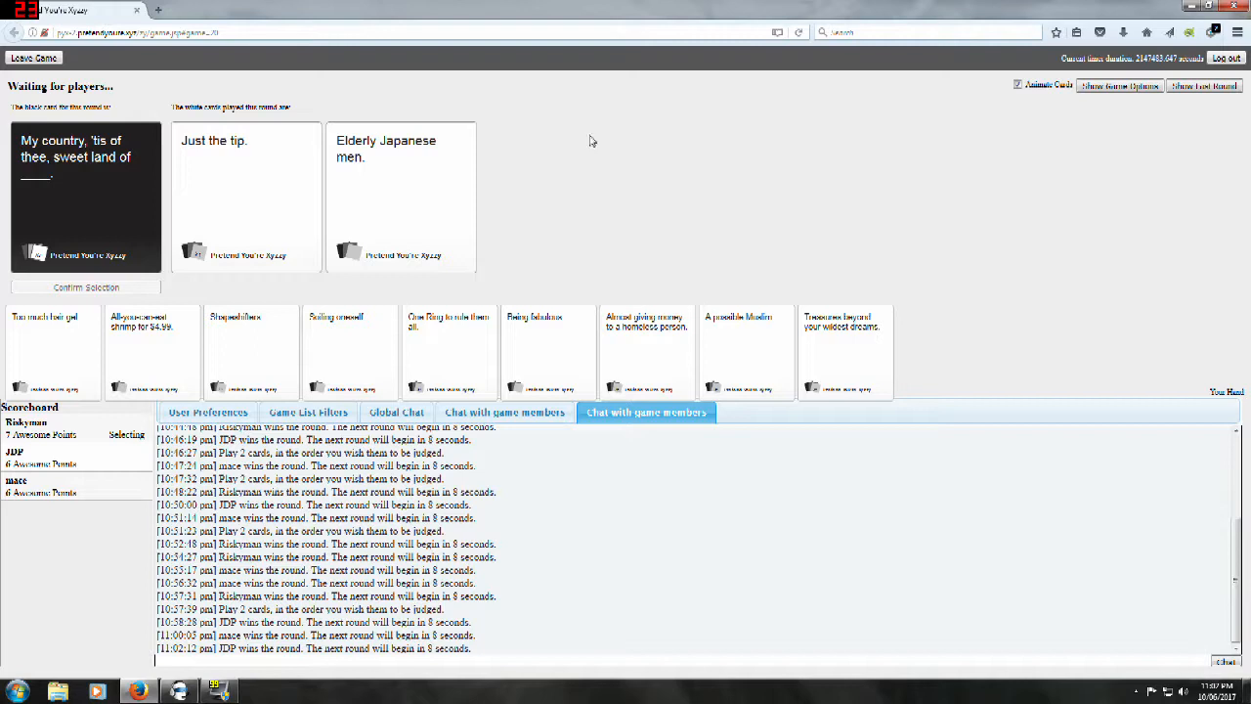
{"action": "mouse_move", "coordinate": [537, 165]}
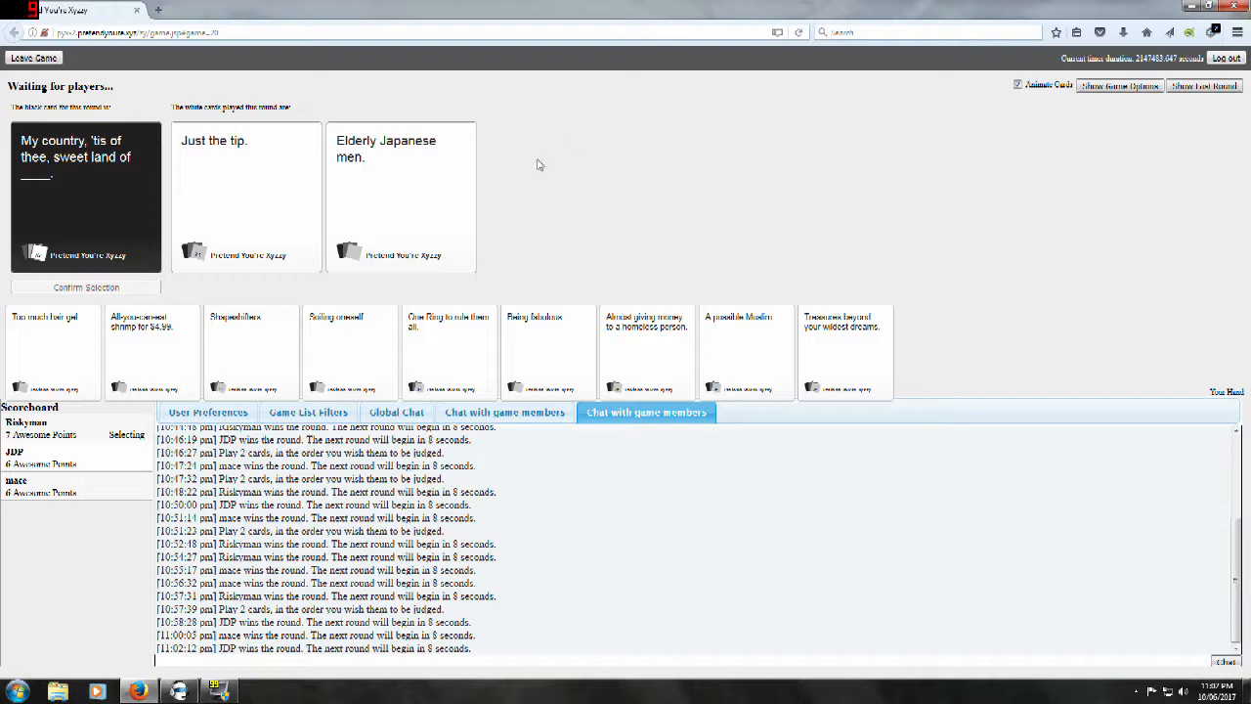
{"action": "mouse_move", "coordinate": [526, 168]}
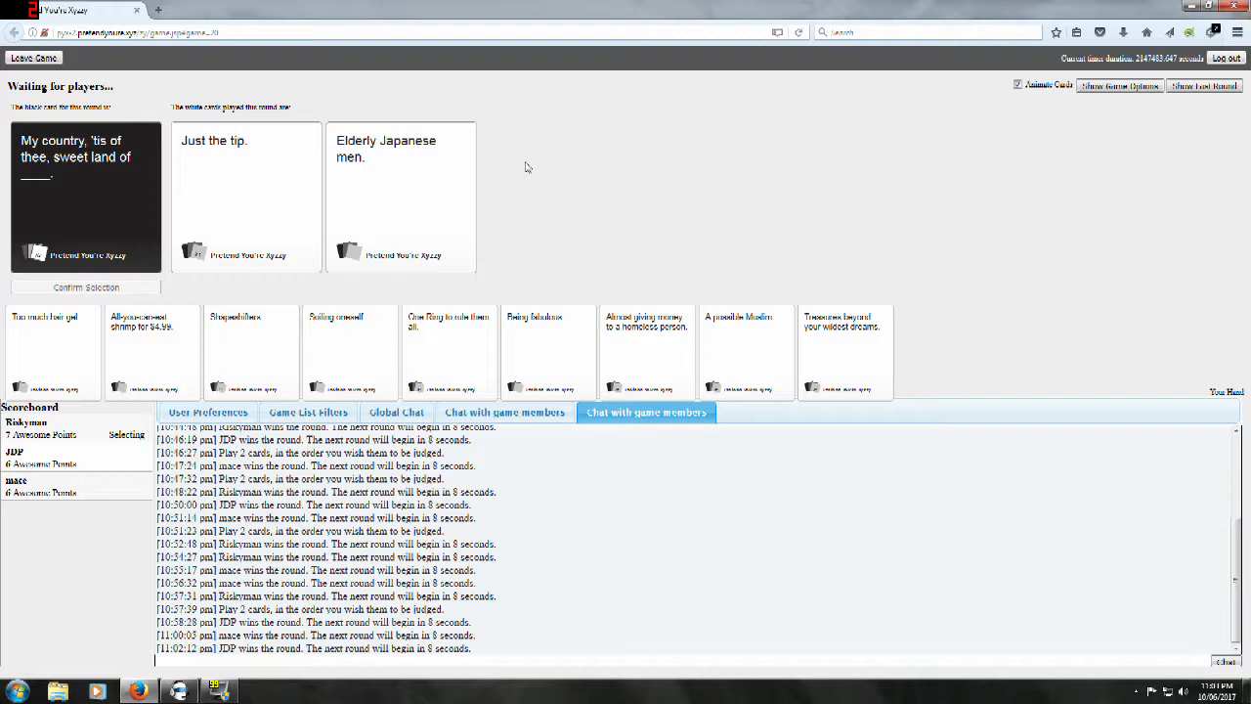
{"action": "left_click", "coordinate": [246, 195]}
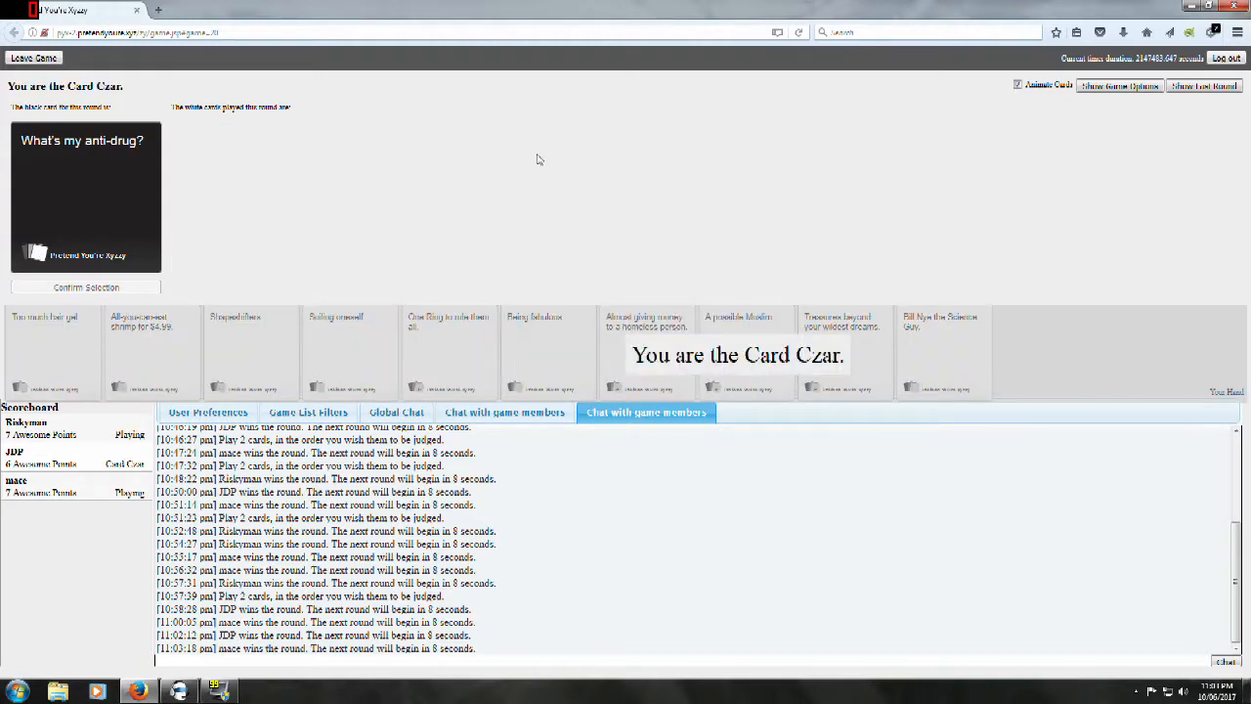
{"action": "mouse_move", "coordinate": [146, 366]}
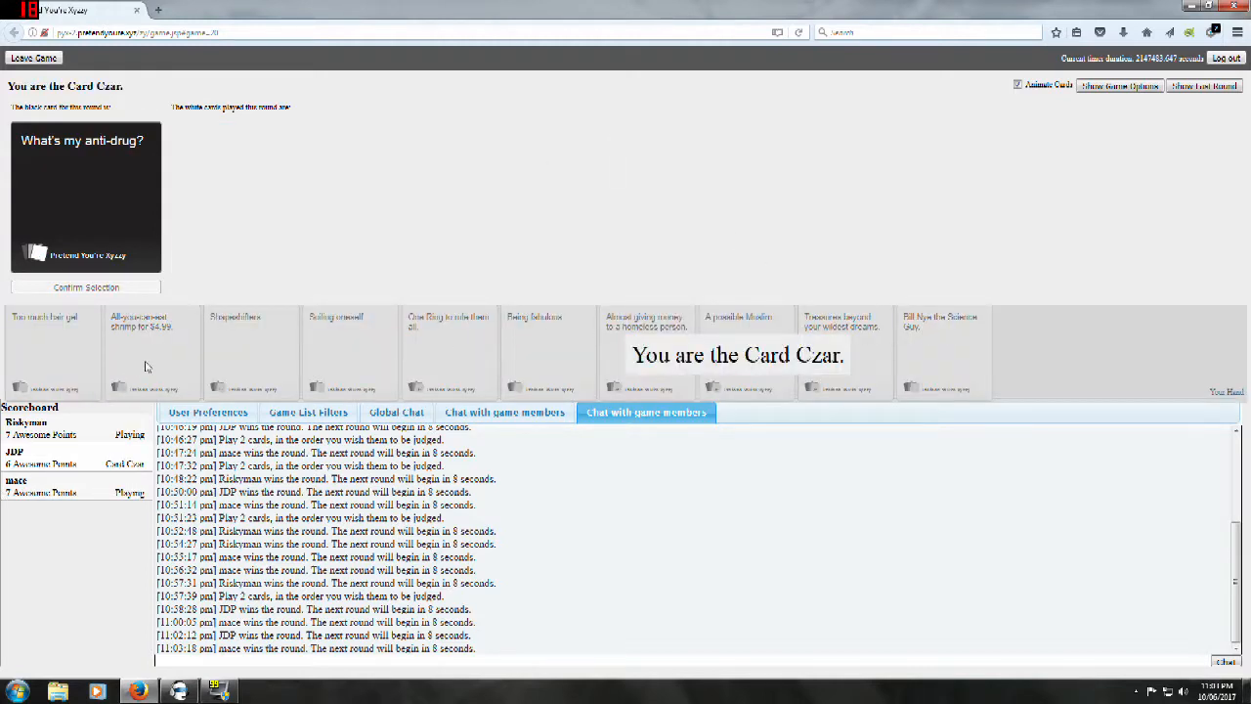
{"action": "mouse_move", "coordinate": [219, 298]}
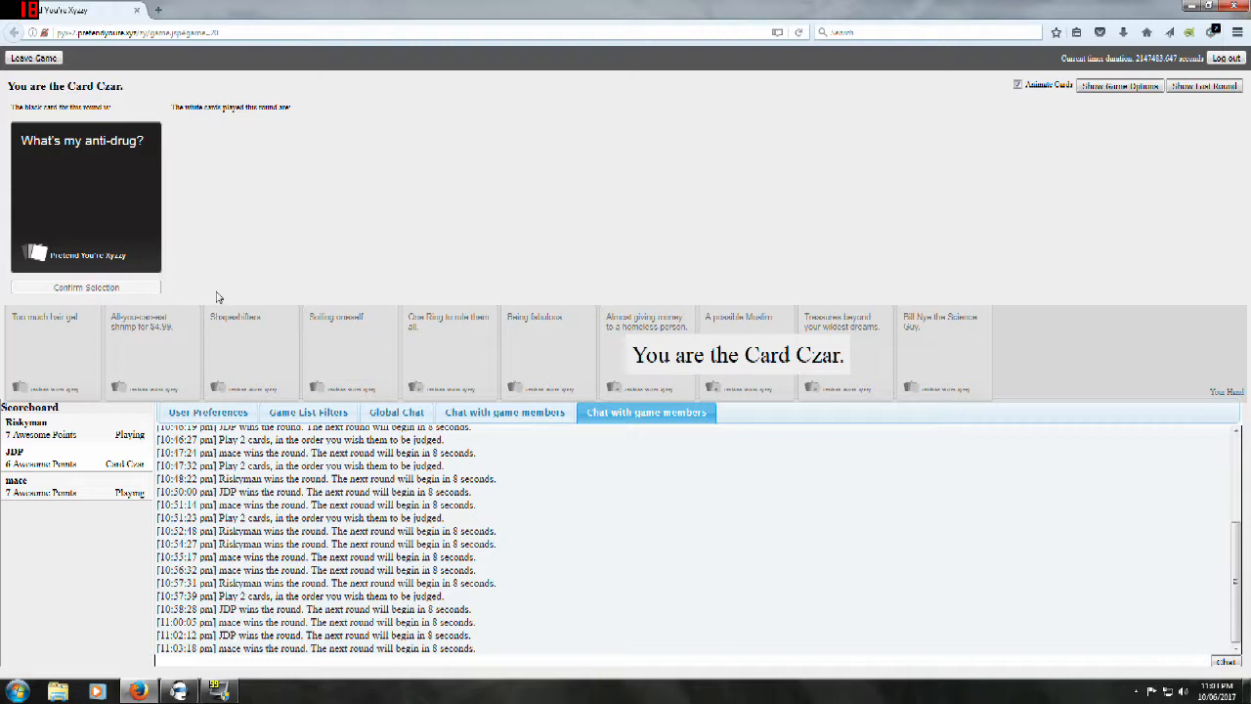
{"action": "mouse_move", "coordinate": [399, 127]}
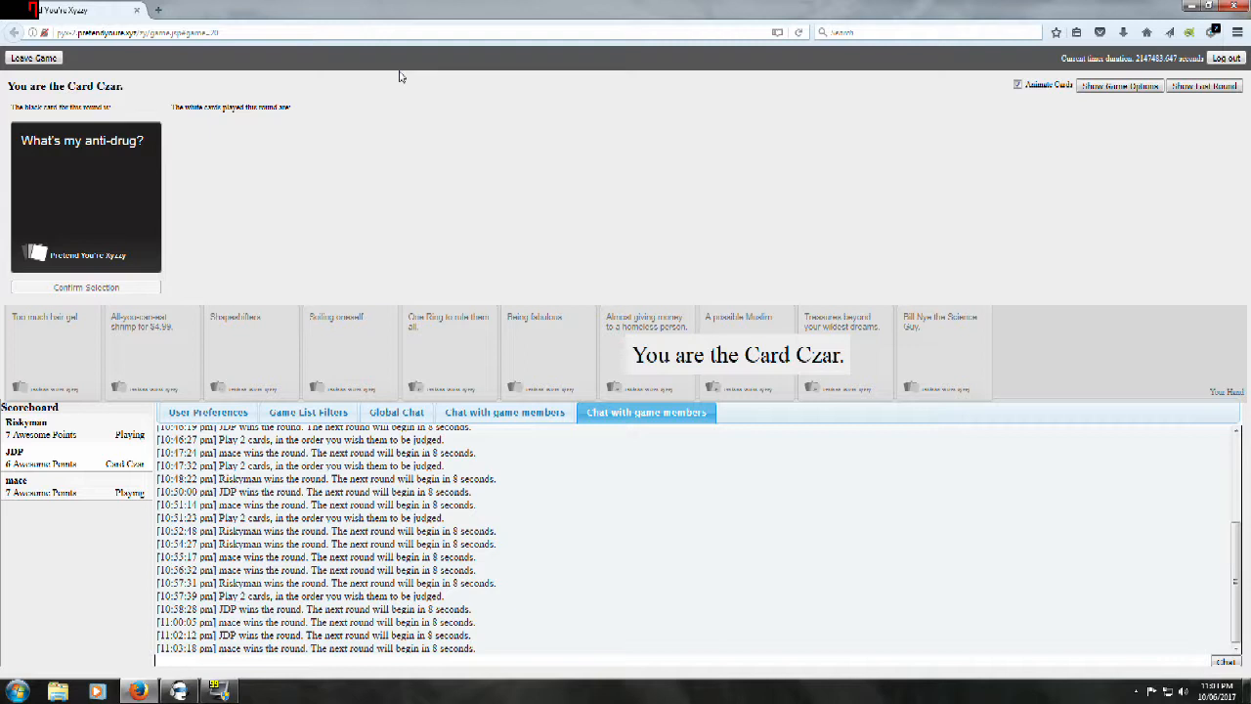
{"action": "mouse_move", "coordinate": [323, 78]}
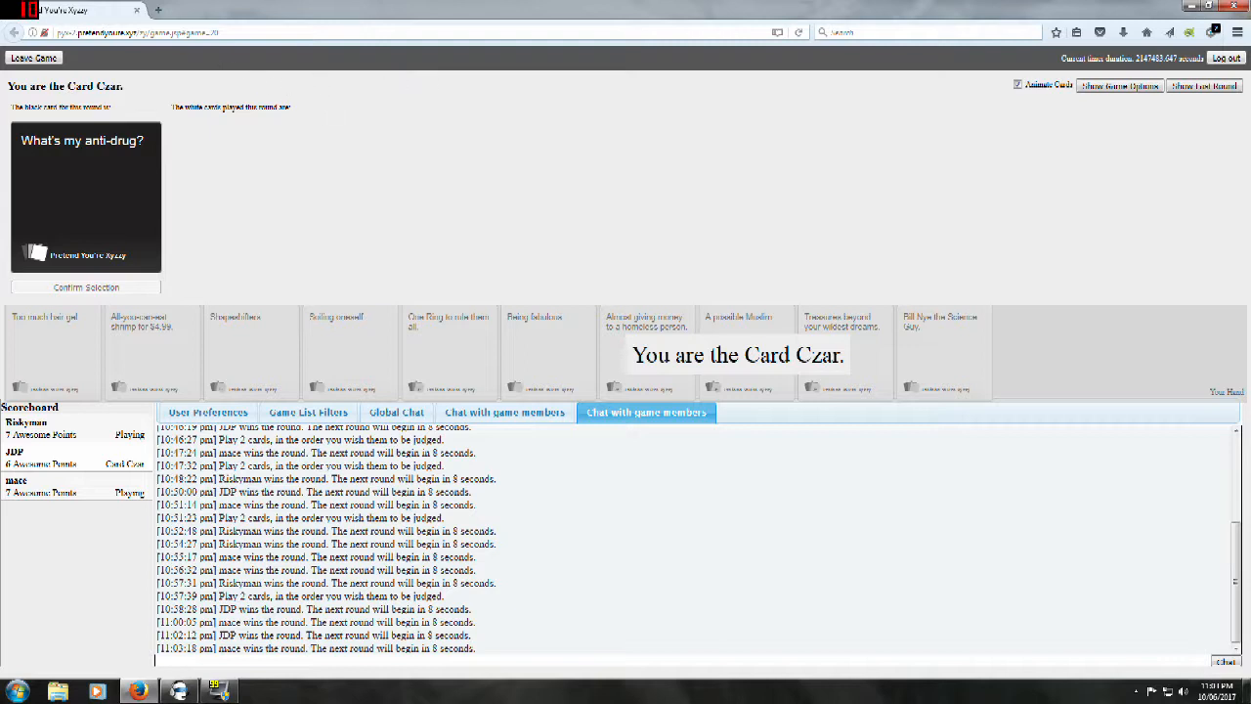
{"action": "mouse_move", "coordinate": [369, 108]}
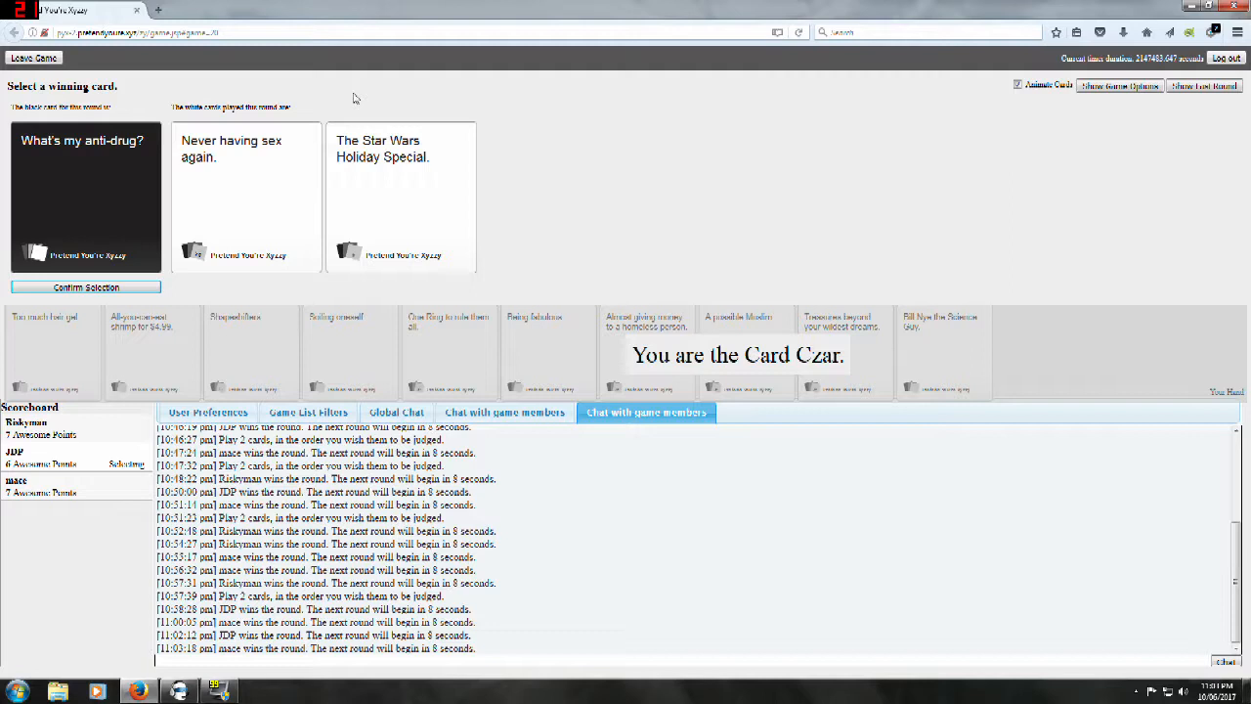
{"action": "mouse_move", "coordinate": [394, 65]}
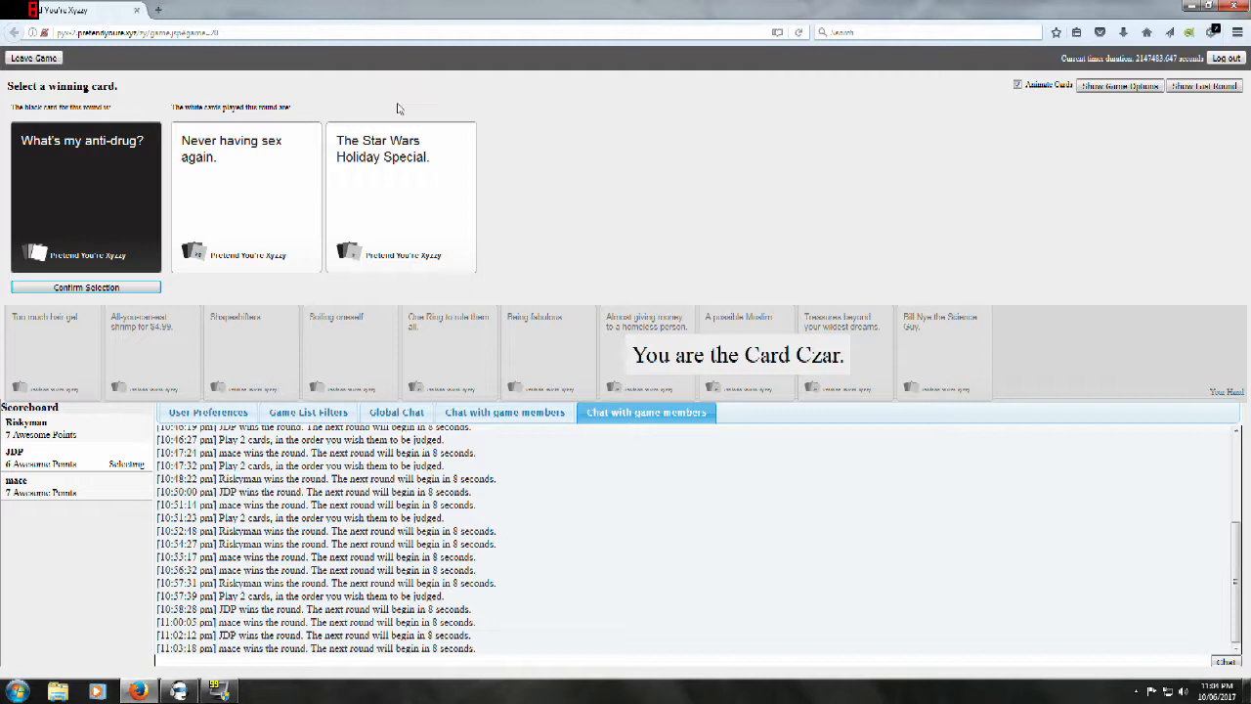
Step: Select 'The Star Wars Holiday Special' as the round winner and confirm, ending the game
{"action": "left_click", "coordinate": [401, 195]}
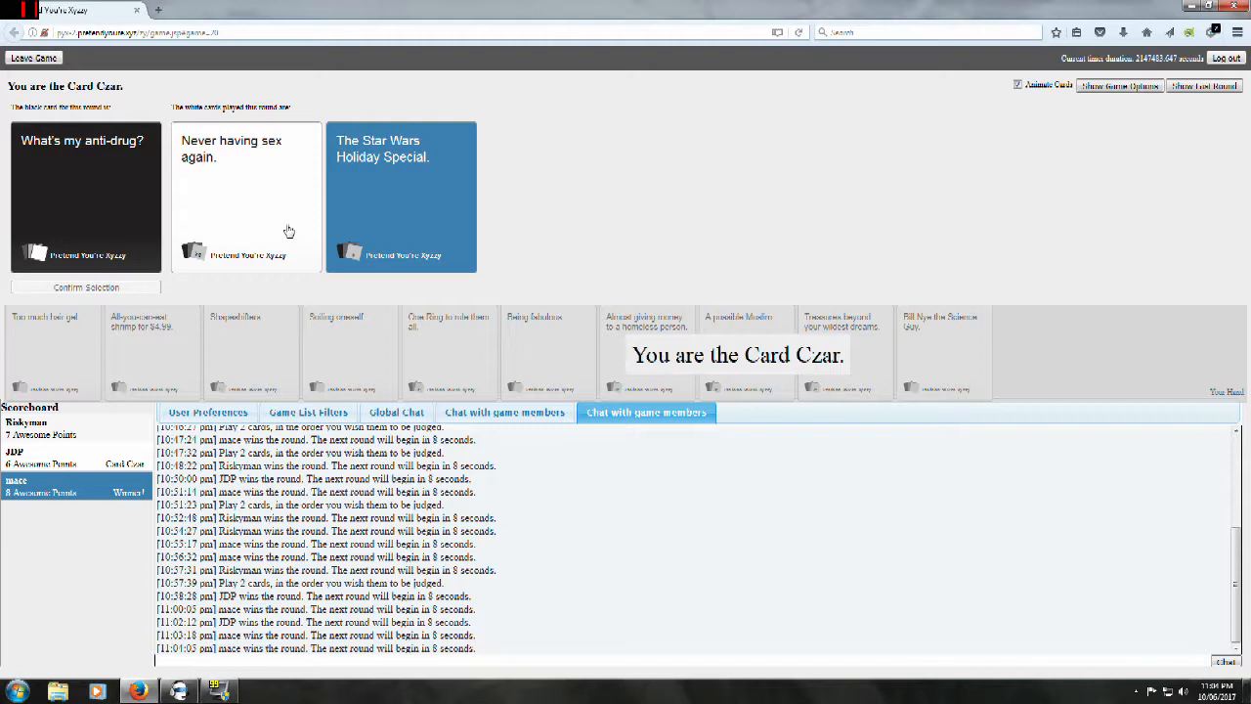
{"action": "mouse_move", "coordinate": [313, 227]}
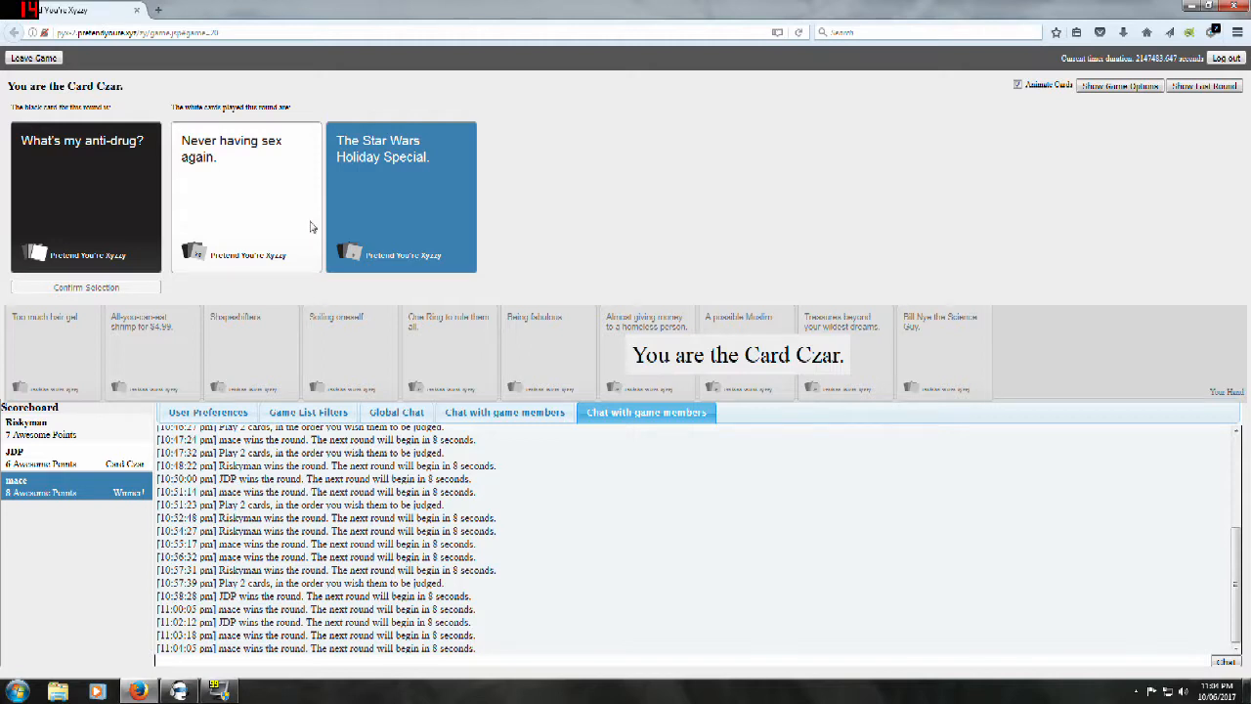
{"action": "left_click", "coordinate": [1120, 86]}
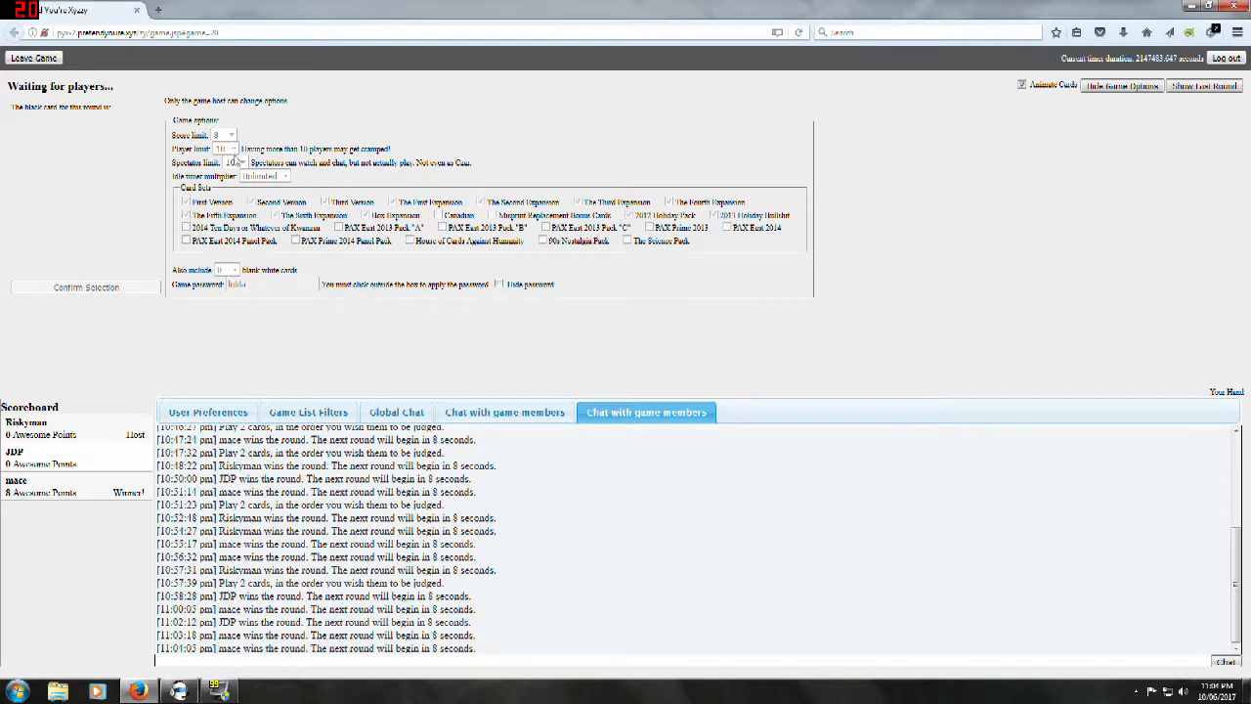
{"action": "mouse_move", "coordinate": [176, 317]}
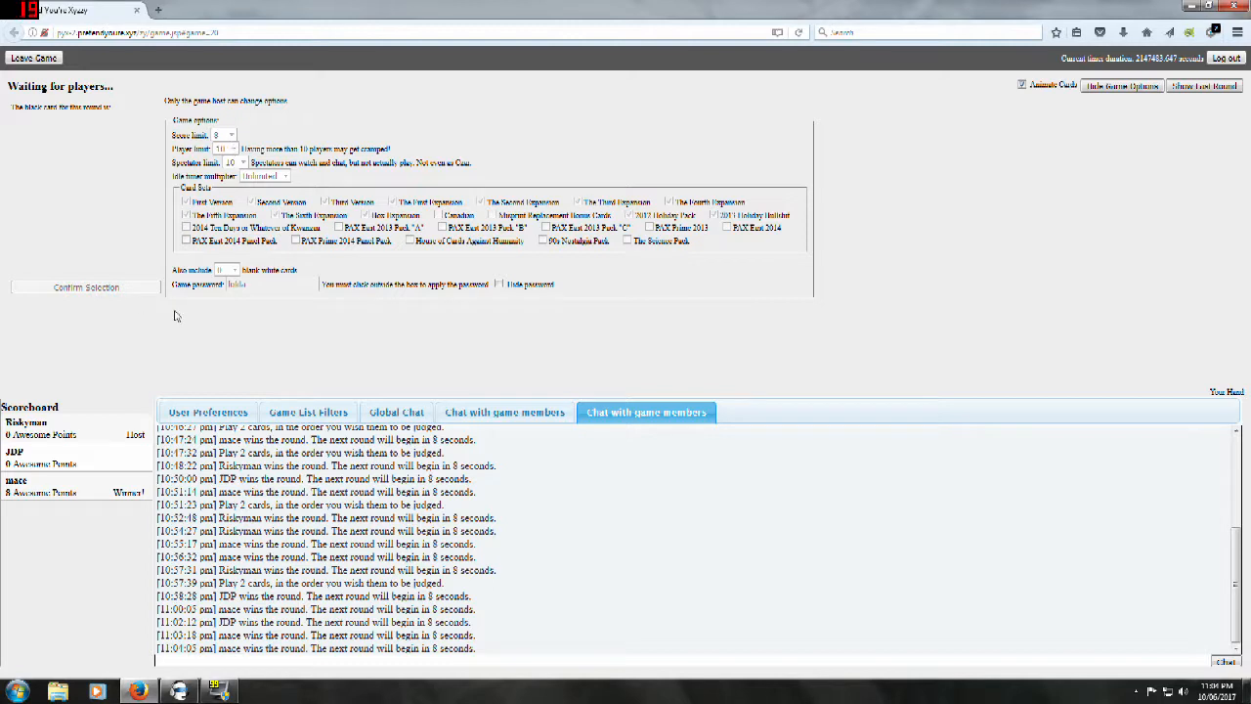